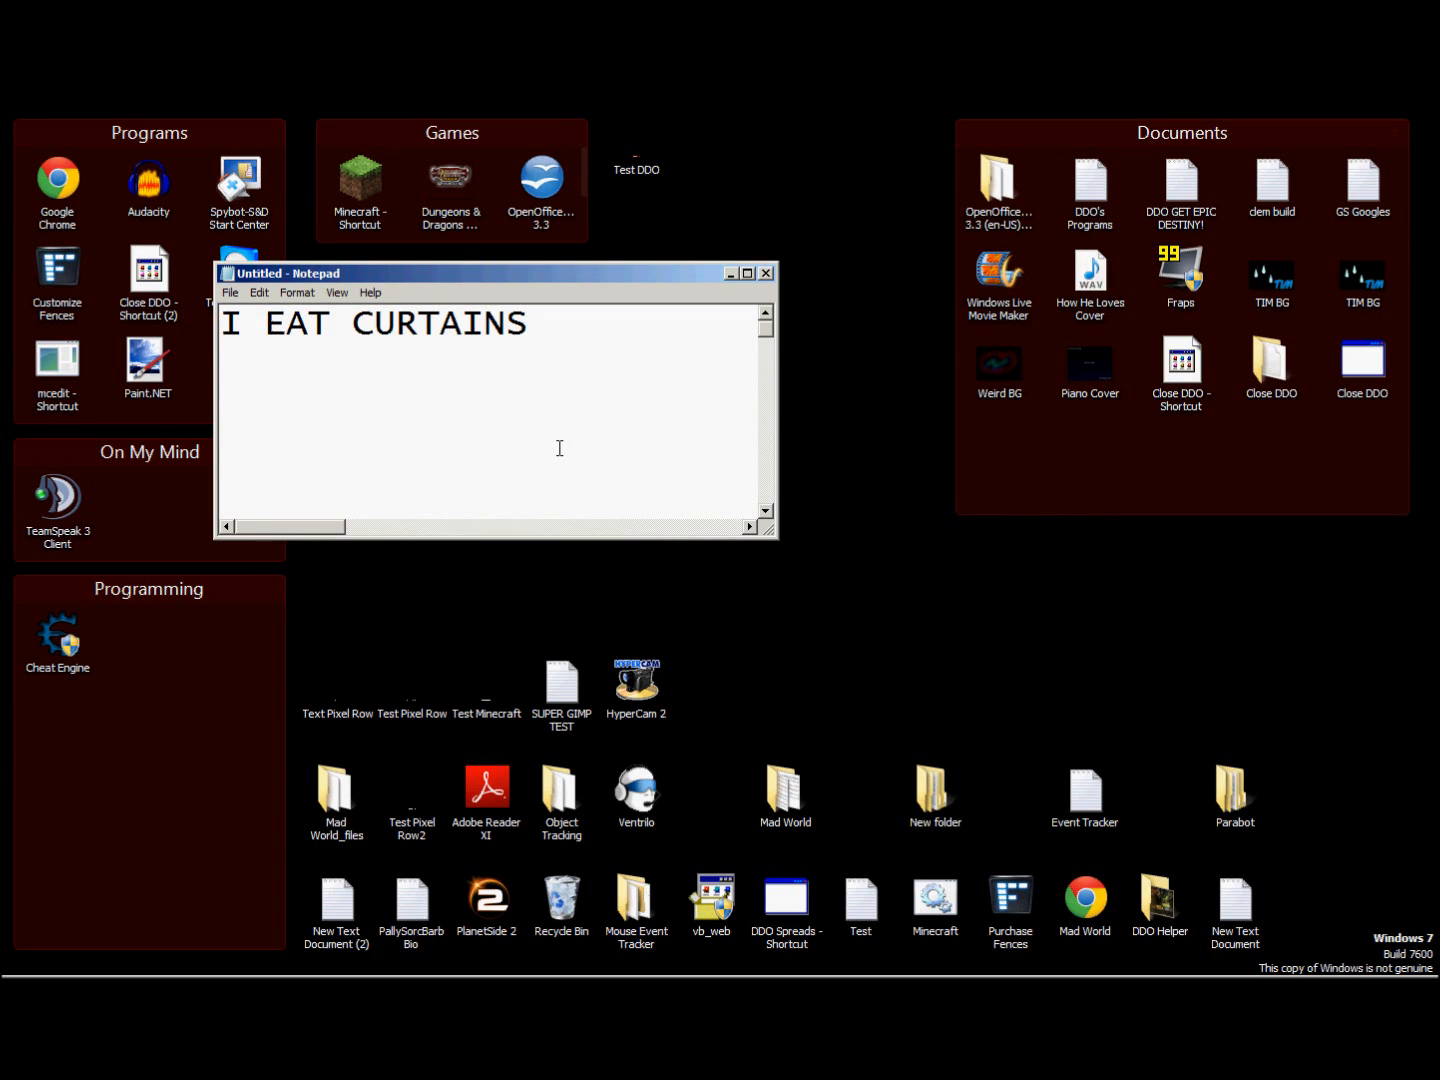
mouse_move(538, 931)
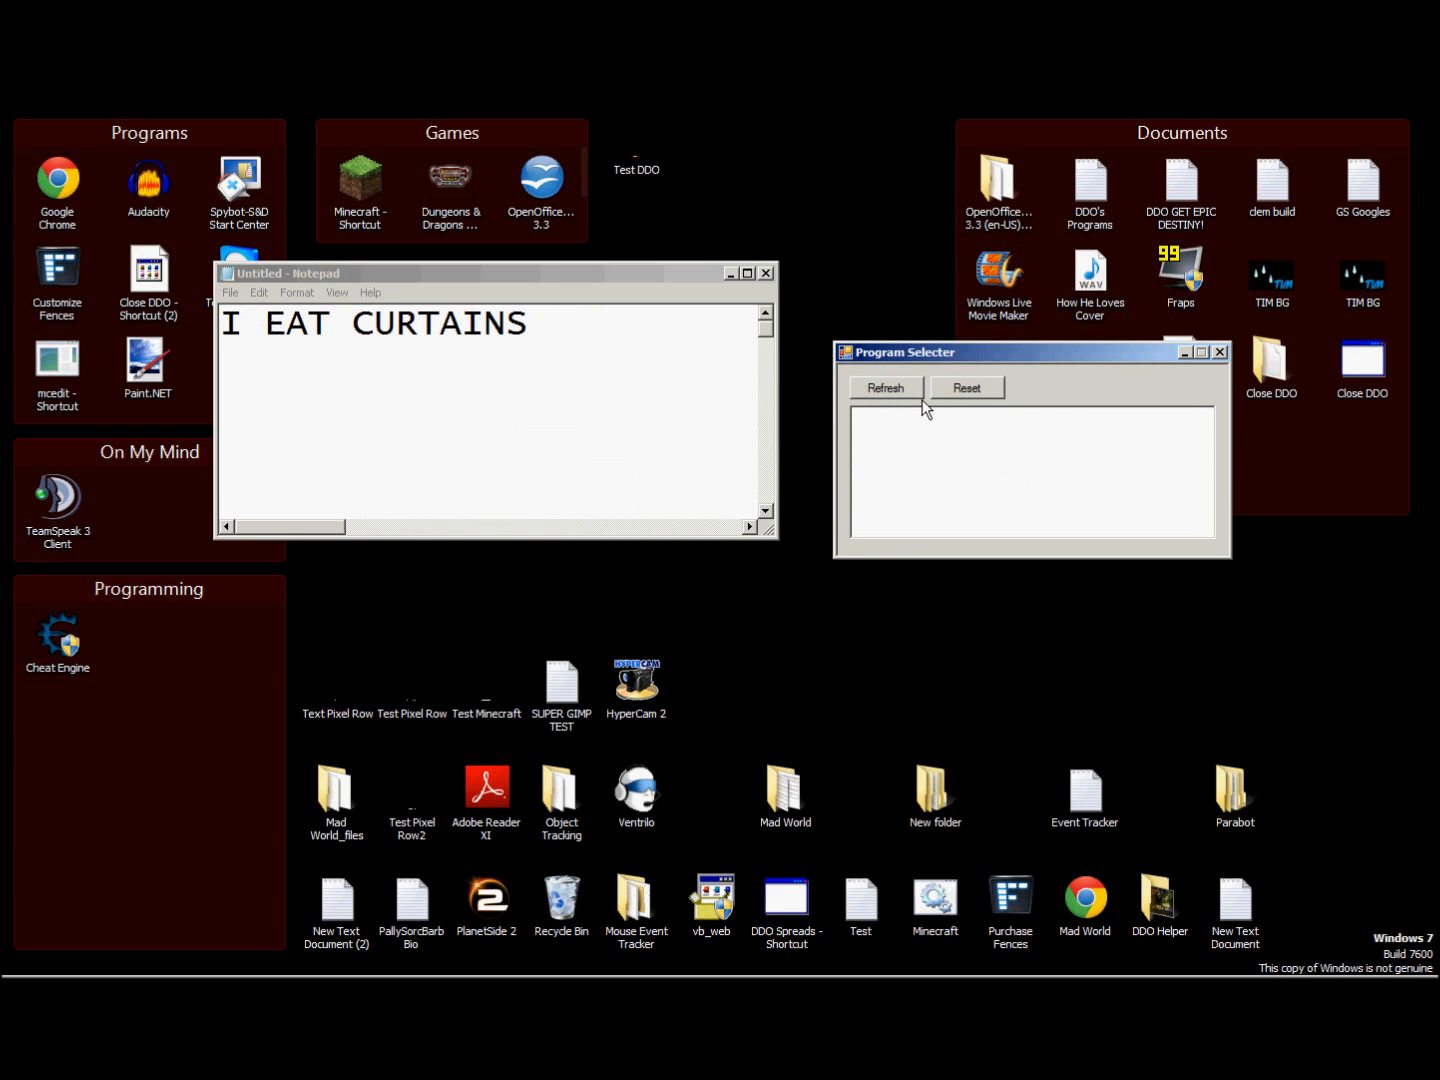
- Refresh the window list and select 'Untitled - Notepad' to outline it in red
click(884, 388)
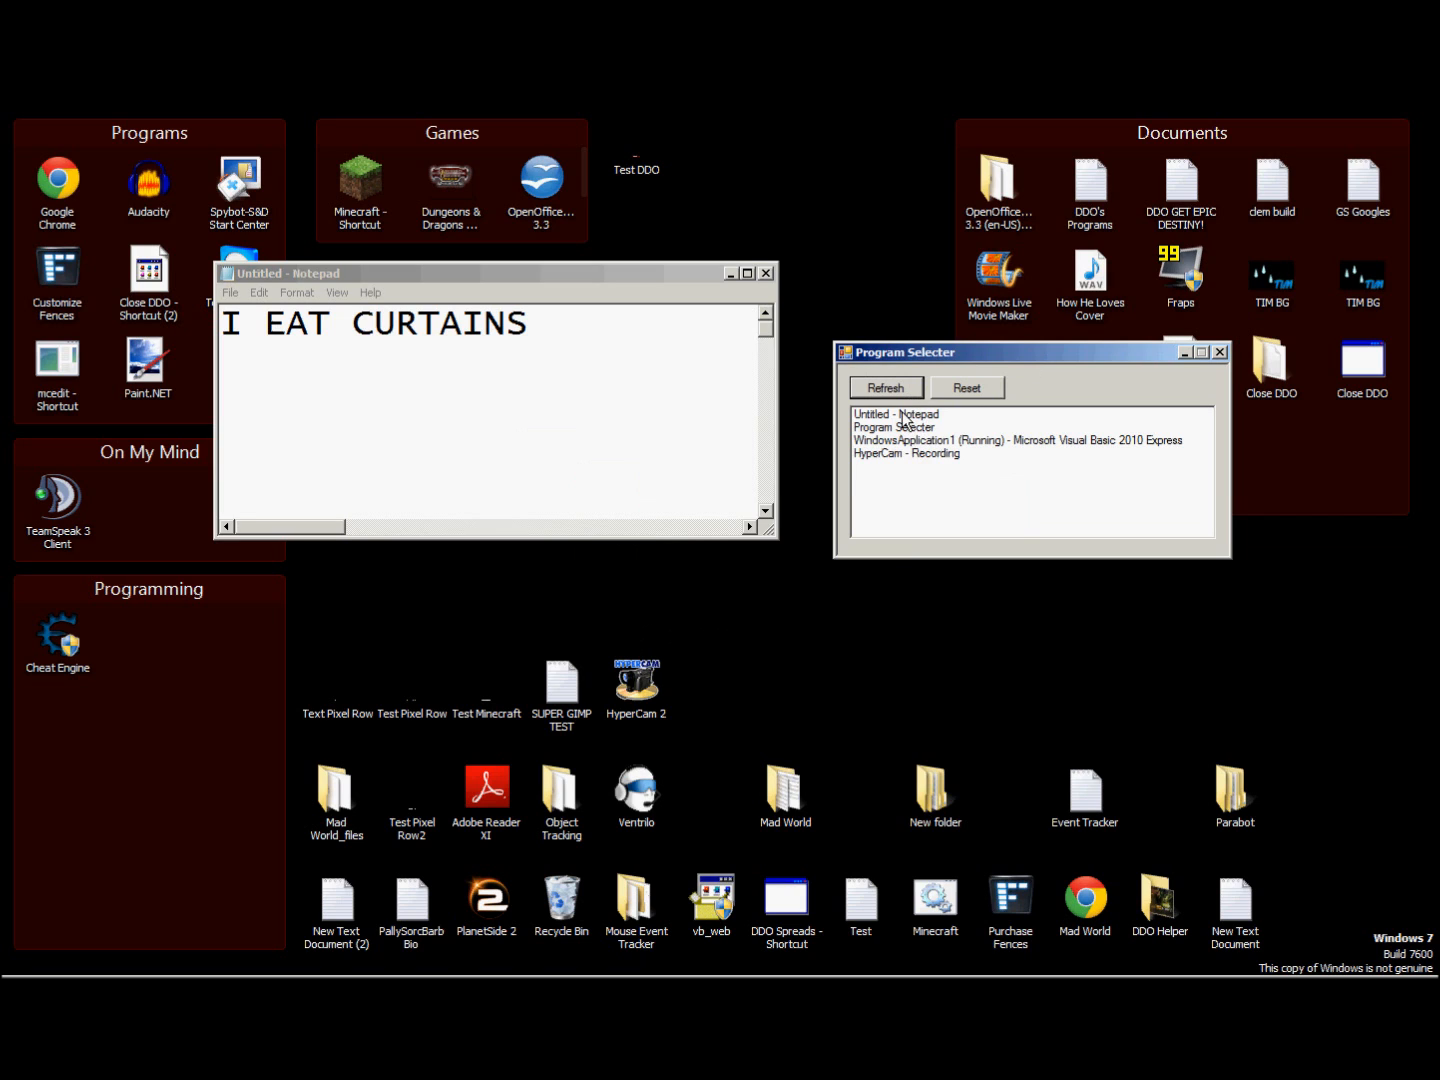
click(893, 413)
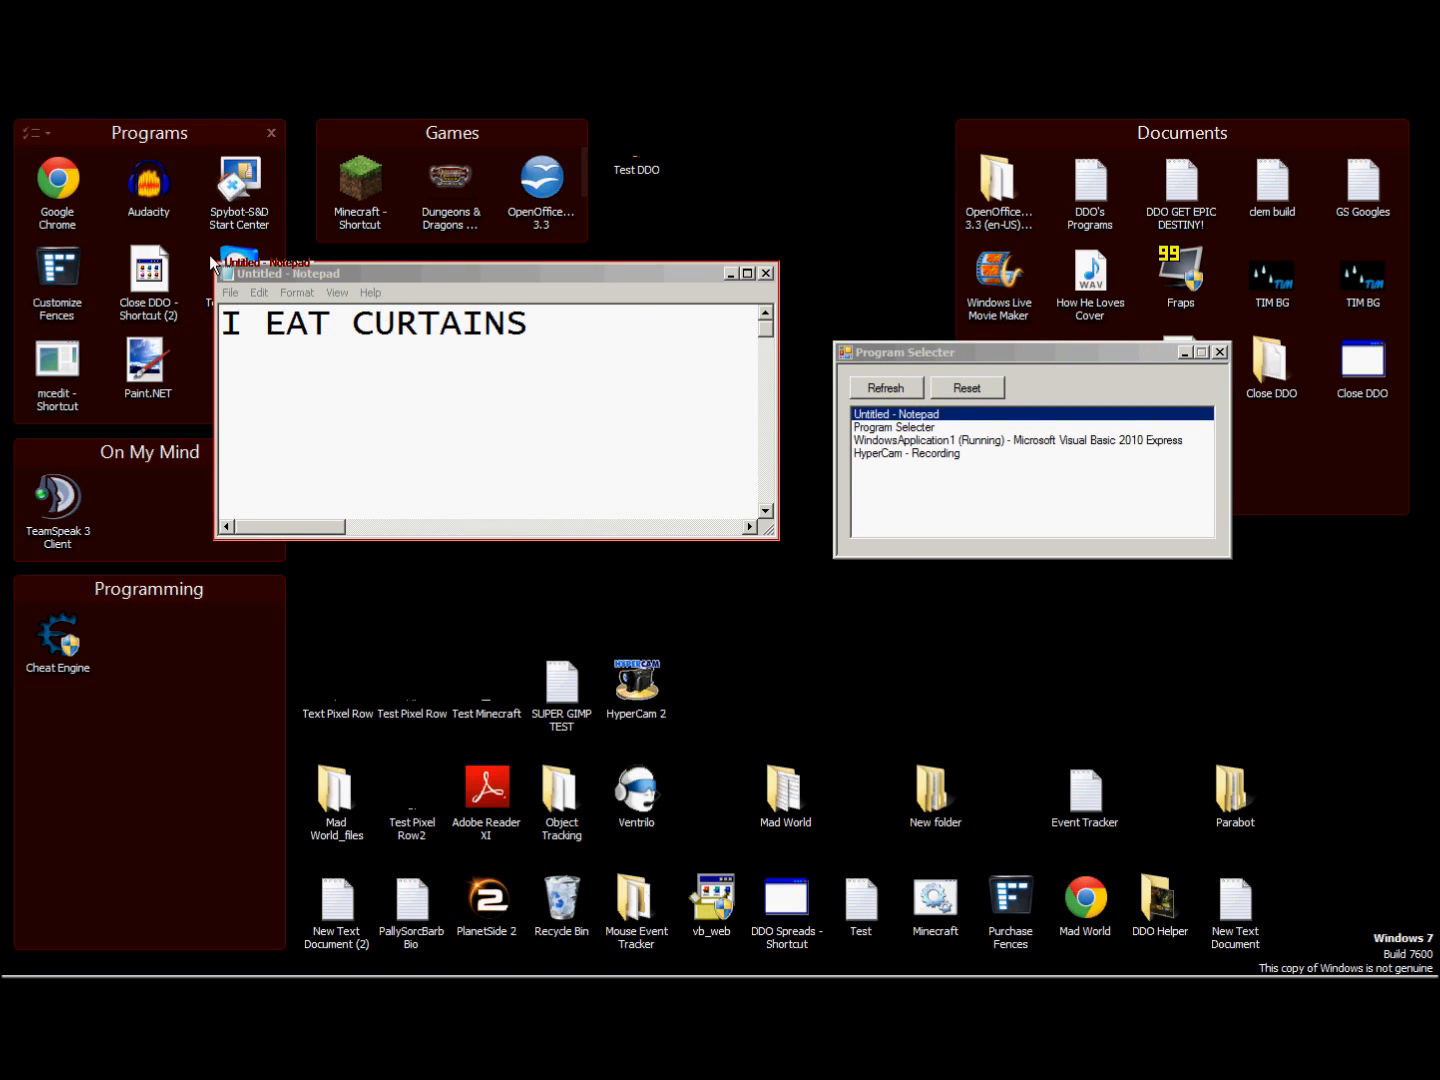
mouse_move(640, 283)
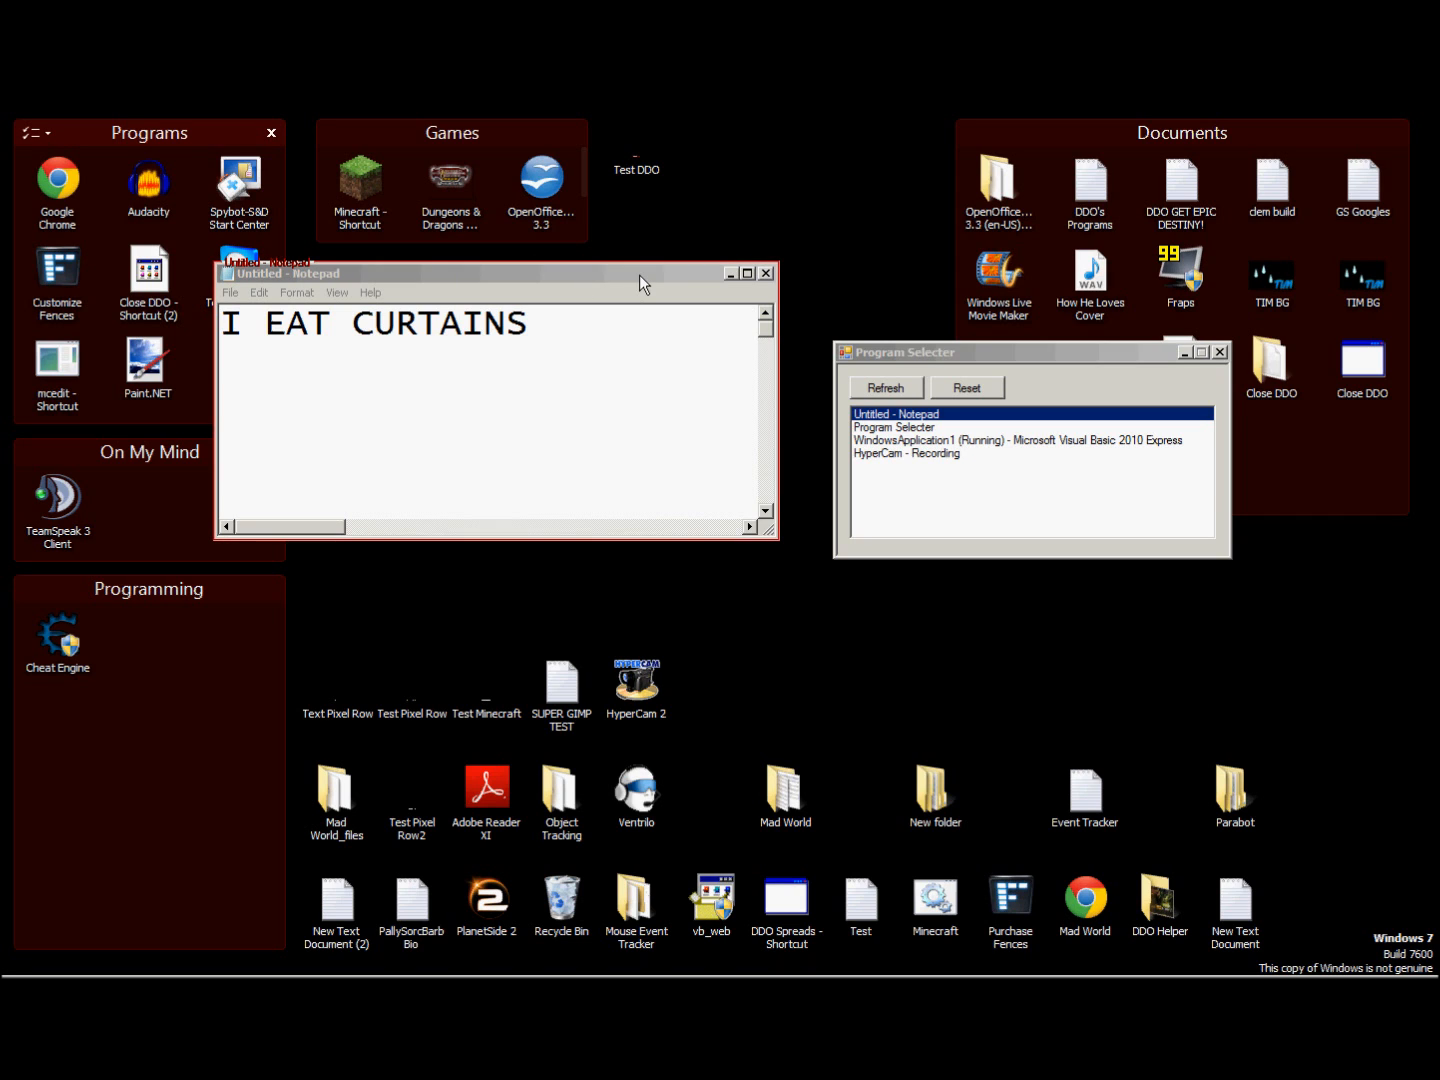
mouse_move(445, 265)
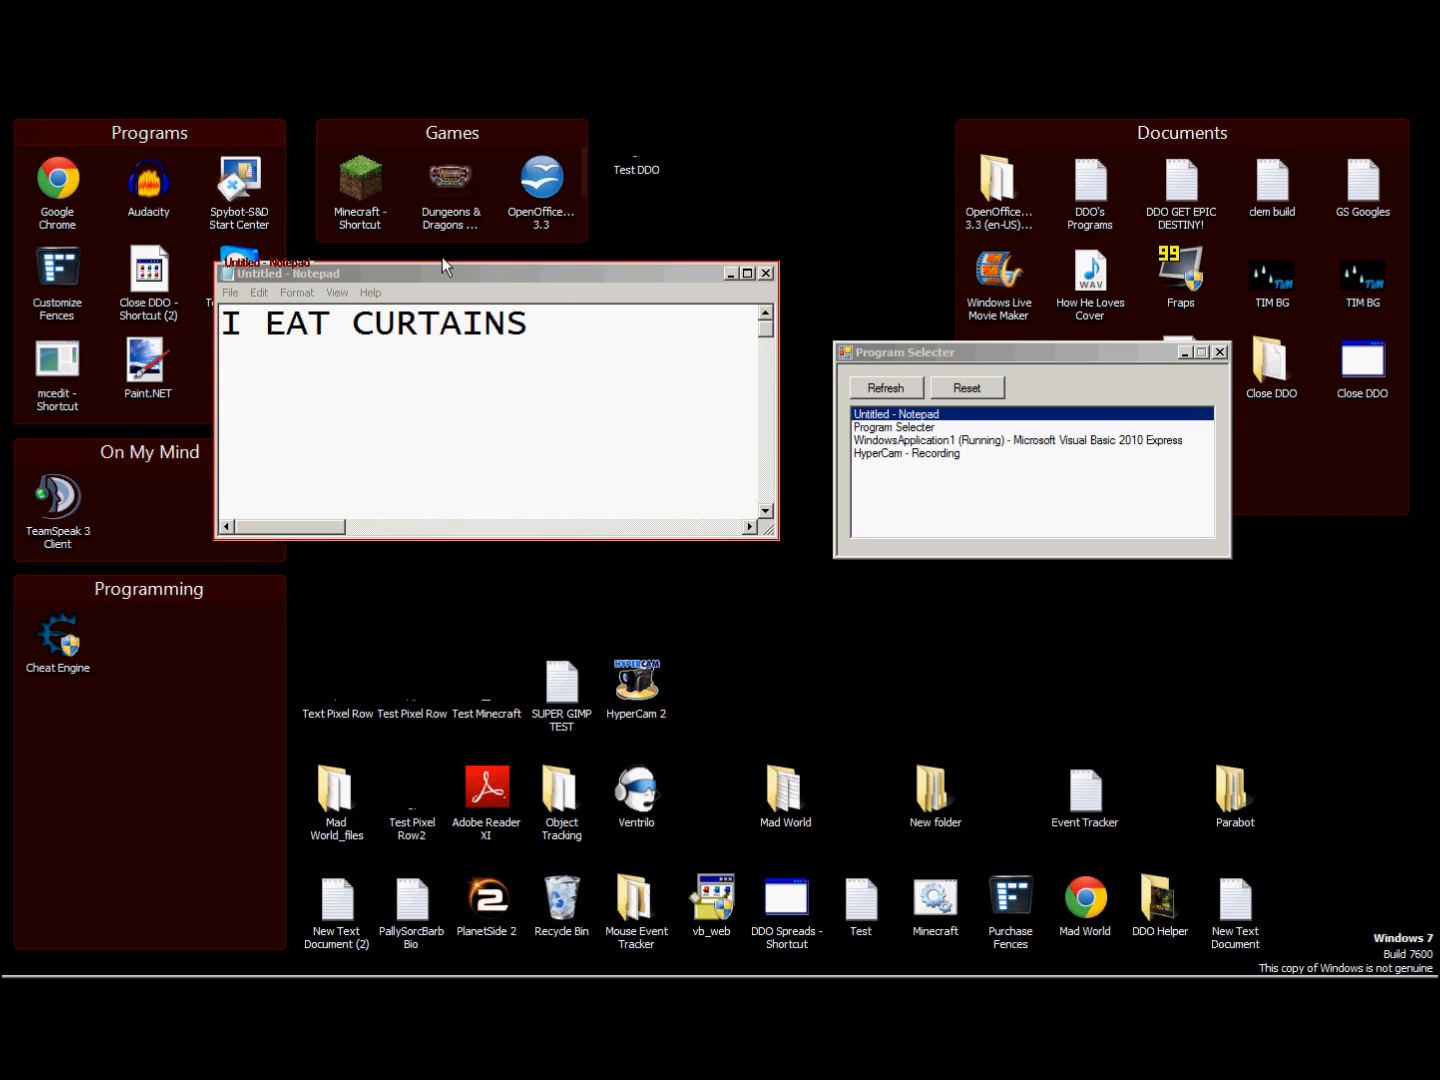
mouse_move(728, 532)
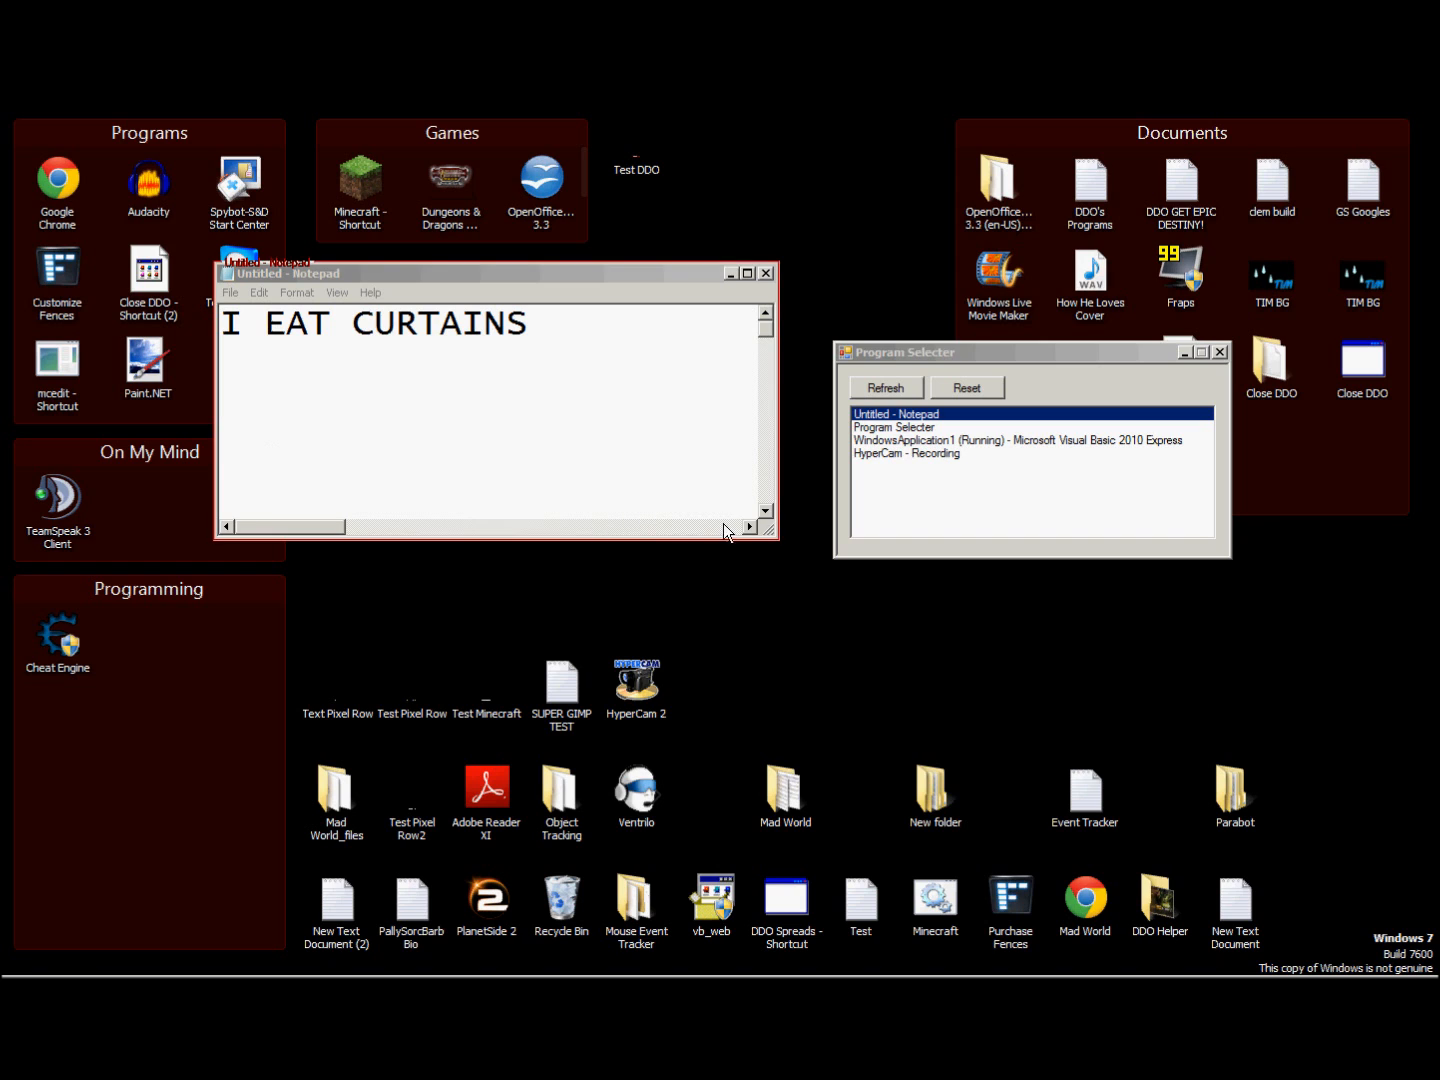
mouse_move(762, 525)
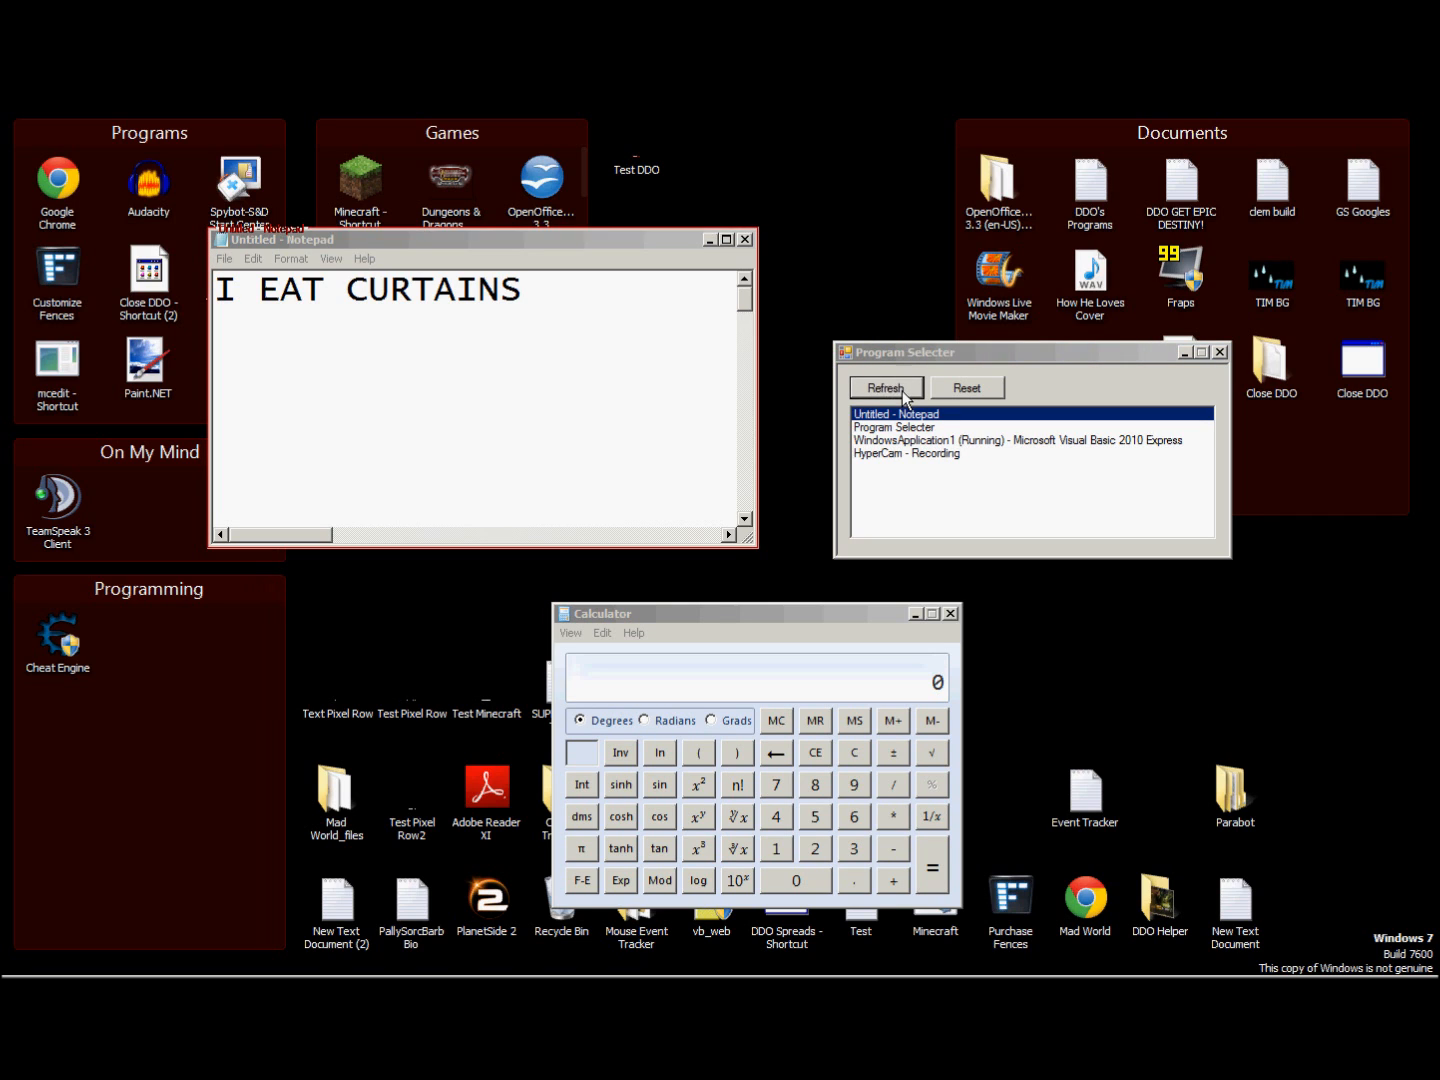
- Refresh the list, select Calculator, and watch the red border follow its window
click(884, 388)
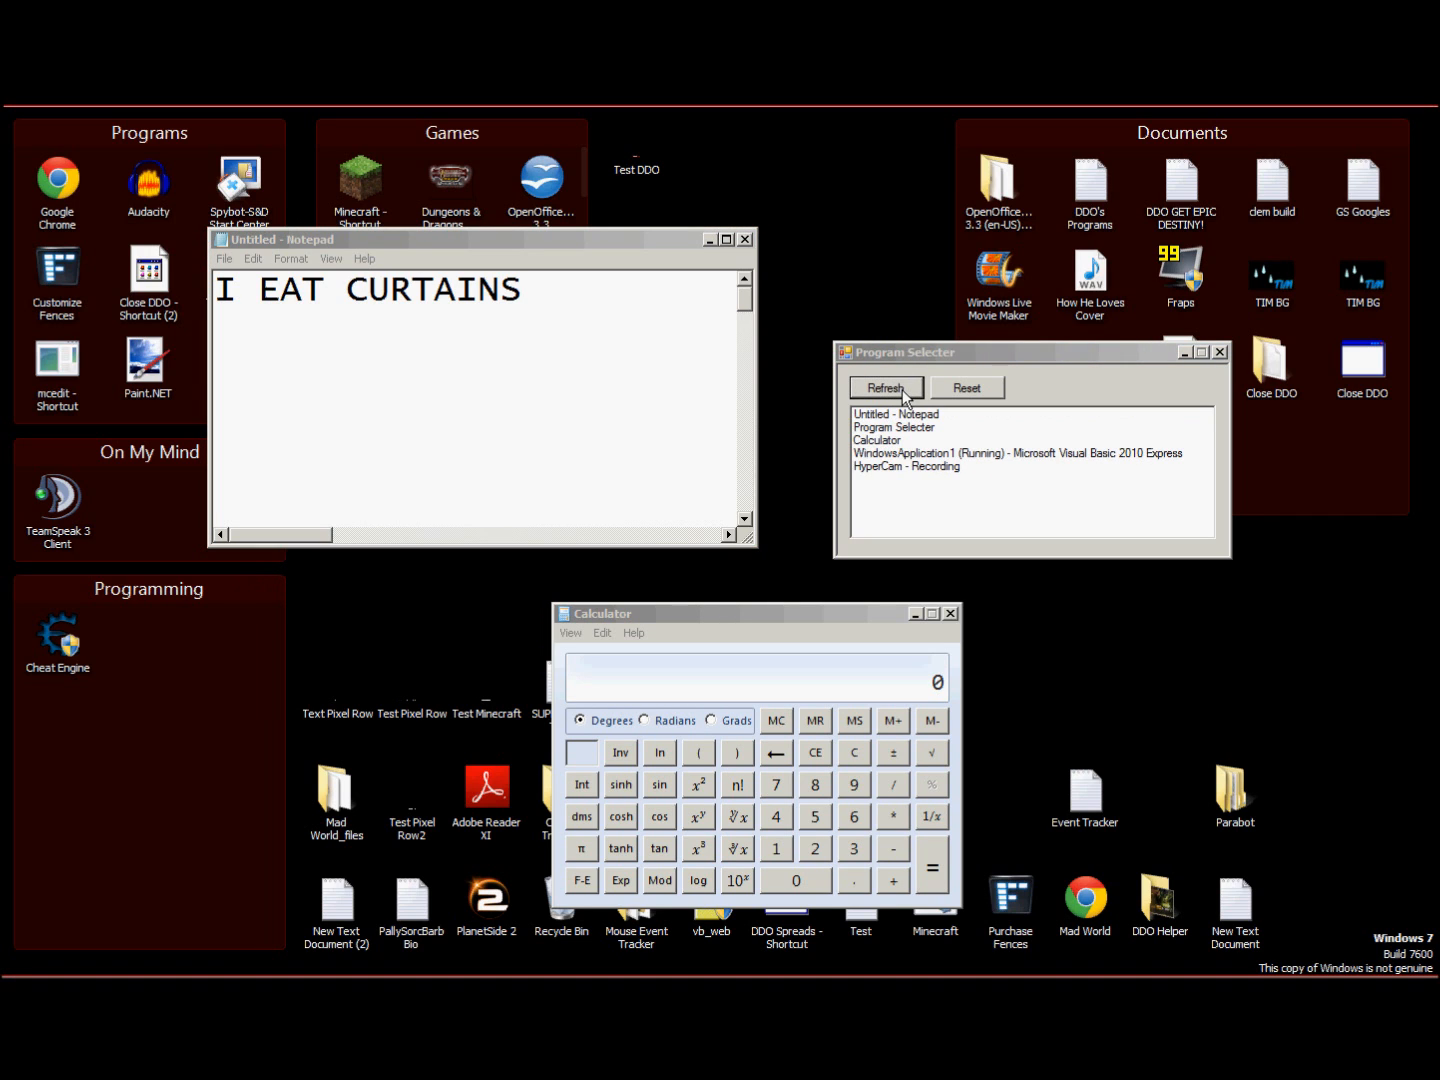
click(878, 440)
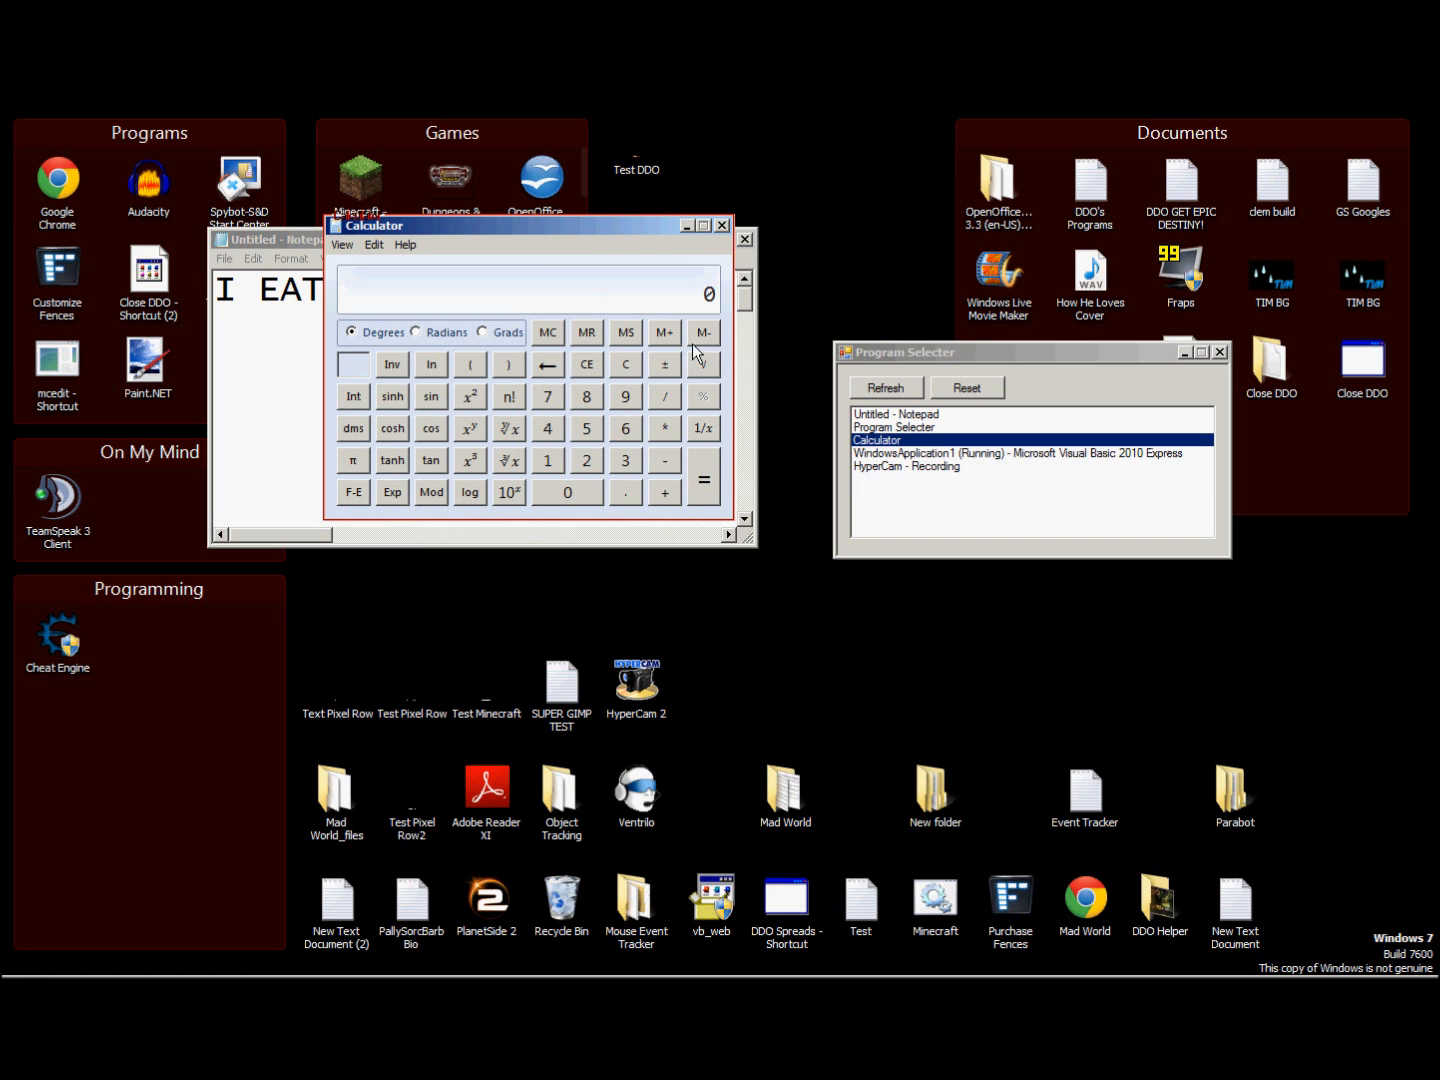
click(895, 413)
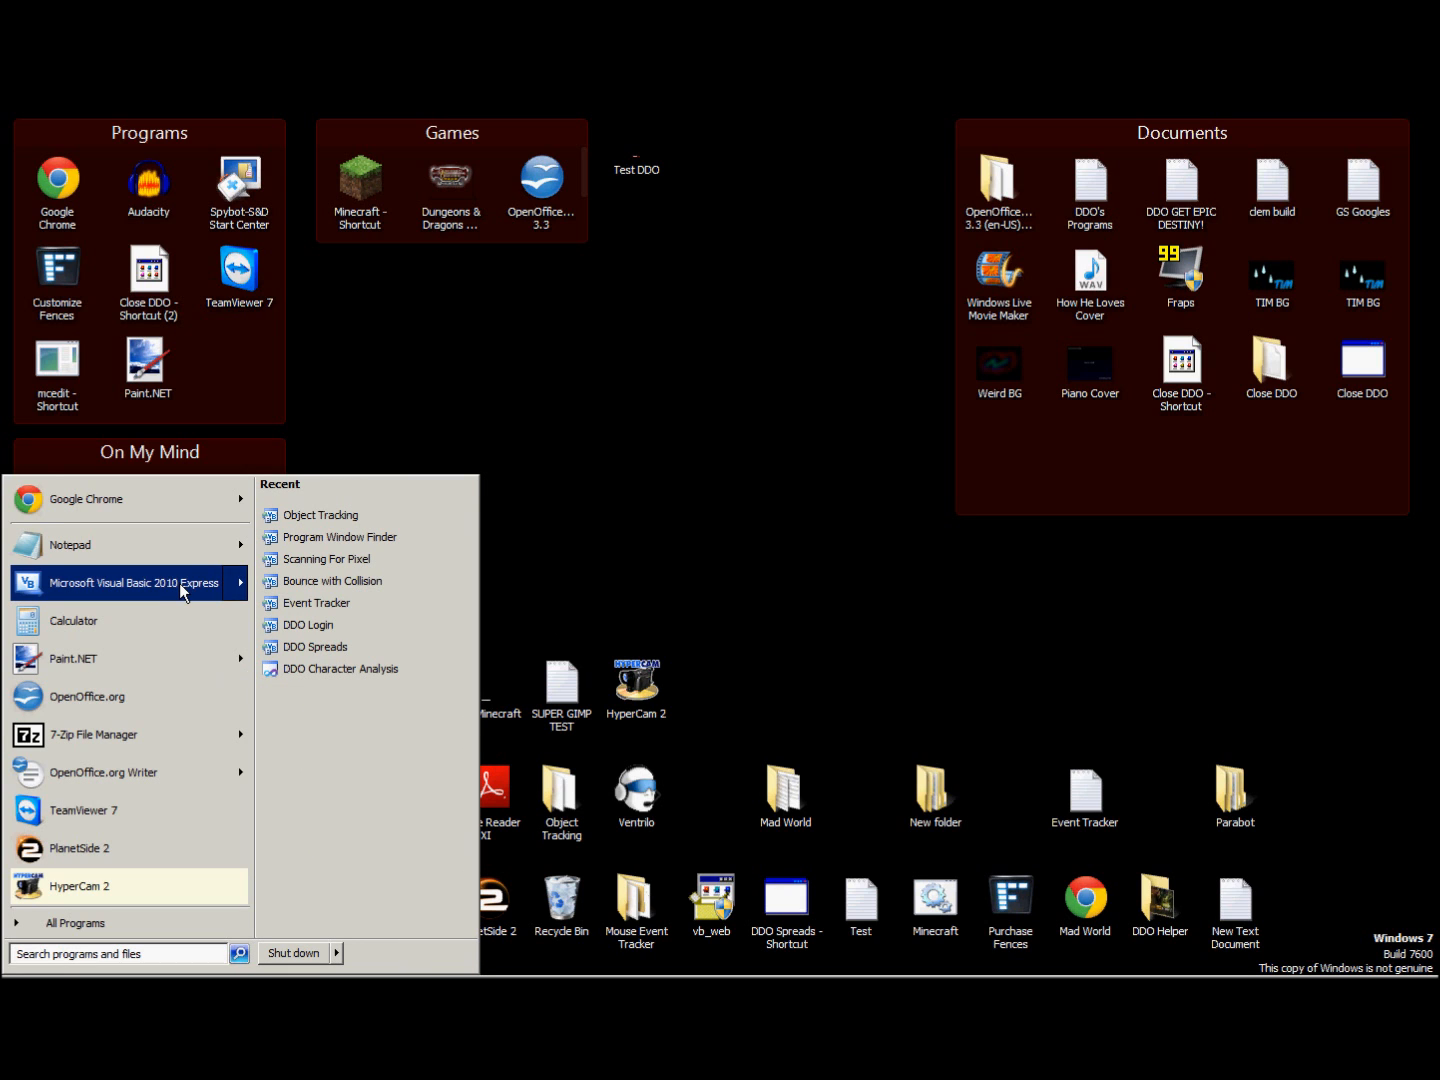
- Launch Visual Basic 2010 Express and create a new Windows Forms Application project
click(132, 583)
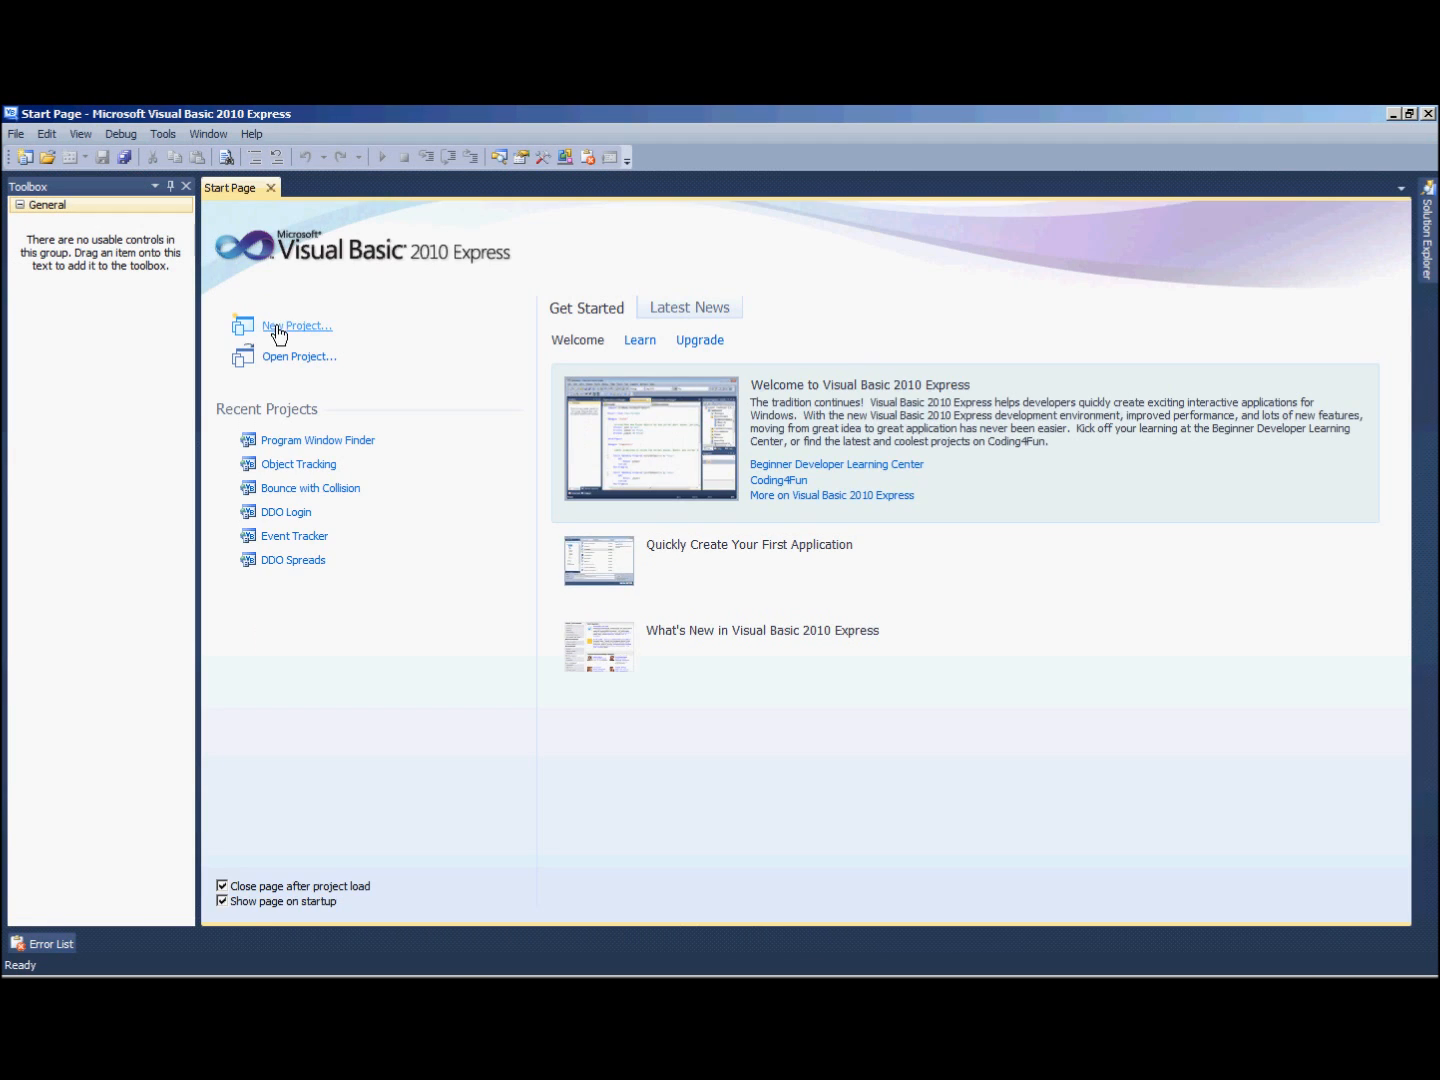
click(297, 325)
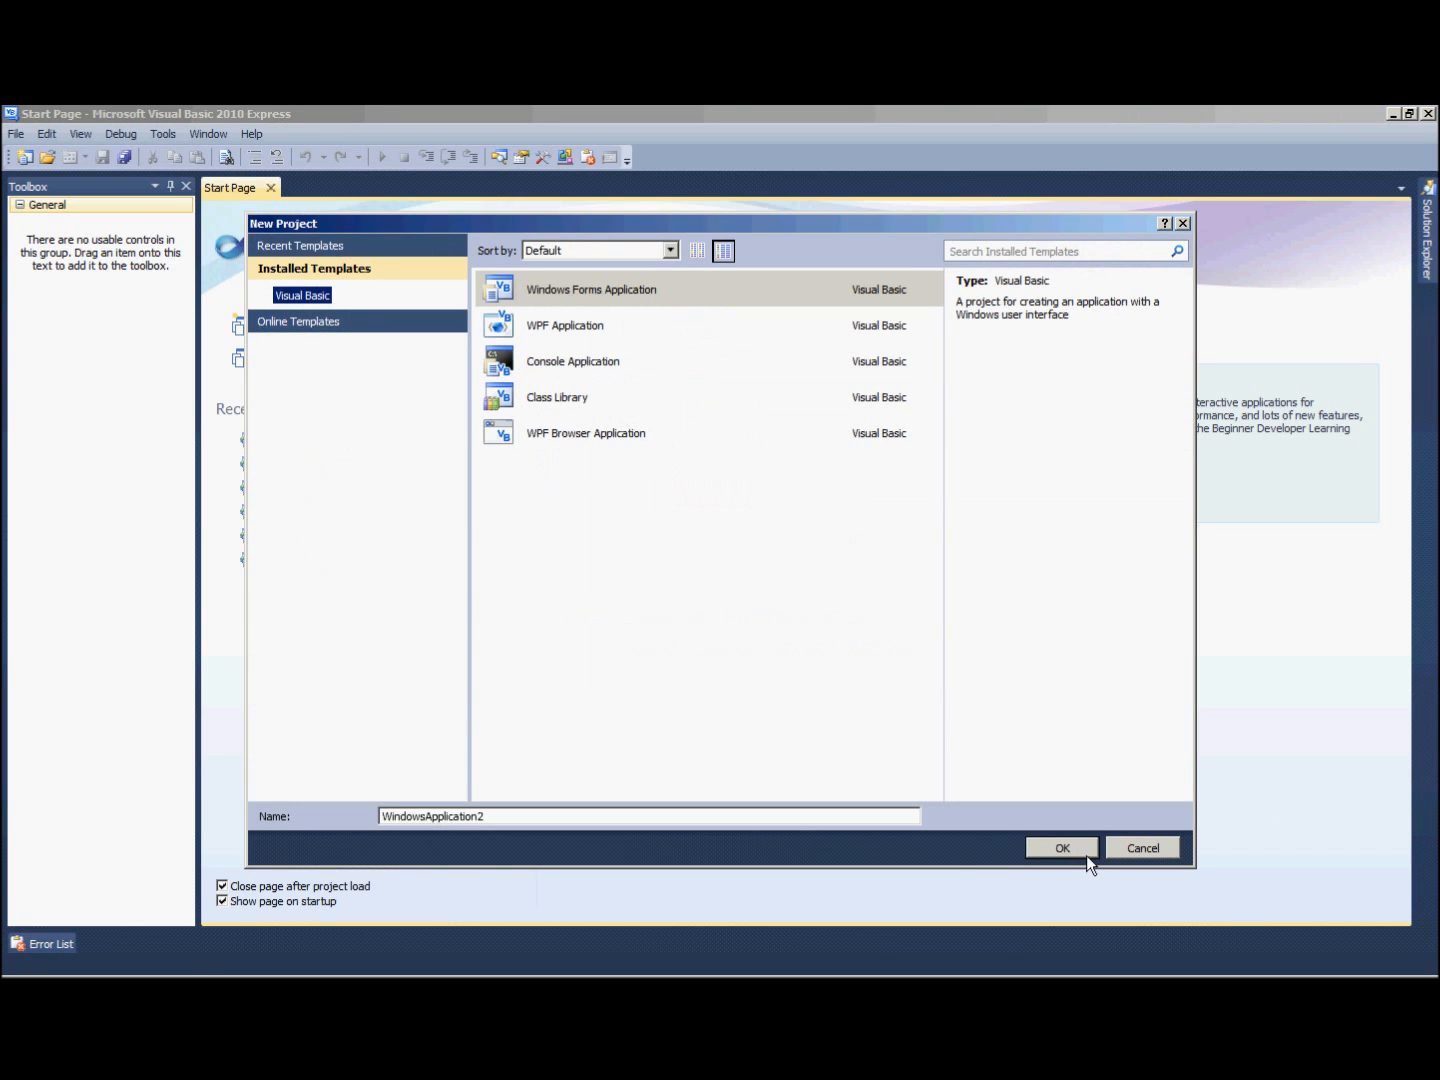
click(1061, 847)
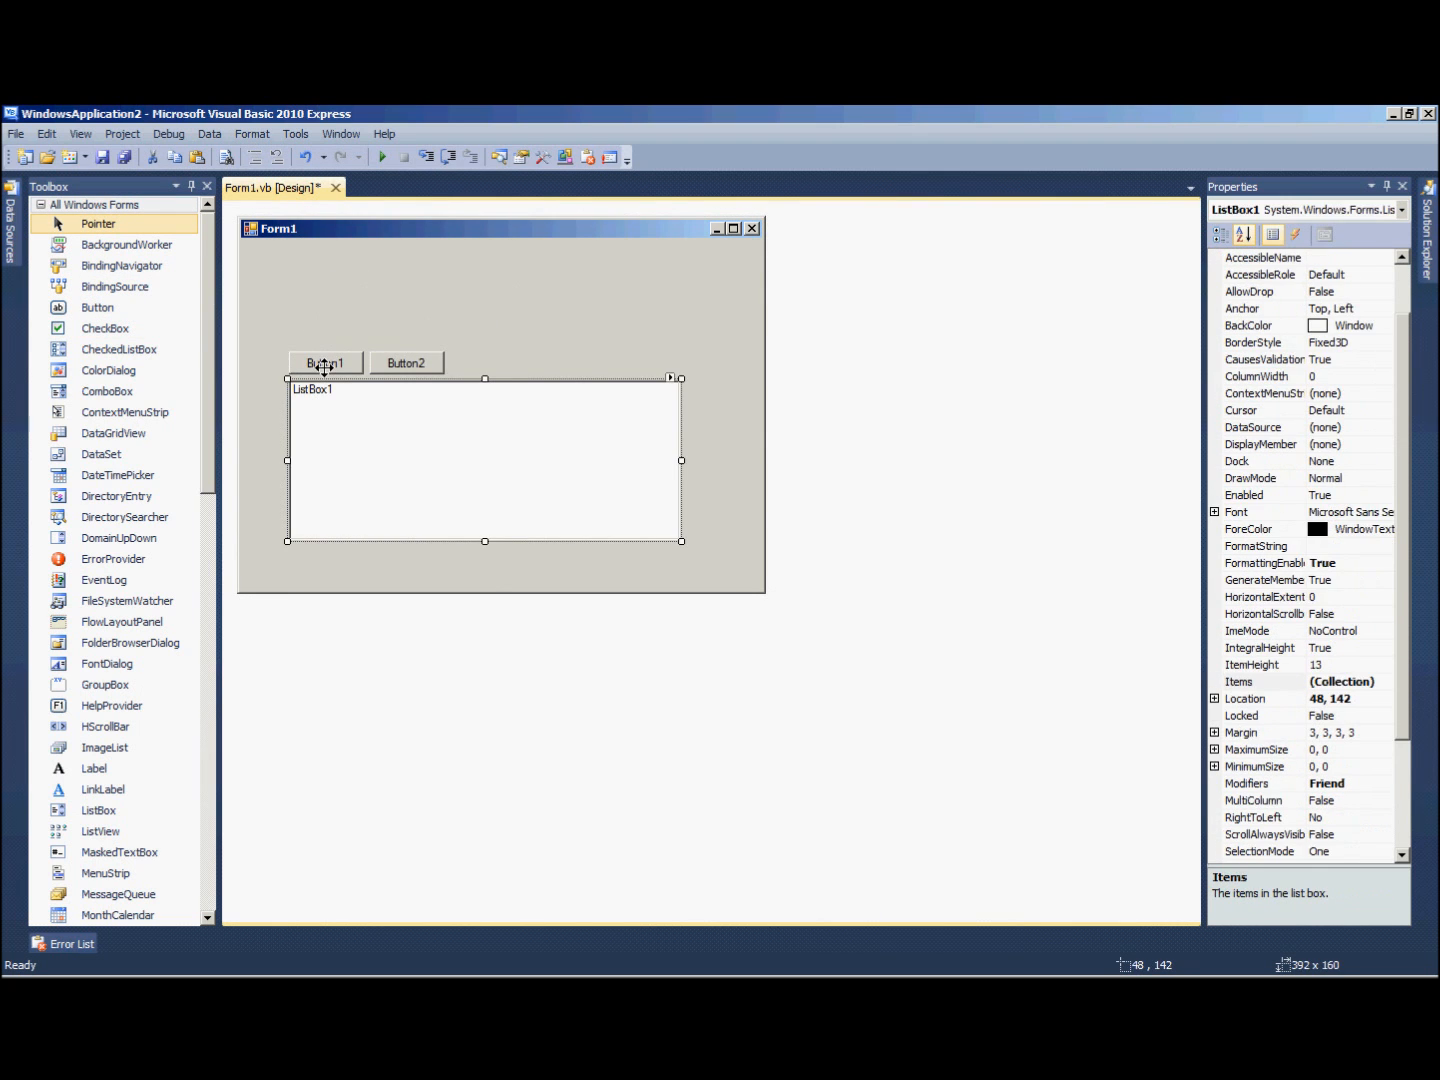
- Move the controls to the form's top and label the buttons Refresh and Reset
click(434, 486)
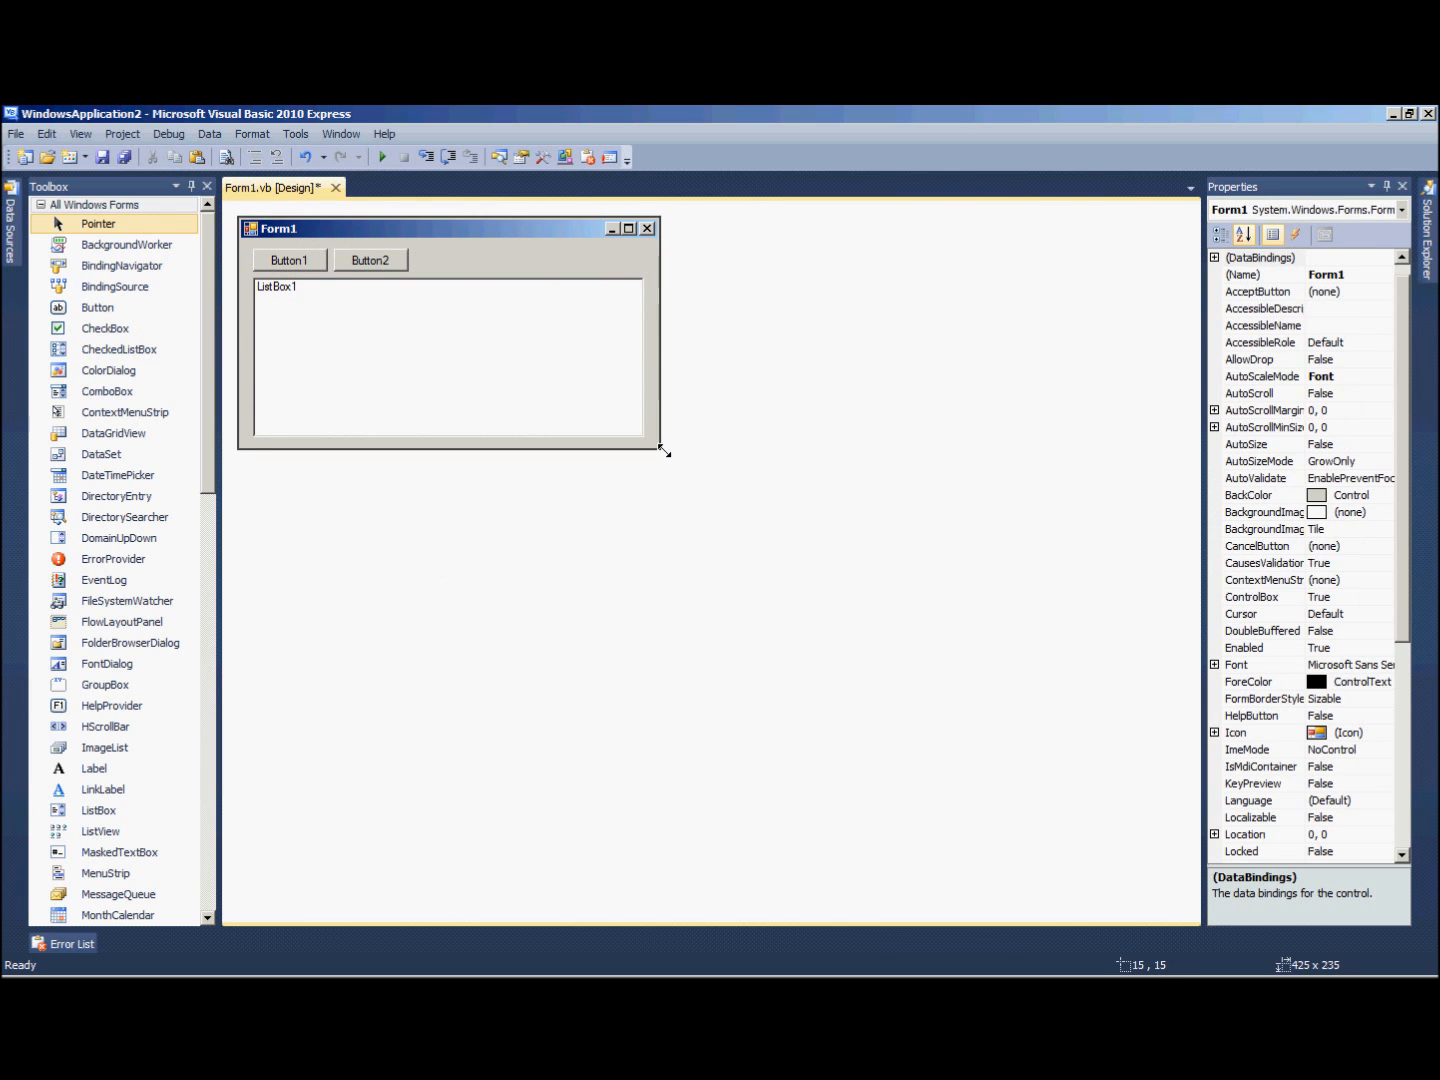
click(289, 260)
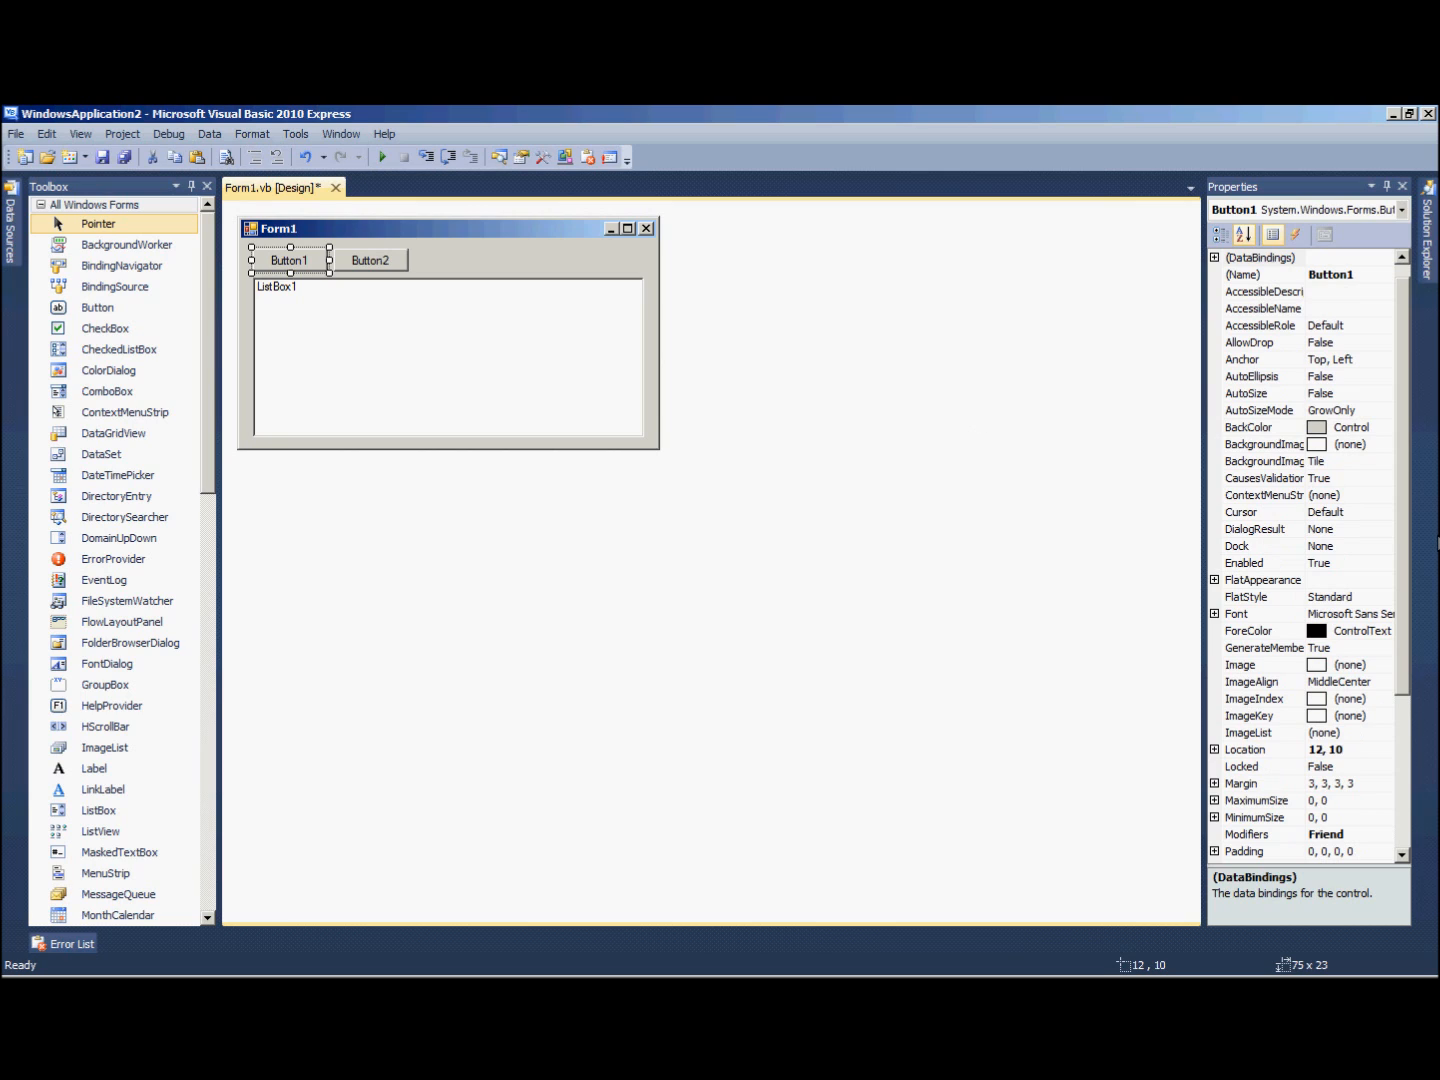
scroll(down, 3)
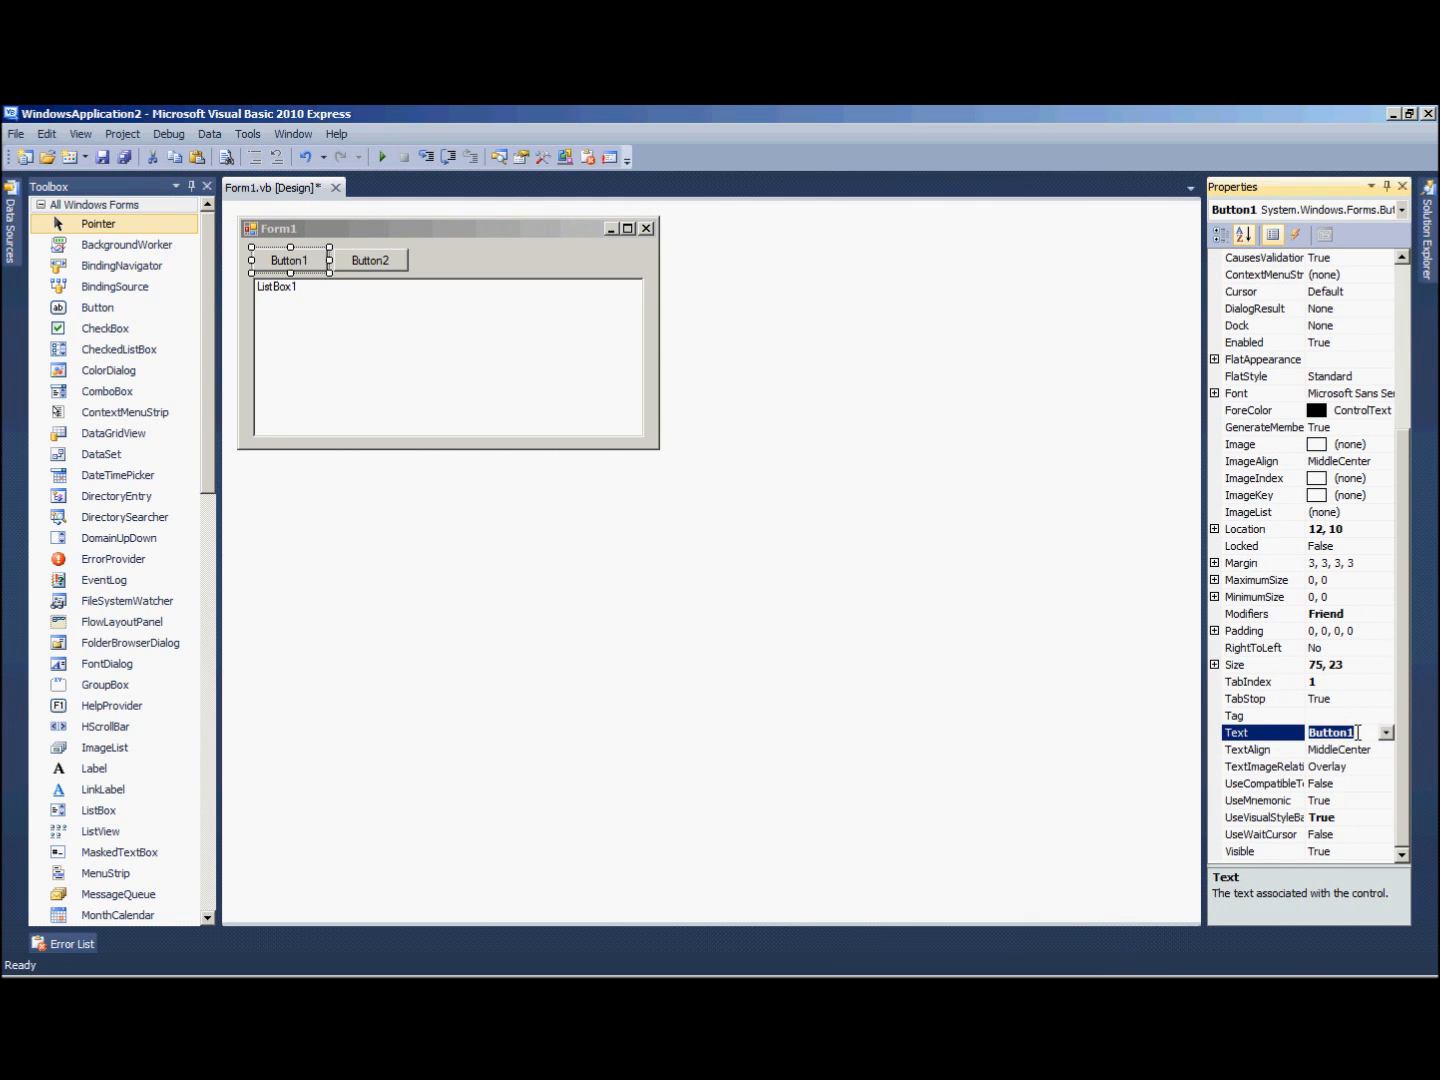
text(Refresh)
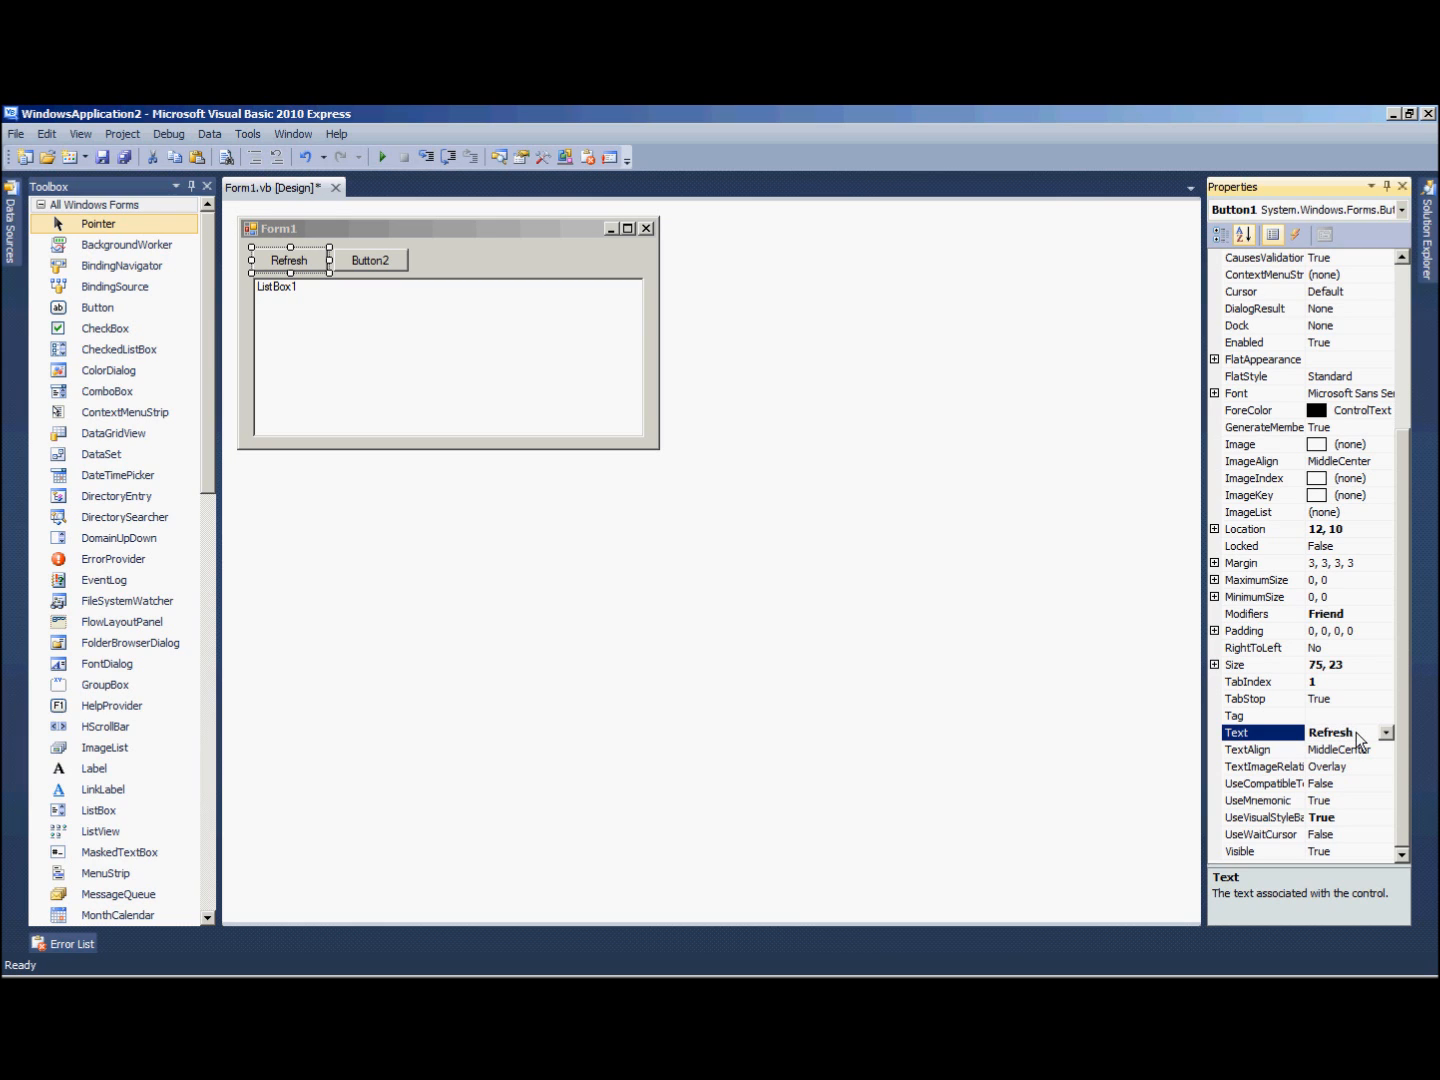
click(450, 350)
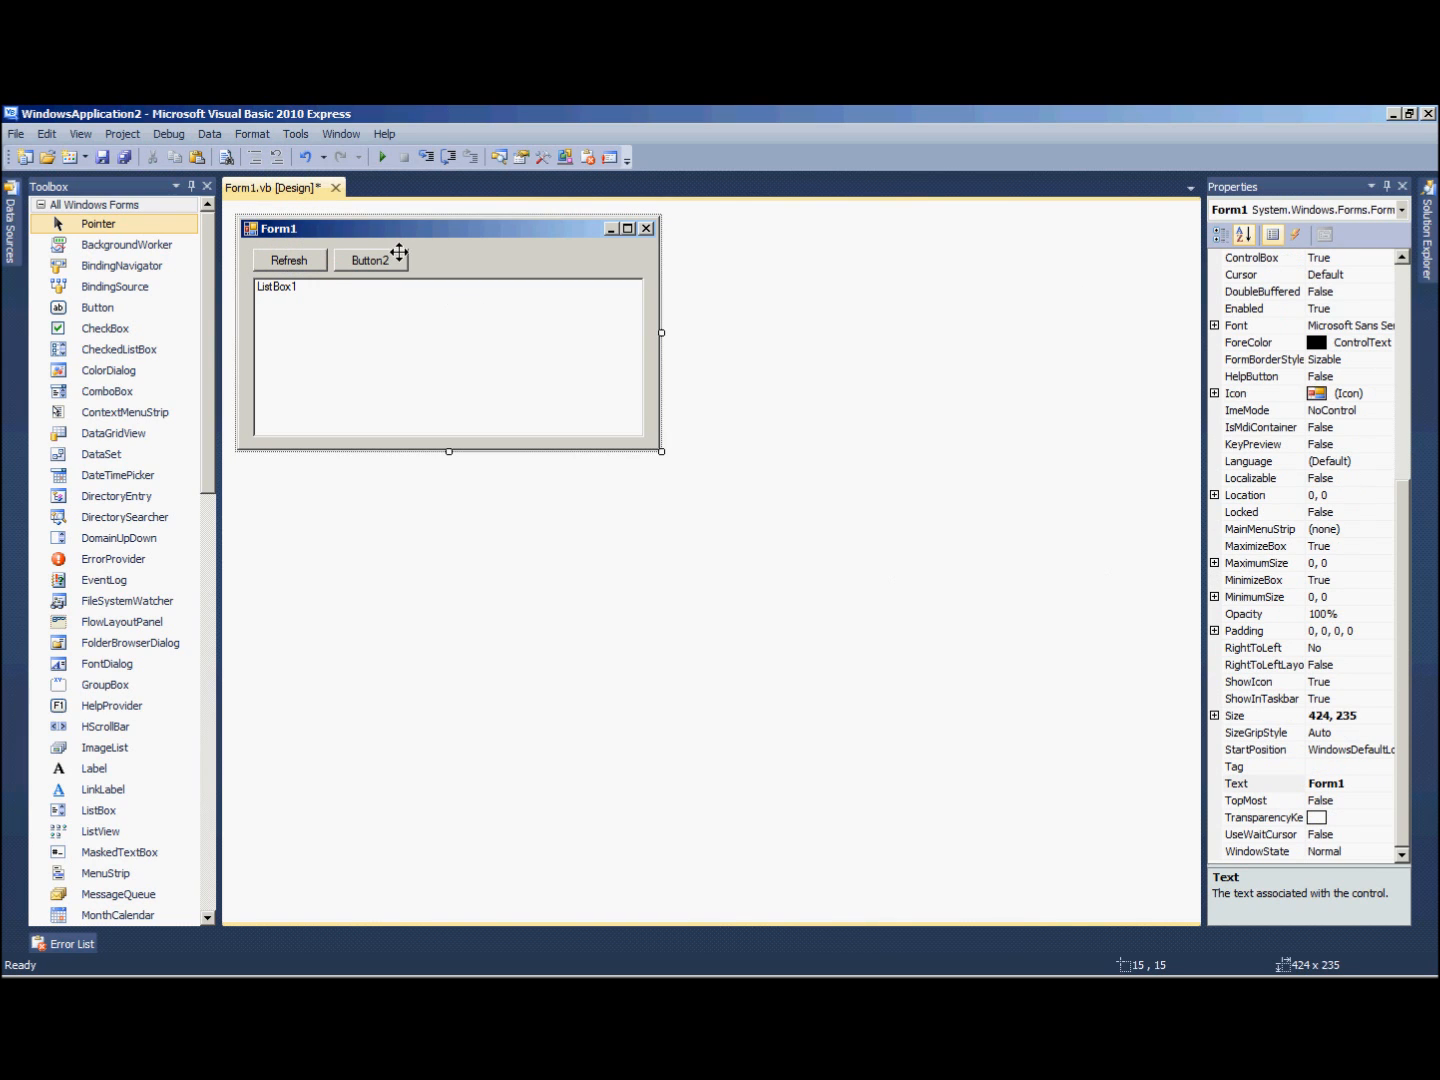
click(371, 260)
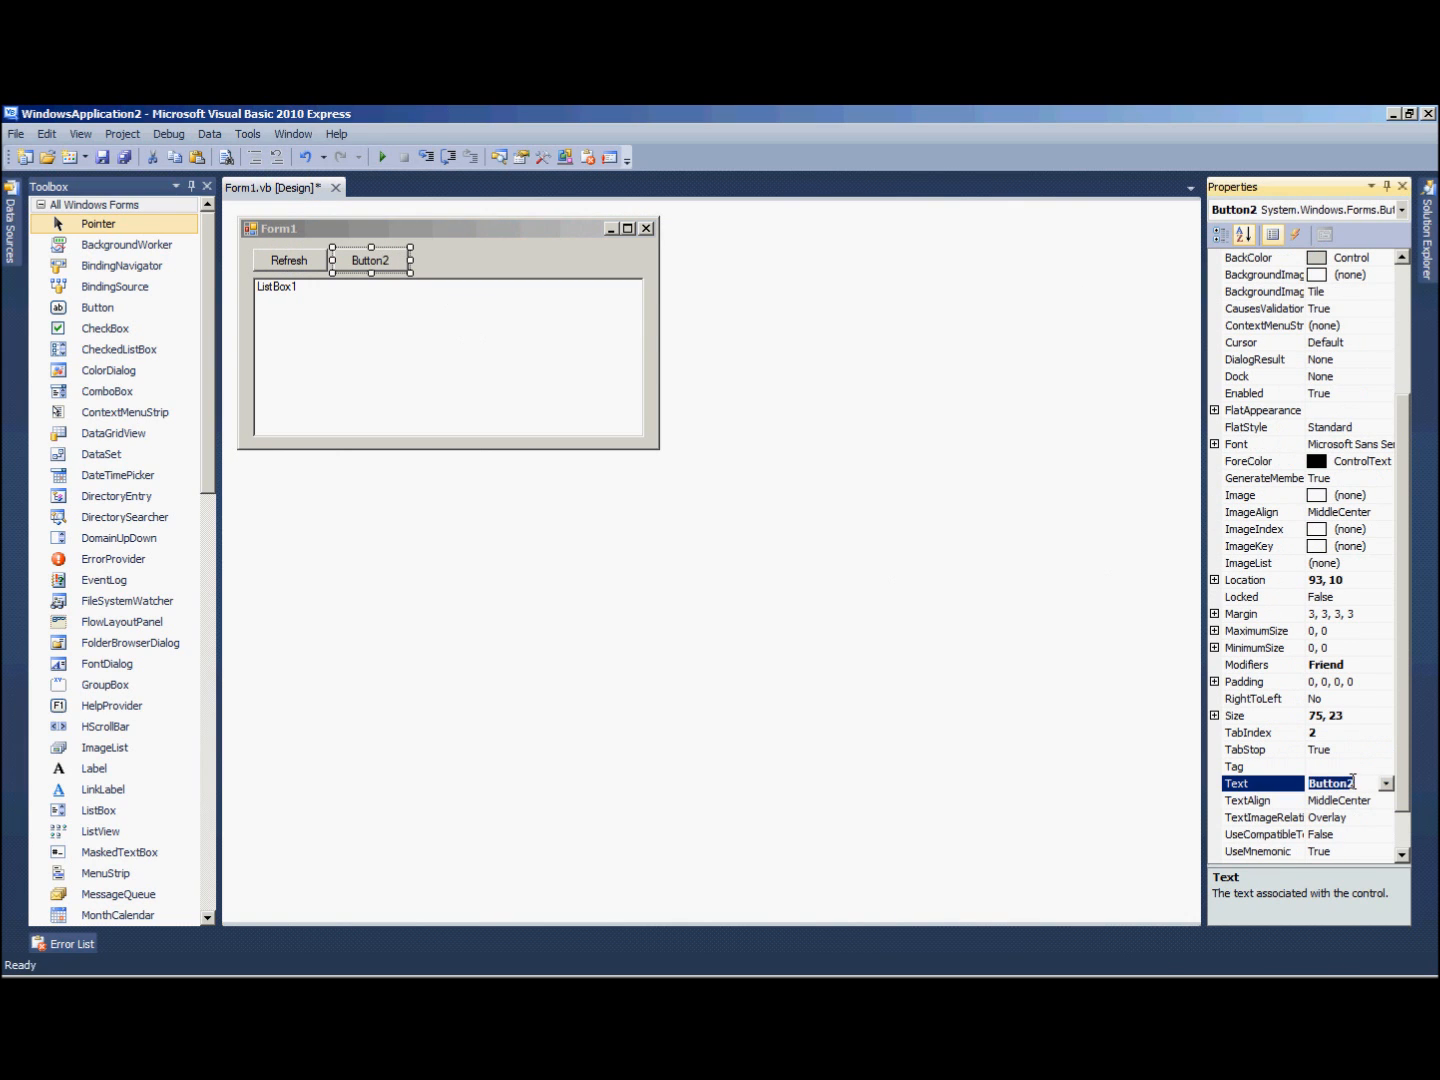
text(Reset)
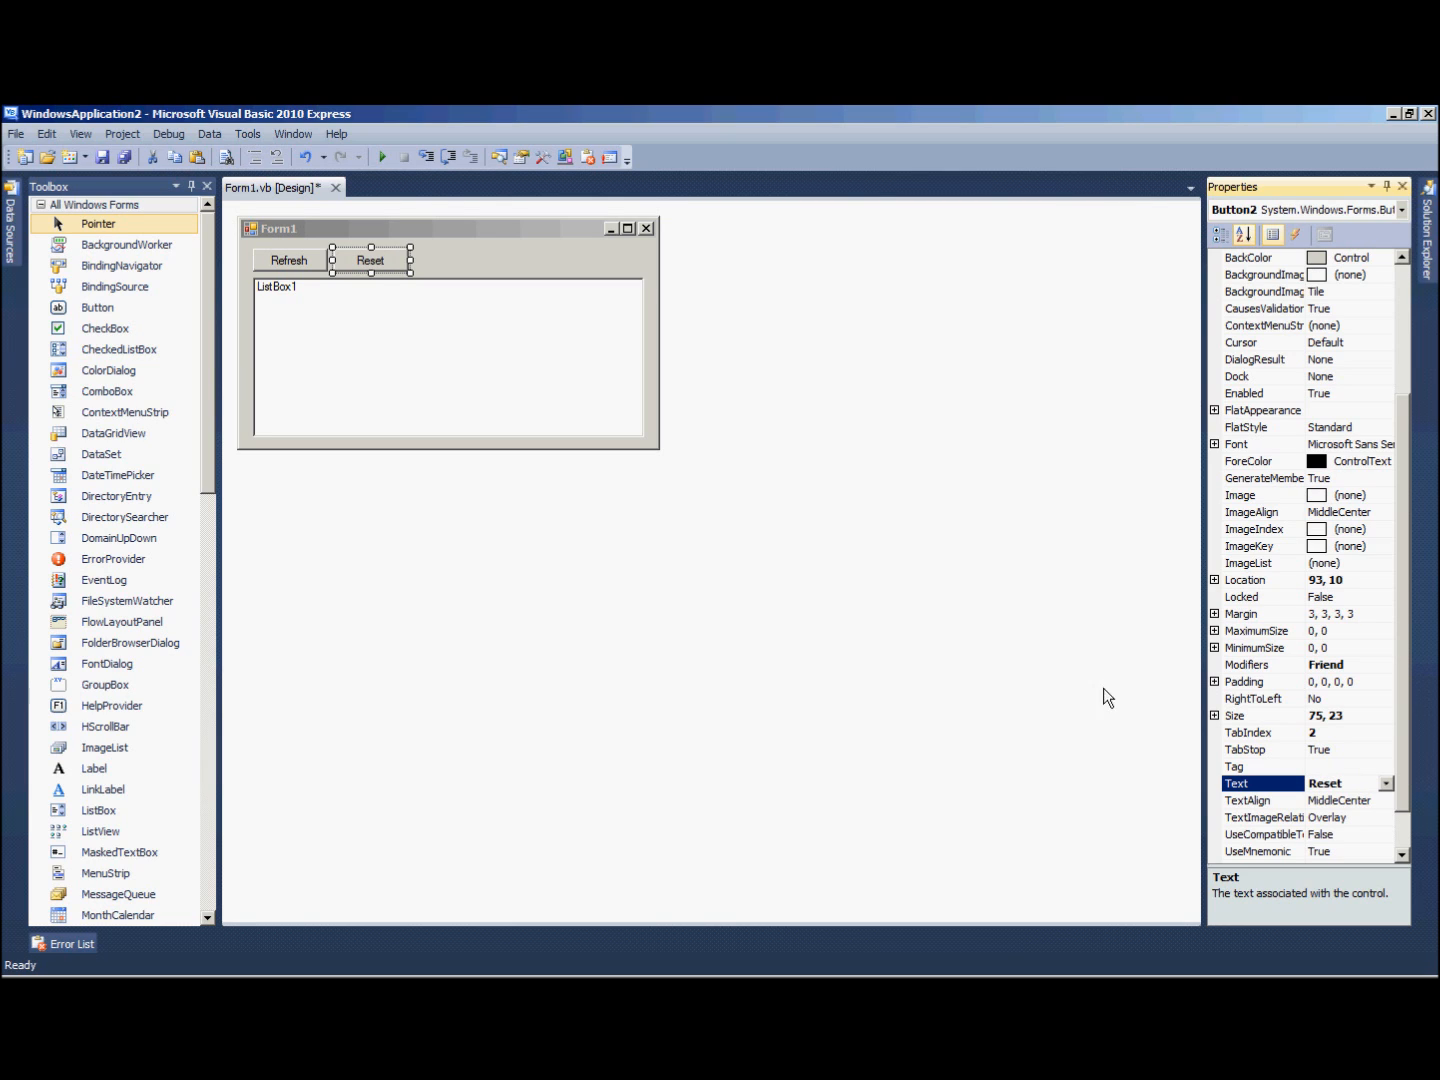
mouse_move(325, 263)
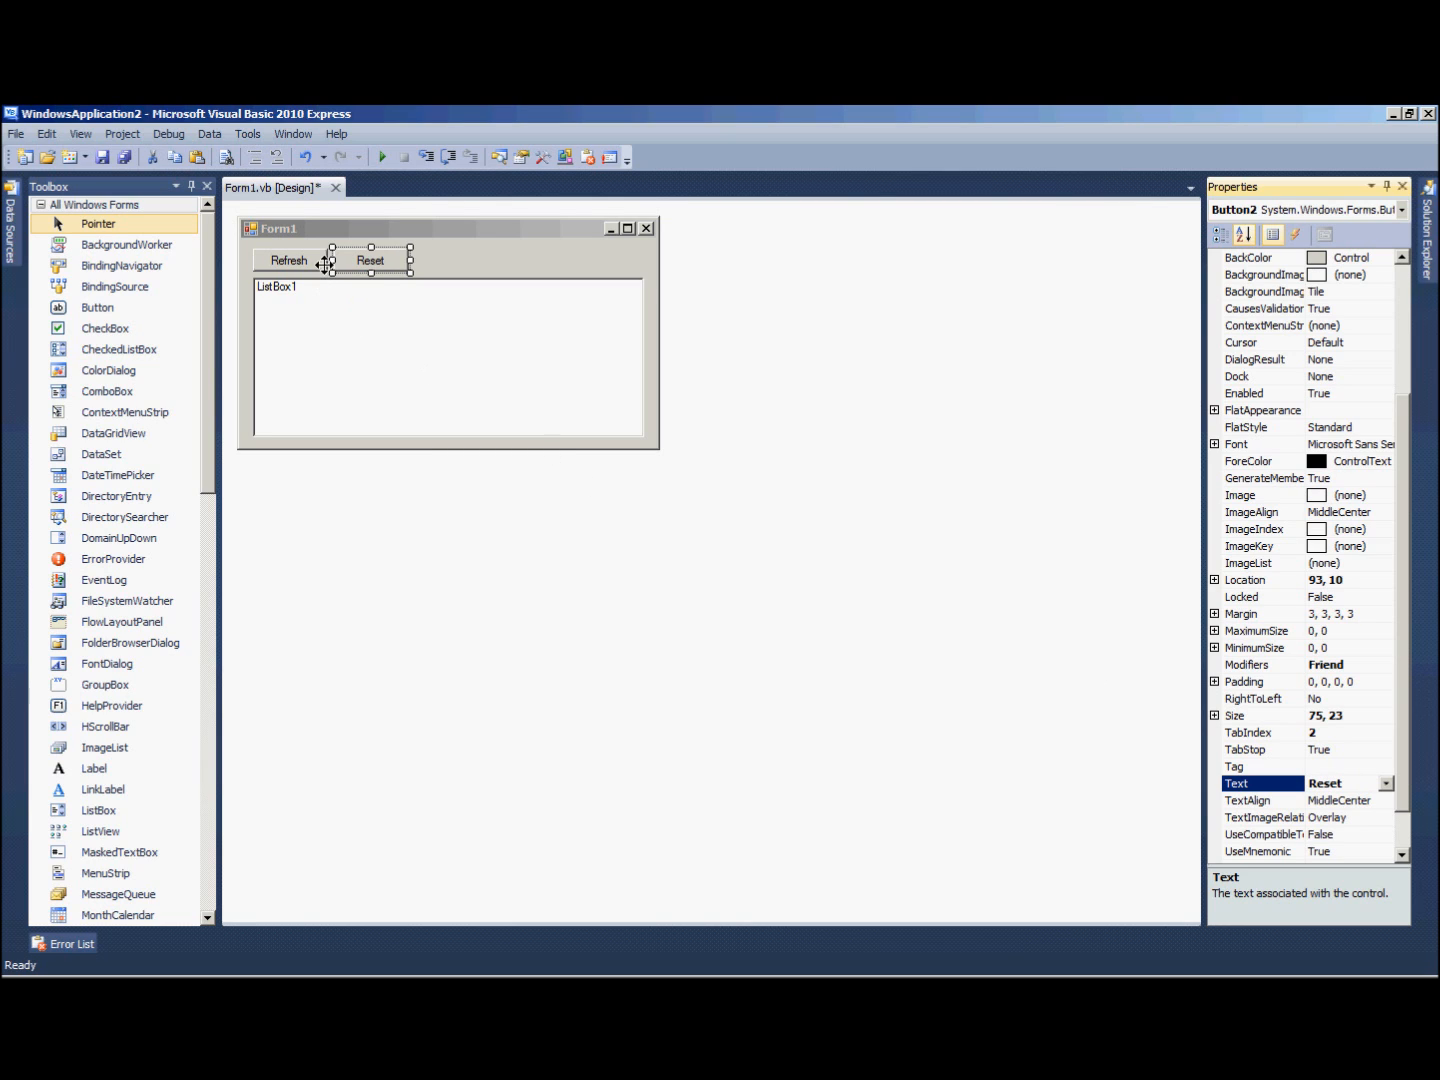
- Give the form a Fixed3D border, CenterScreen start position and title 'Window Selecter'
click(450, 400)
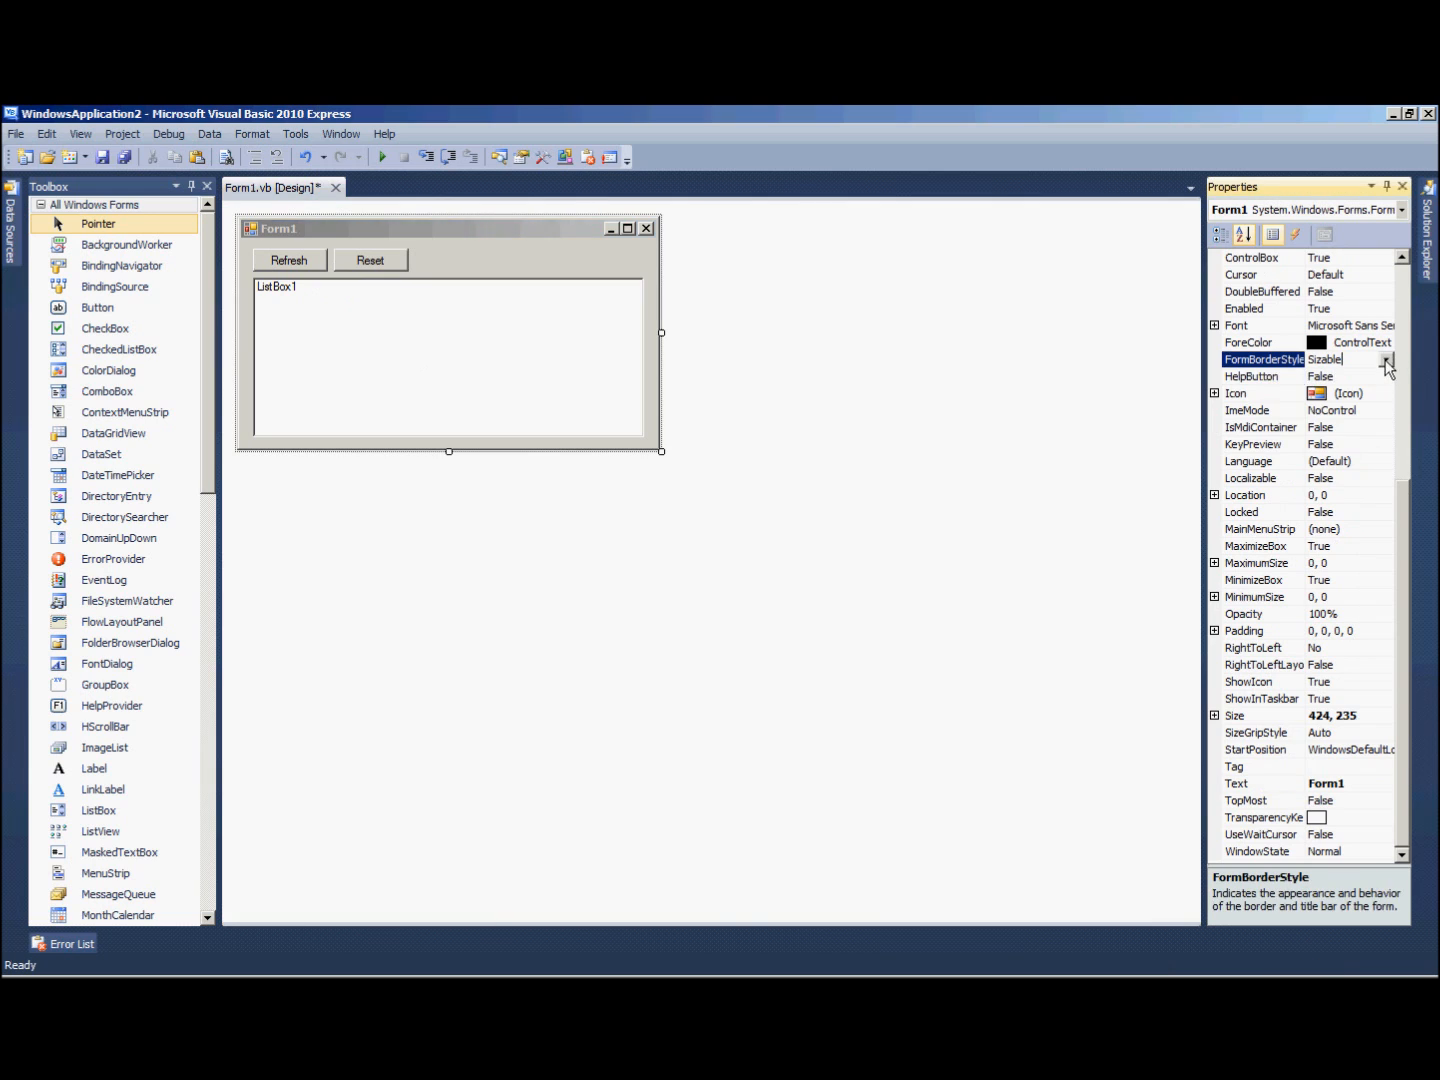
click(1345, 359)
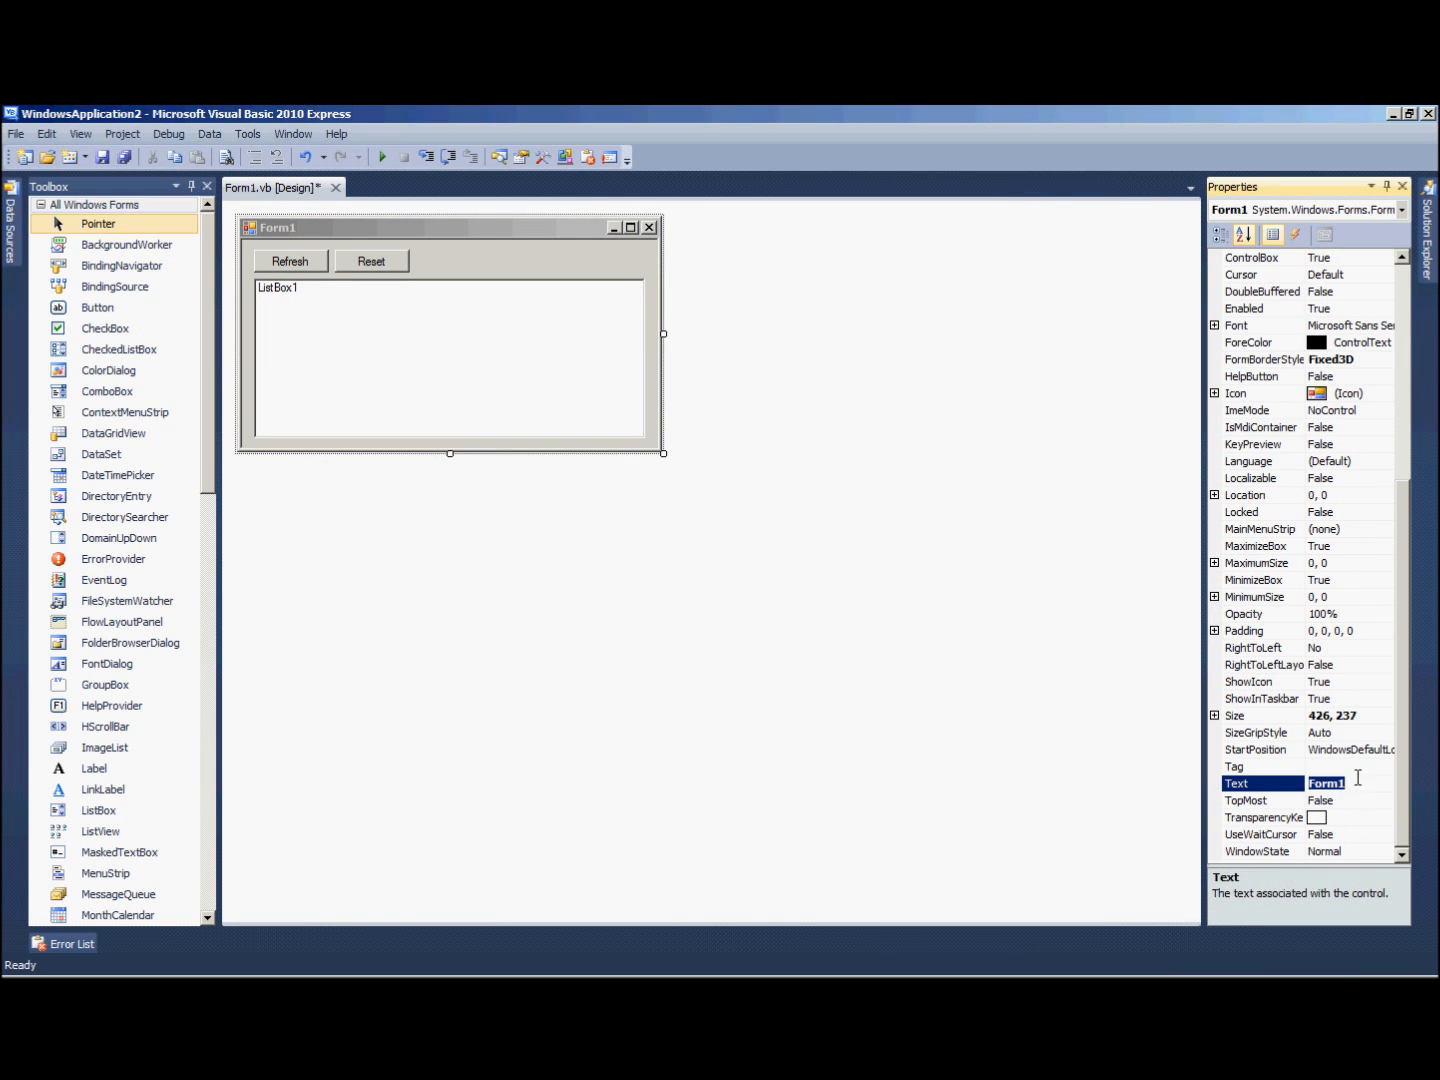
click(1350, 750)
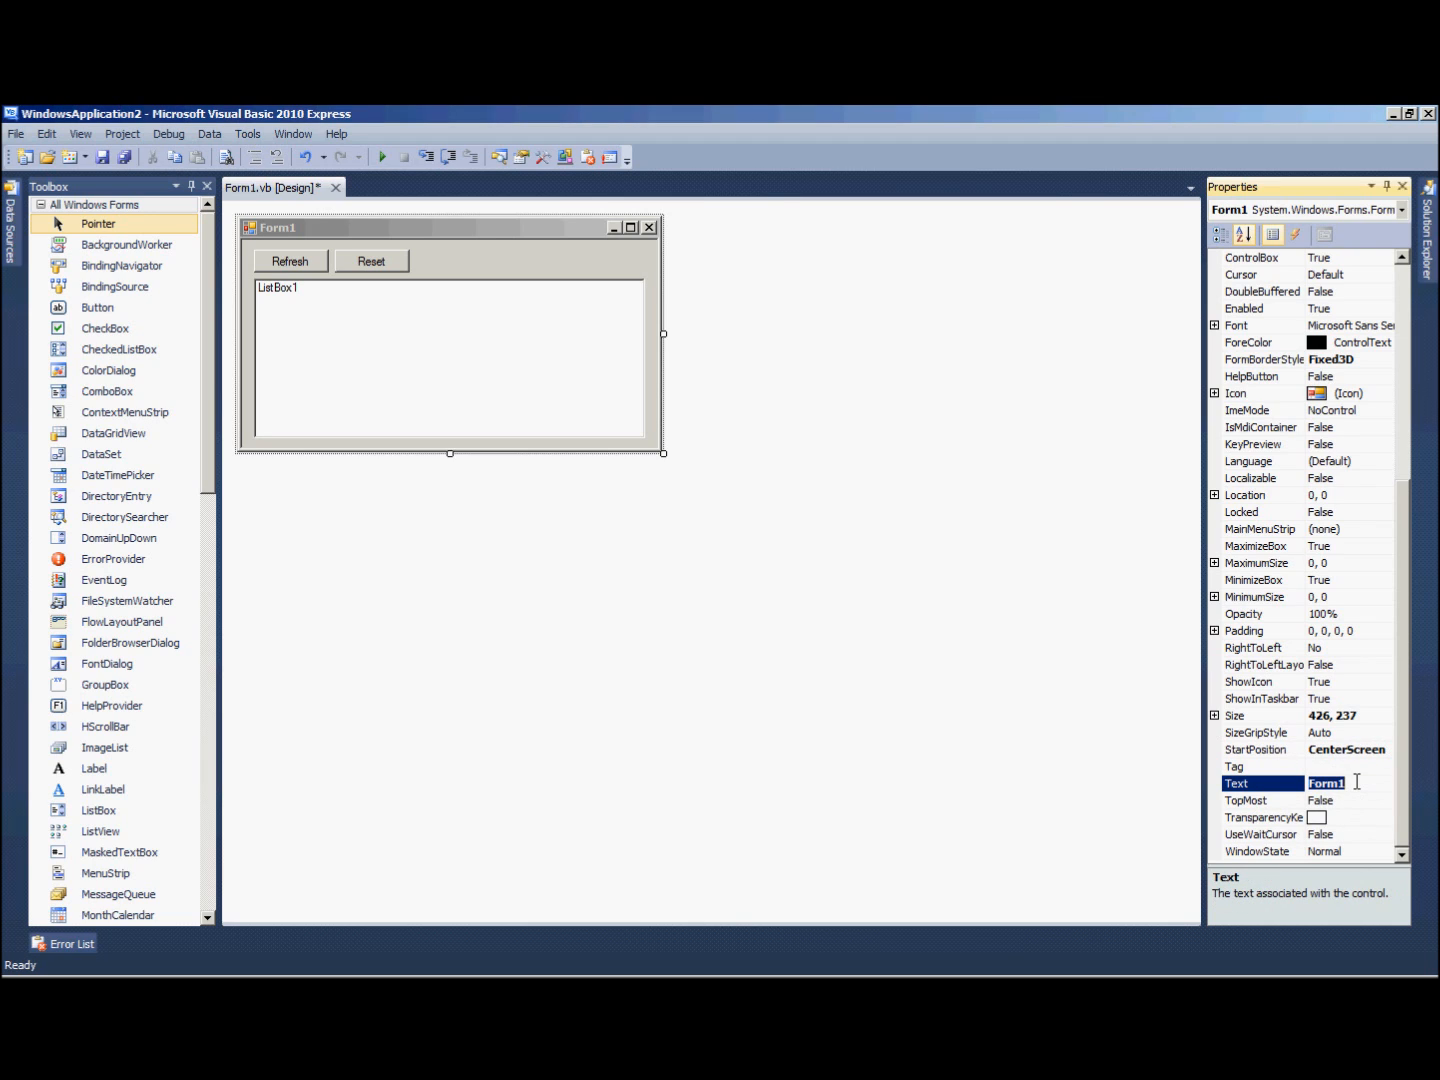
text(Window Selecte)
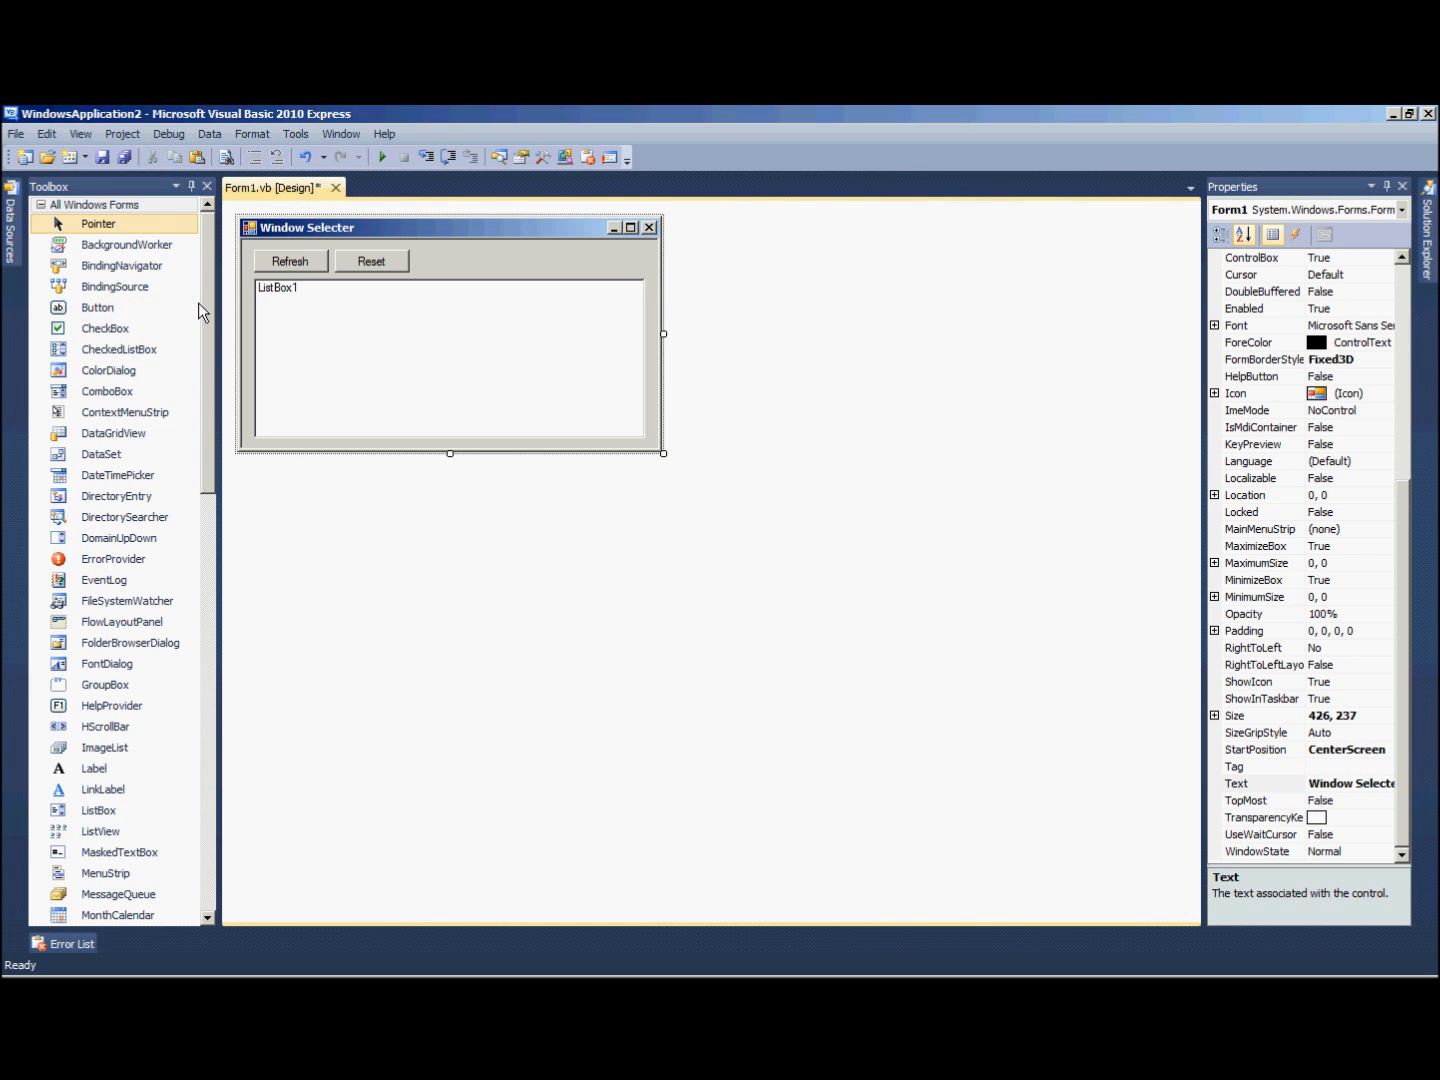
scroll(down, 3)
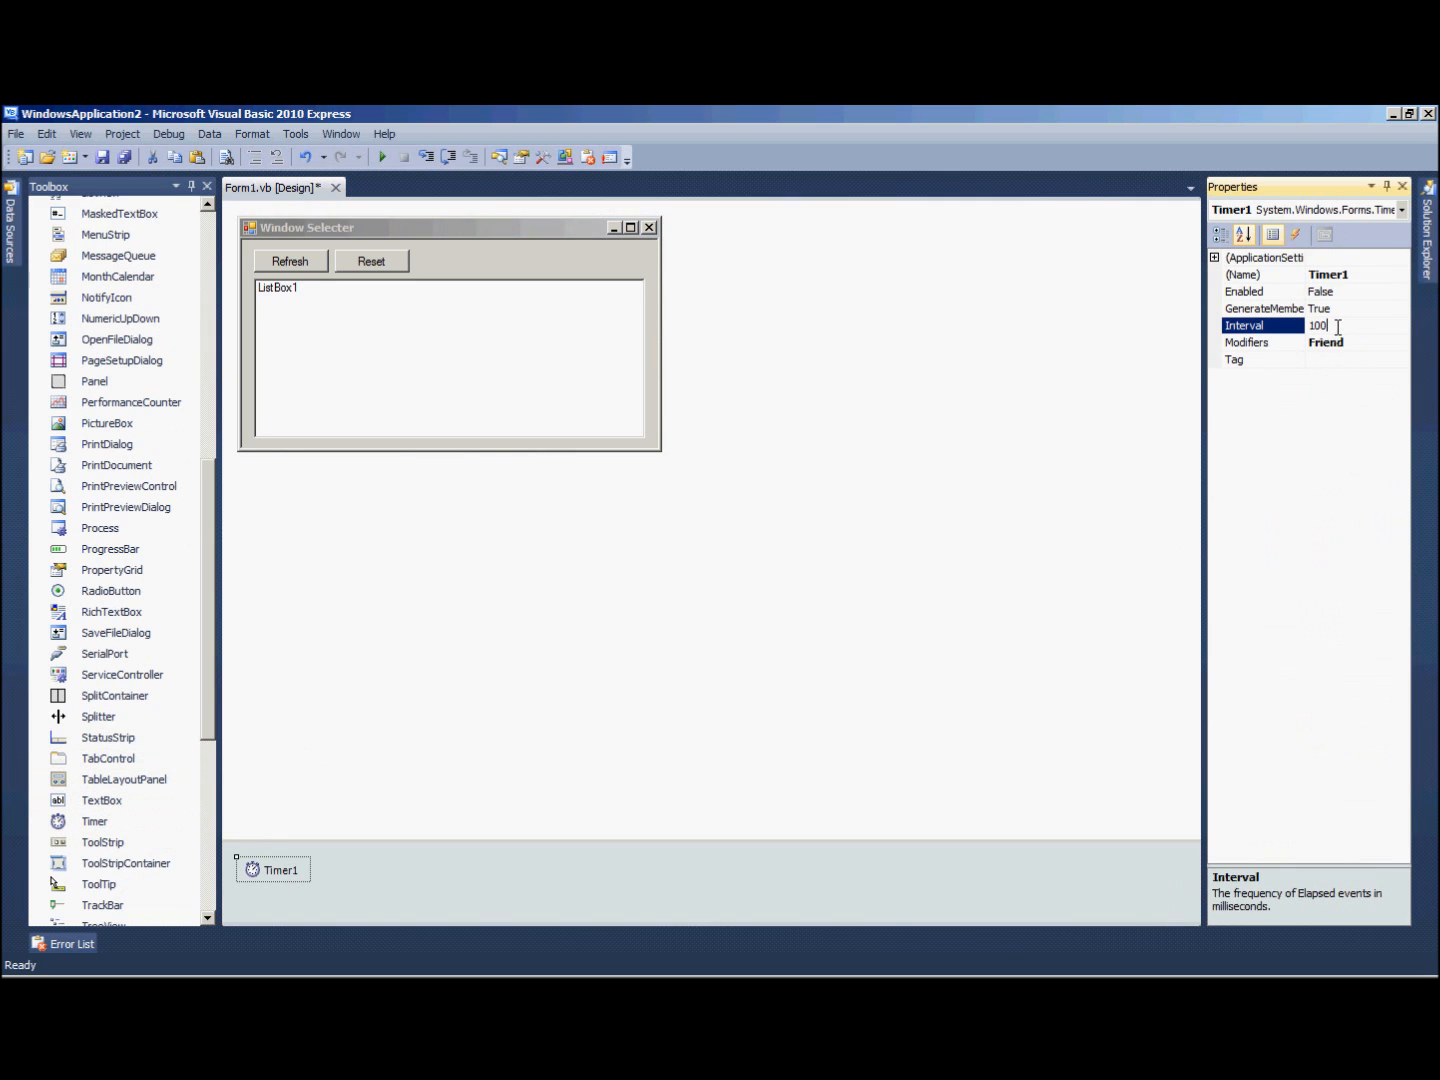
- Set the timer interval to 10 and add a new Windows Form item
key(Backspace)
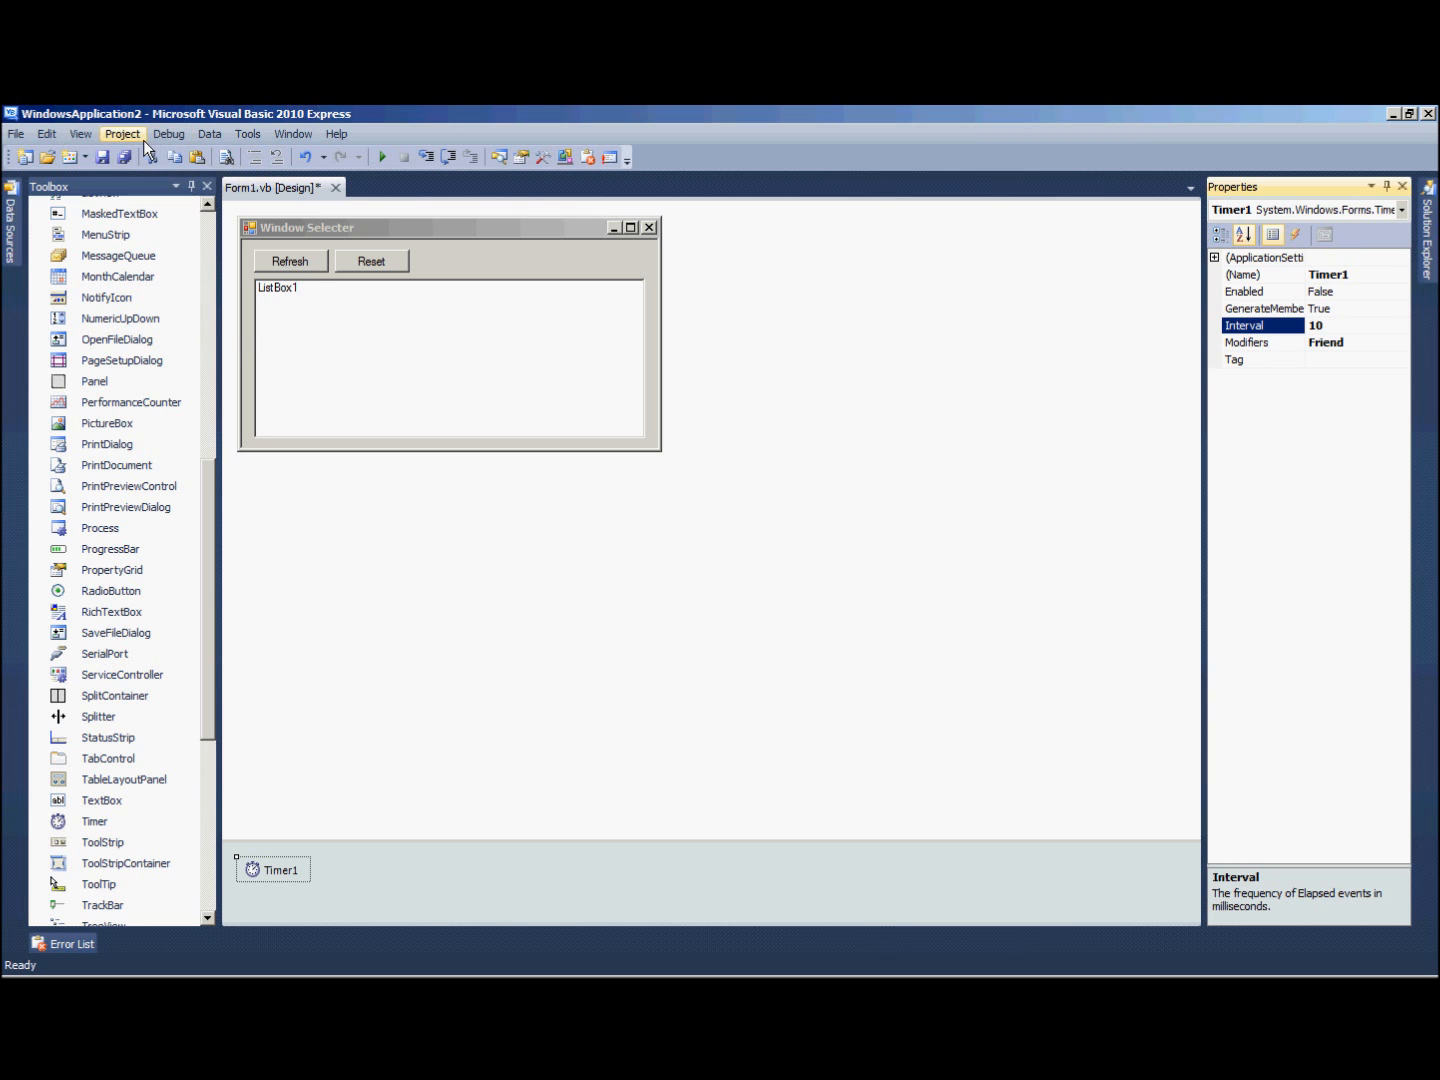
click(122, 133)
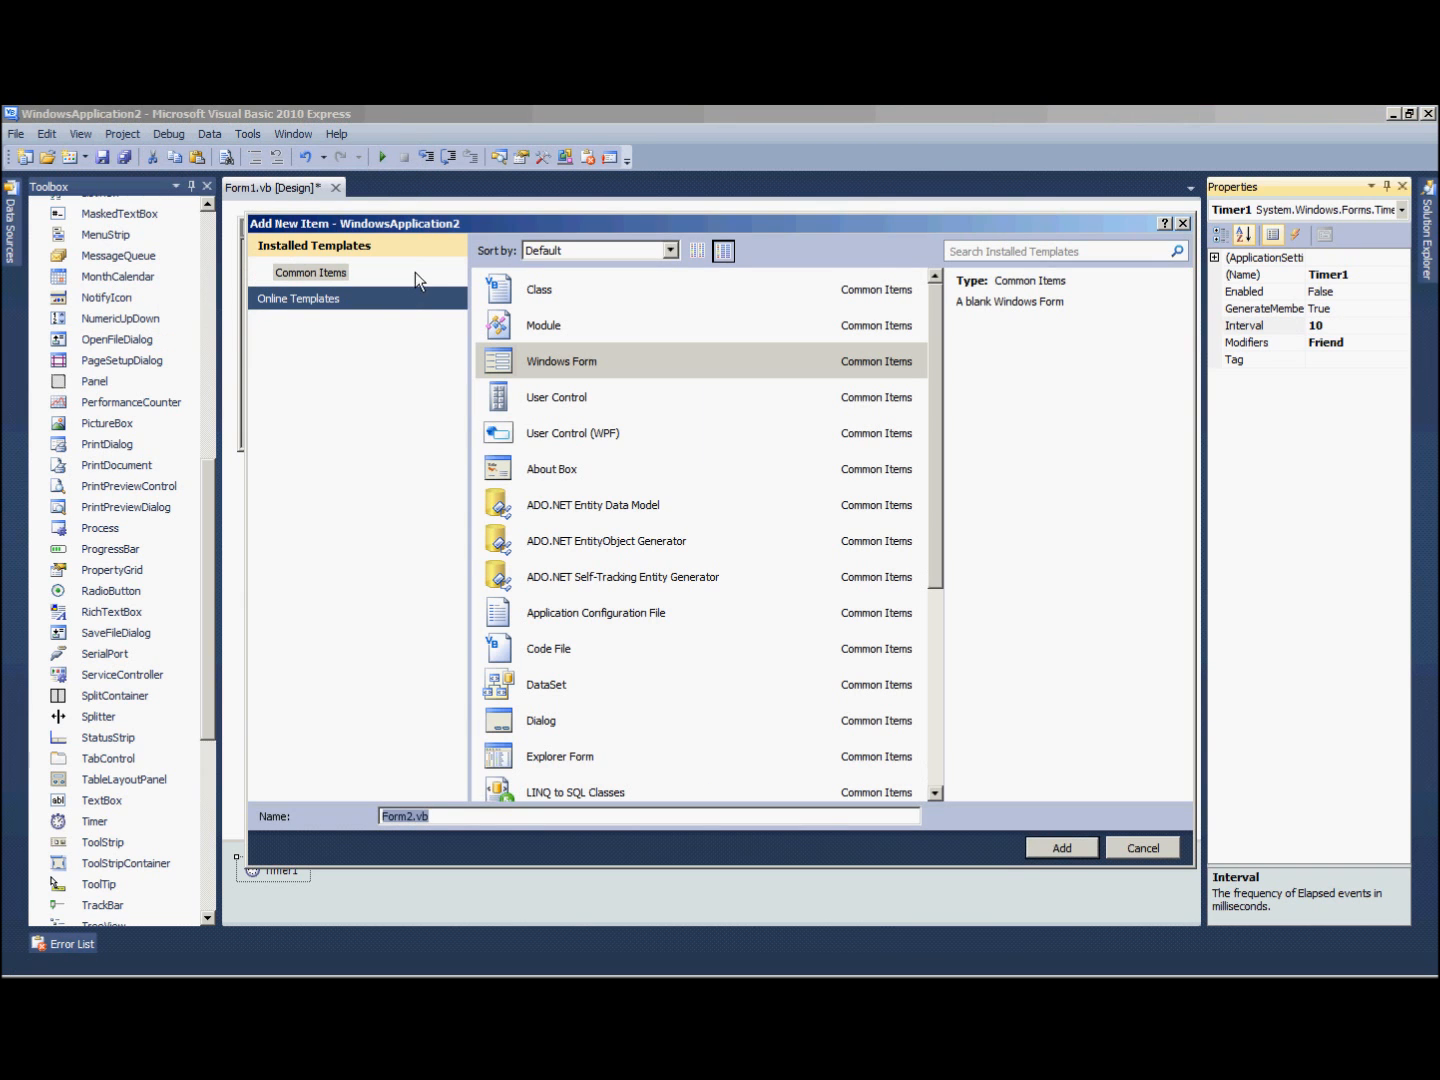
- Add Form2 with FormBorderStyle None and WindowState Maximized
click(1060, 847)
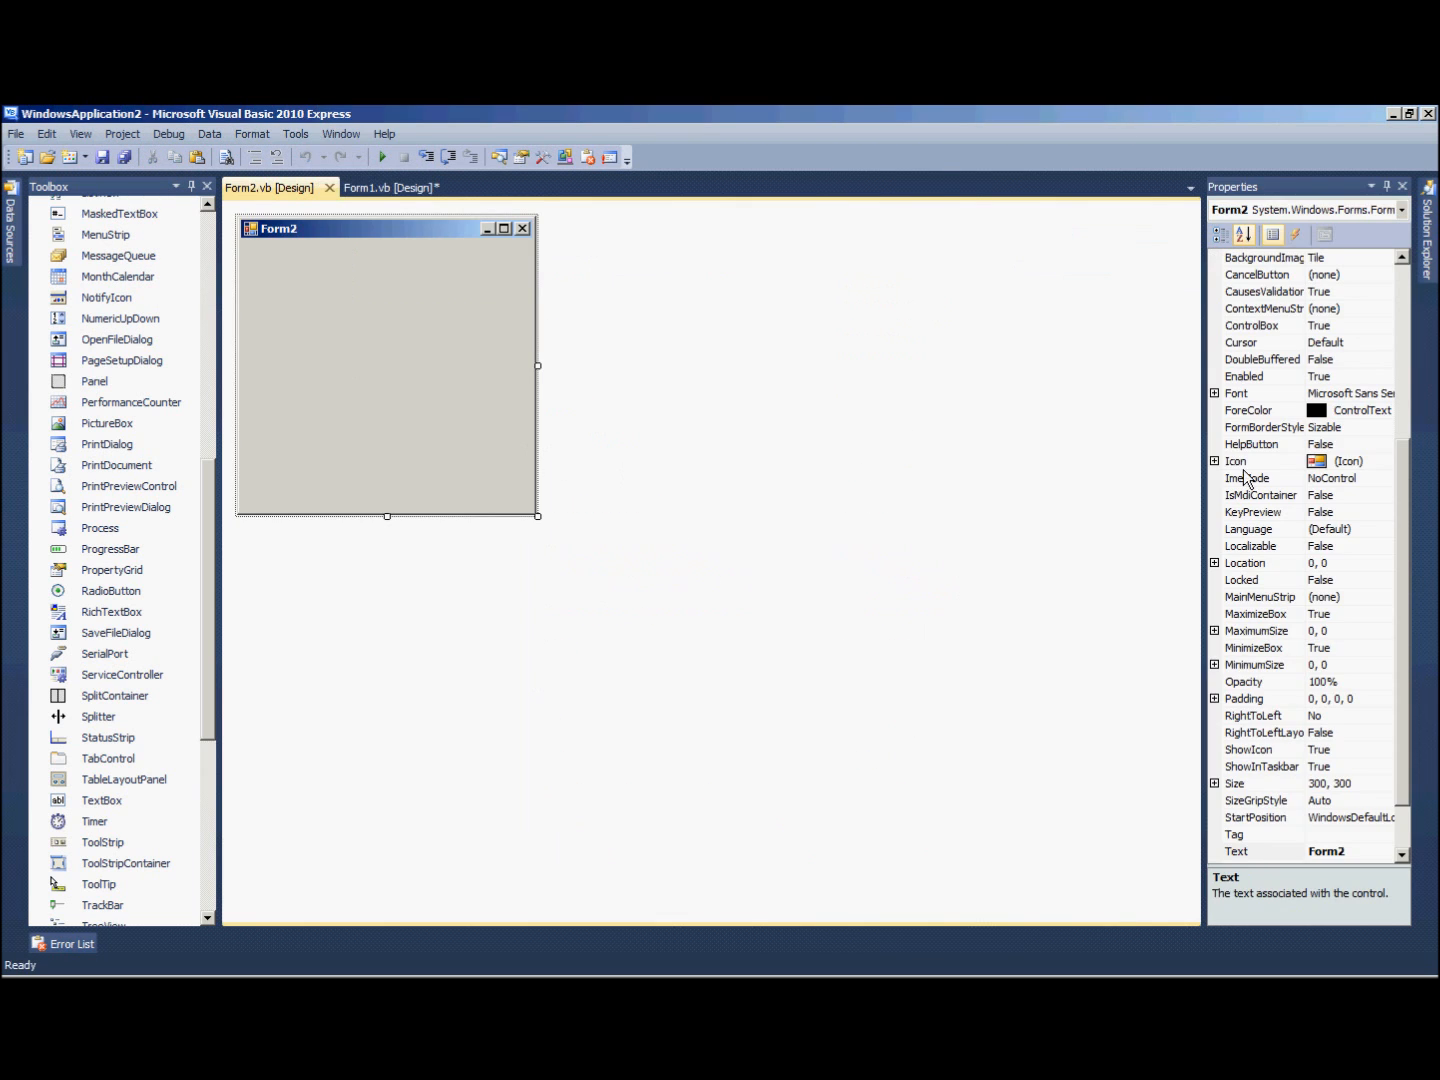
click(1385, 427)
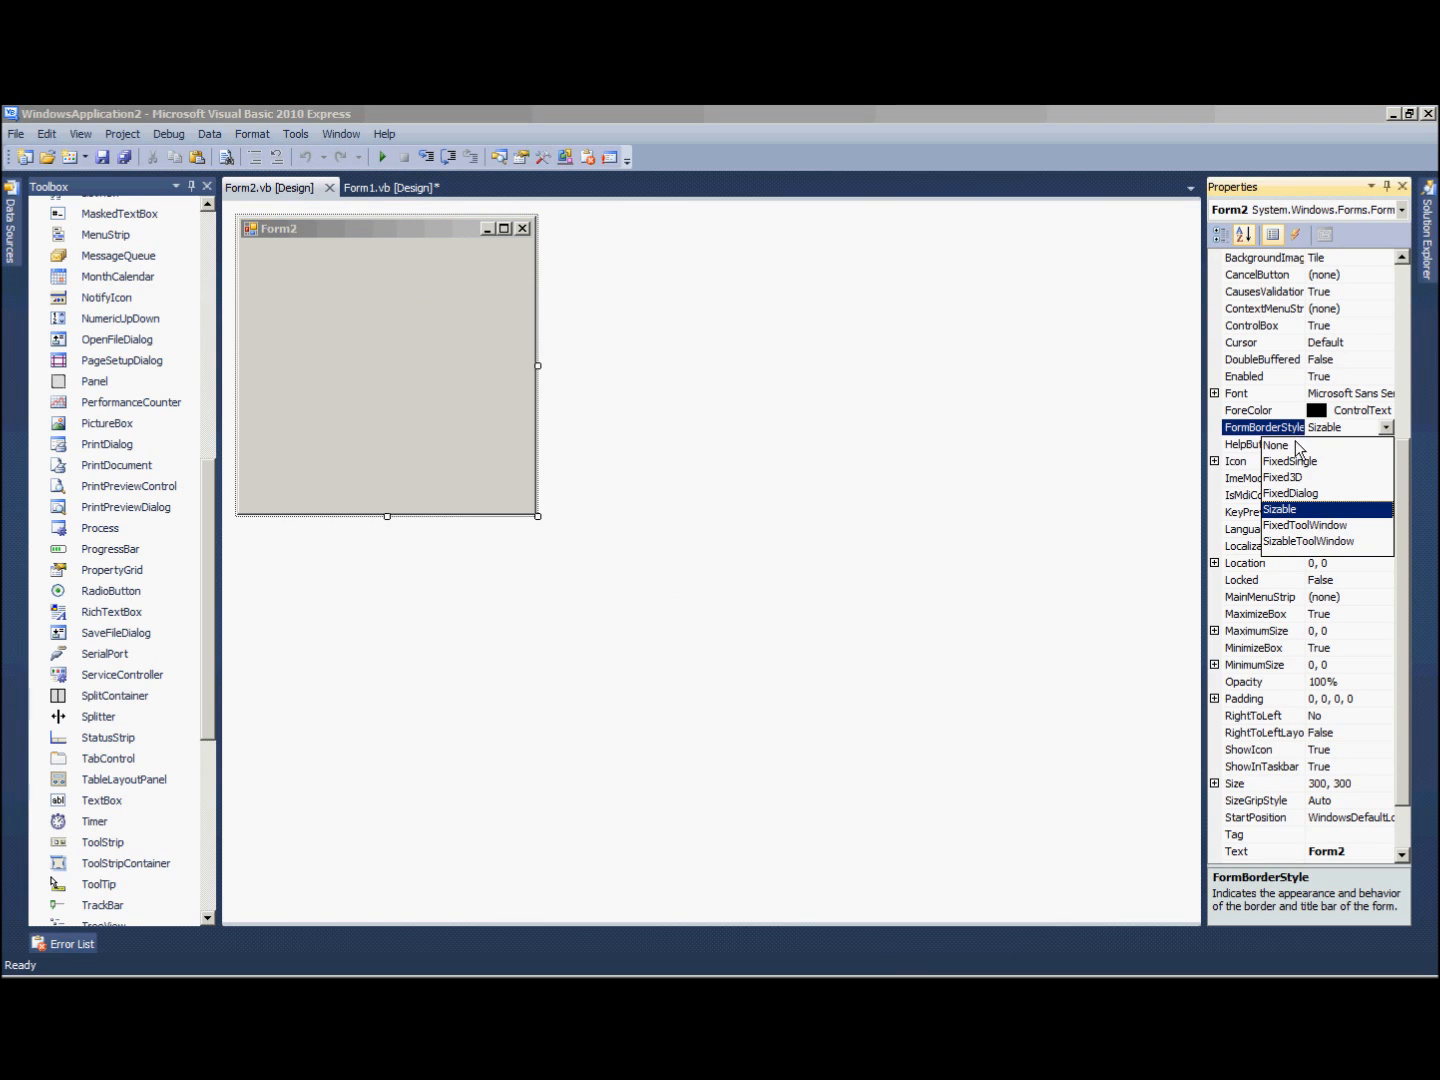
mouse_move(1298, 452)
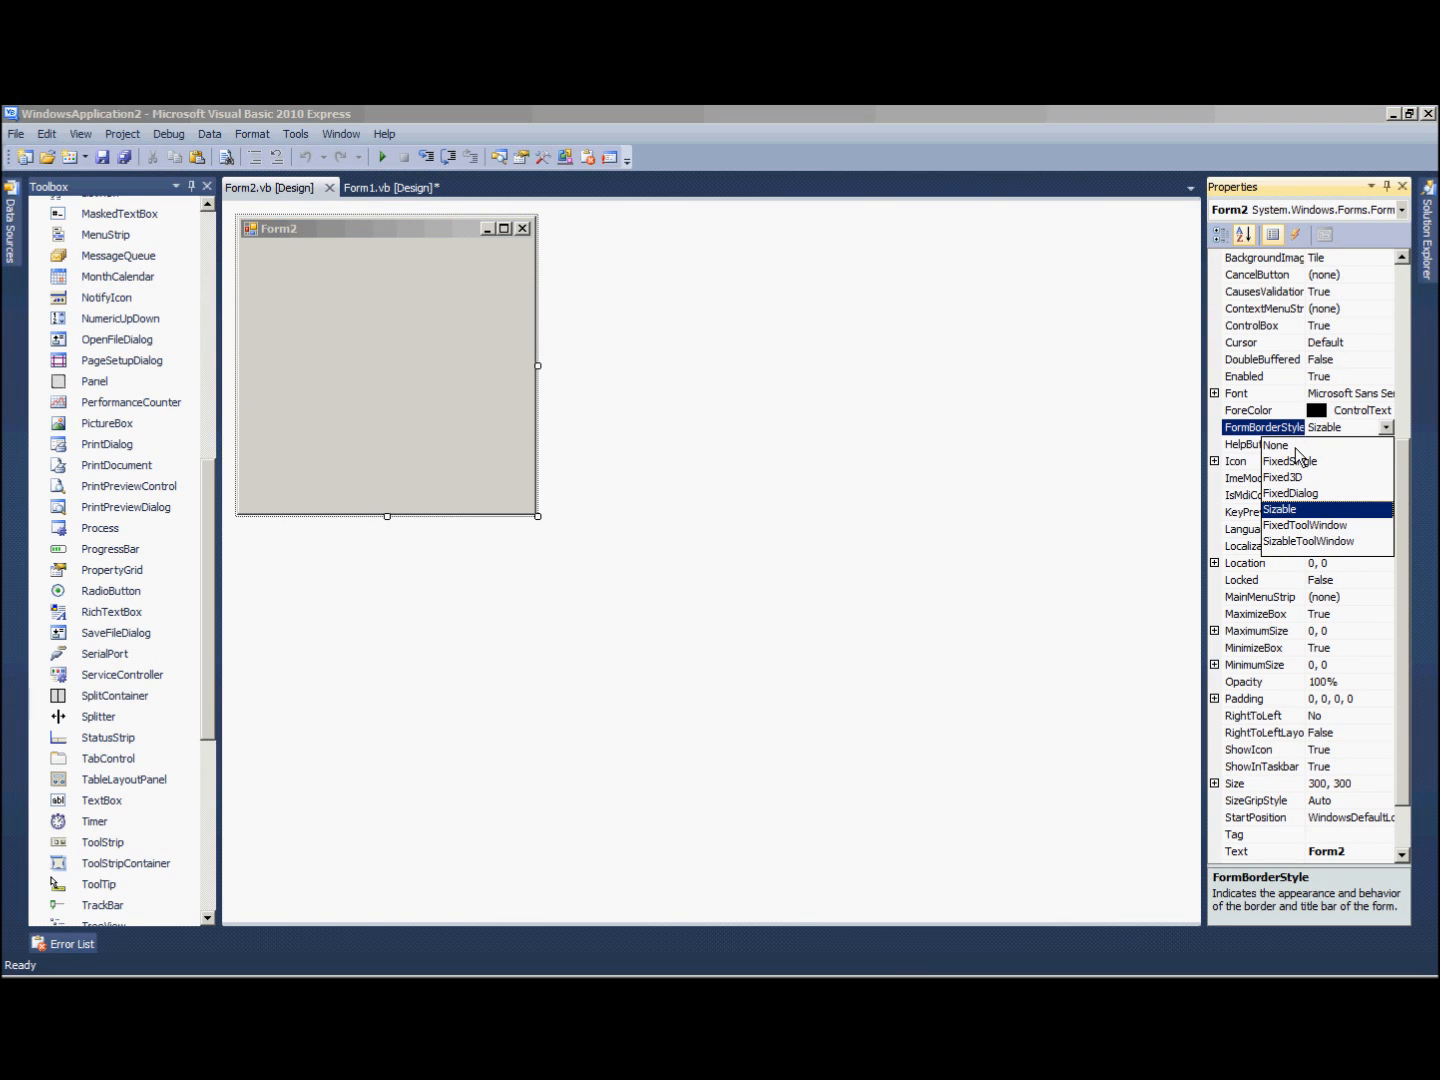
click(1277, 444)
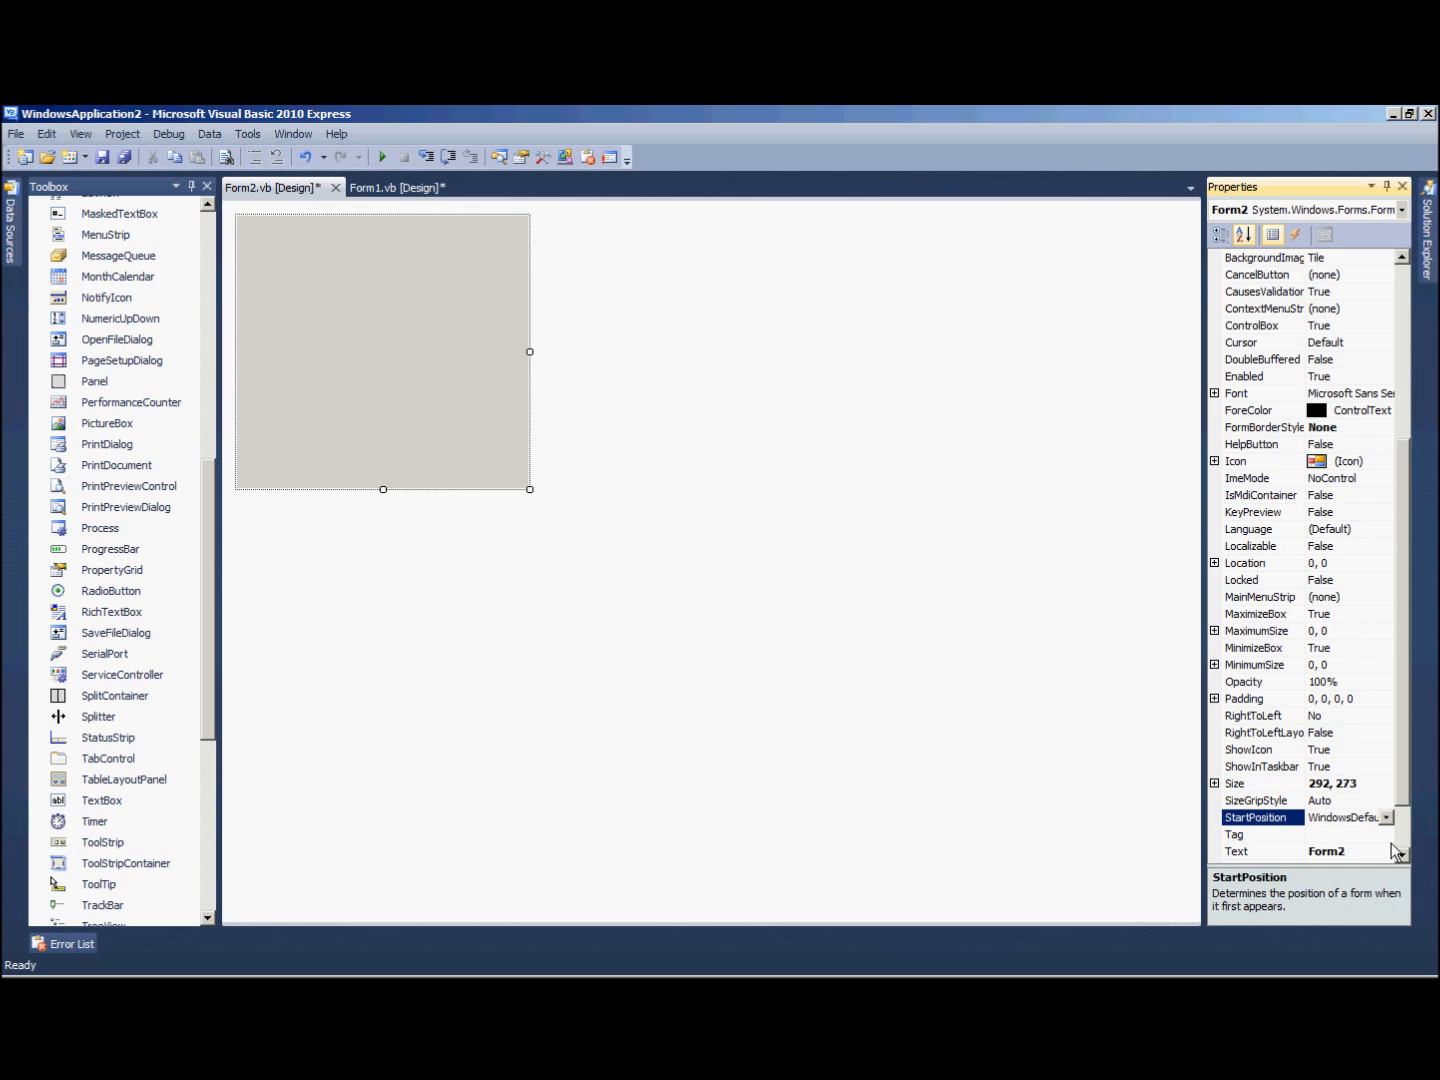
click(1389, 851)
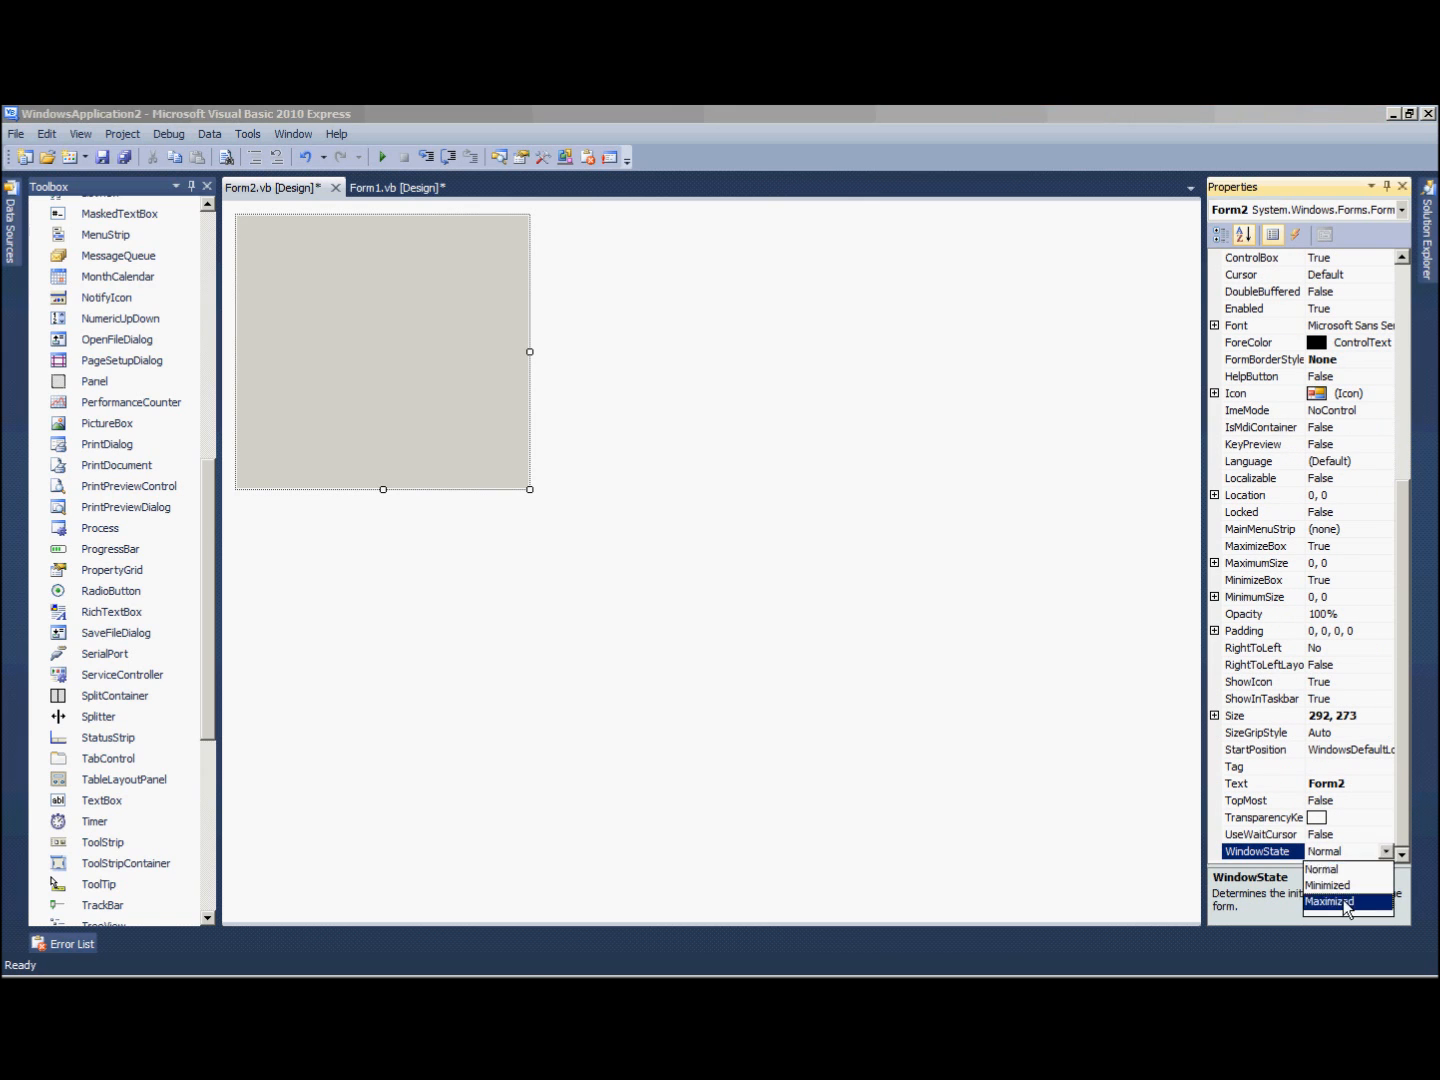
click(1333, 901)
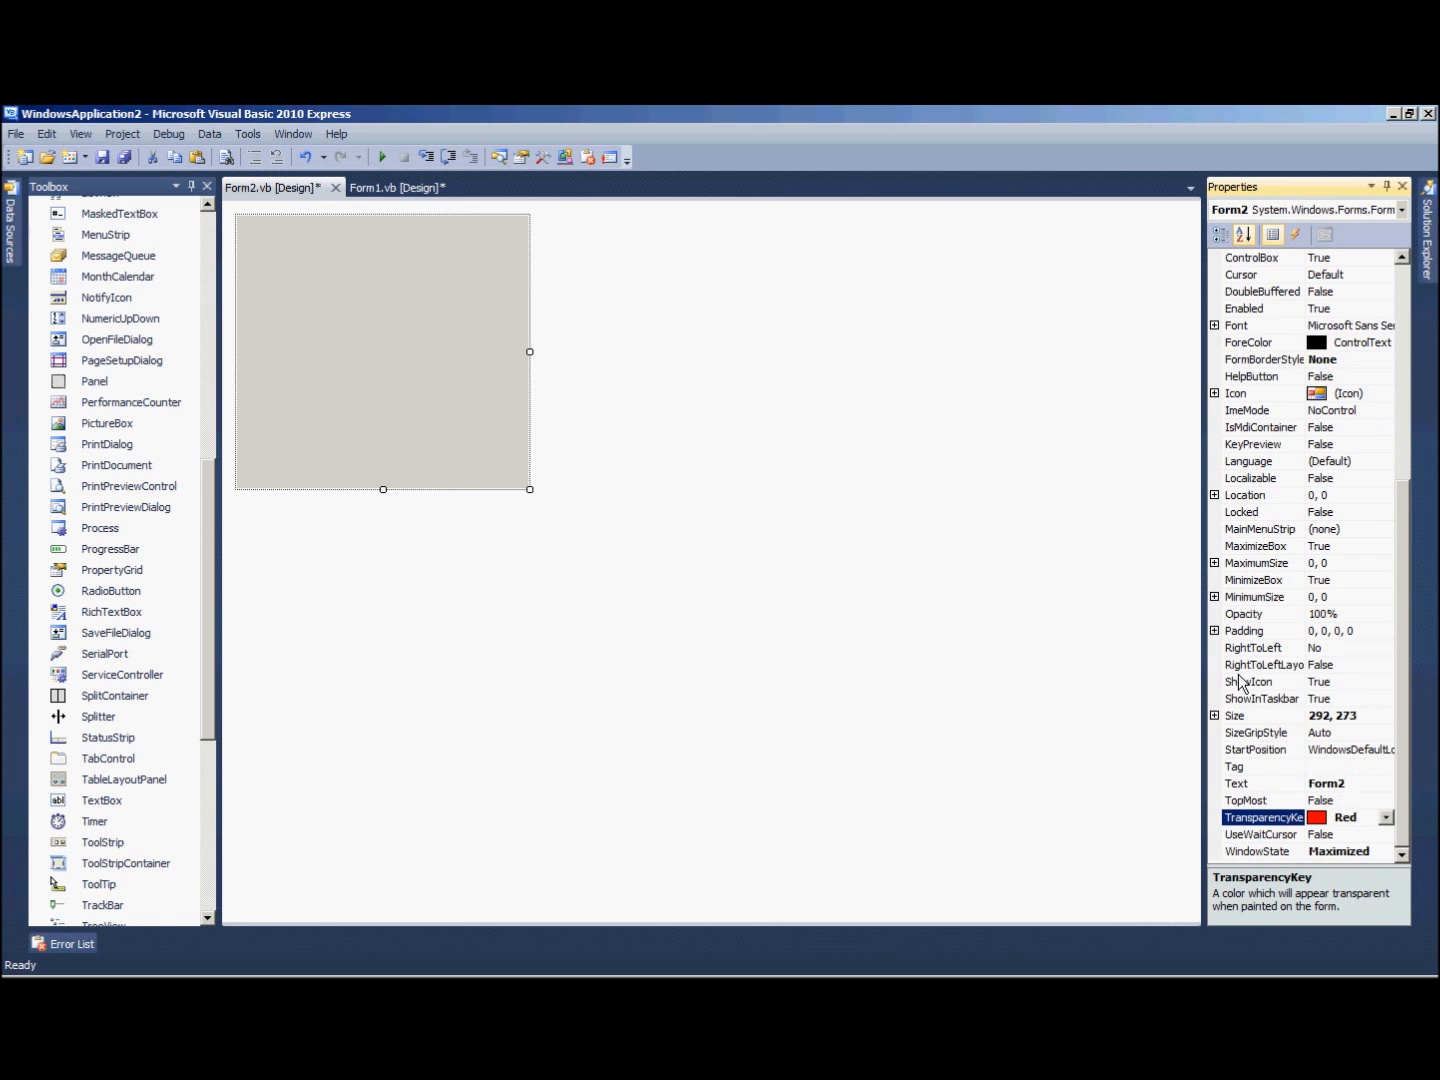
mouse_move(1406, 747)
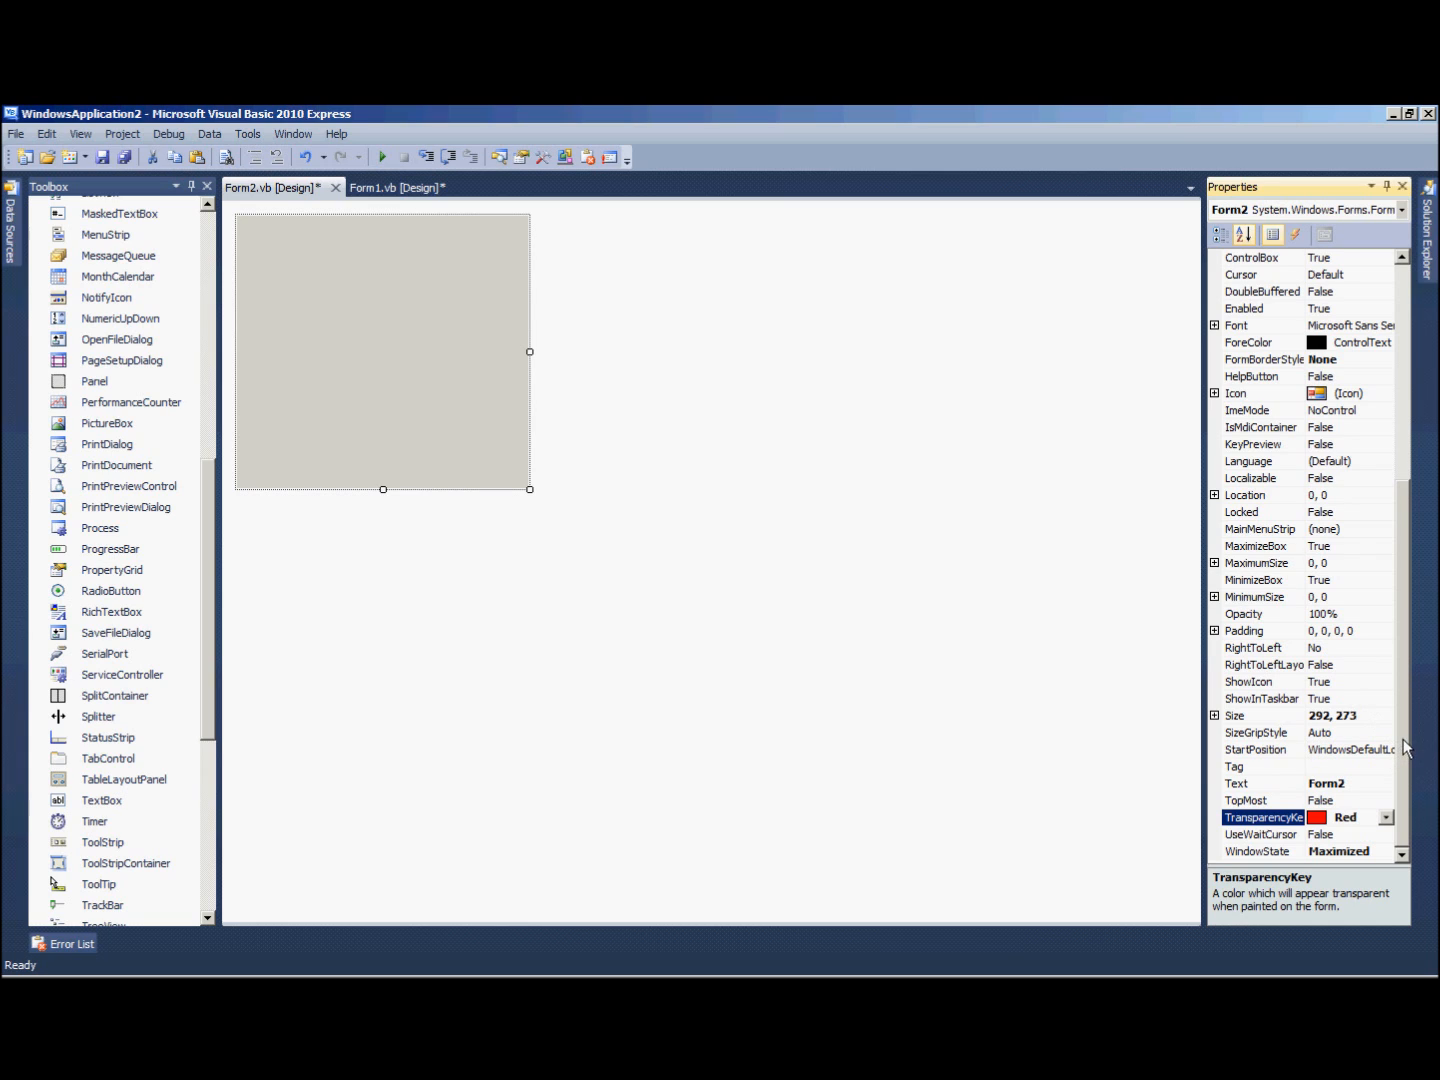
- Clear Form2's title, hide it from the taskbar, make it red, and size the group box 10x10
click(1260, 782)
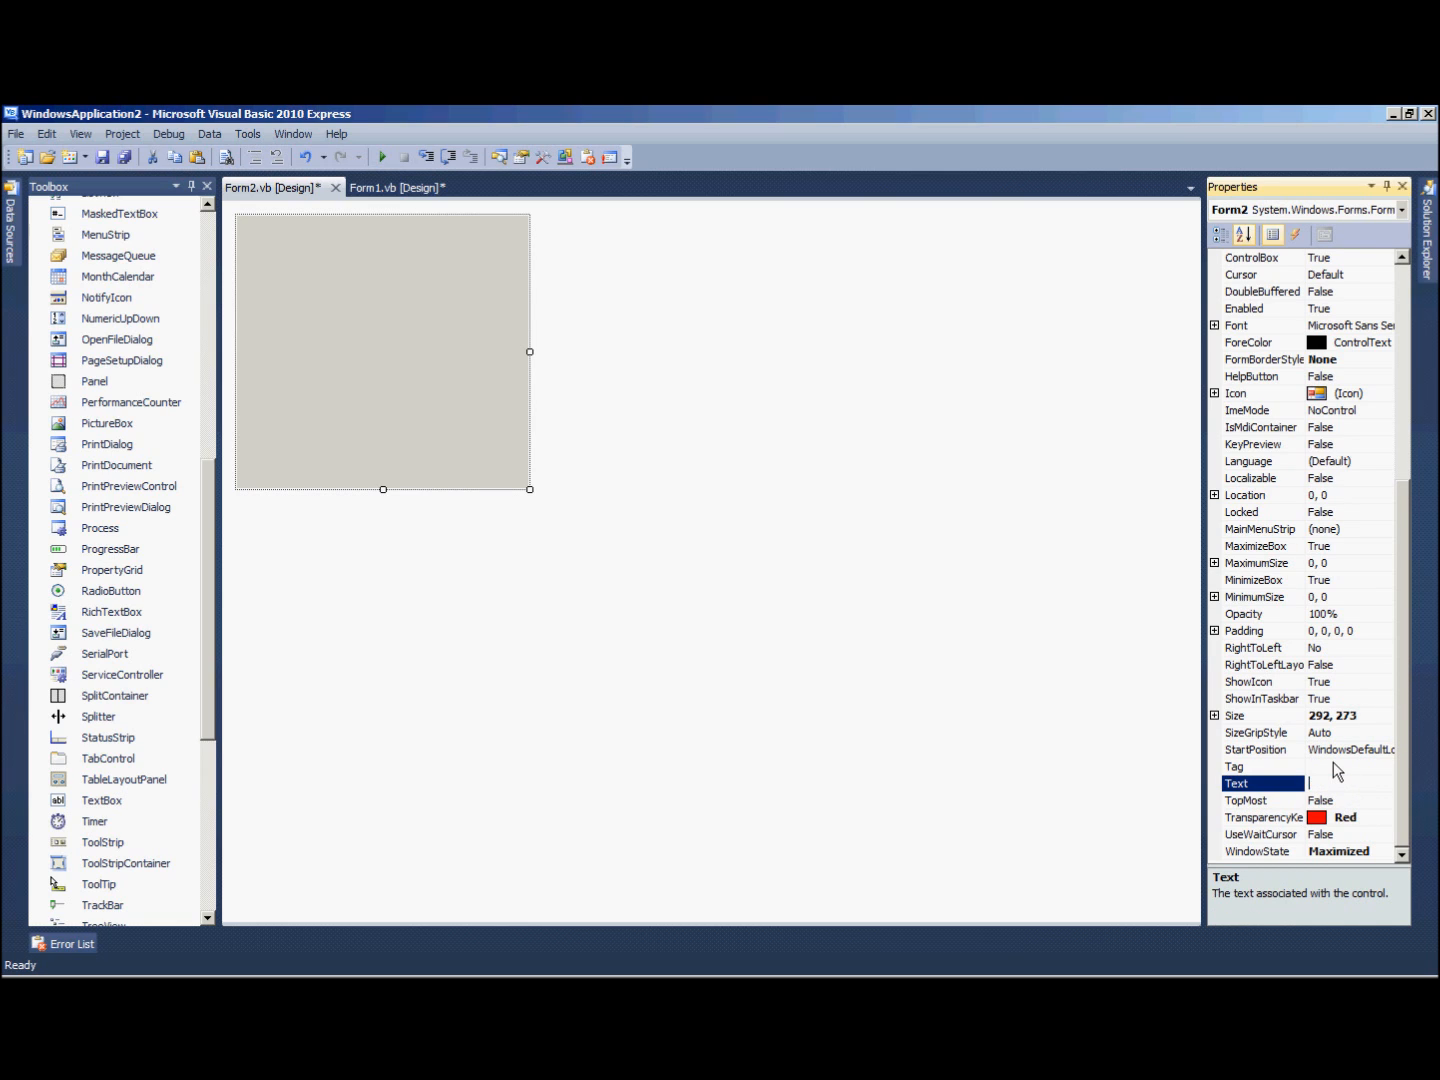
click(1260, 698)
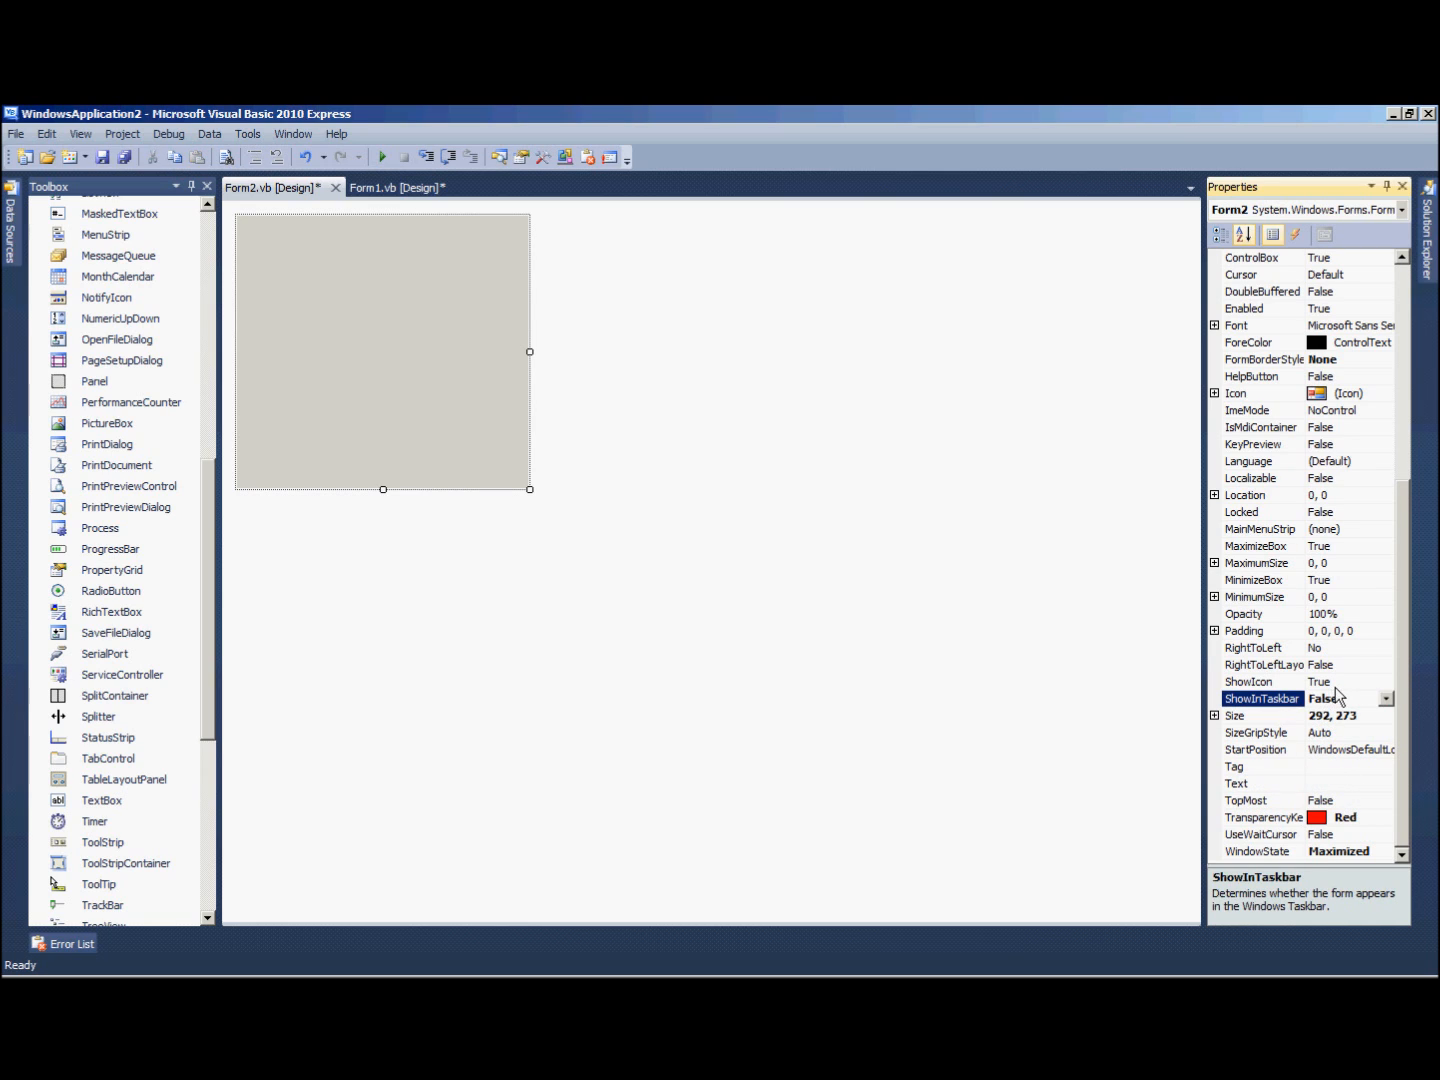
scroll(up, 3)
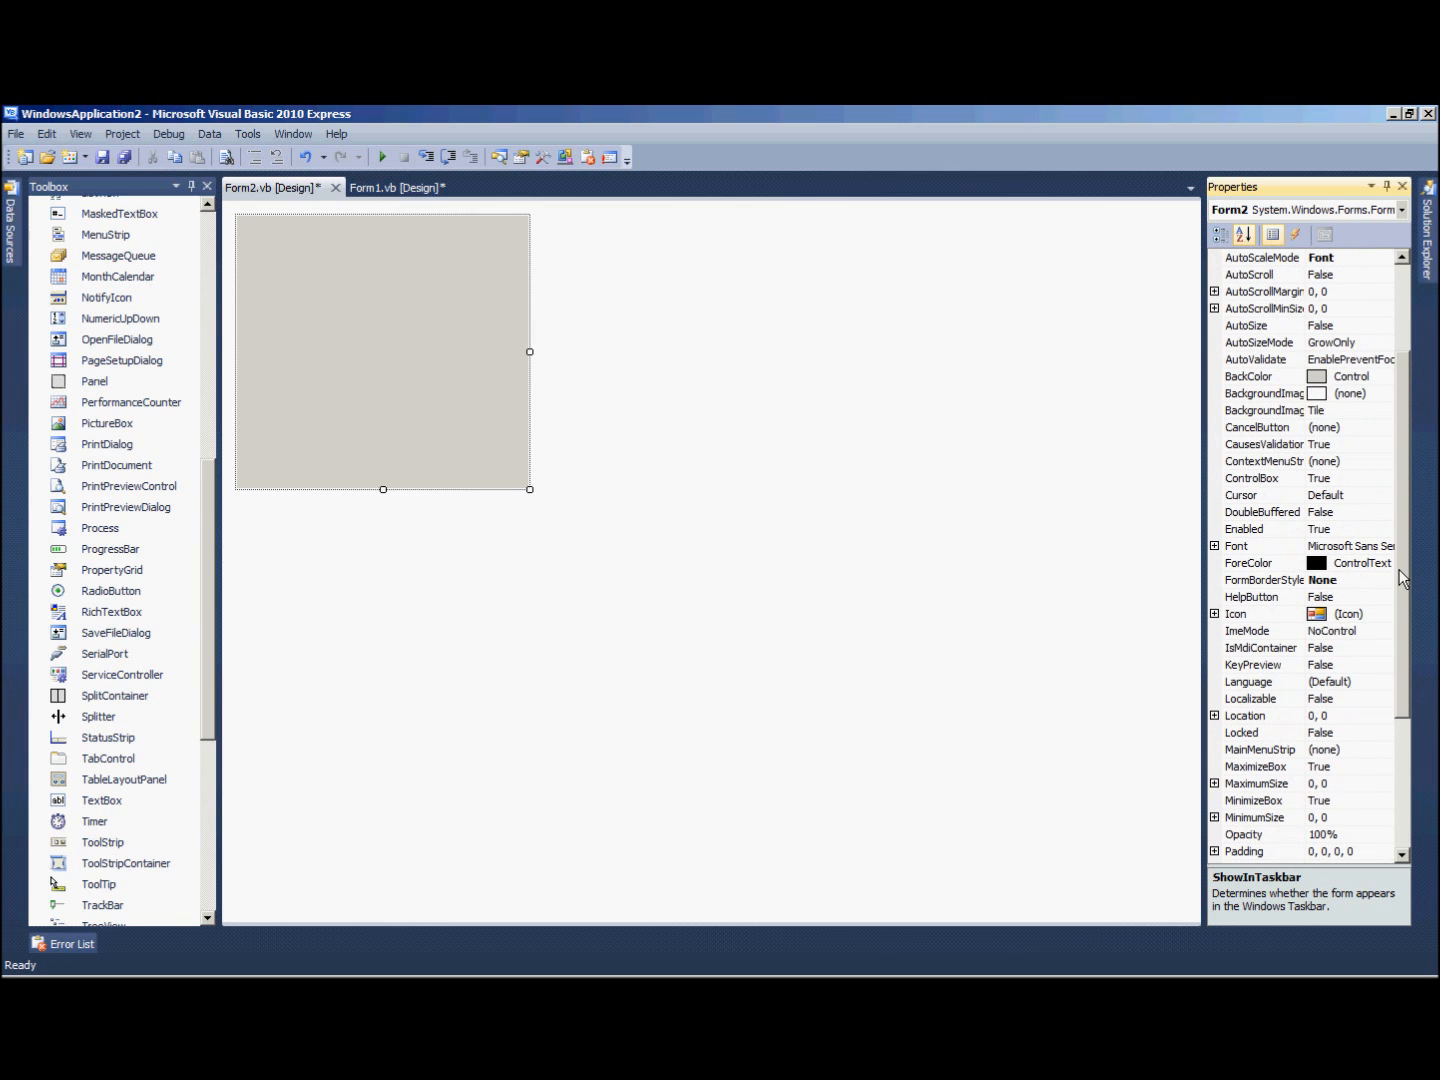
click(1386, 376)
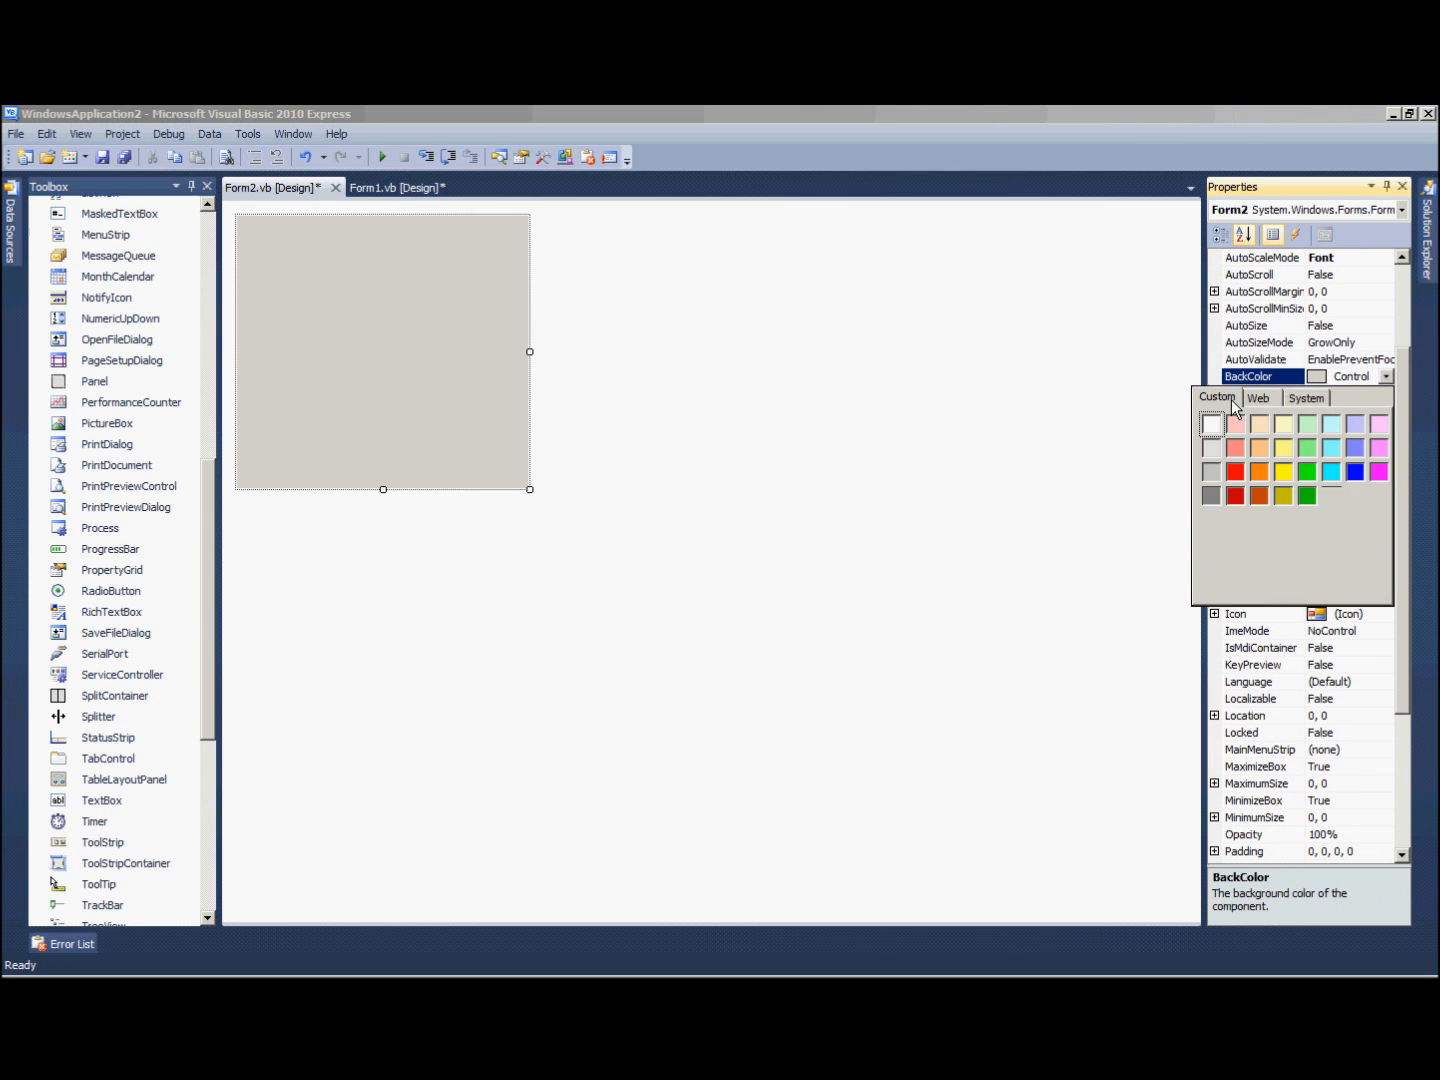
click(1235, 471)
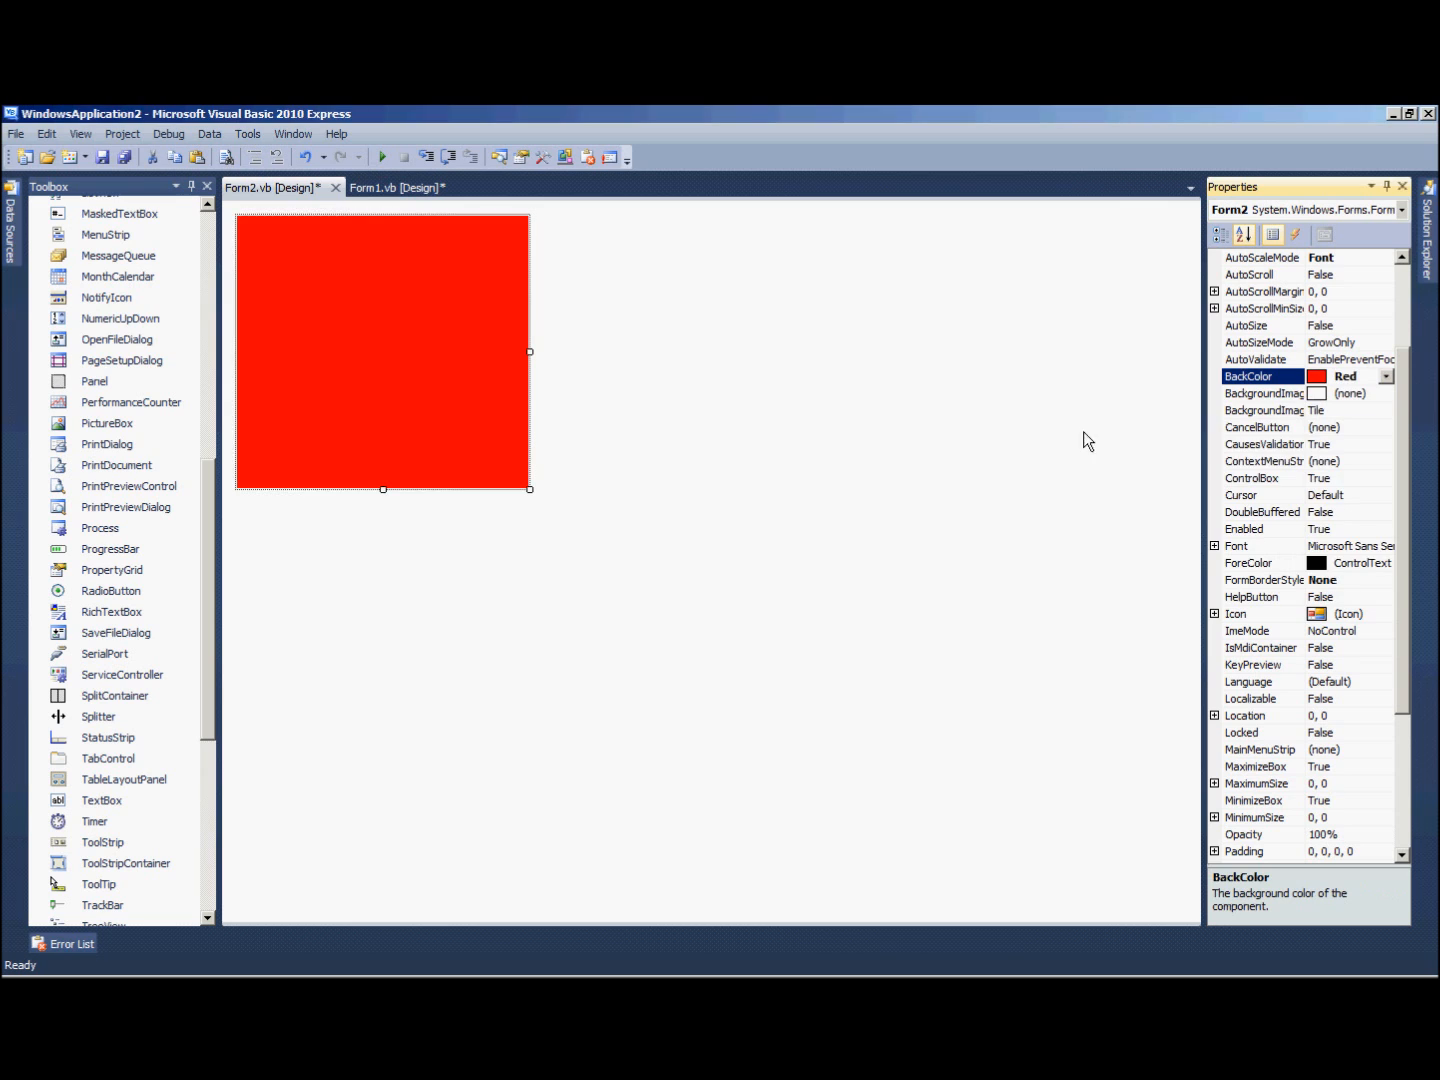
mouse_move(205, 568)
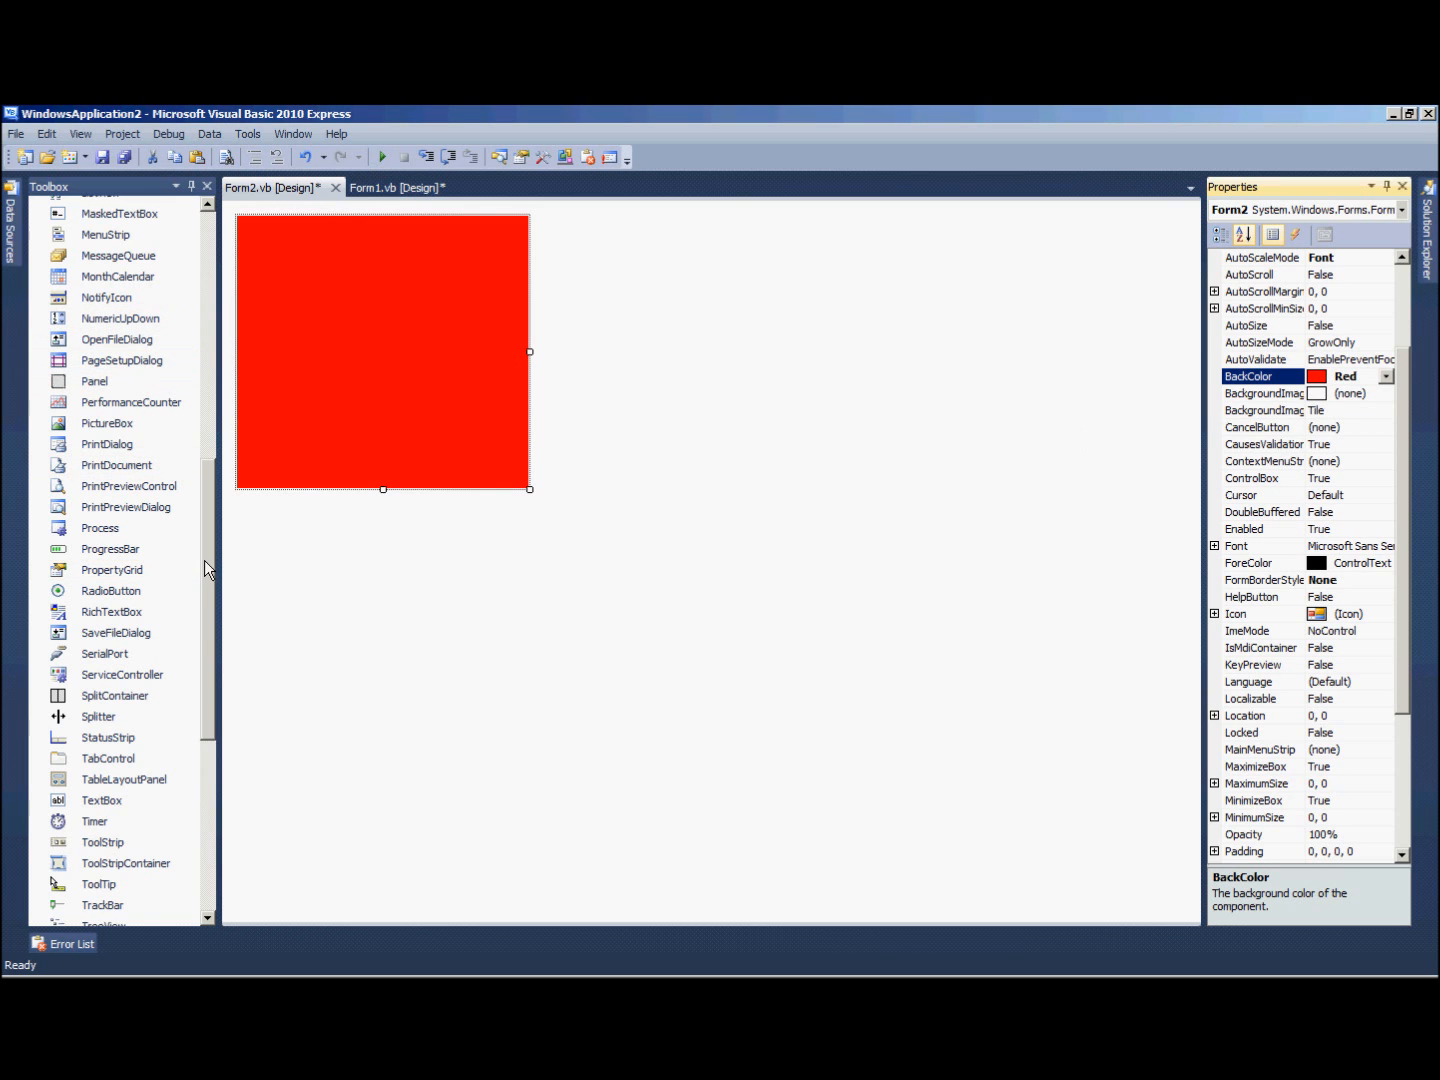
scroll(up, 3)
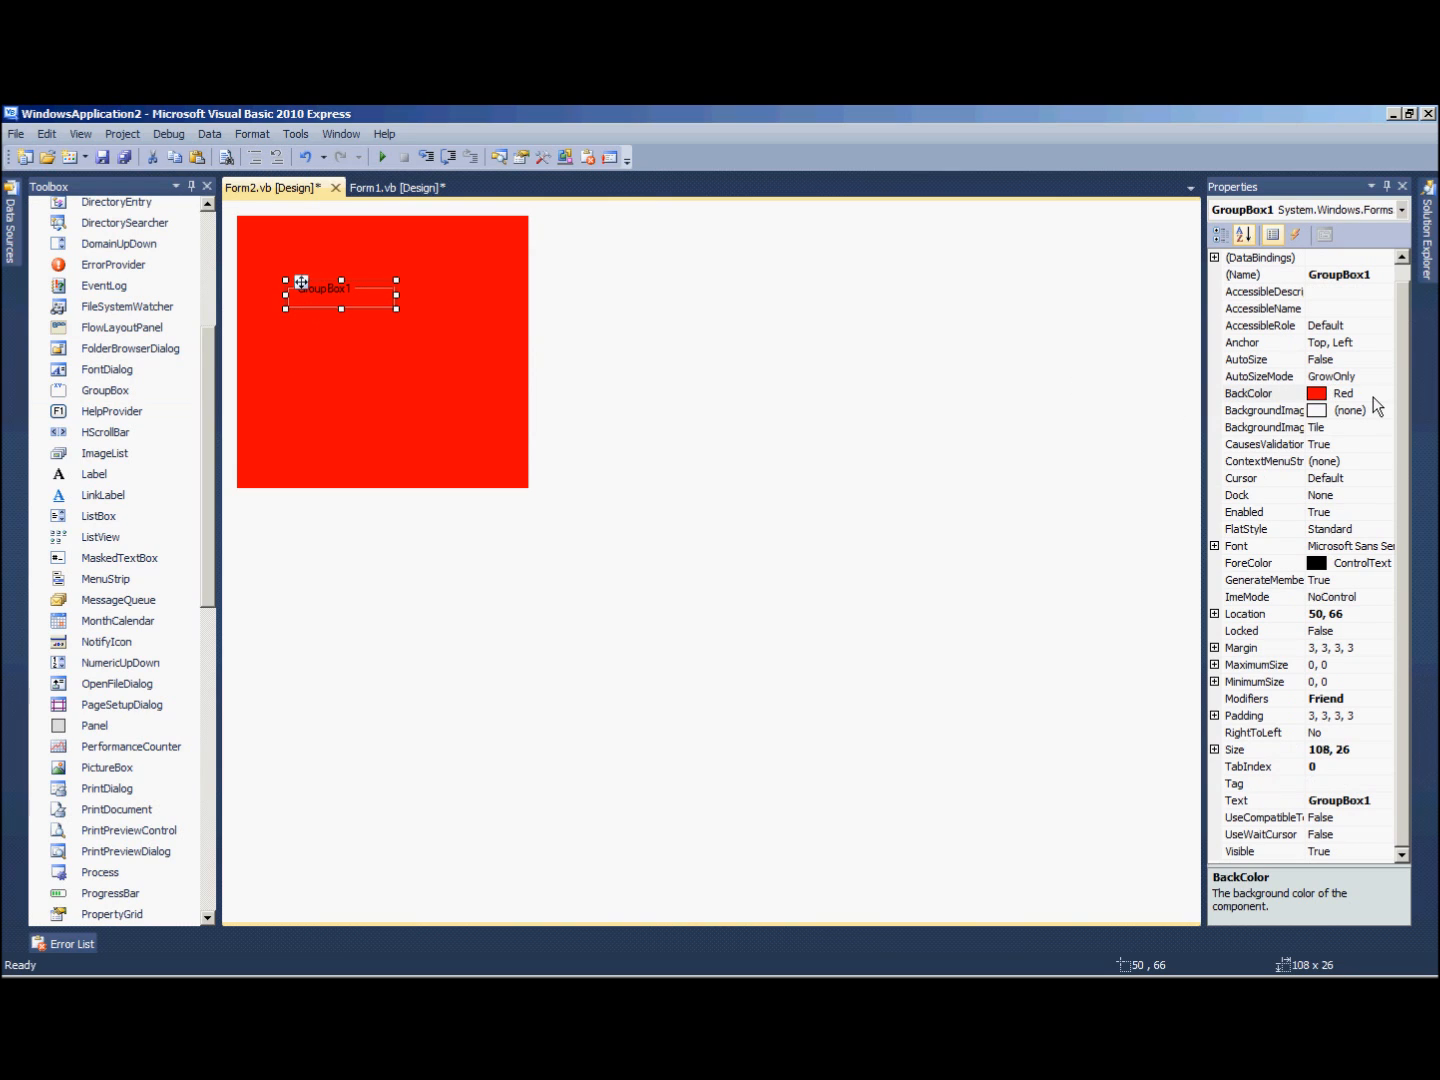
click(1240, 800)
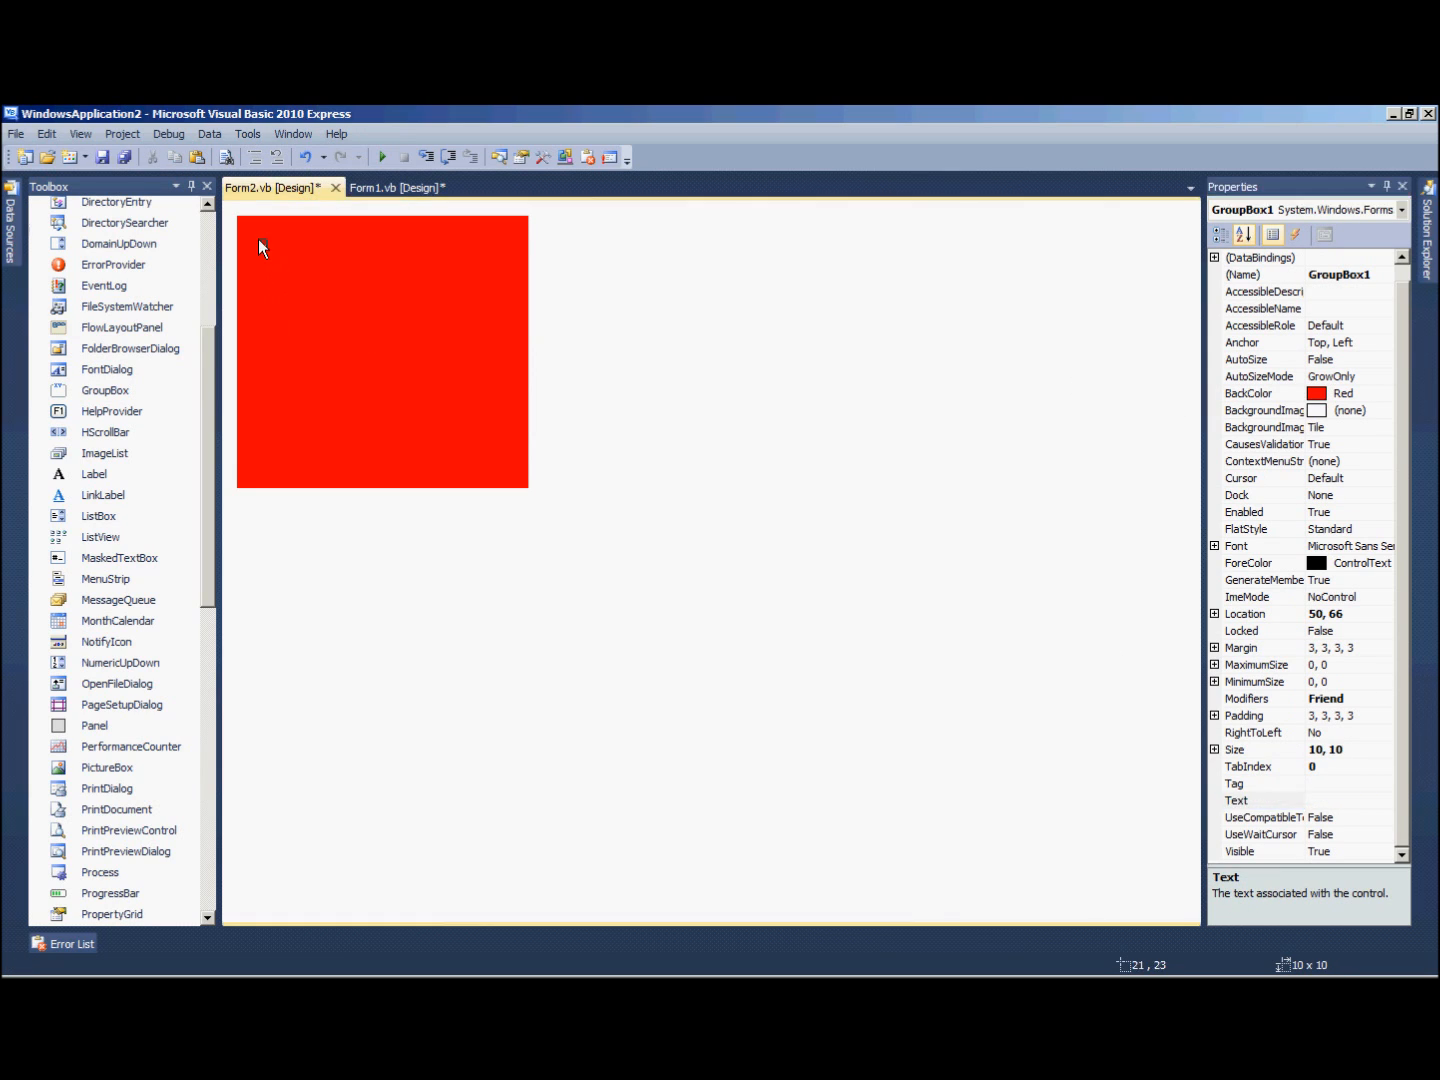
- Create the Refresh button's click handler, clear ListBox1 and loop over all processes
click(397, 187)
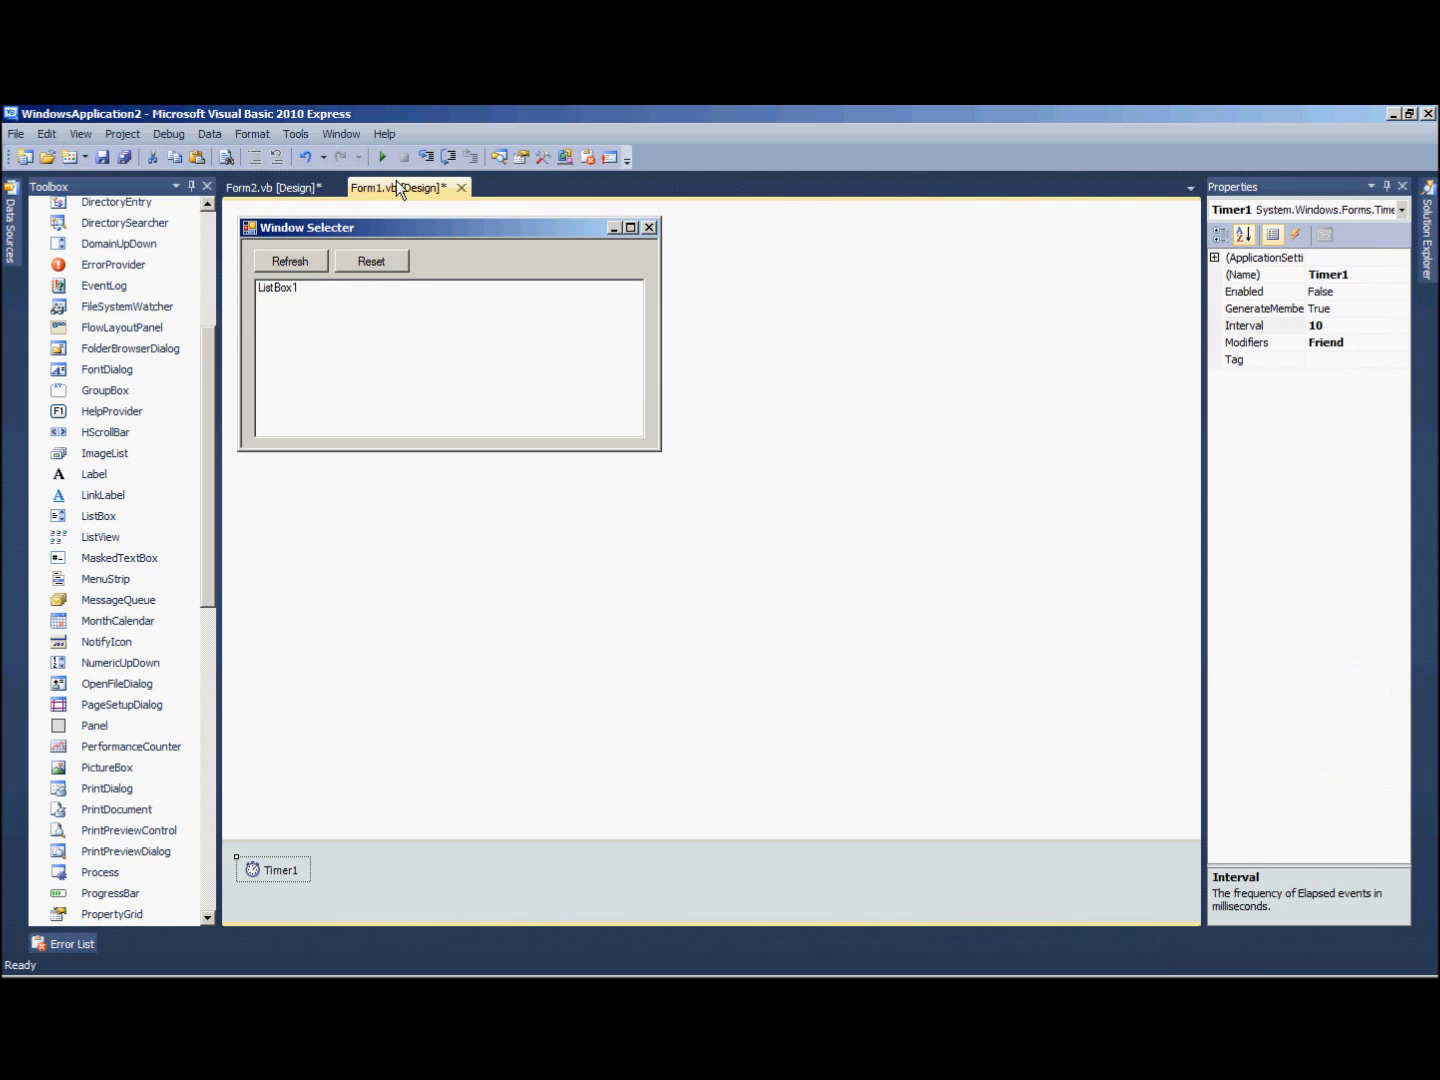
mouse_move(370, 395)
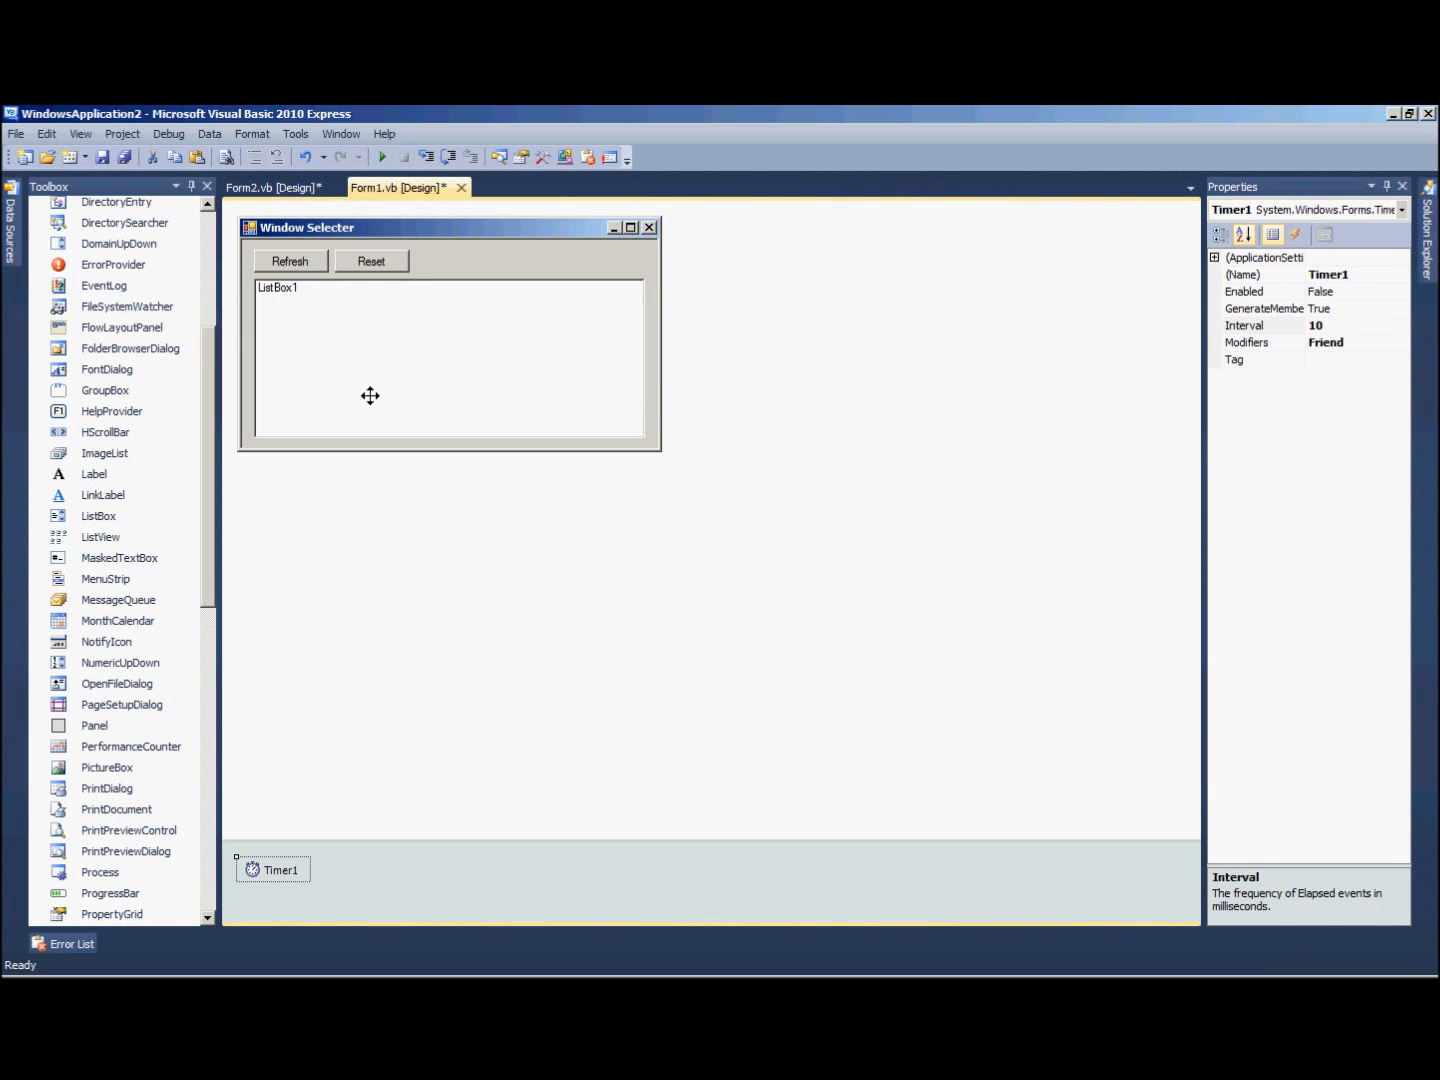
click(290, 261)
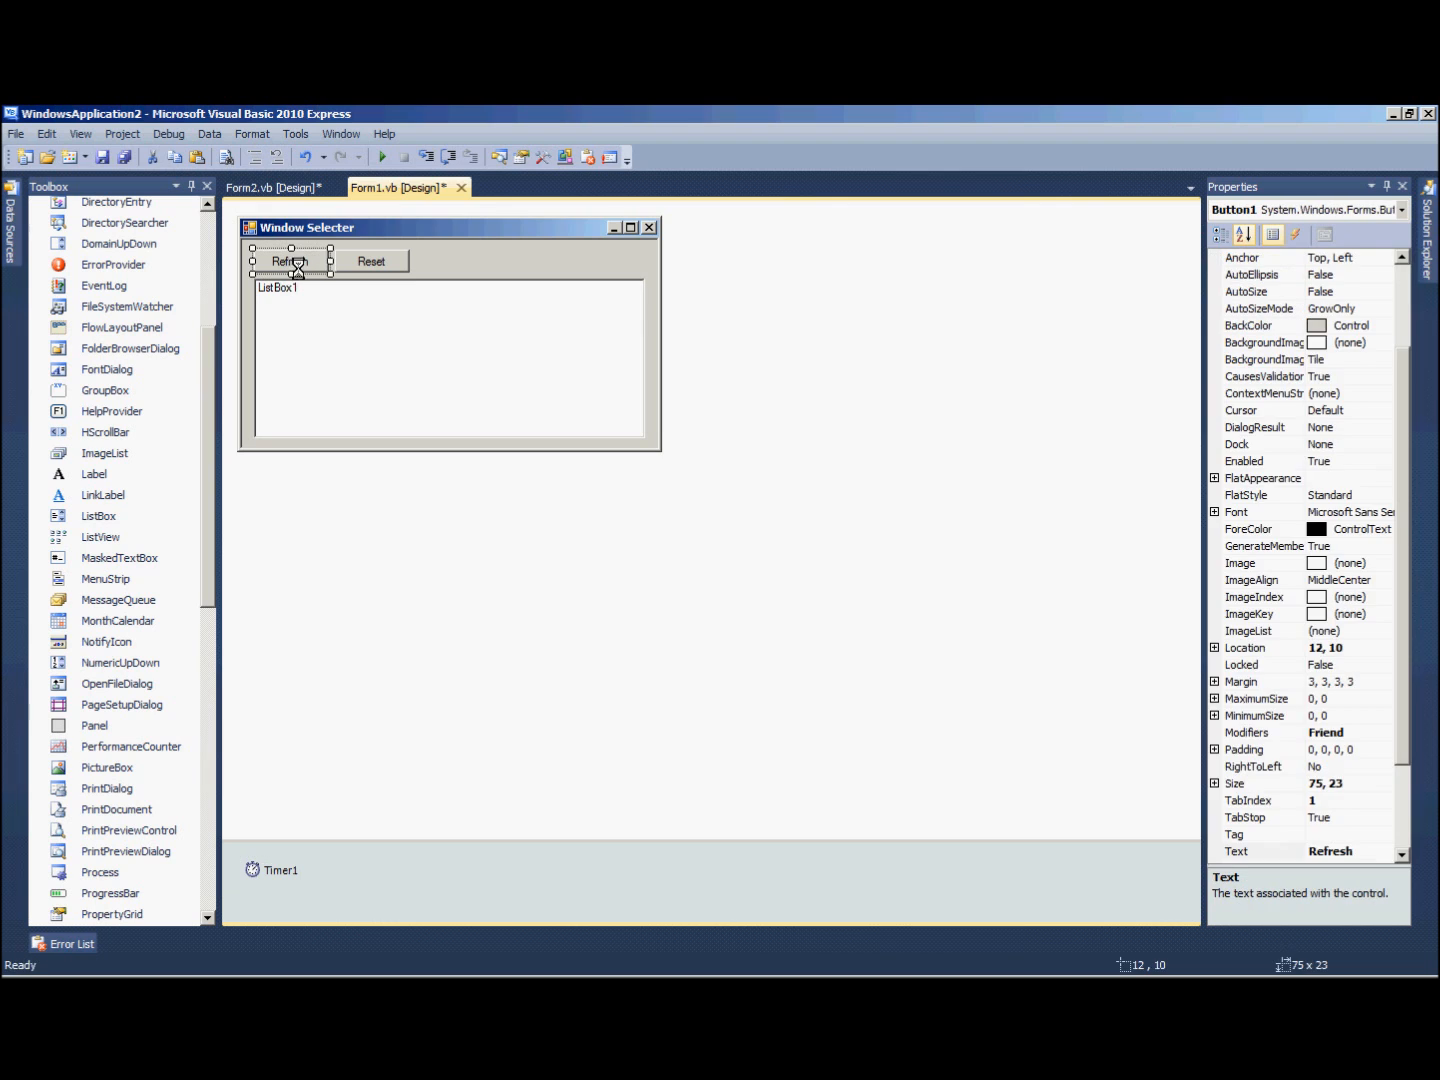
double_click(291, 261)
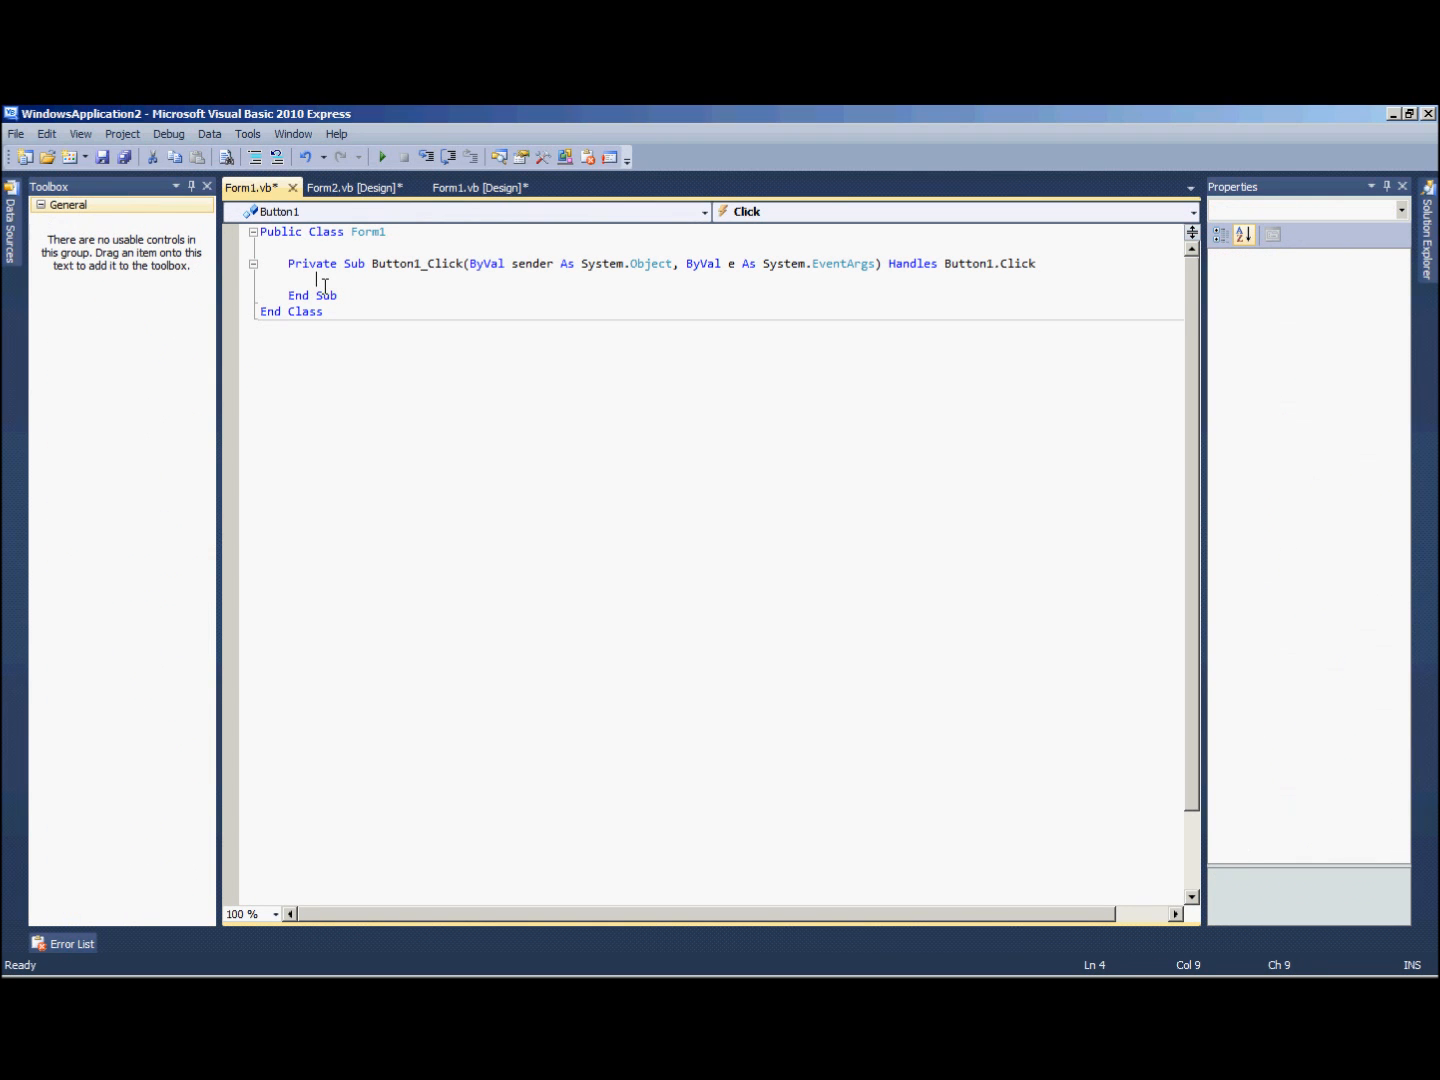
text(for)
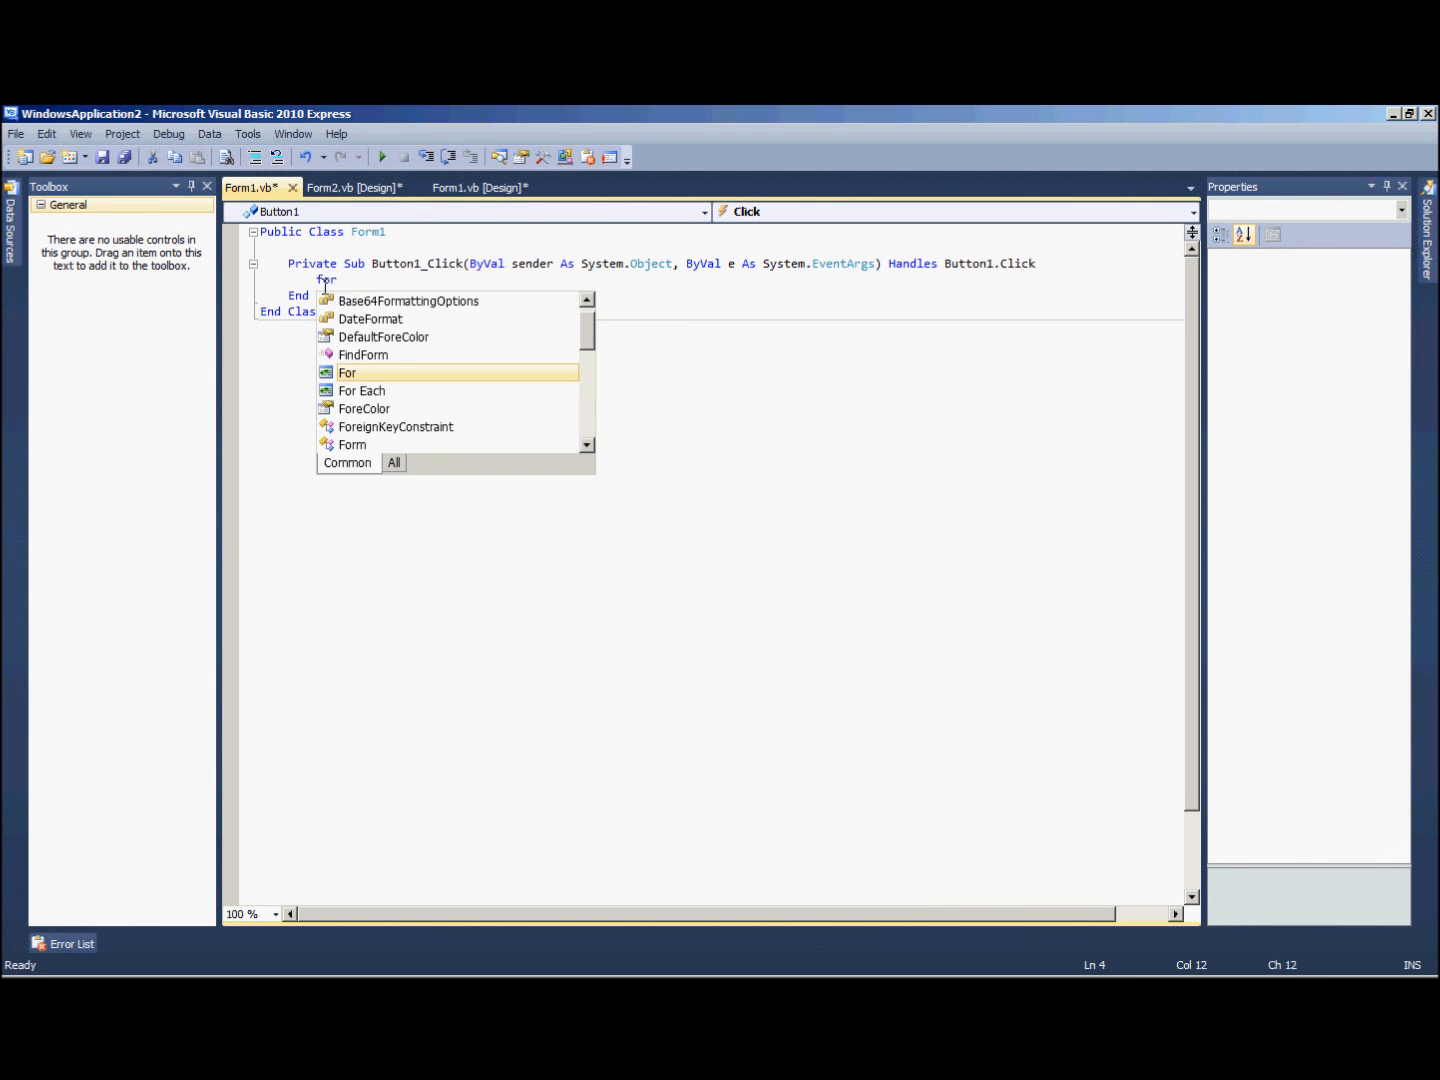
text(listbox1)
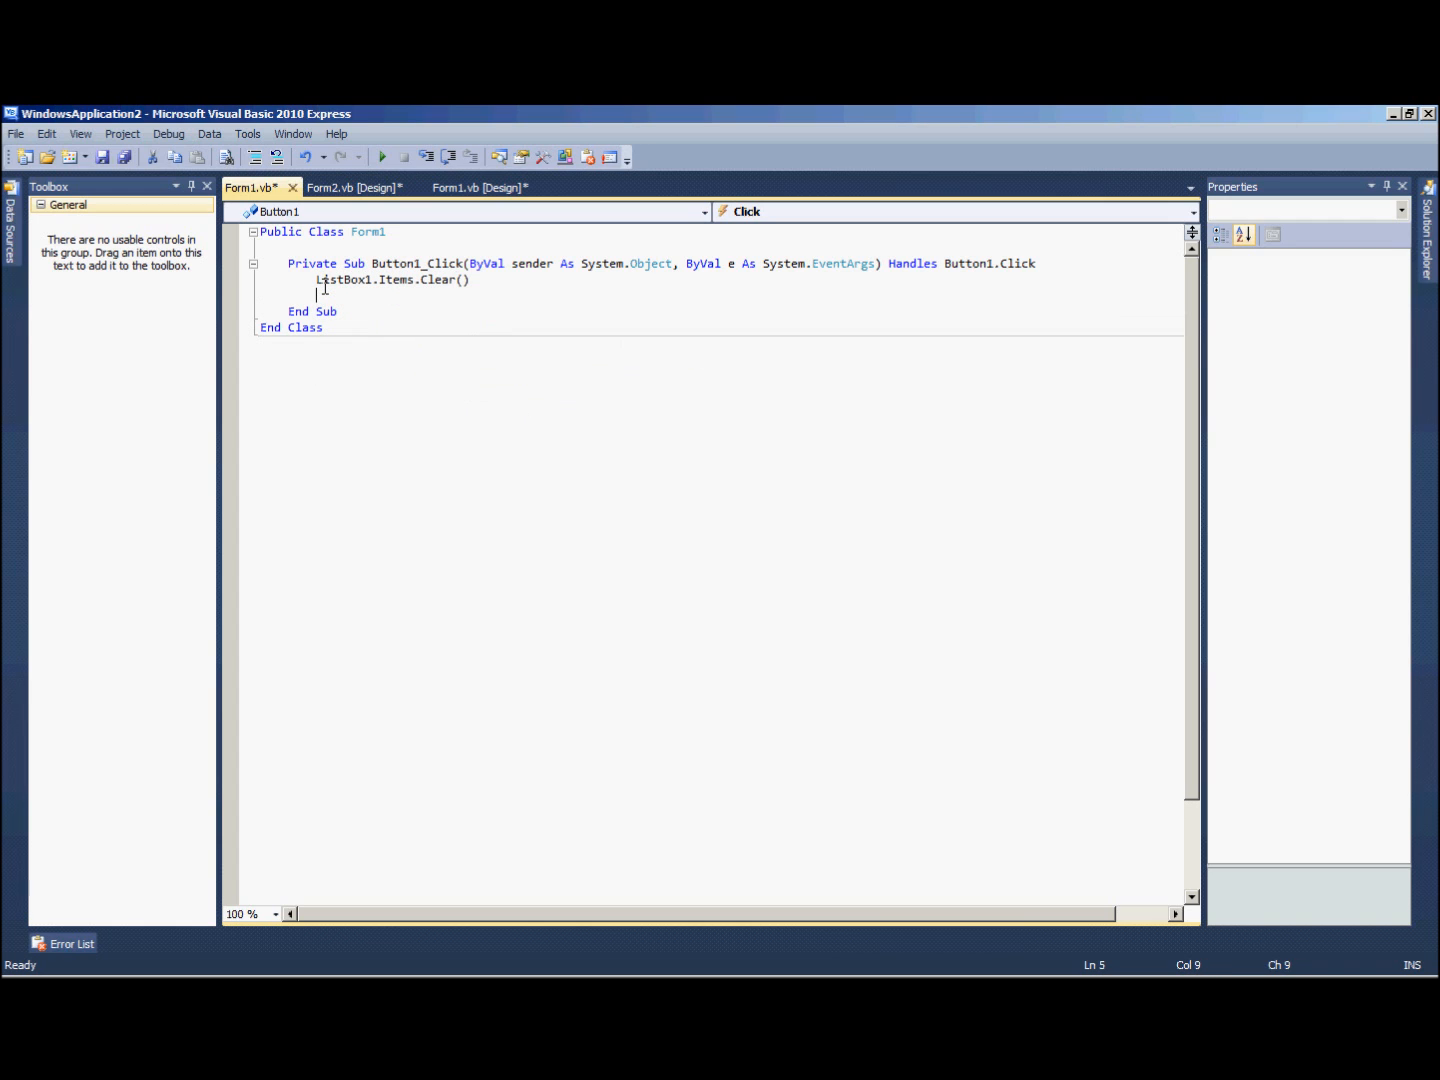
text(f)
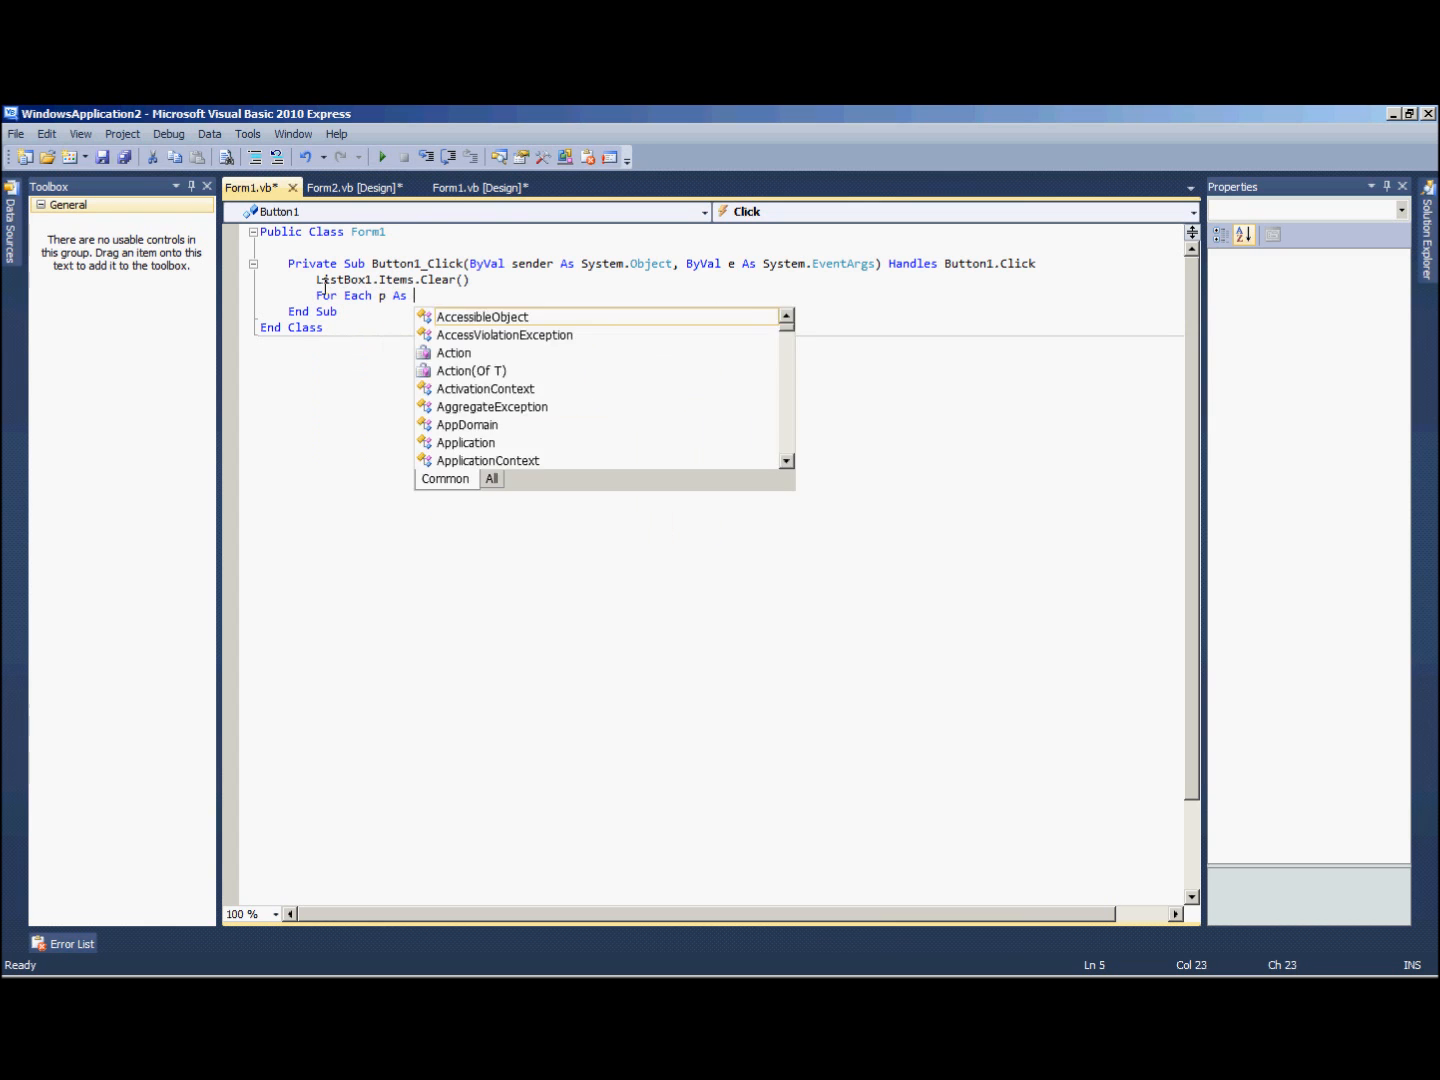
text(Process In process.GetProcesses)
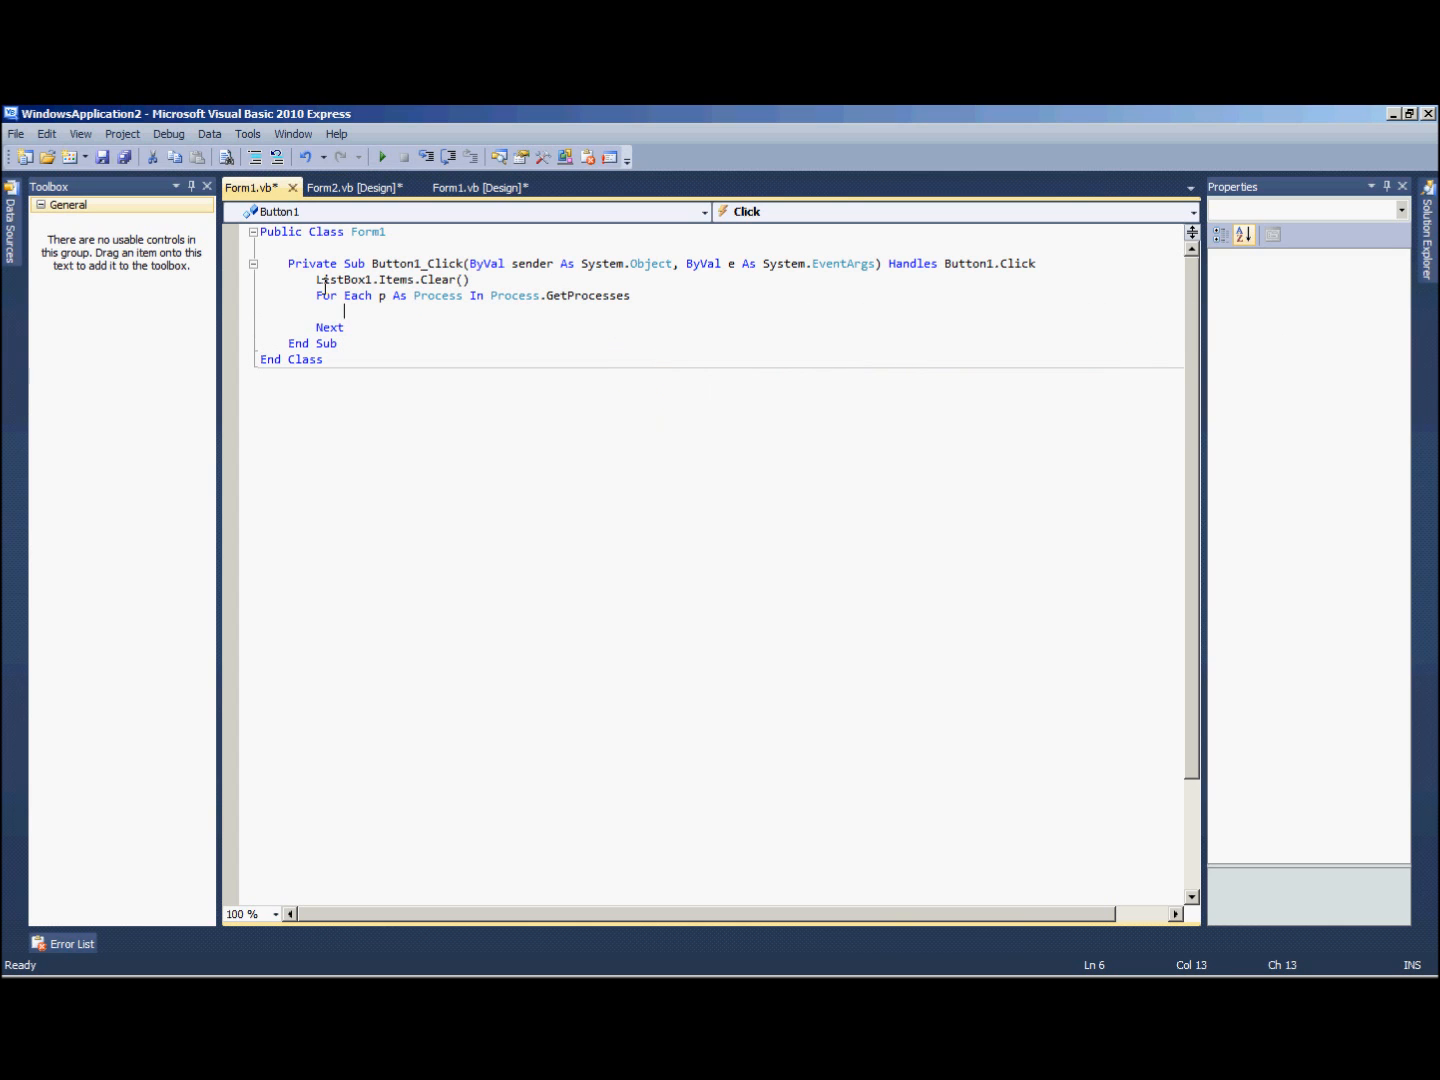
- Add each process's non-empty MainWindowTitle to ListBox1 inside the loop
click(382, 295)
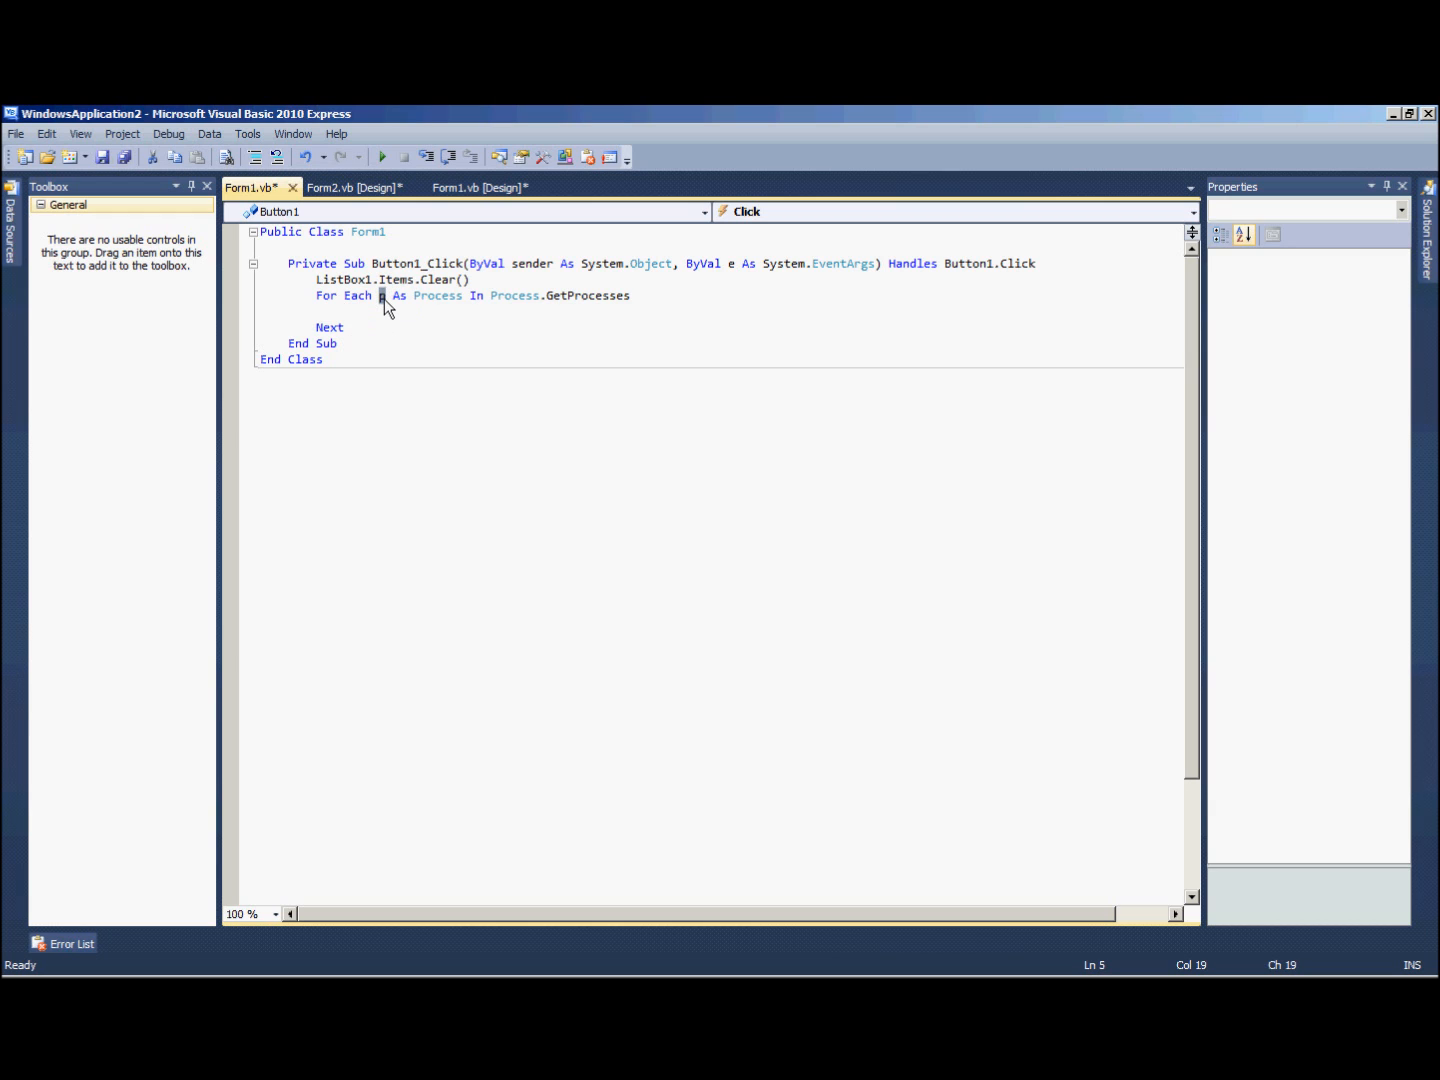
text(p)
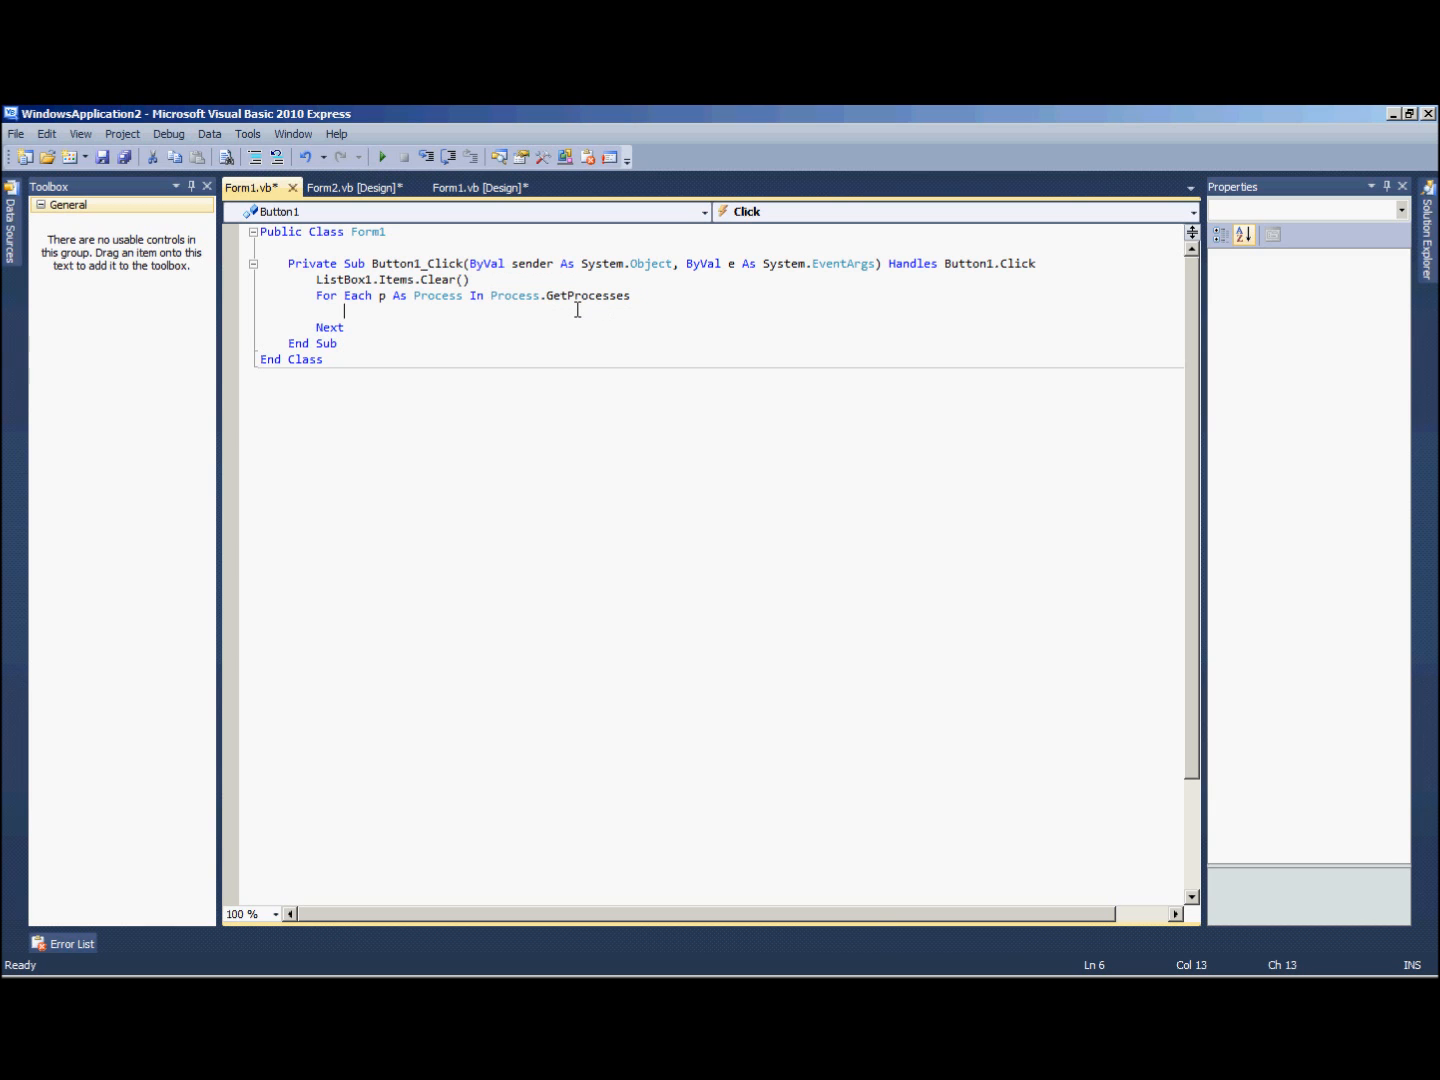
text(i)
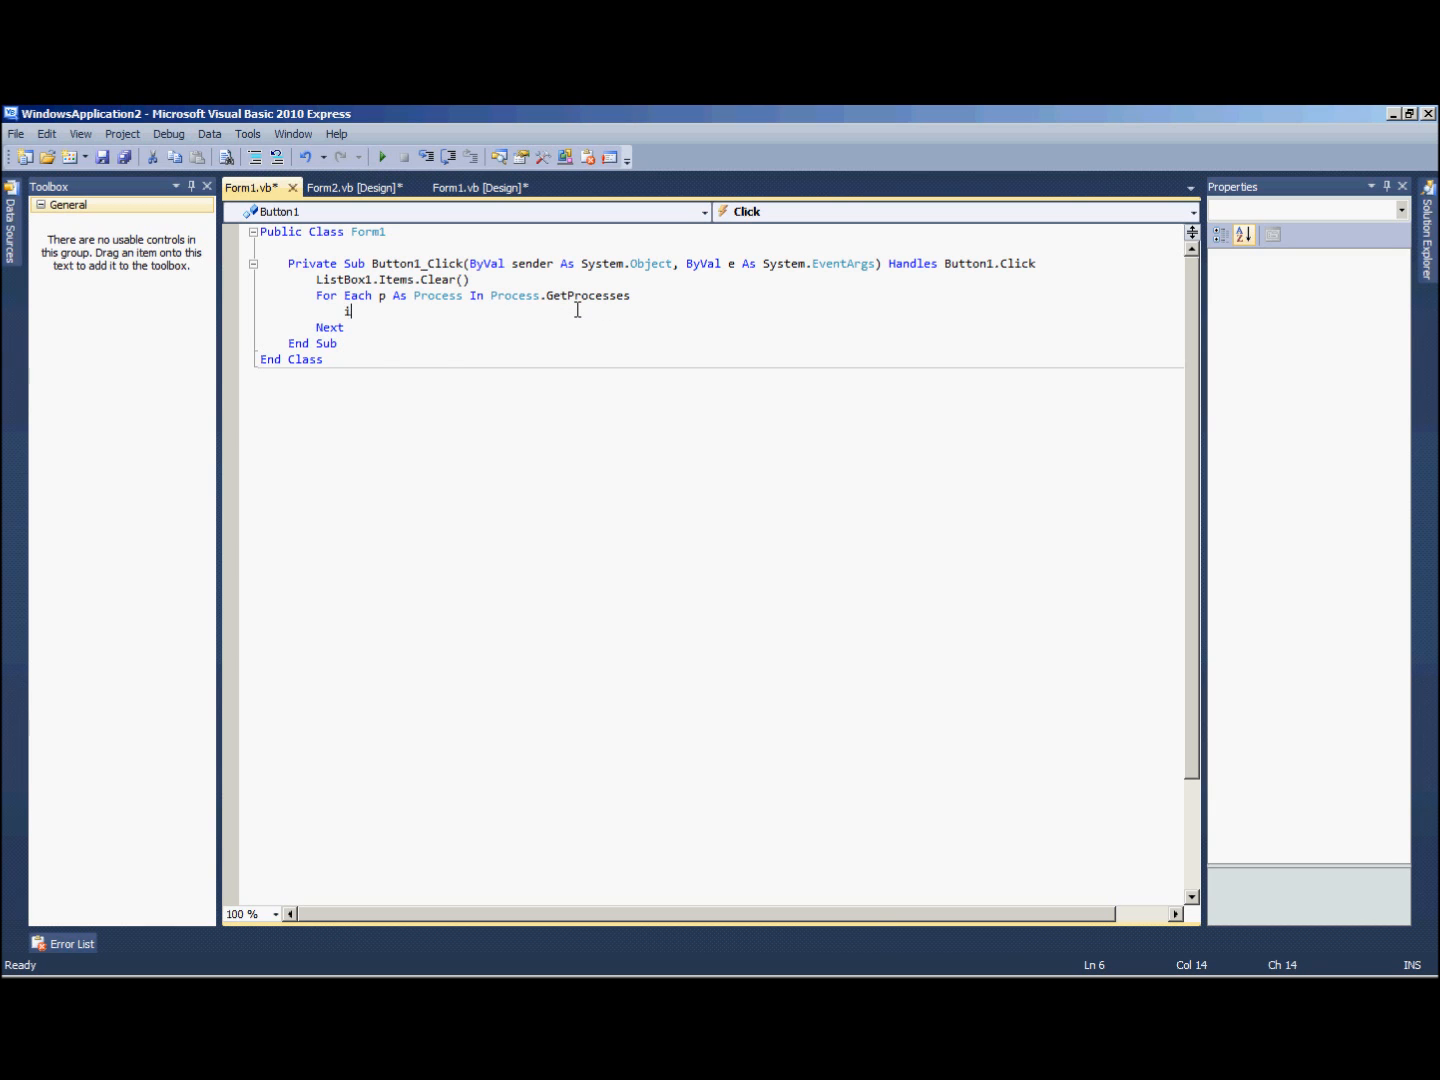
text(f p.mi)
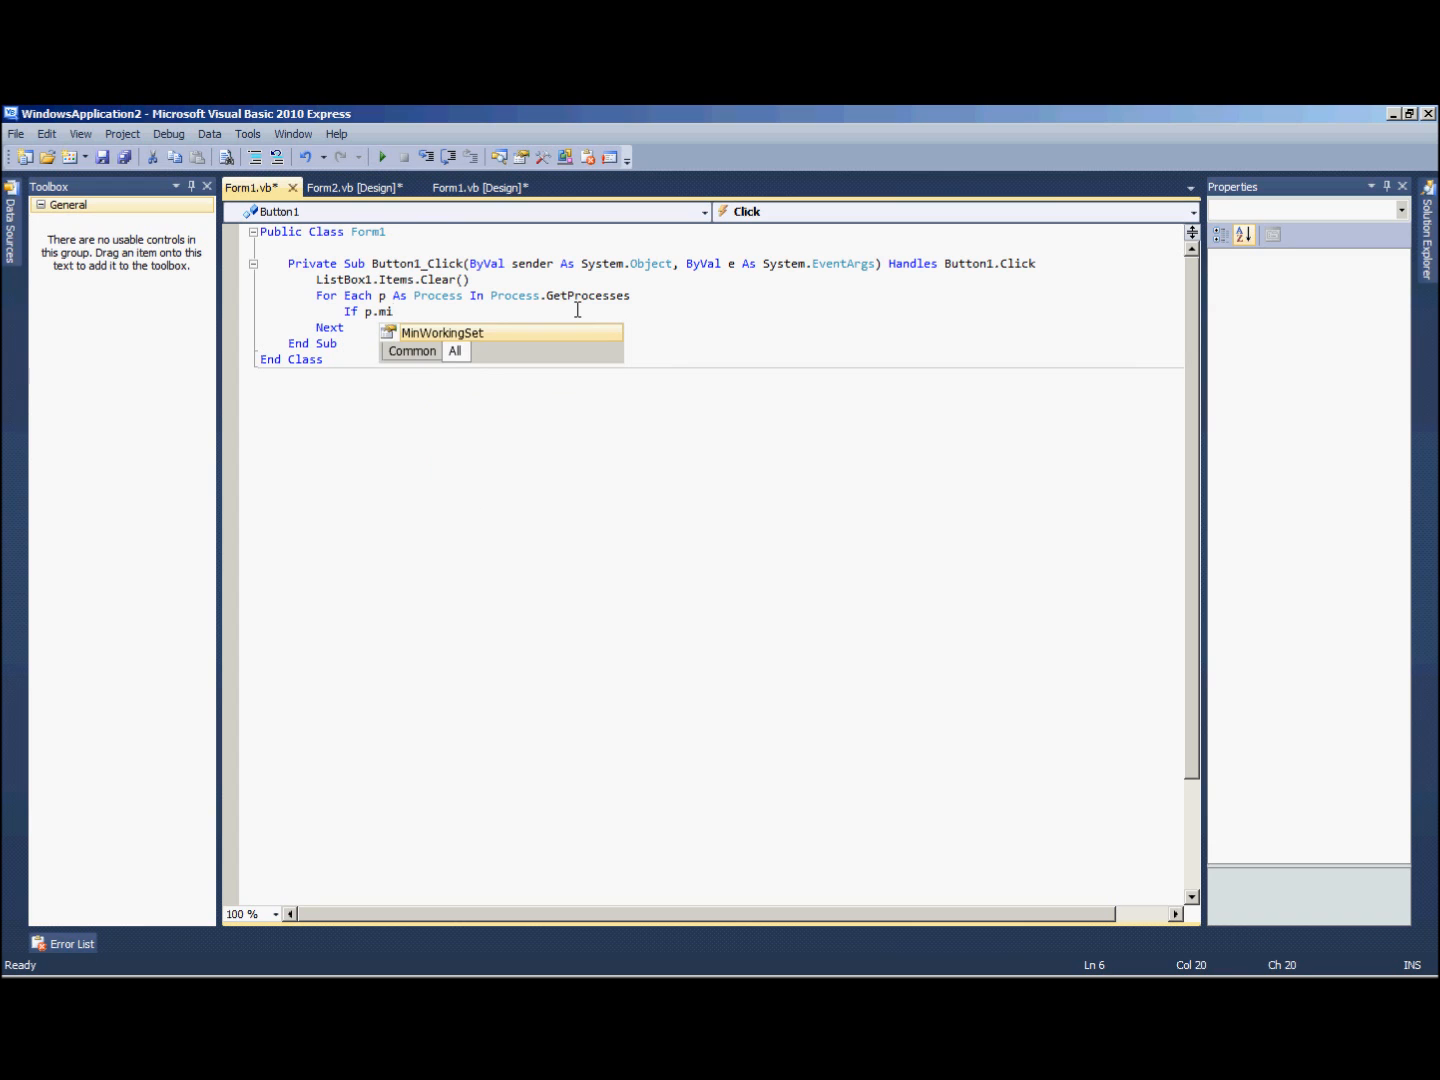
text(ainWindowTitle <> "" Then)
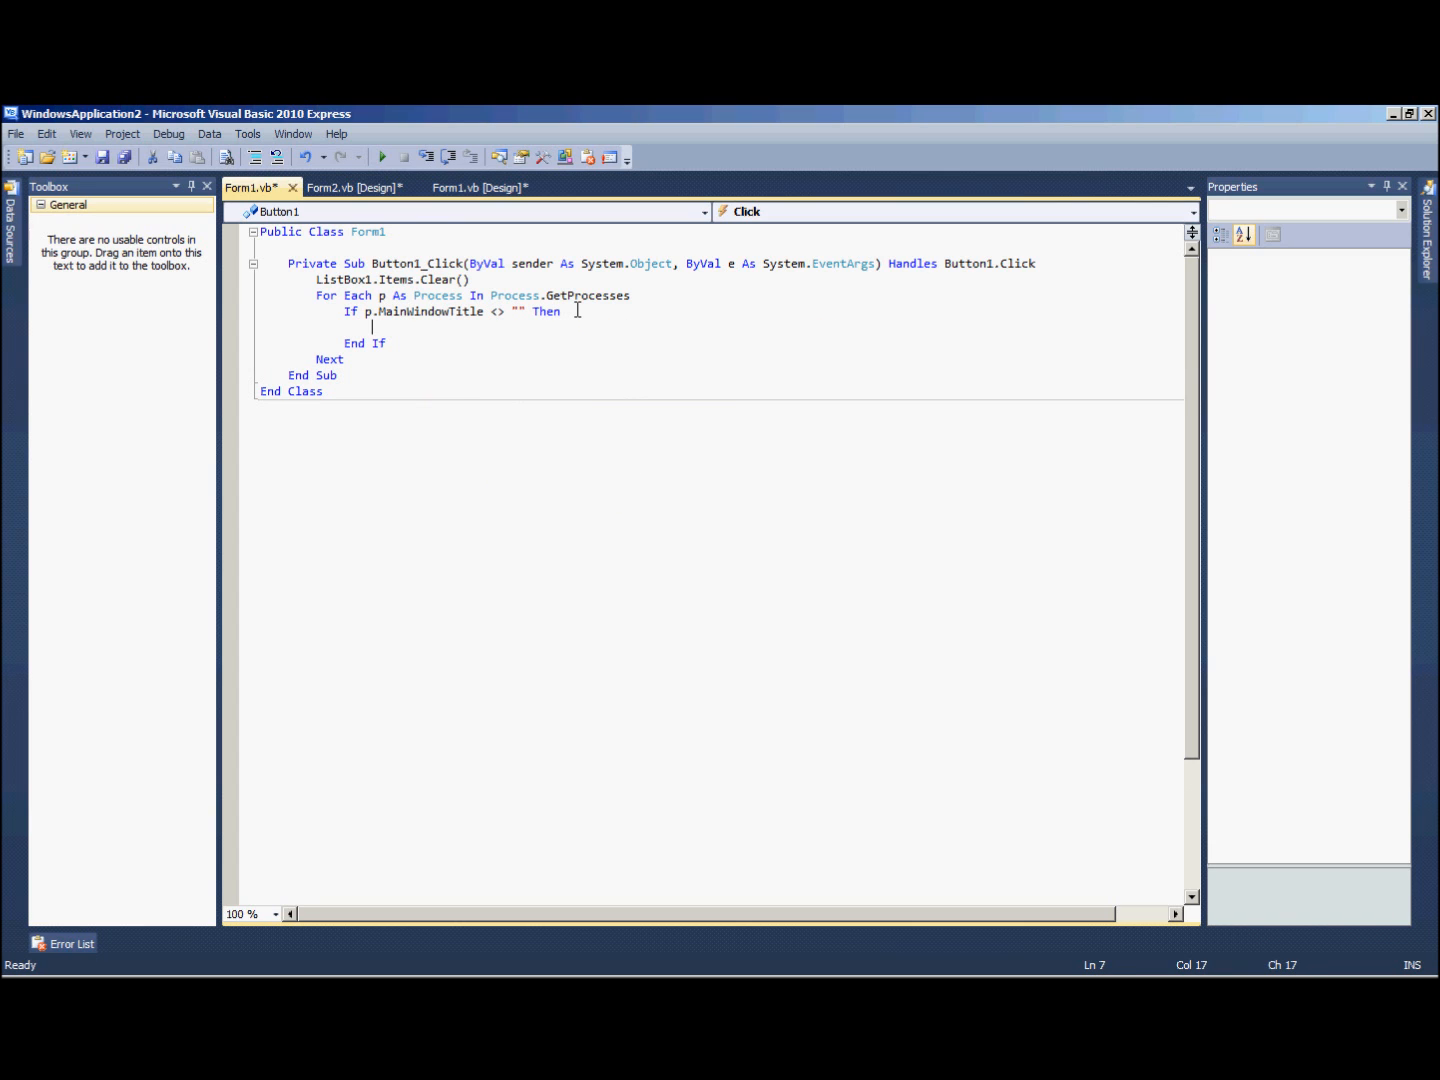
text(ListBox1.item)
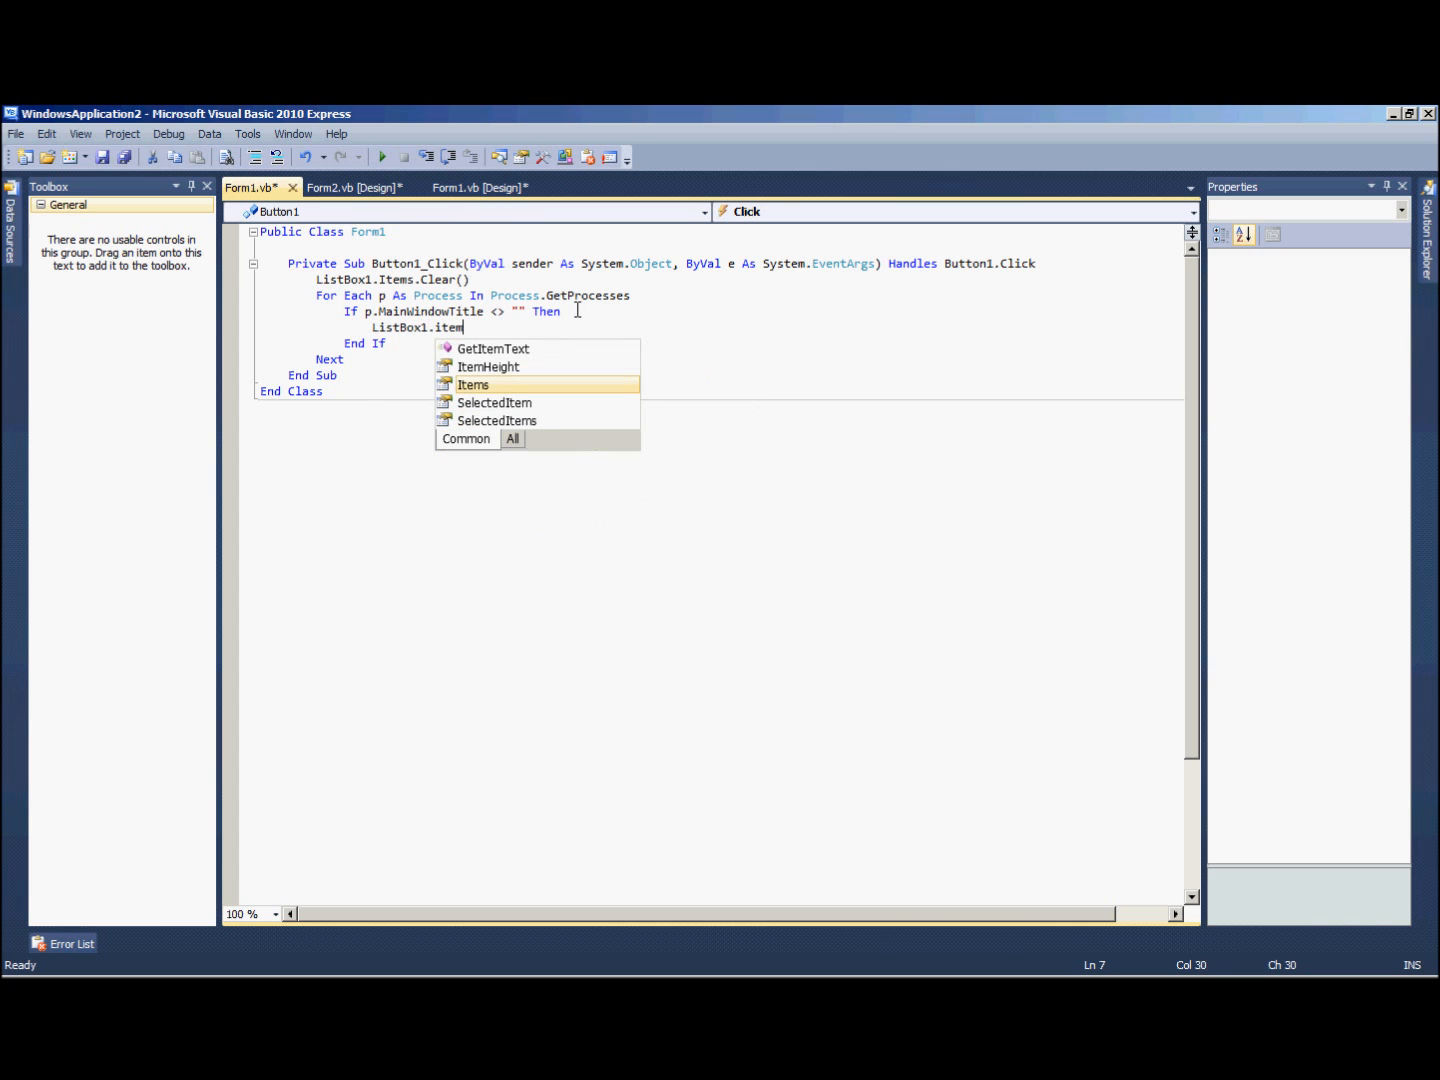
text(s.add)
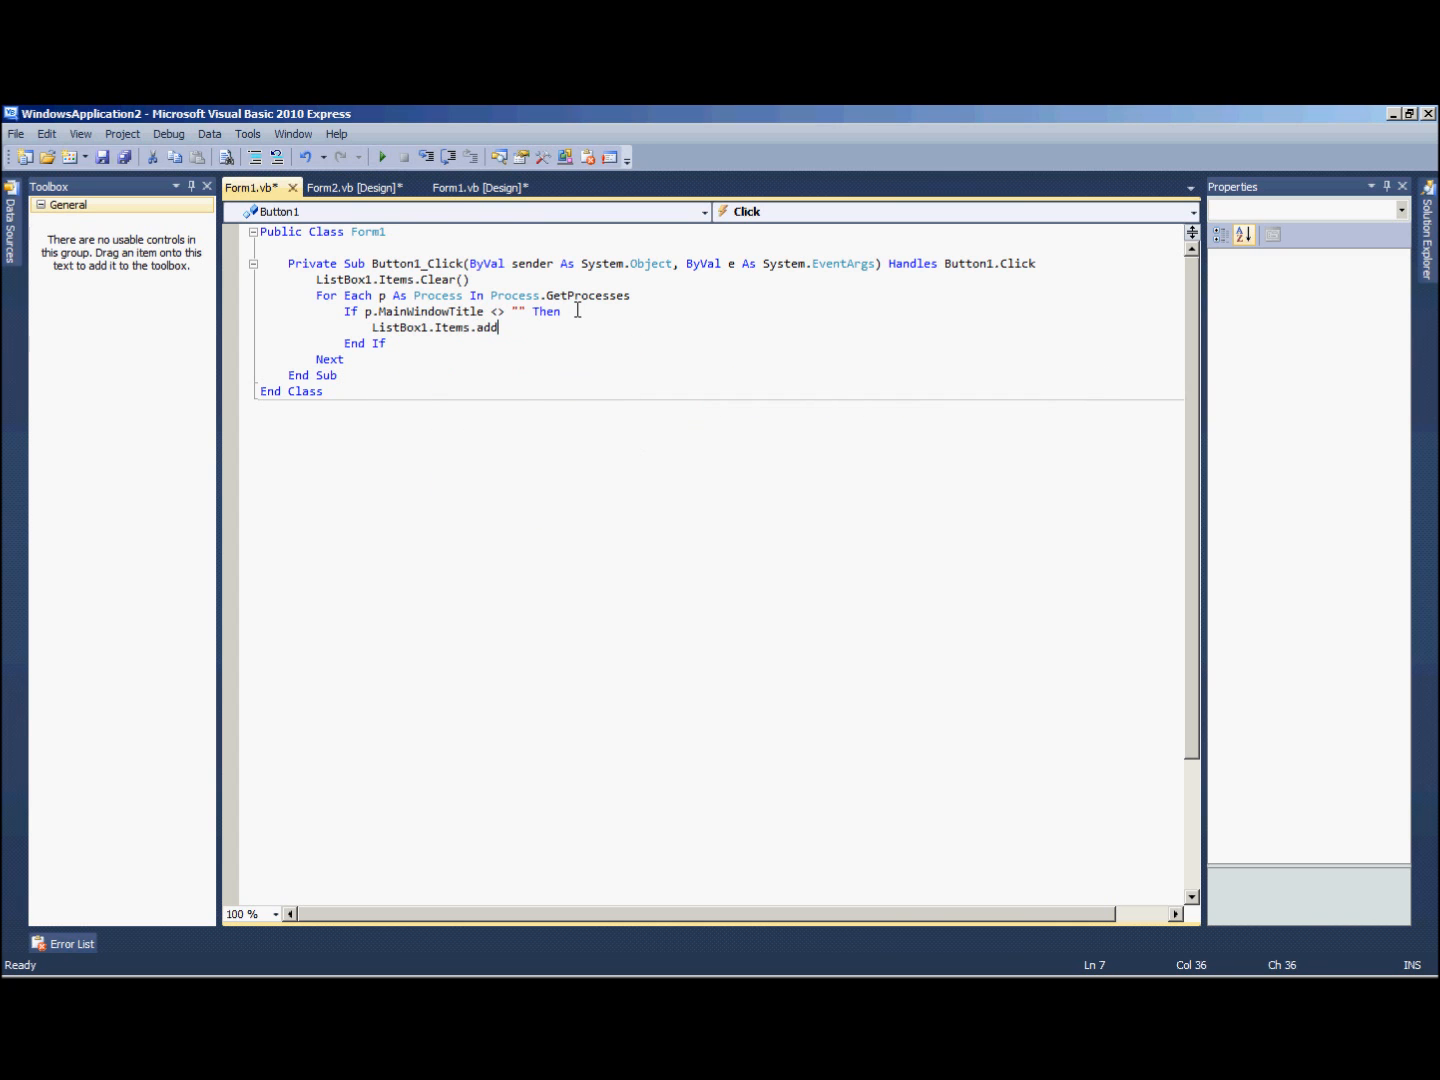
text((p.MainWindowTitle))
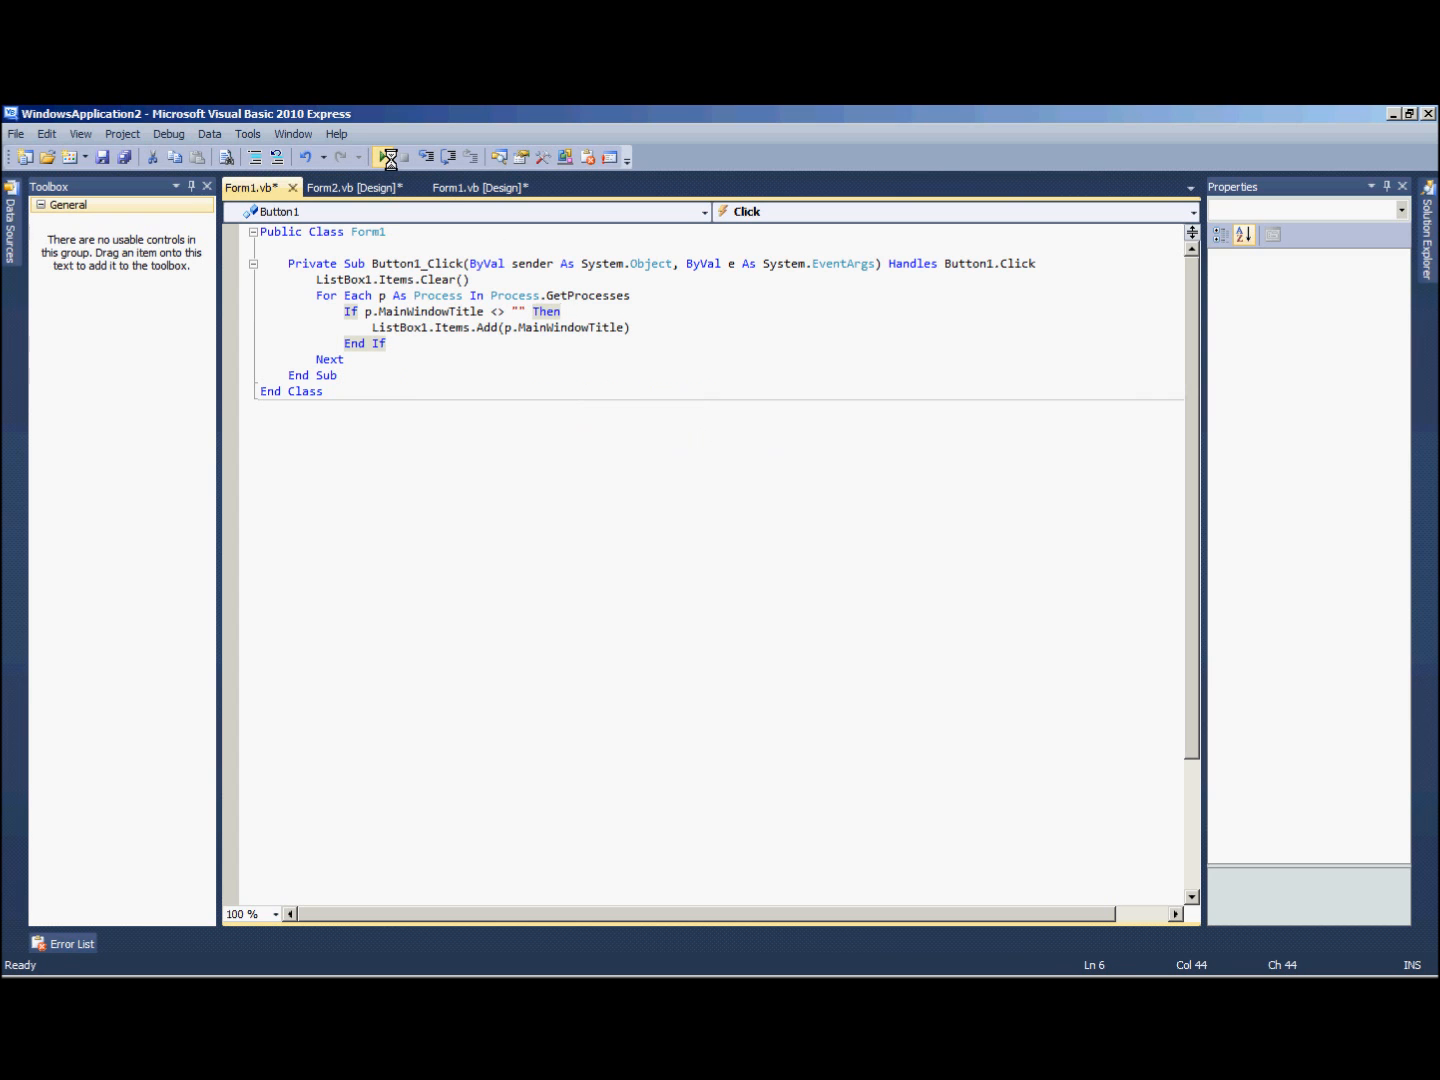
click(380, 157)
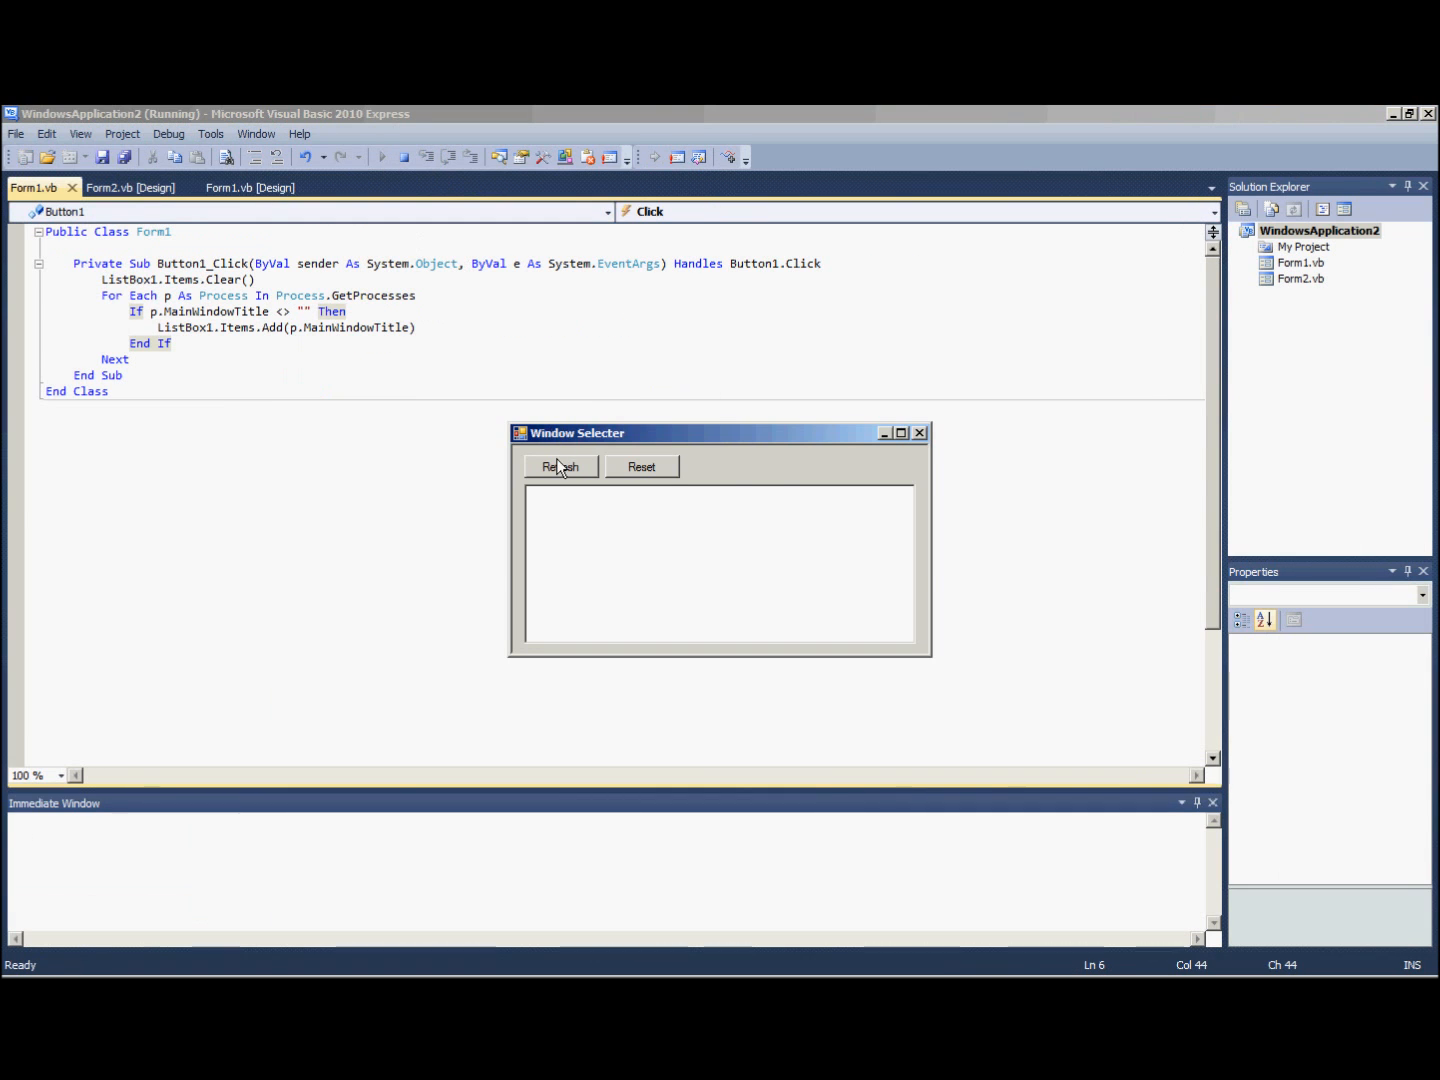
click(560, 466)
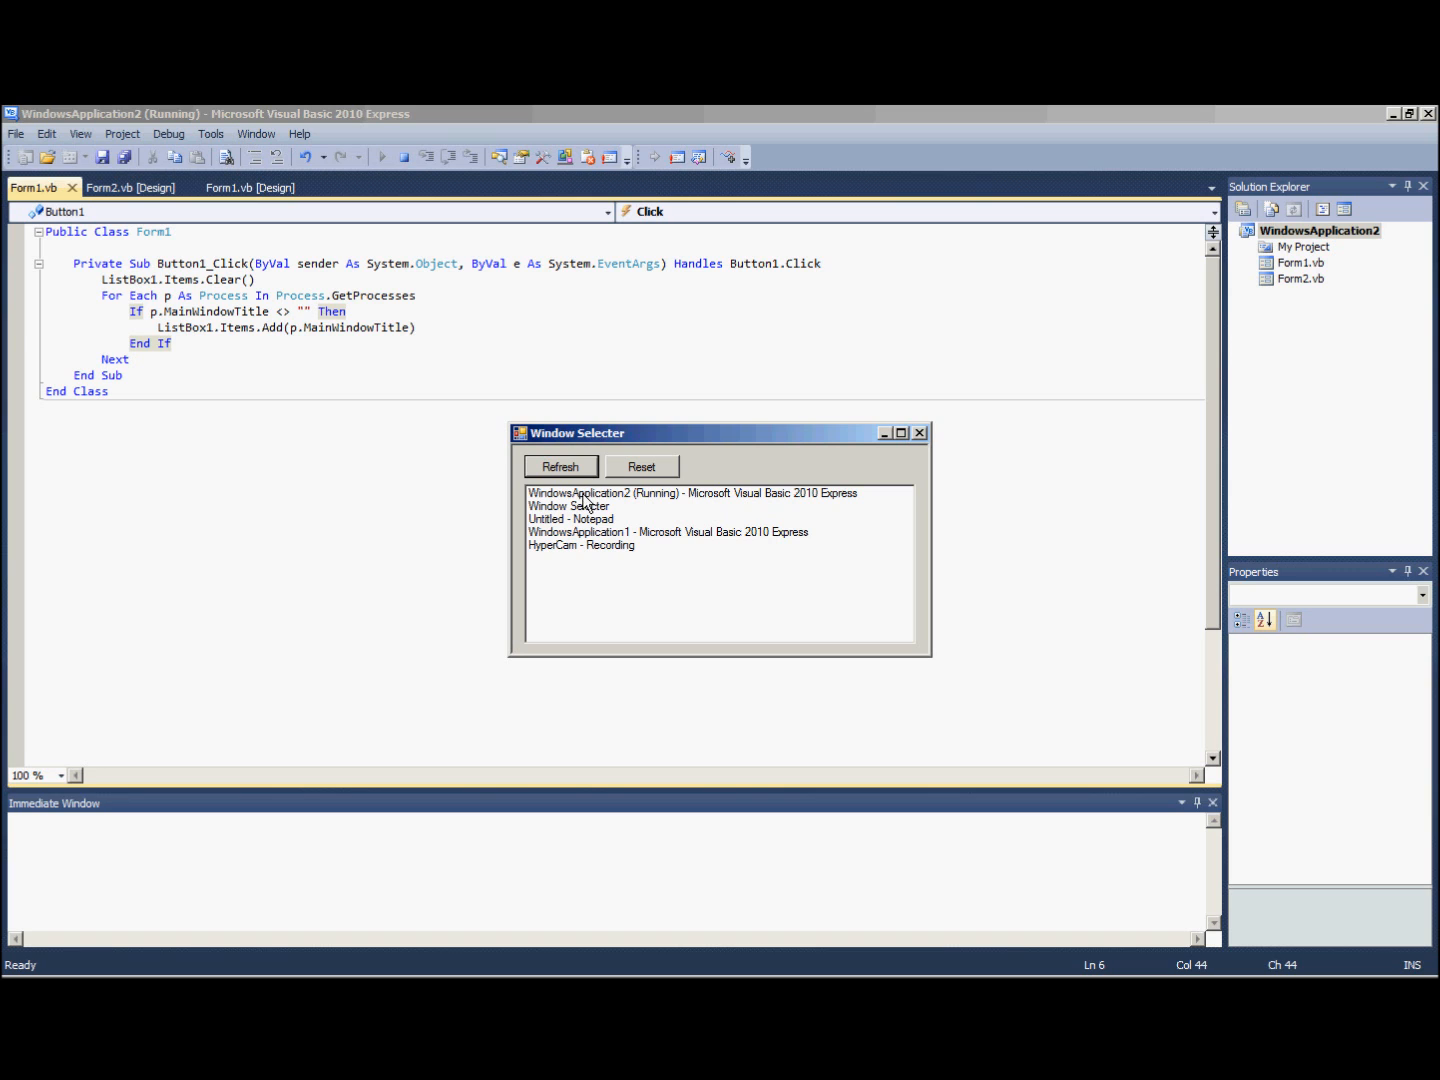
mouse_move(585, 553)
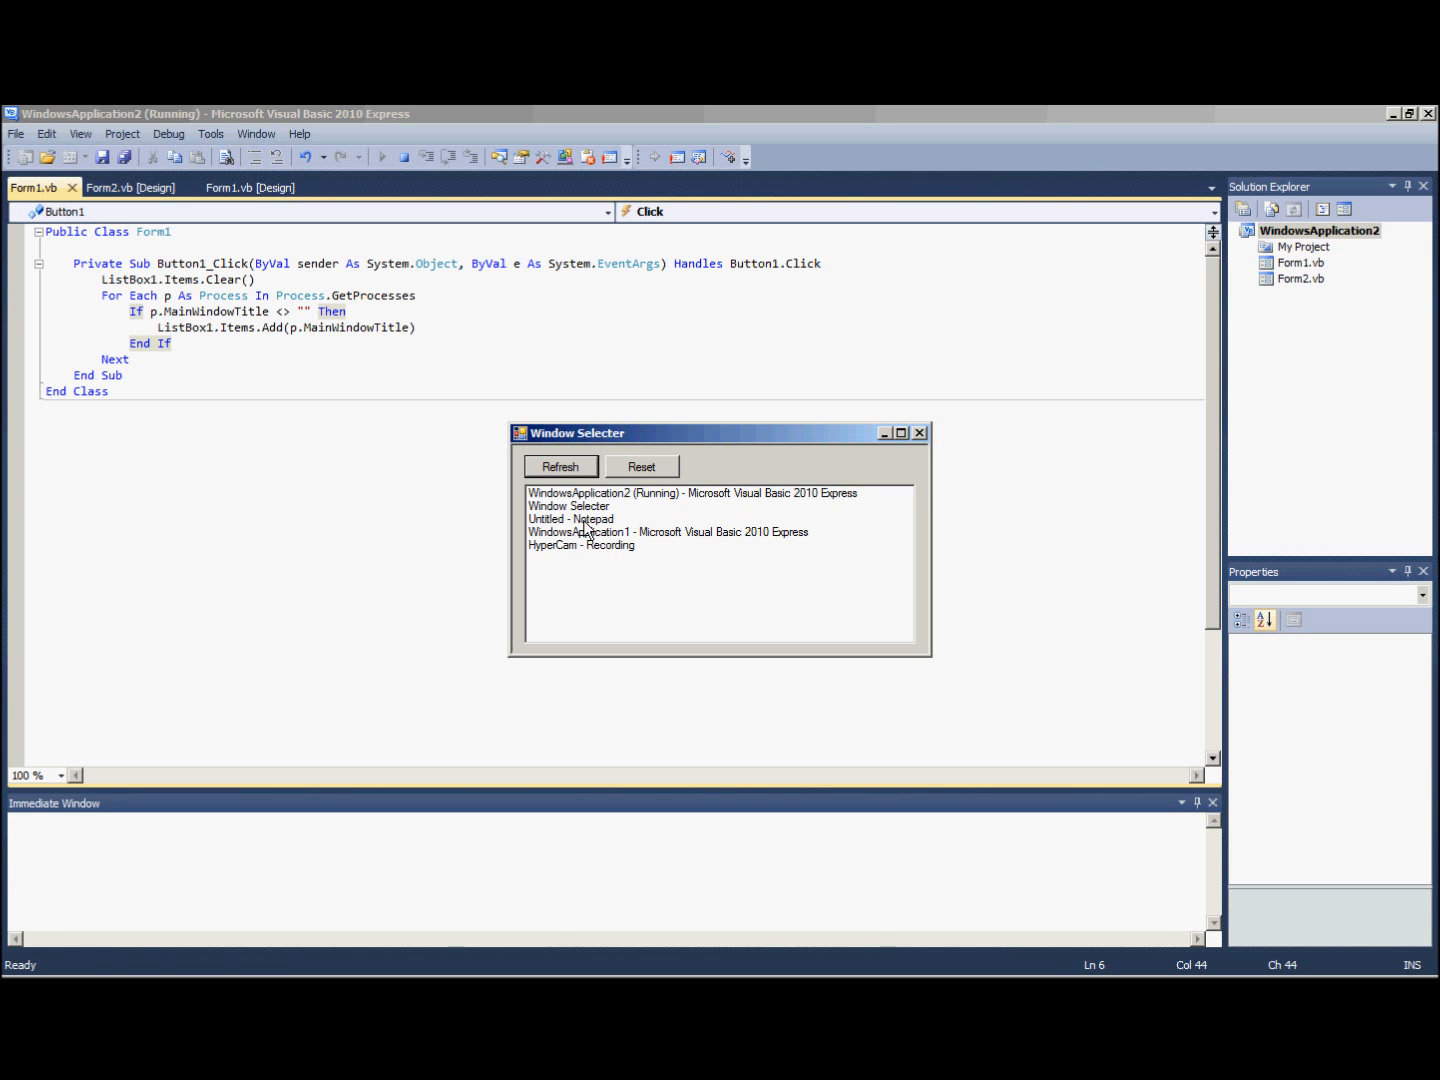
mouse_move(625, 443)
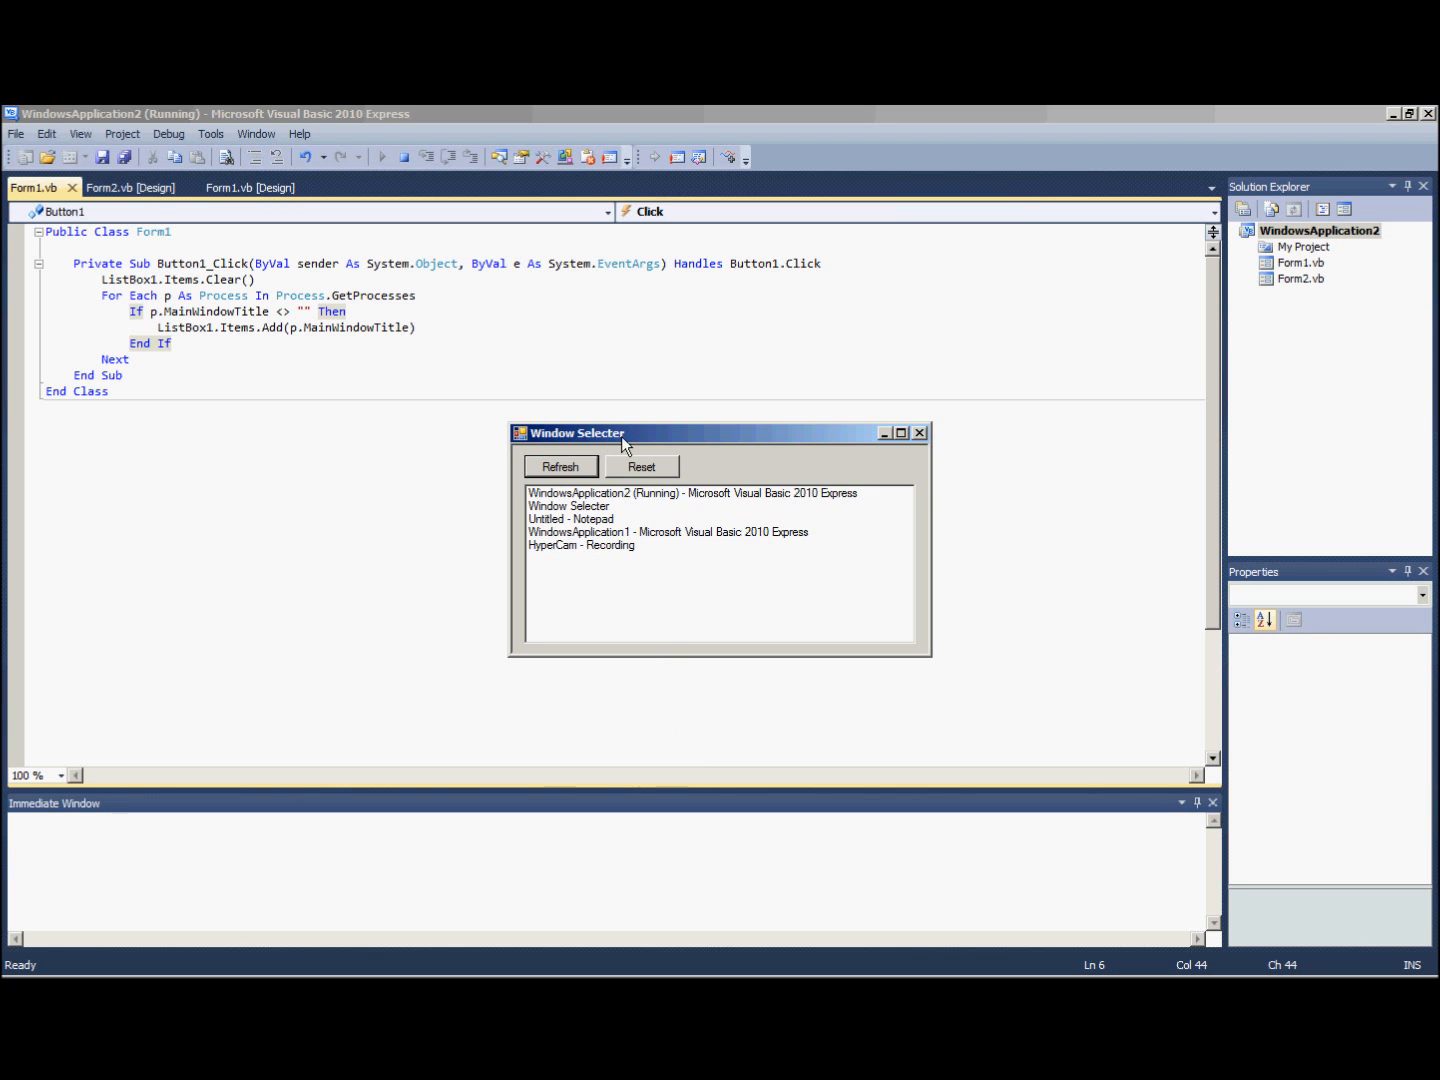
click(403, 156)
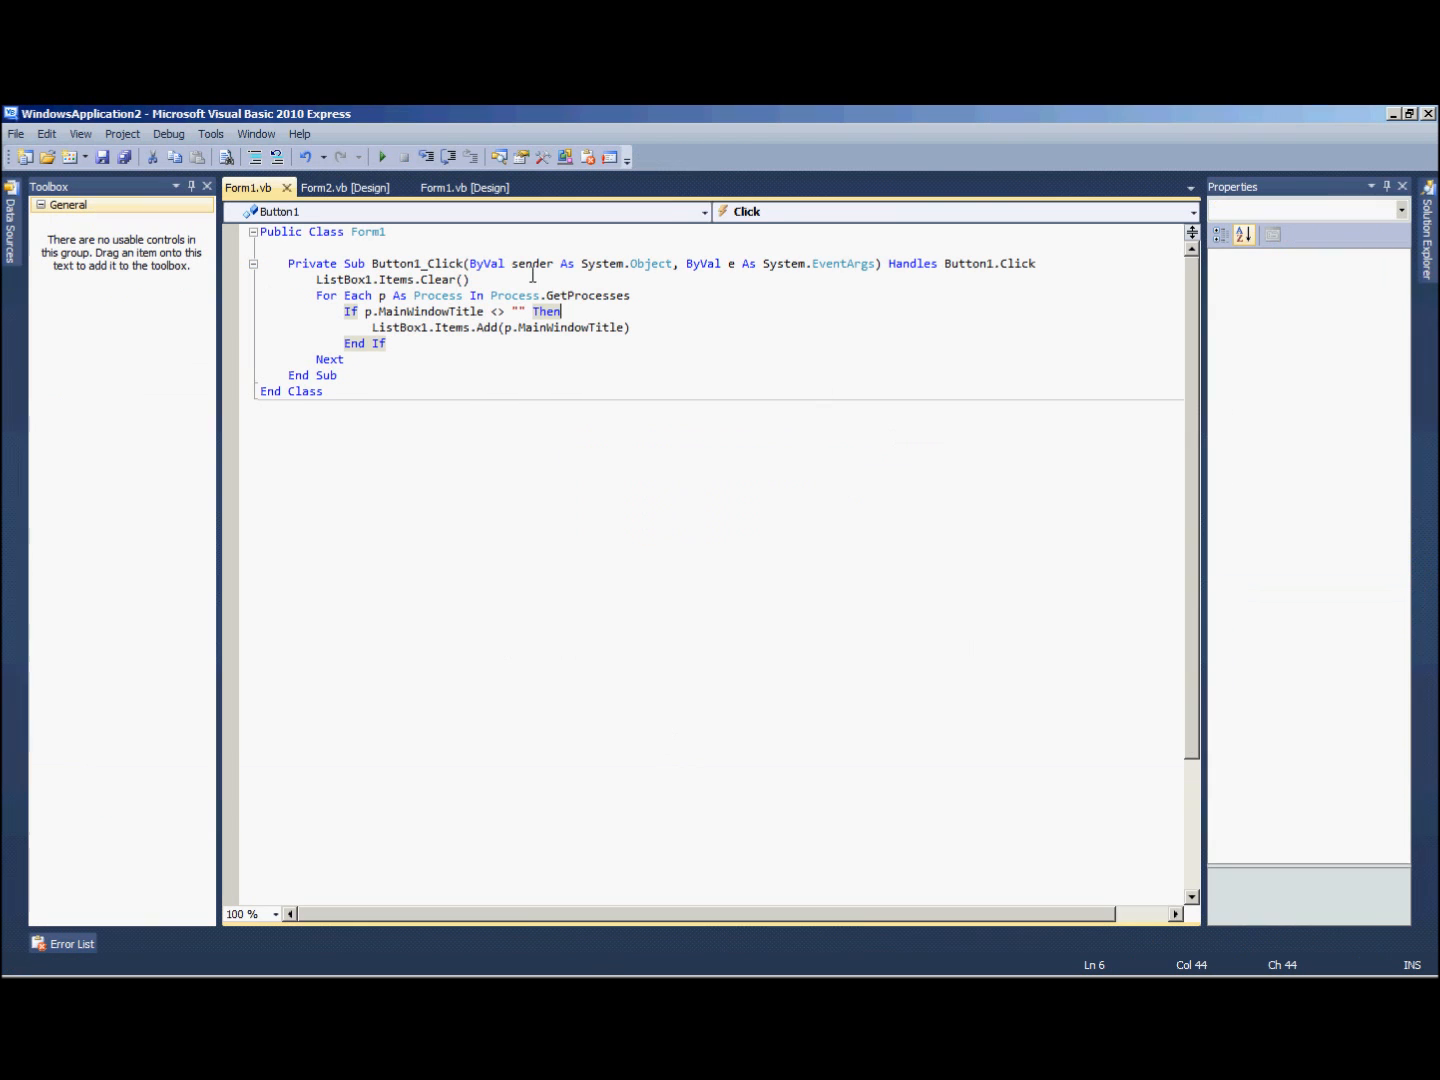
- Create the Reset click handler with Timer1.Stop(), Form2.Hide() and ListBox1.Items.Clear()
click(345, 187)
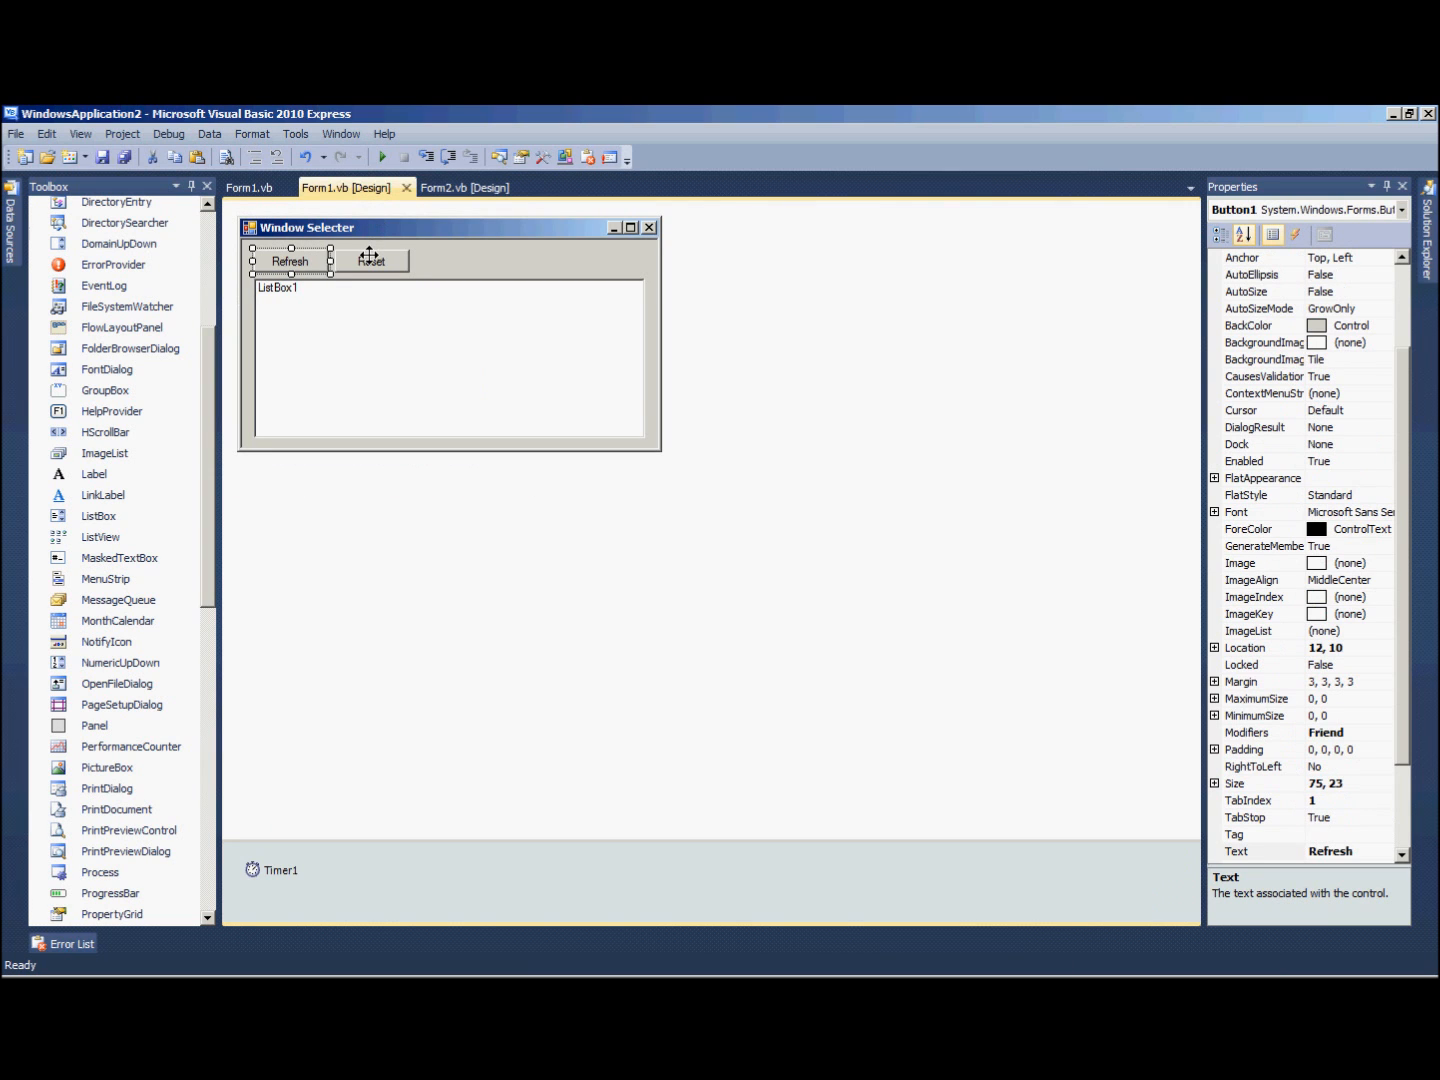
double_click(371, 260)
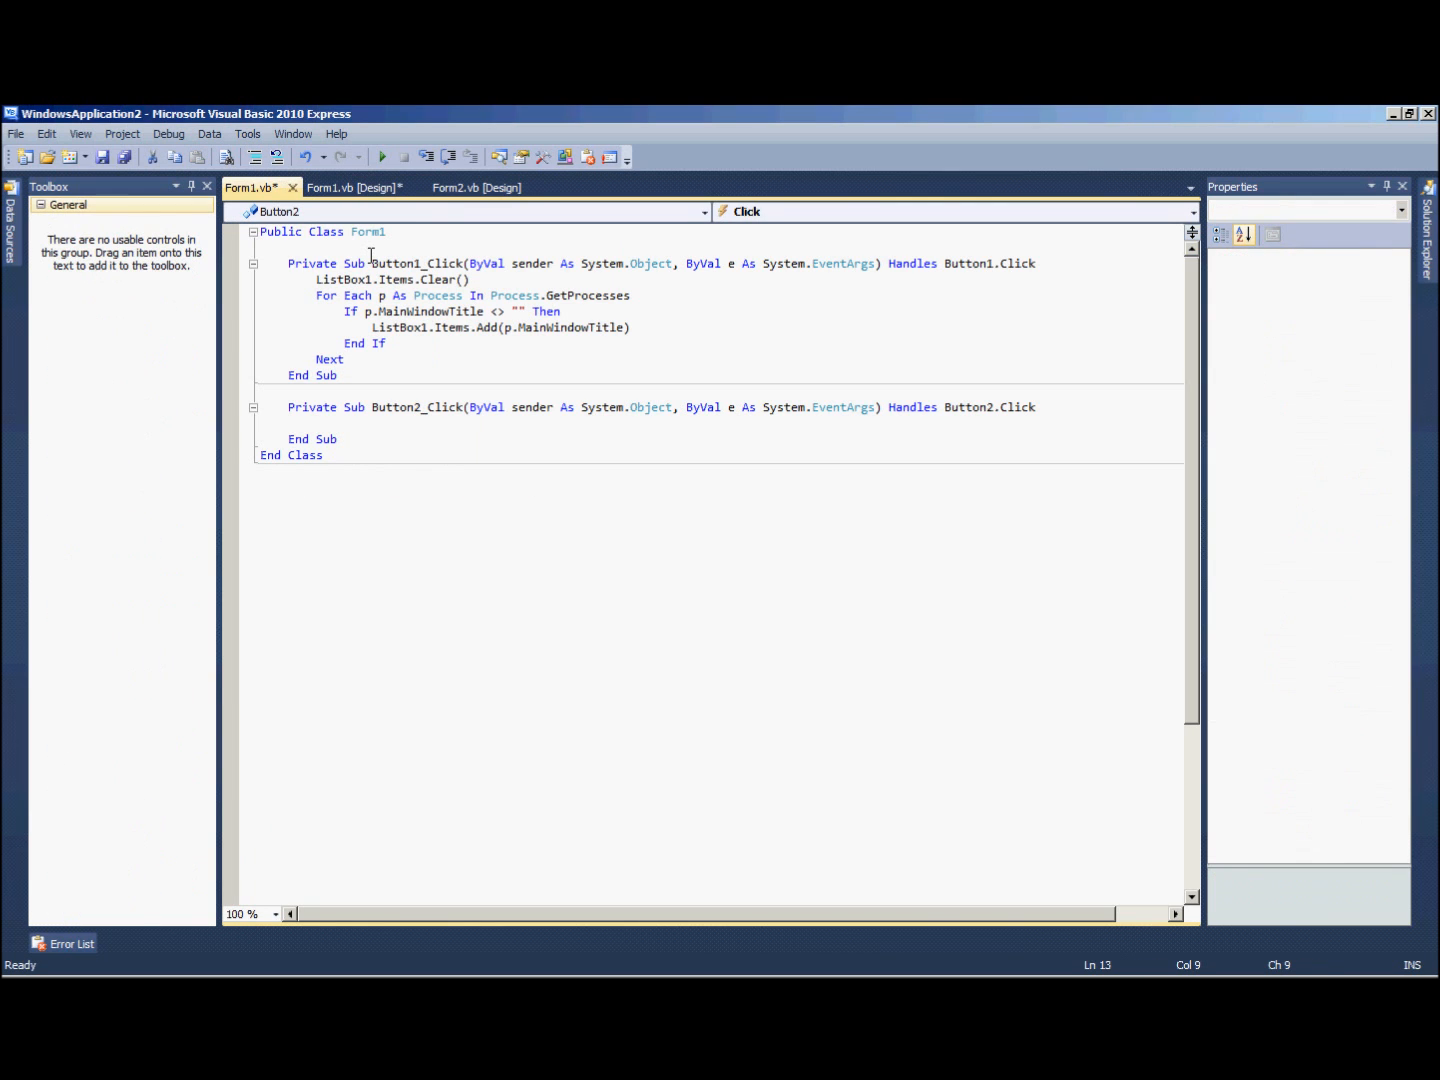
text(Timer1.stop()
text(Form2.Hide())
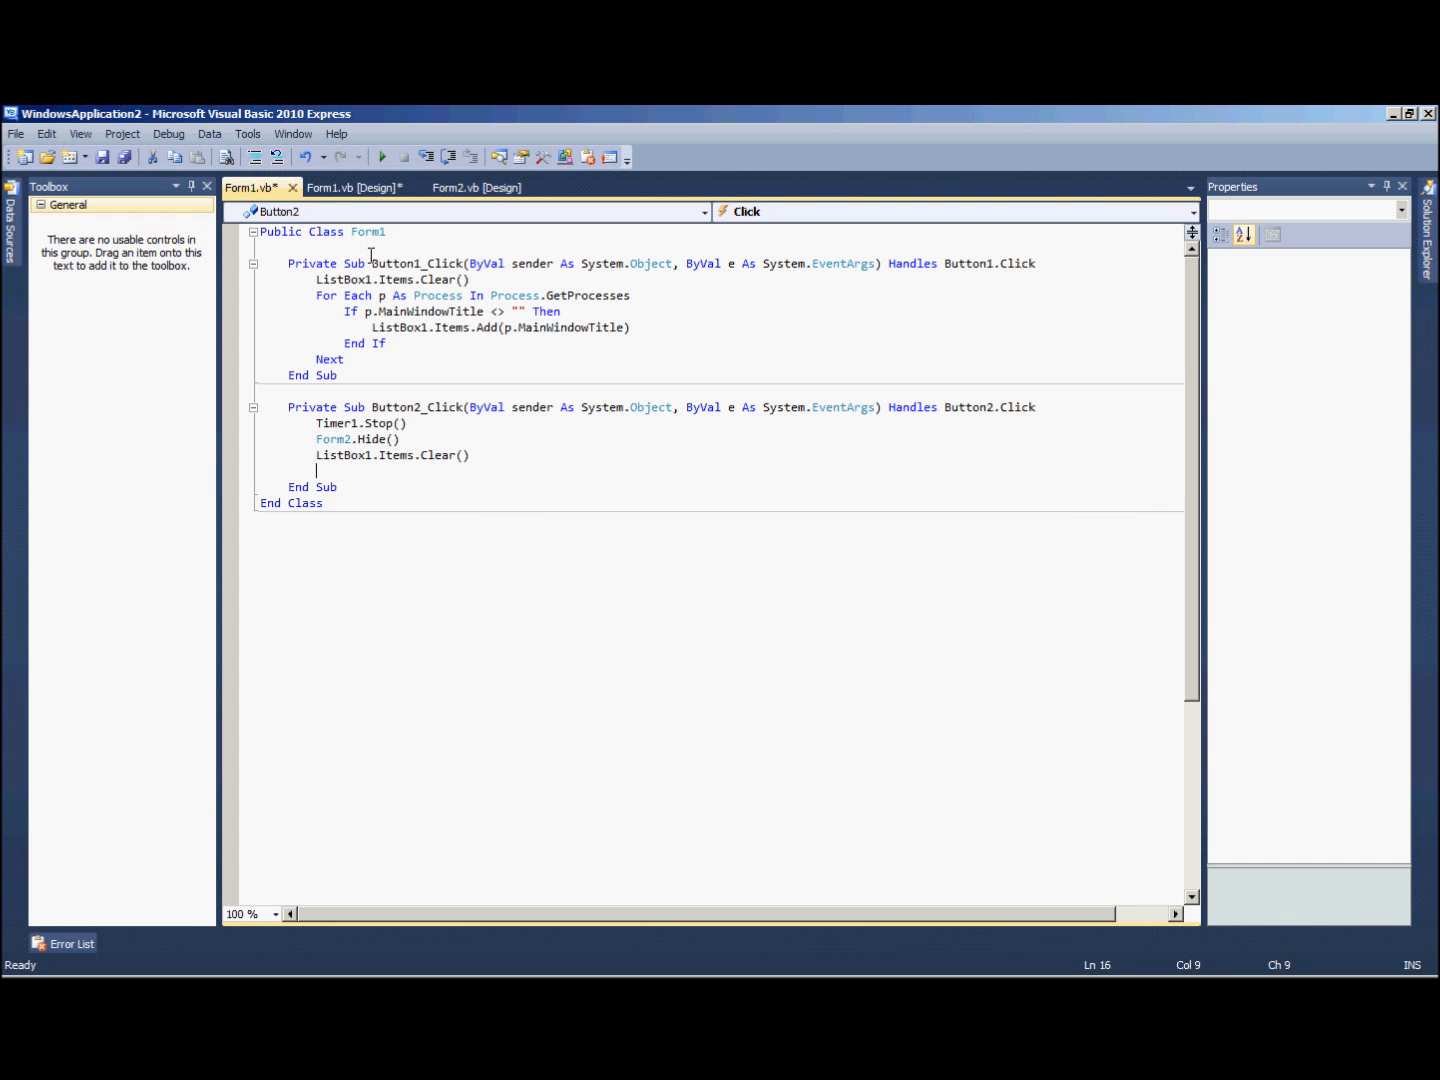
- Create ListBox1's SelectedIndexChanged handler calling Form2.Show() and Timer1.Start()
click(356, 187)
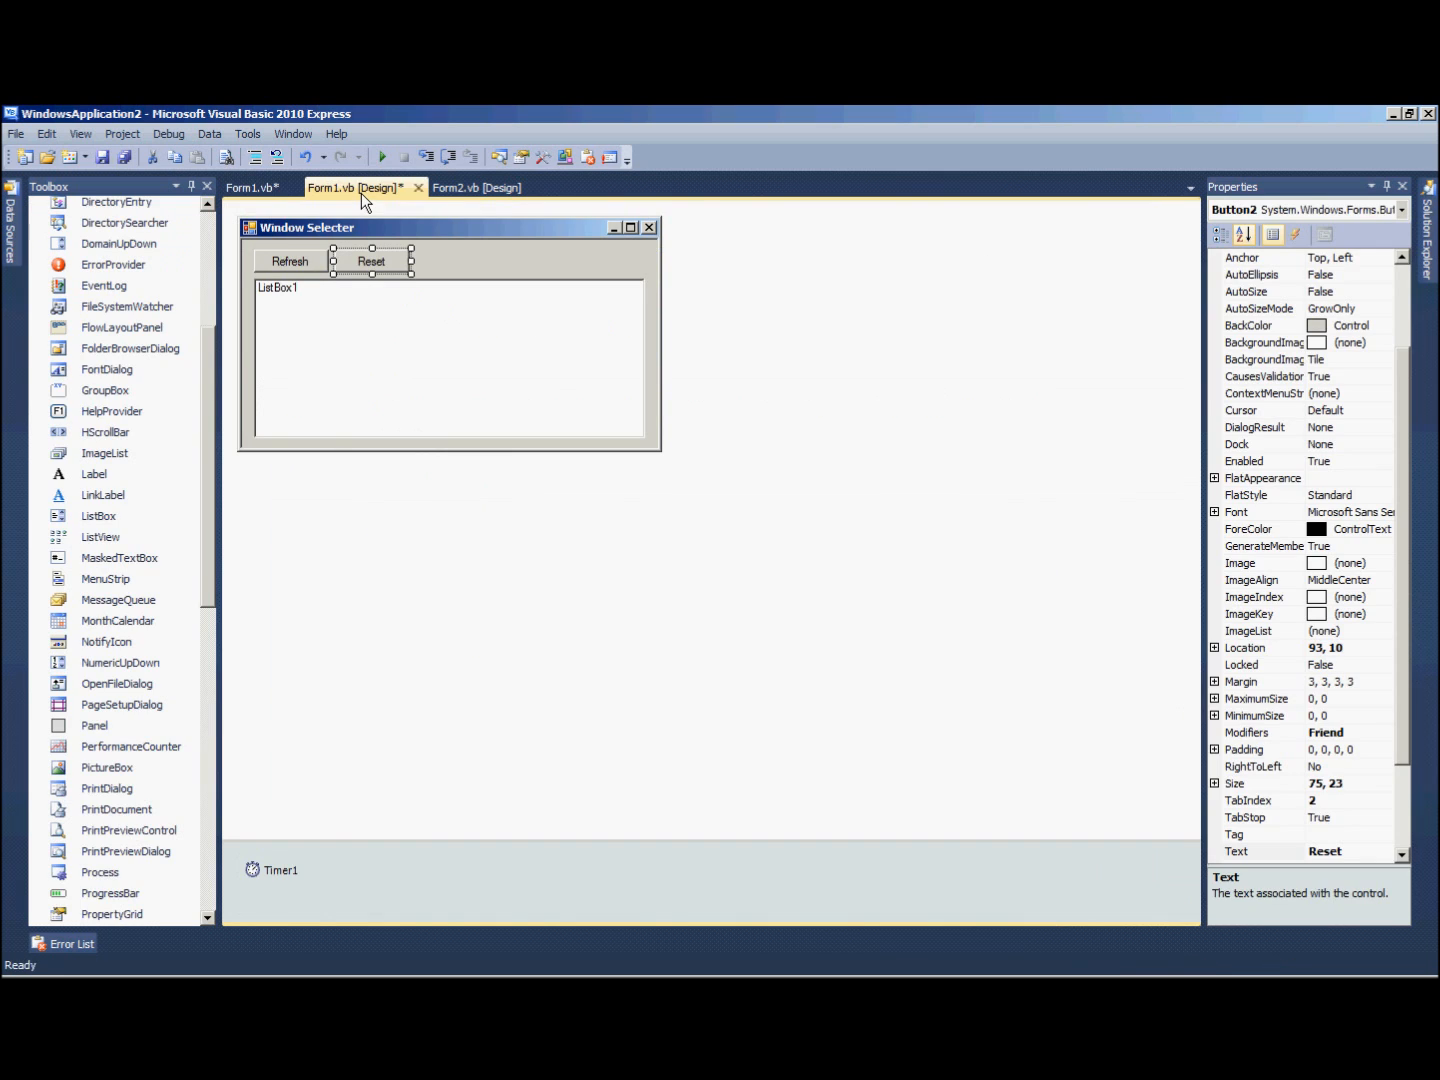
click(257, 187)
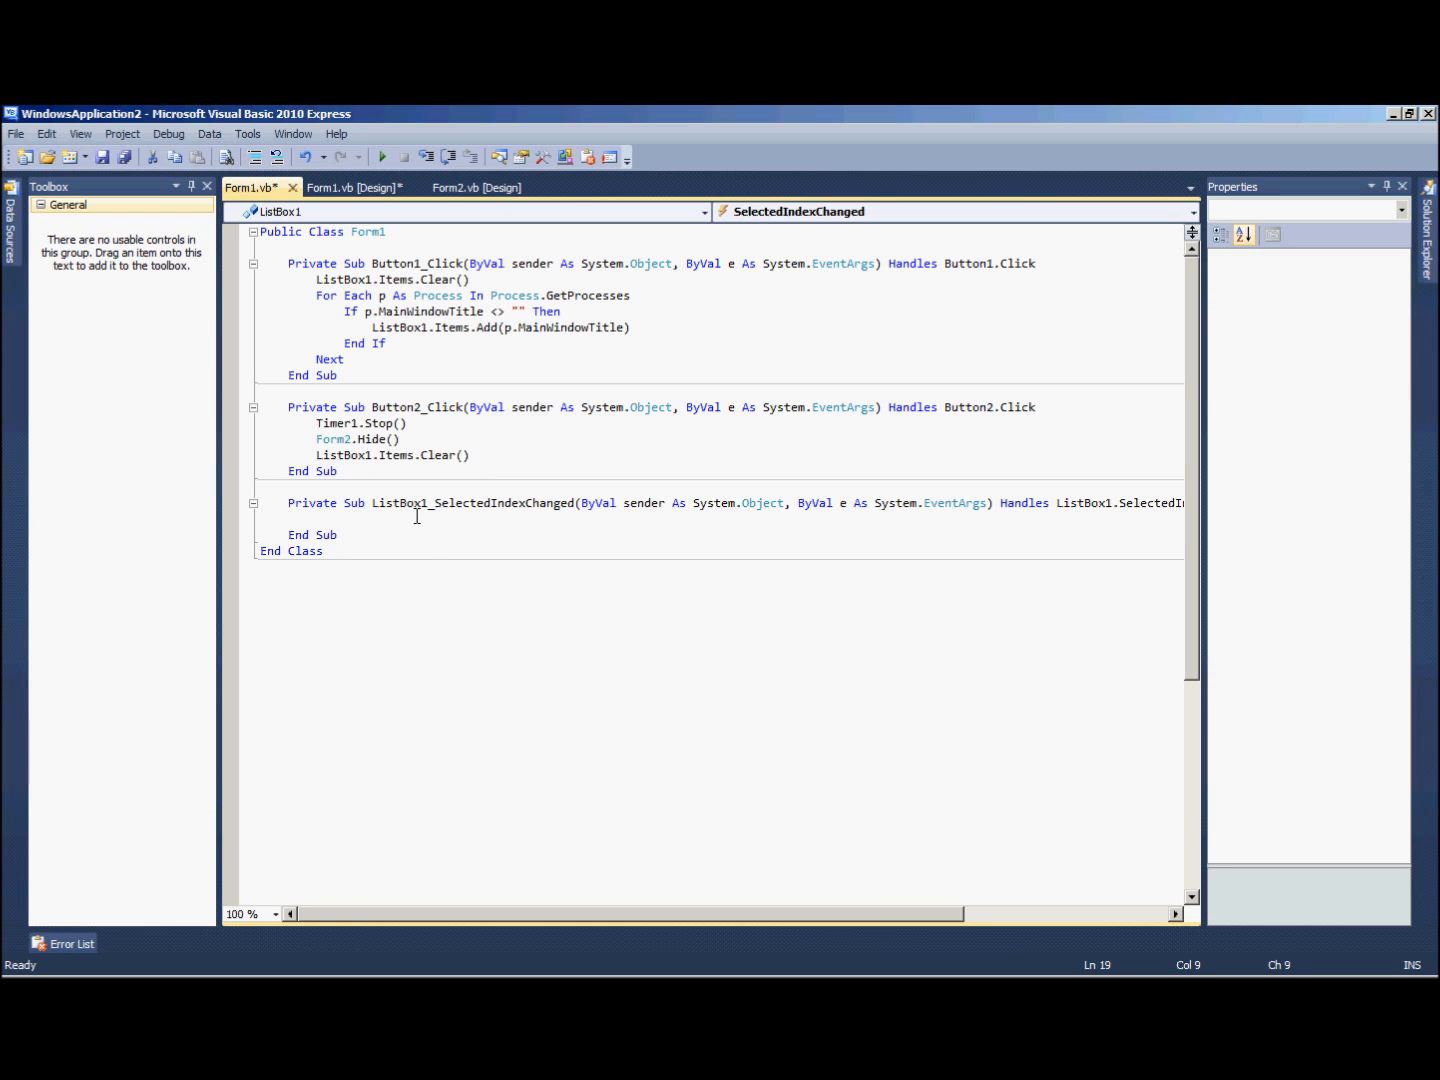
text(f)
text(t)
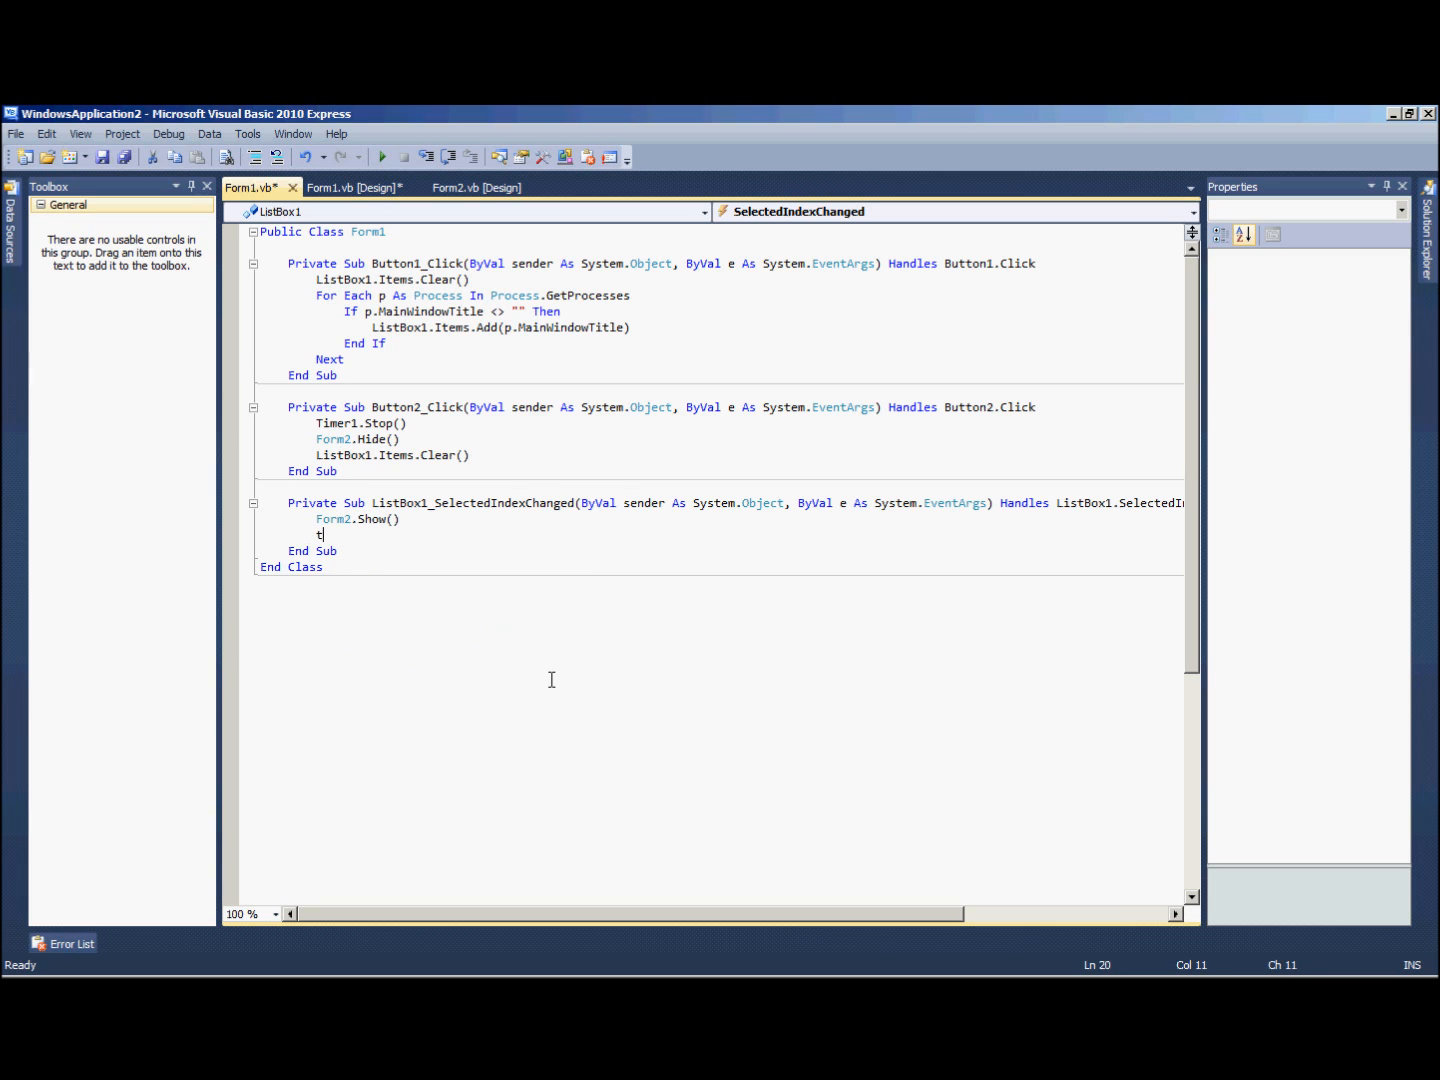
text(imer1.start()
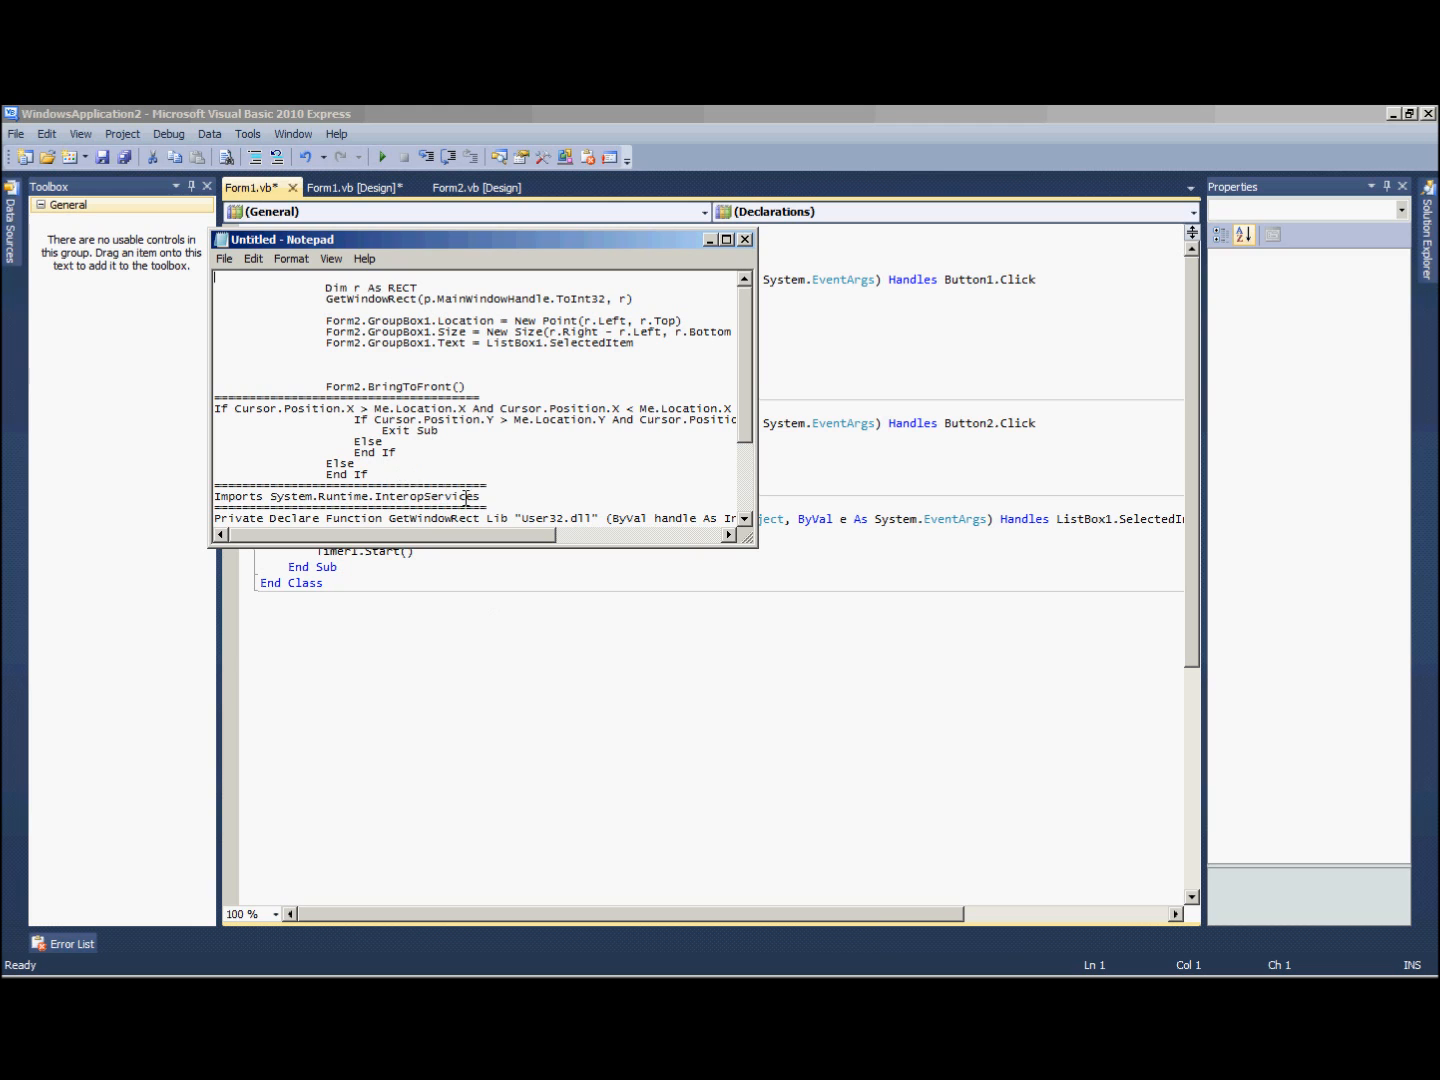
- Add Imports System.Runtime.InteropServices and paste the GetWindowRect declaration and RECT structure
click(745, 239)
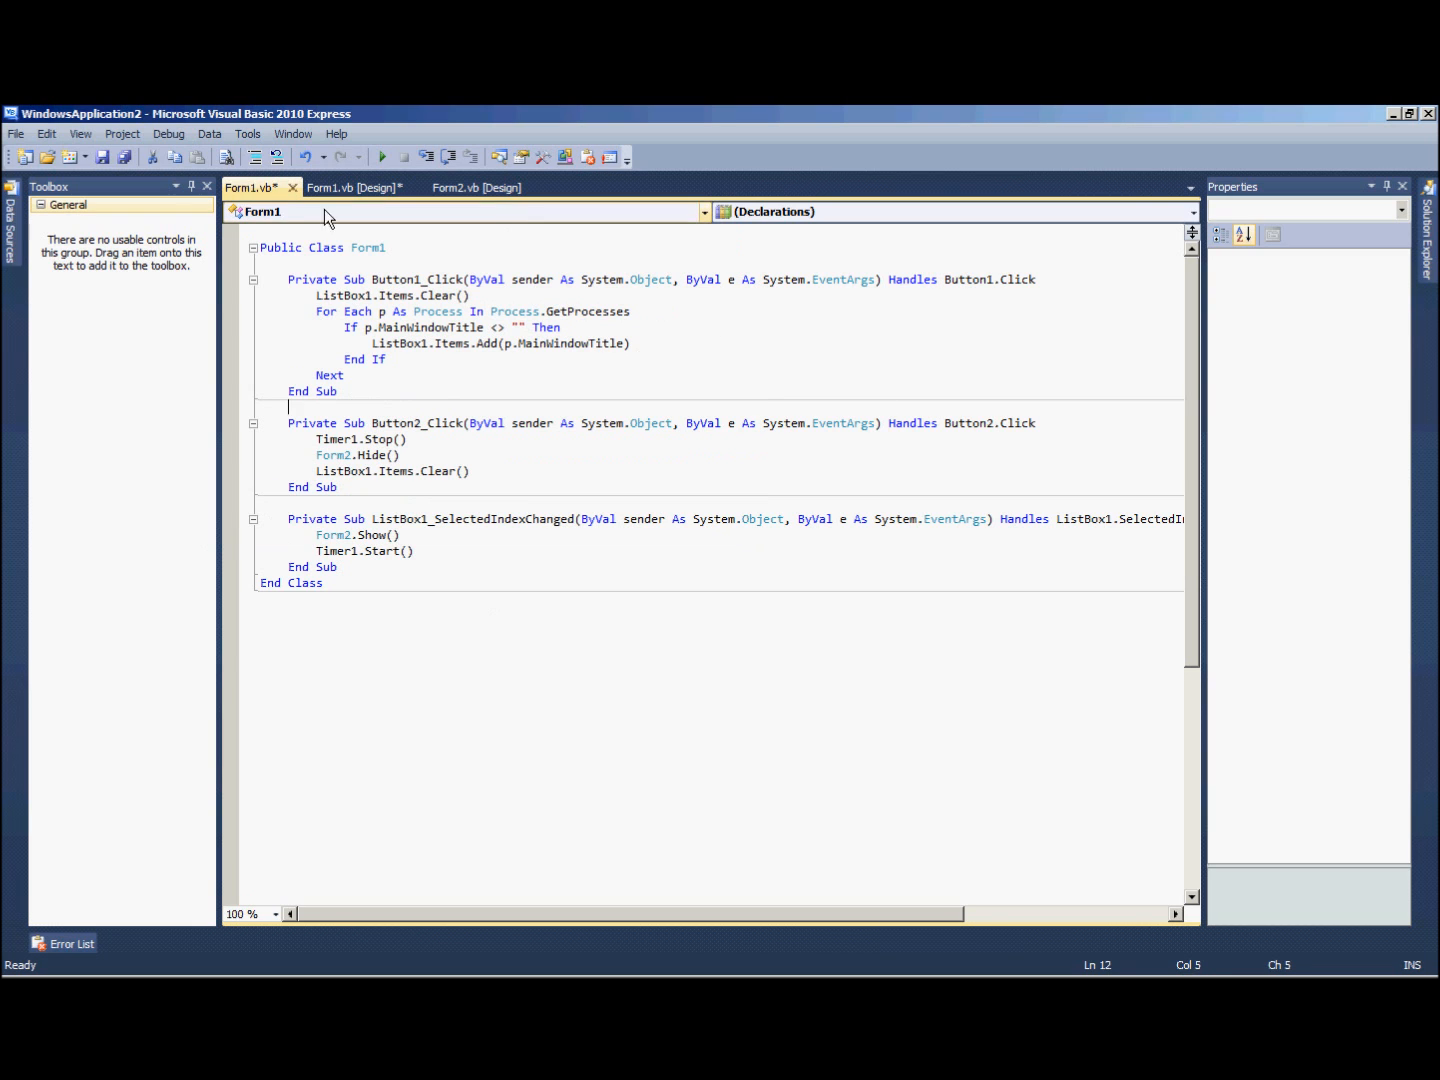
text(Imports System.Runtime.InteropServices)
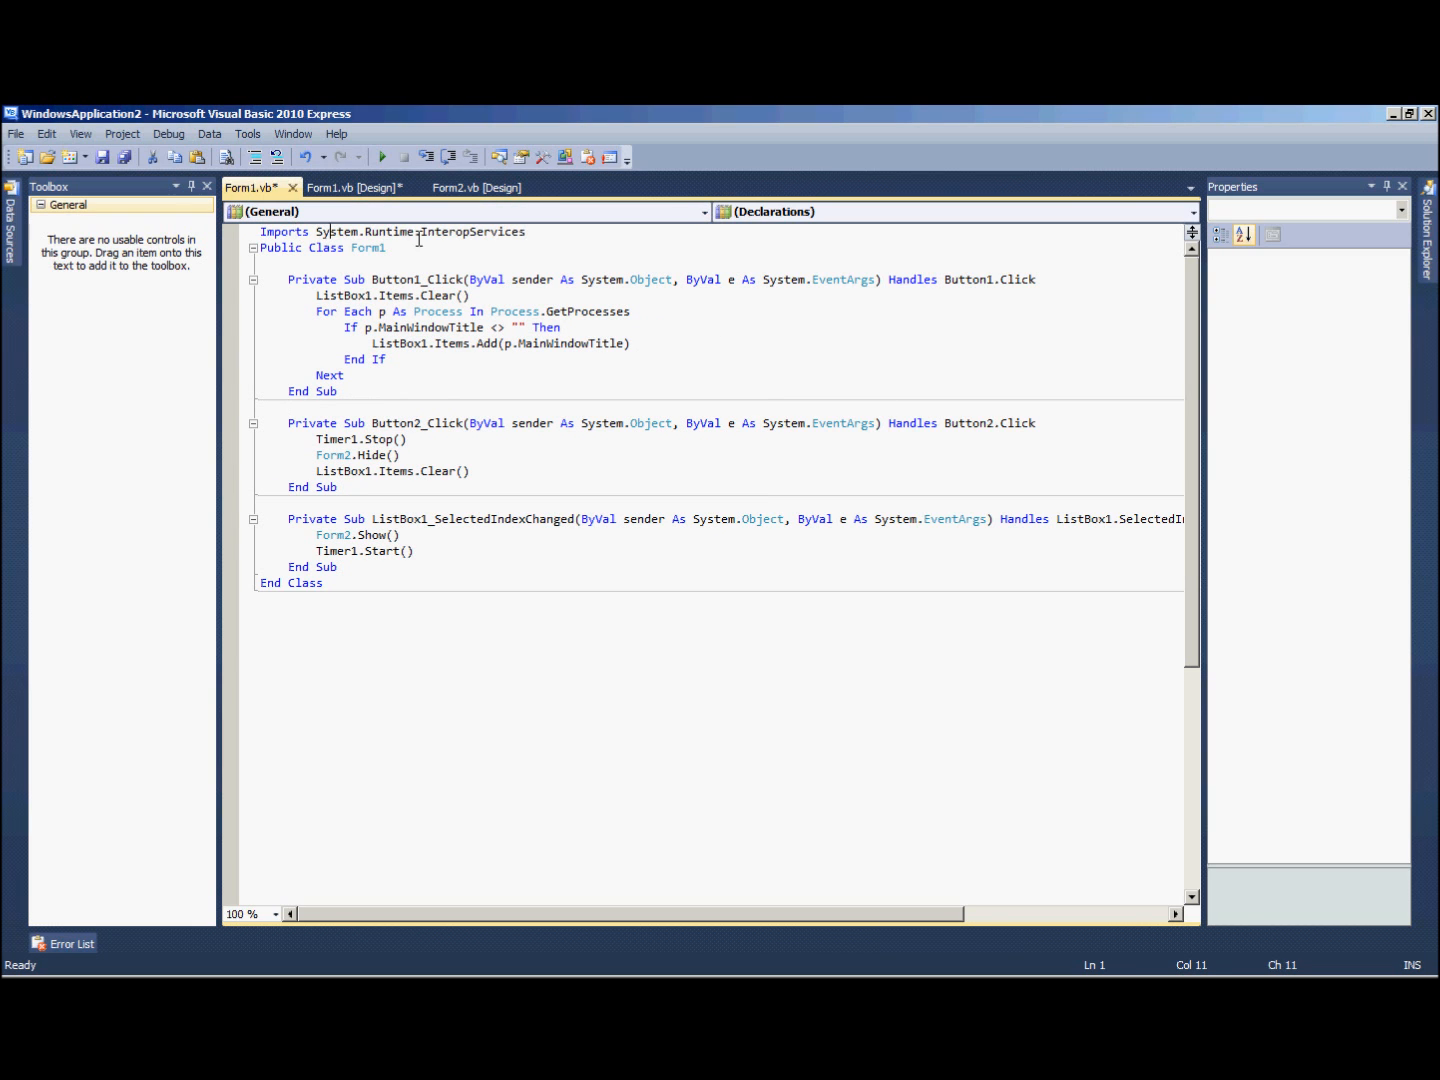
click(430, 248)
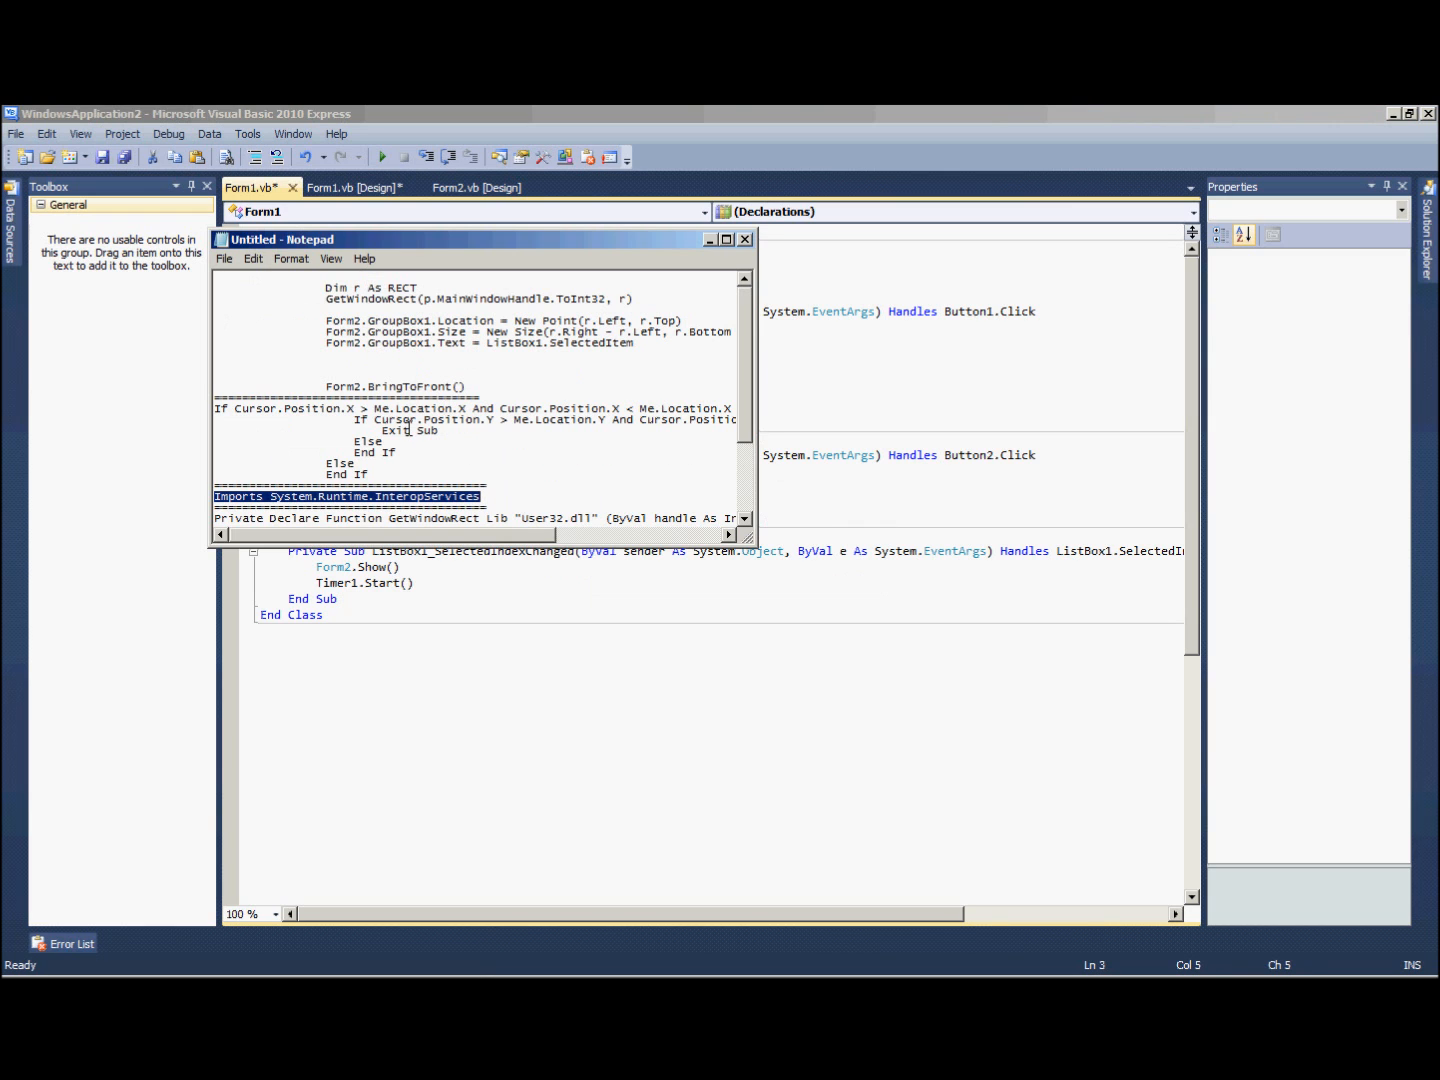
scroll(down, 3)
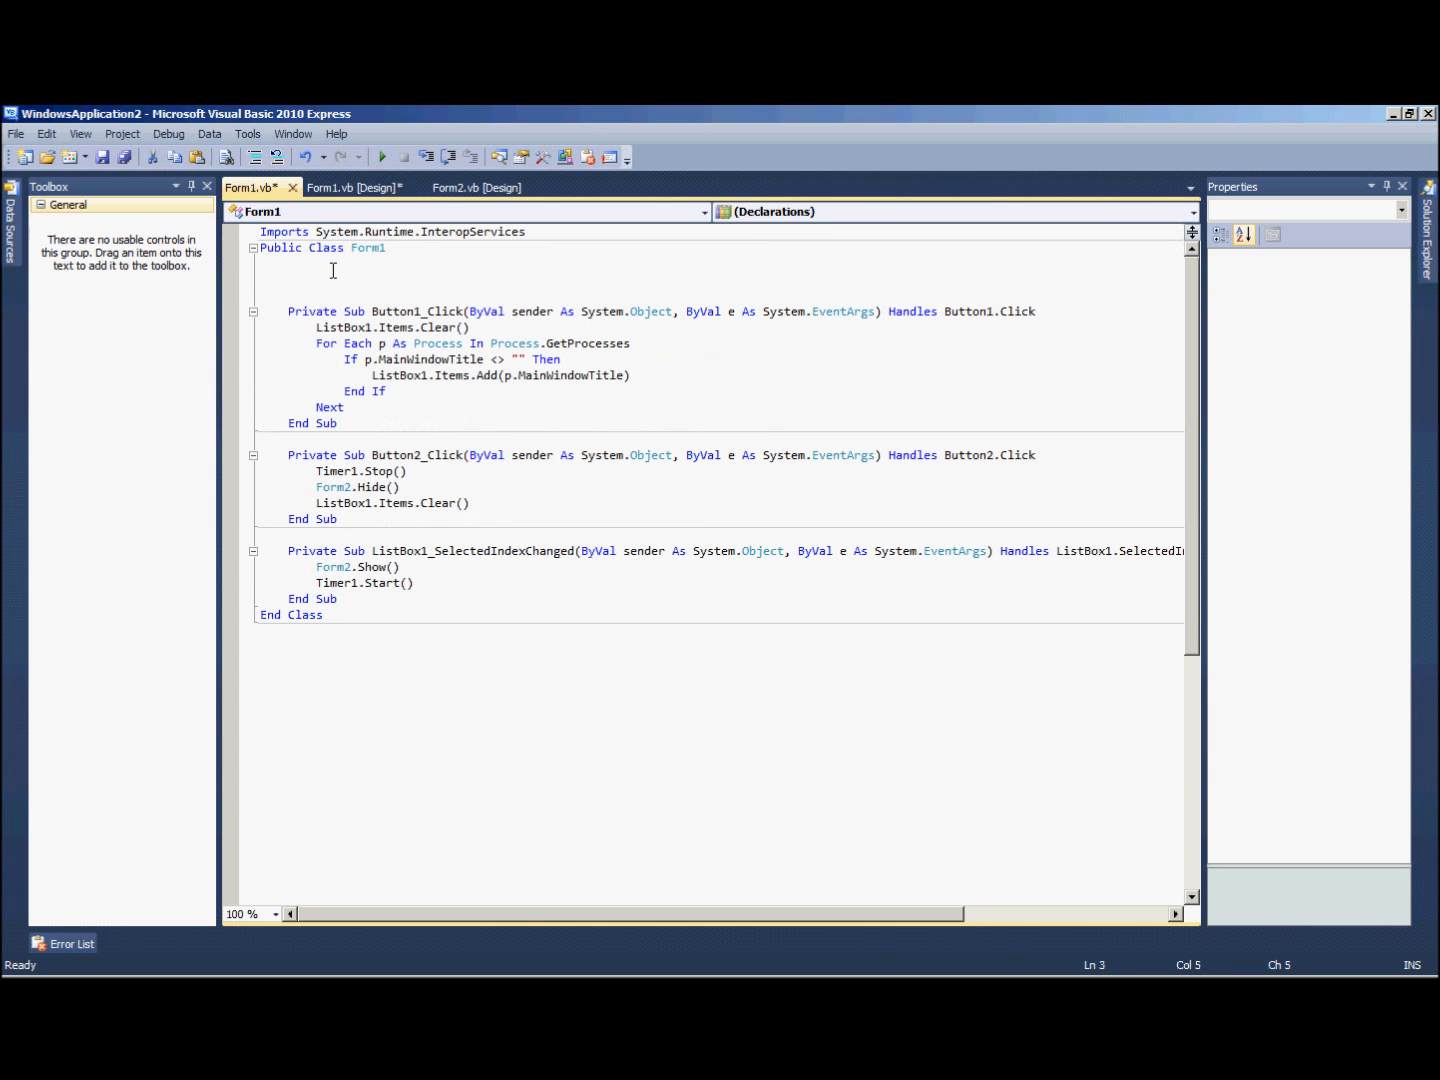
text(Private Declare Function GetWindowRect Lib "User32.dll" (ByVal handle As Integer, ByRef rect As RECT) As Integer)
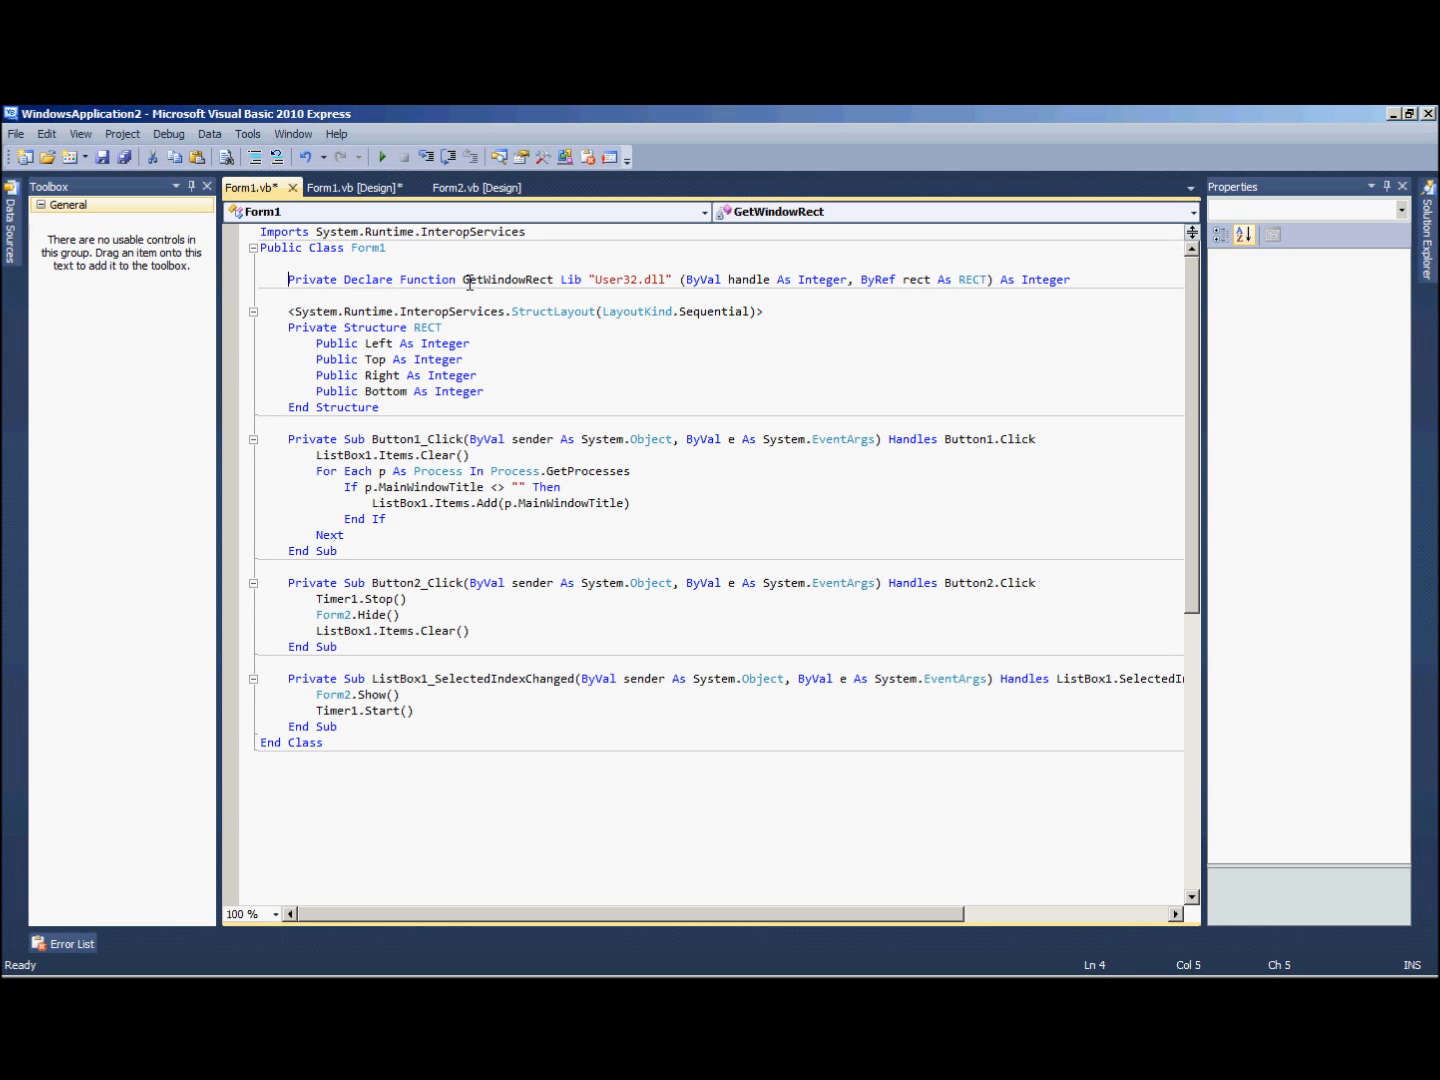
click(290, 295)
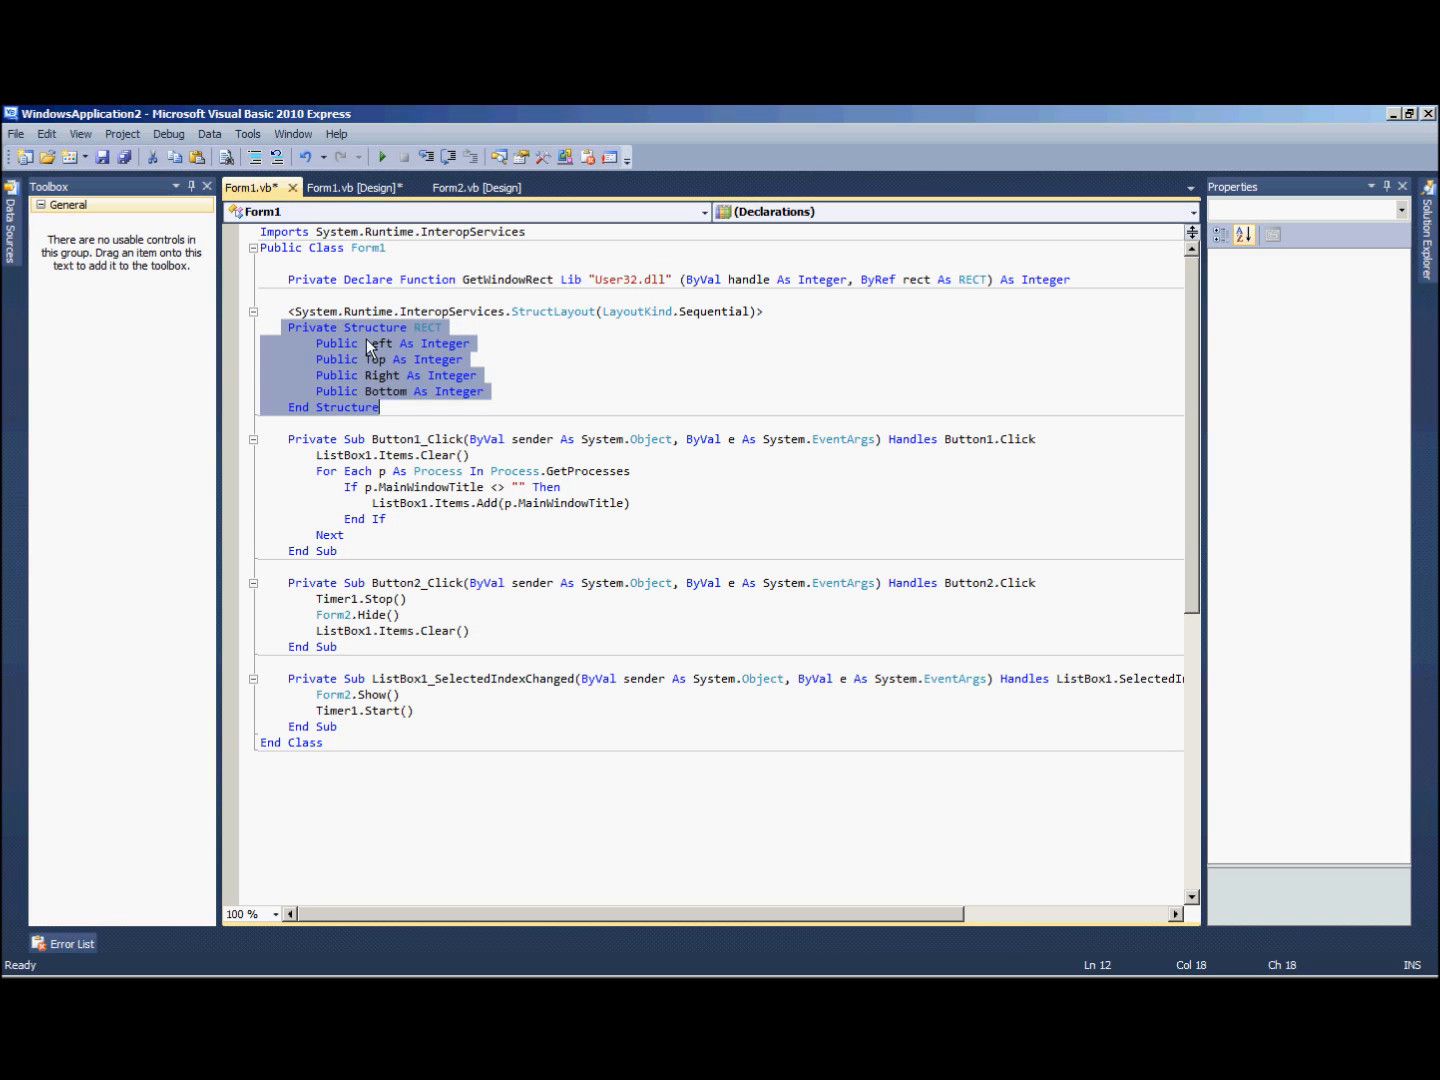
click(376, 343)
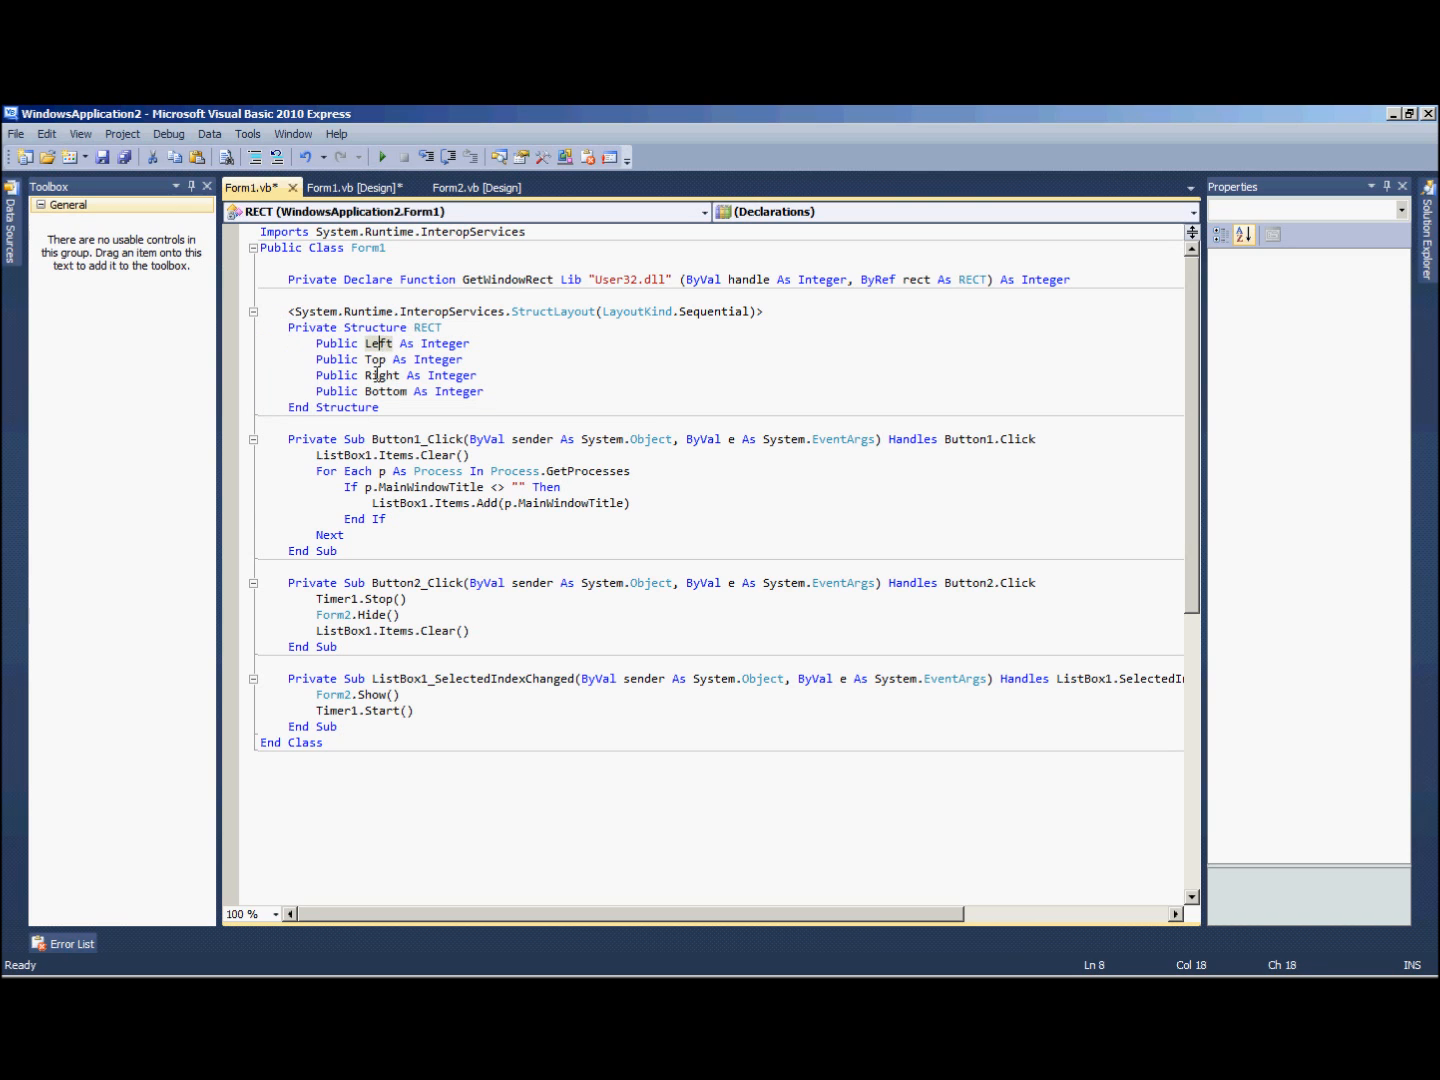
click(421, 438)
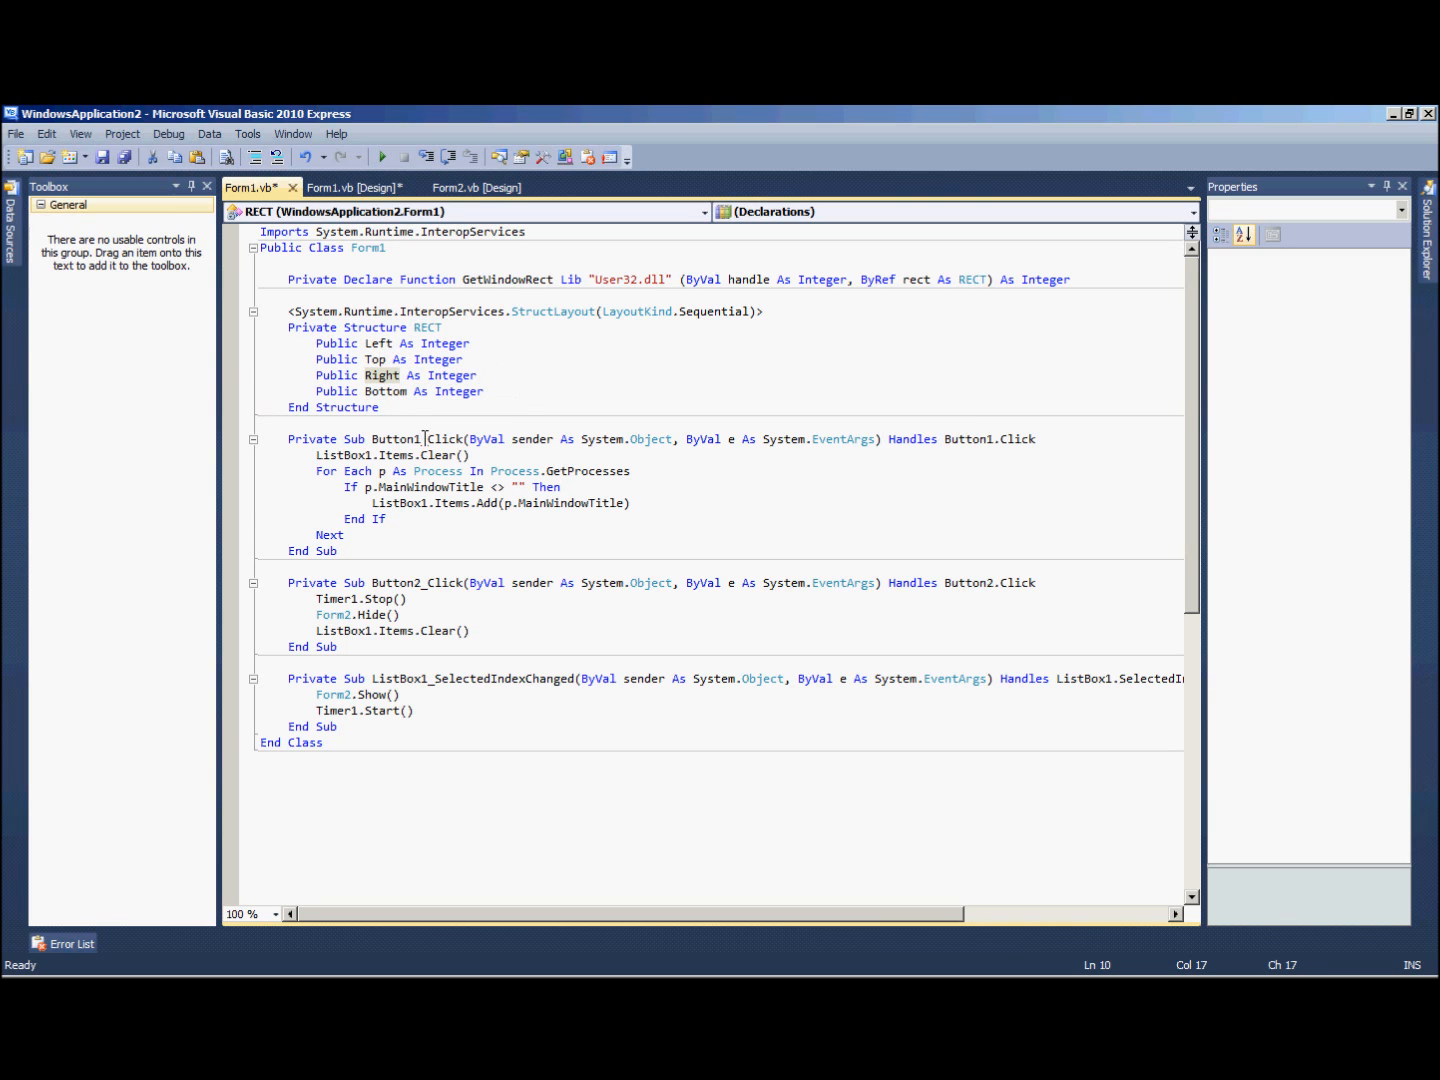
mouse_move(437, 471)
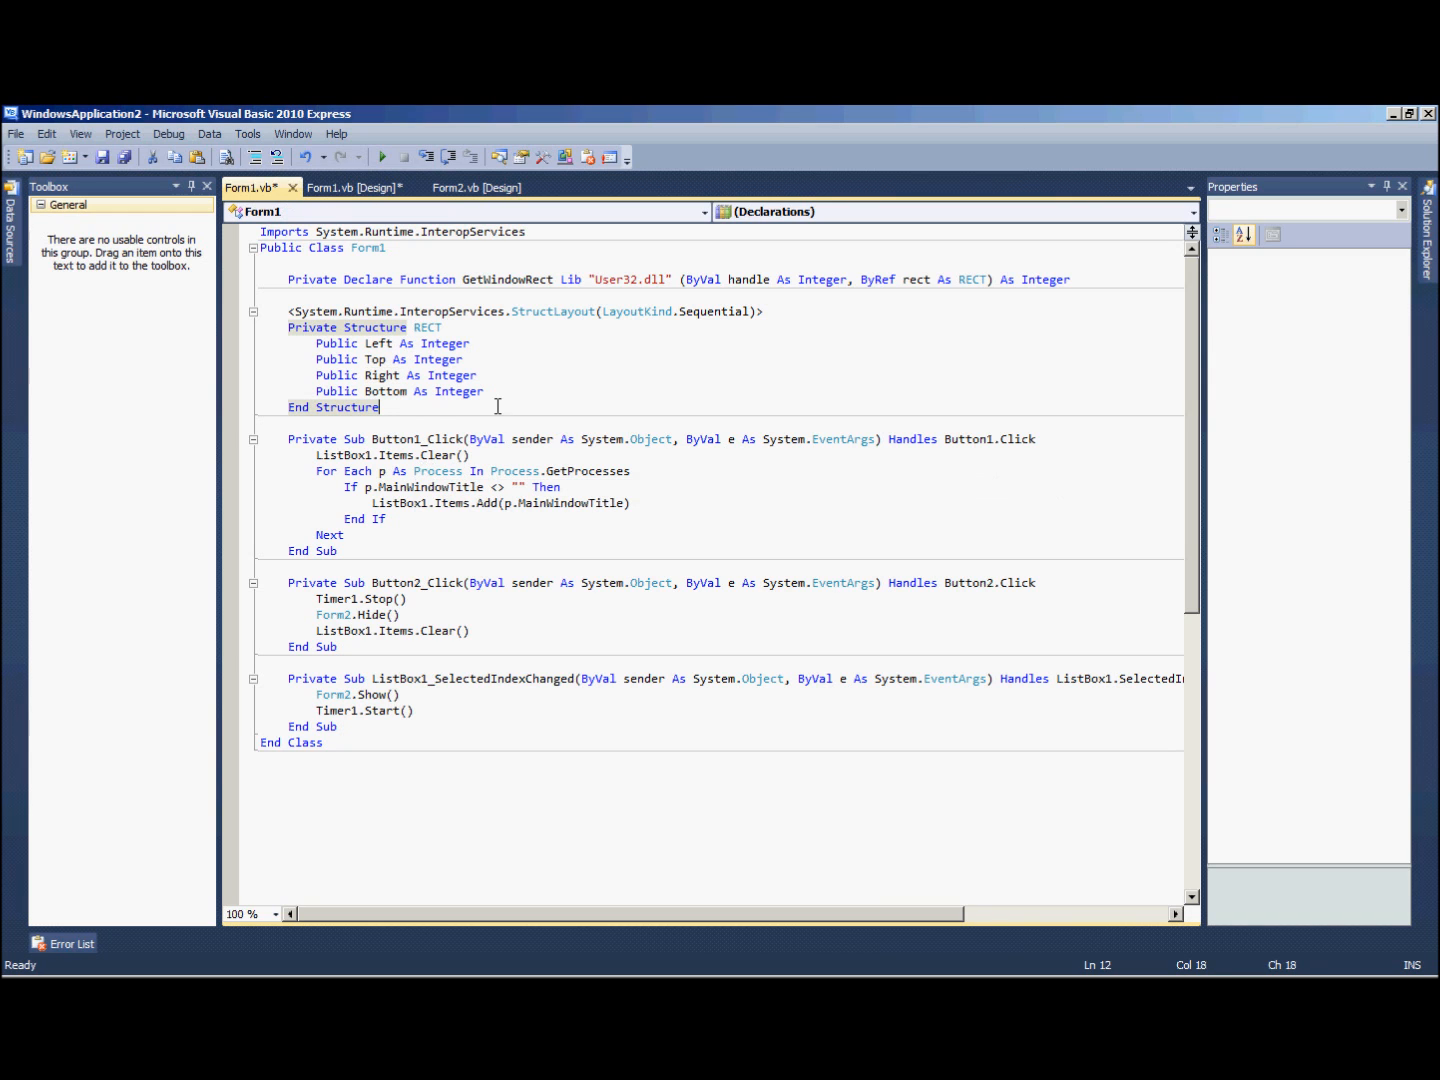
- In Timer1_Tick, start a For Each loop matching MainWindowTitle to ListBox1's selected item
click(354, 187)
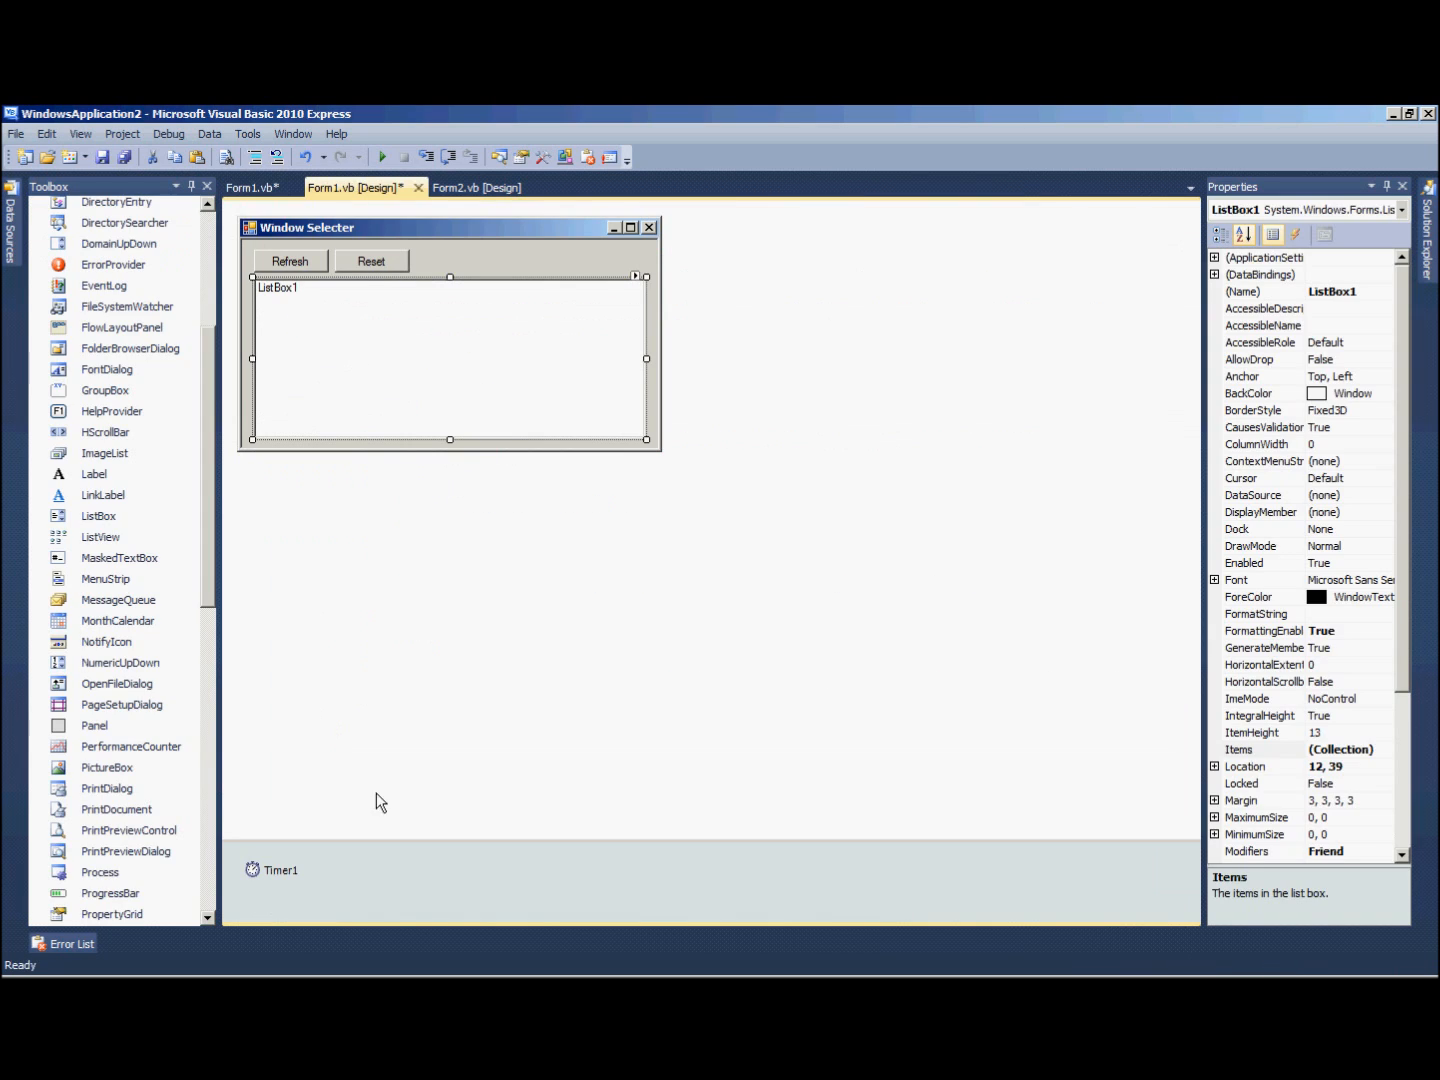
click(257, 187)
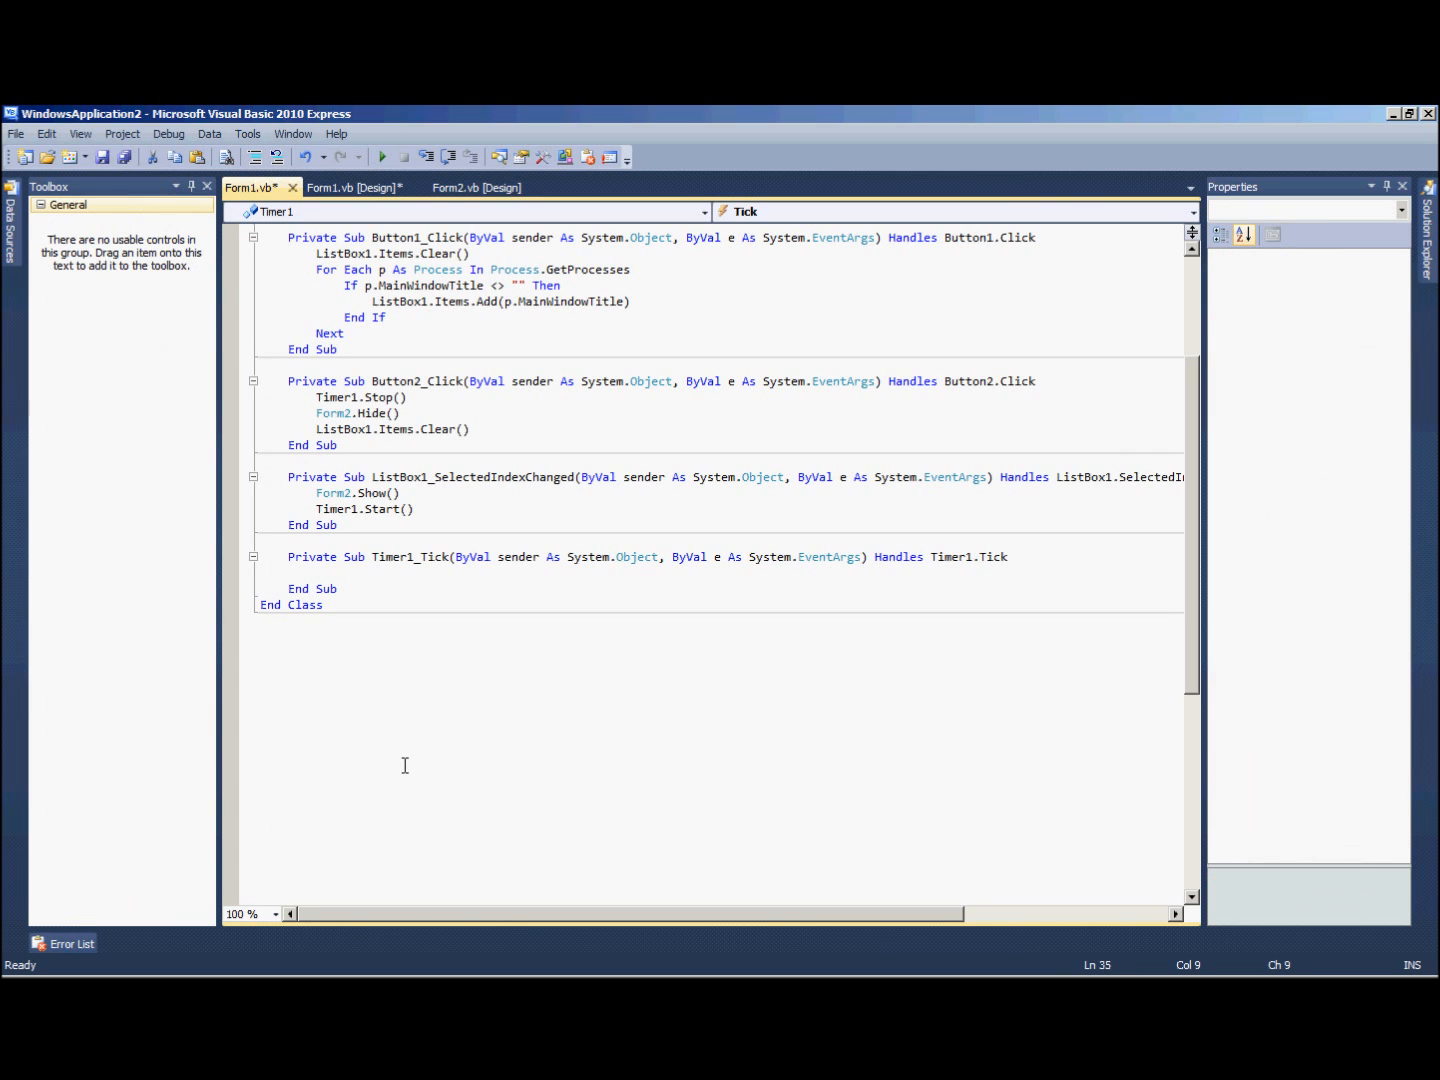
text(for)
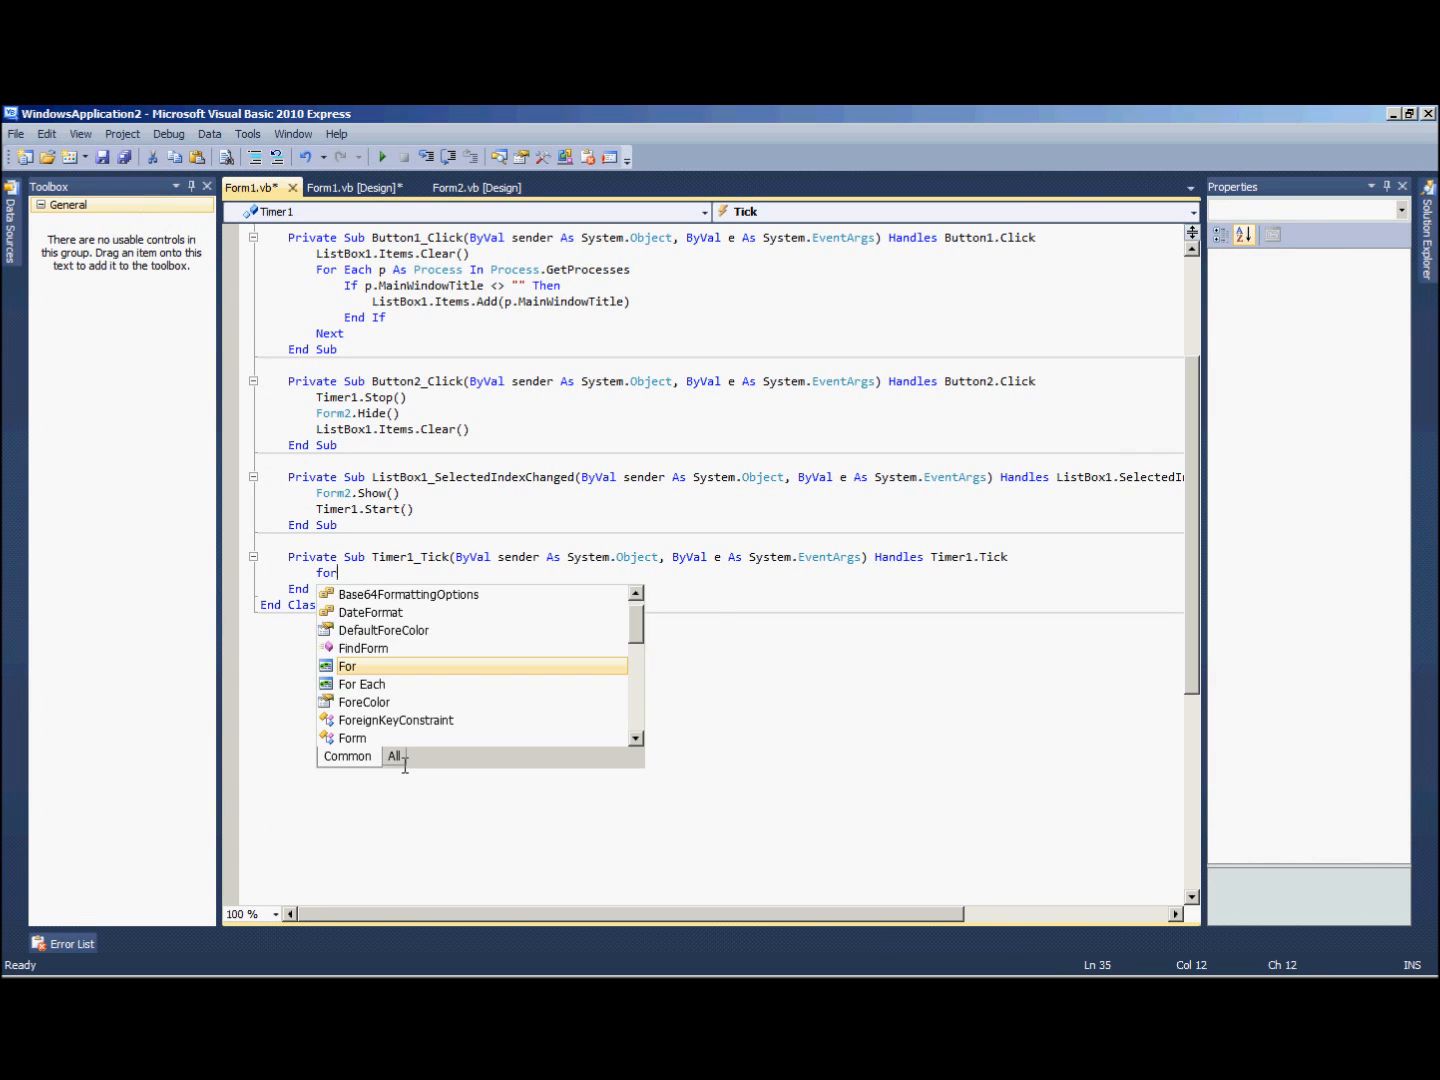
text(eac)
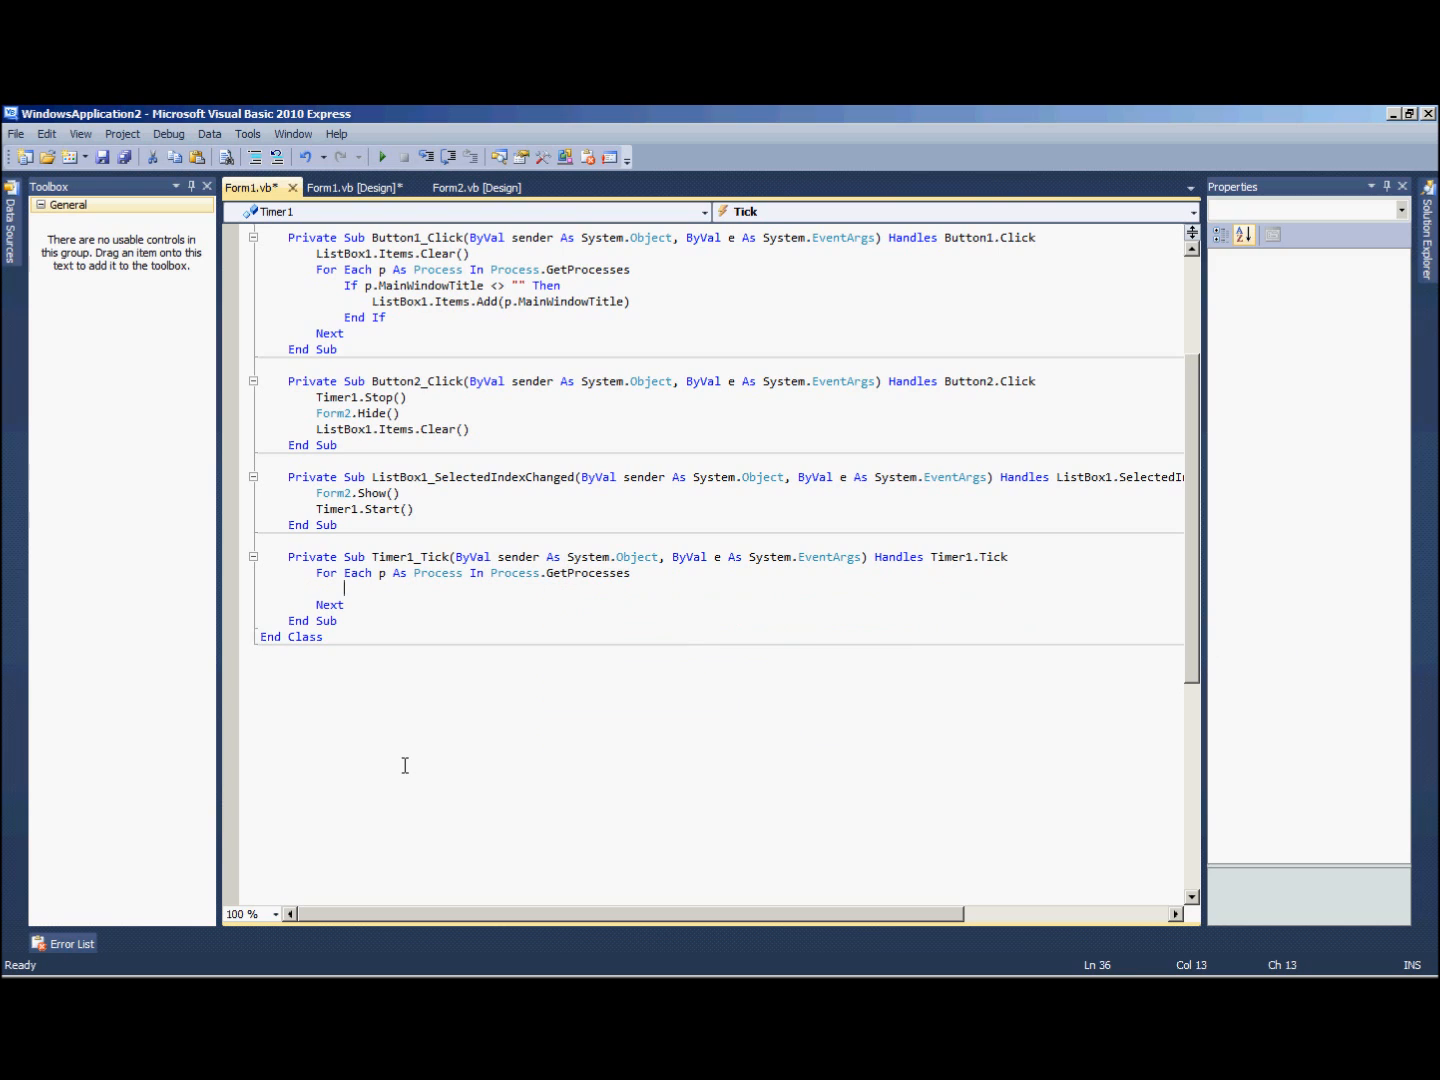
mouse_move(480, 670)
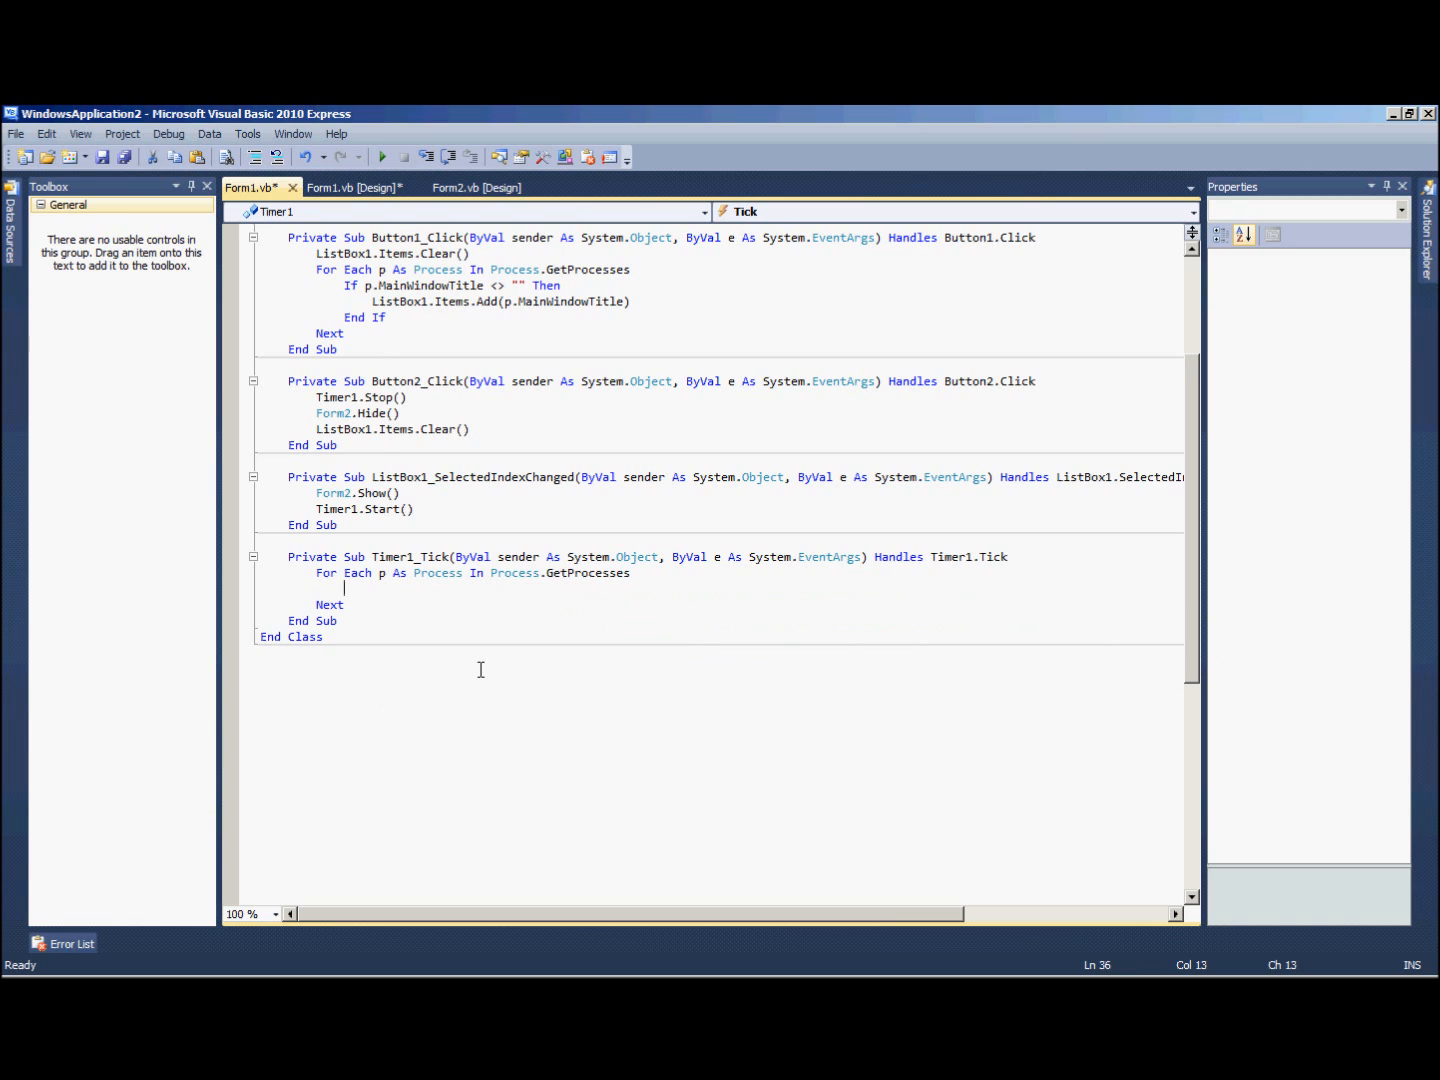
text(If p.mainWindowTitle = l)
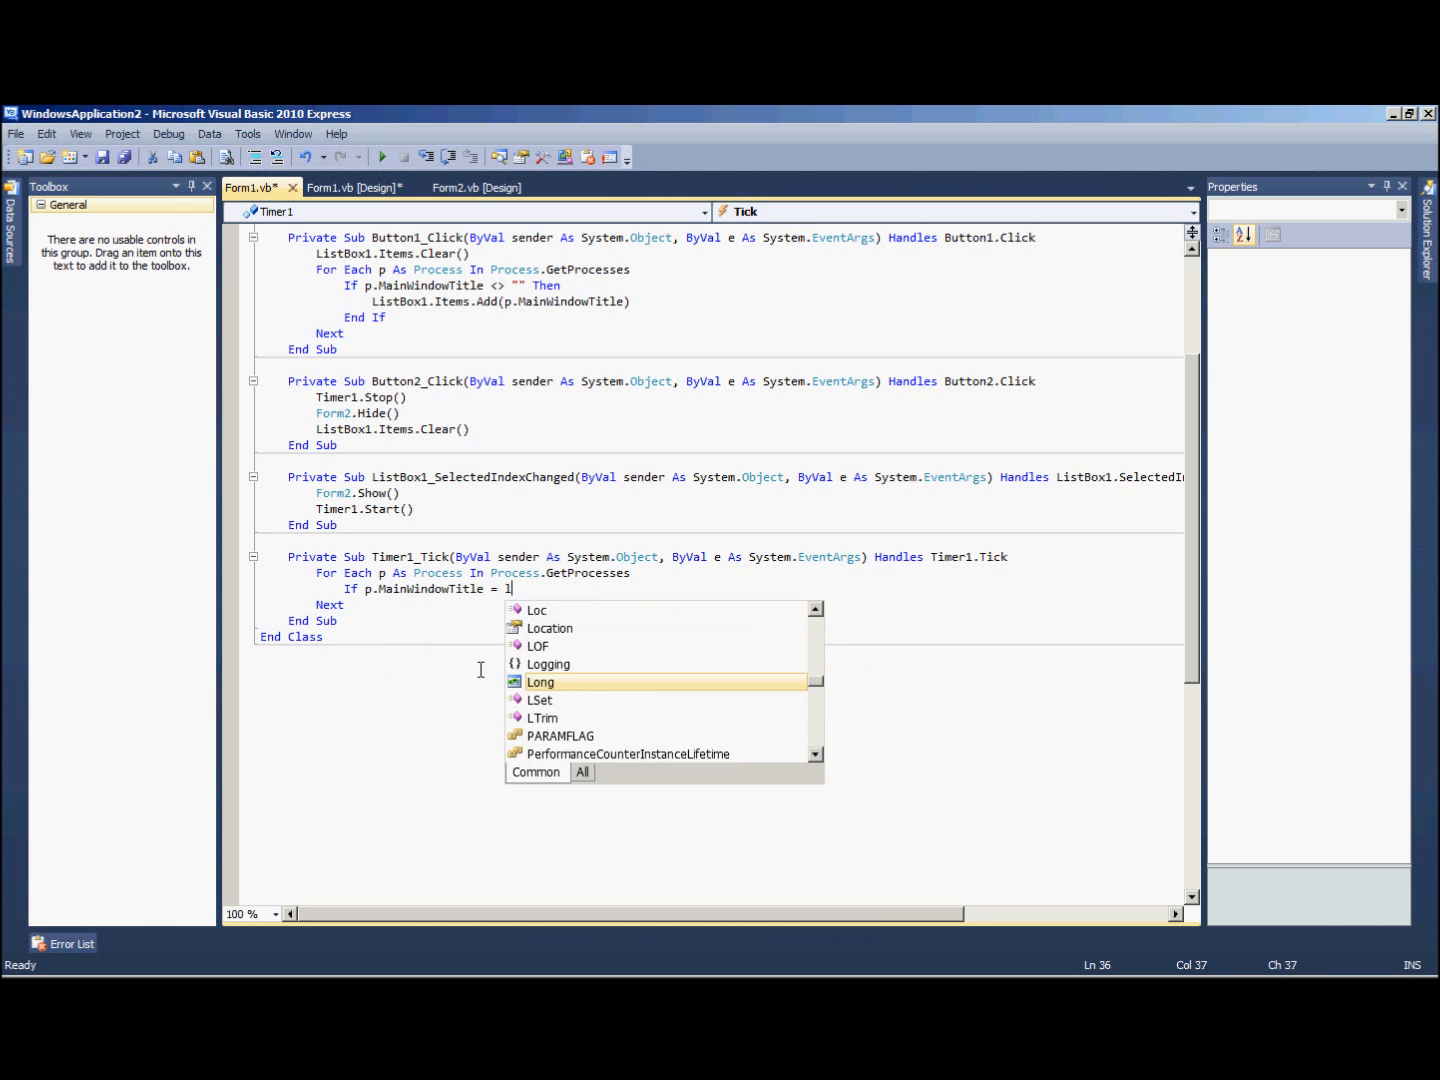
text(ListBox1.se)
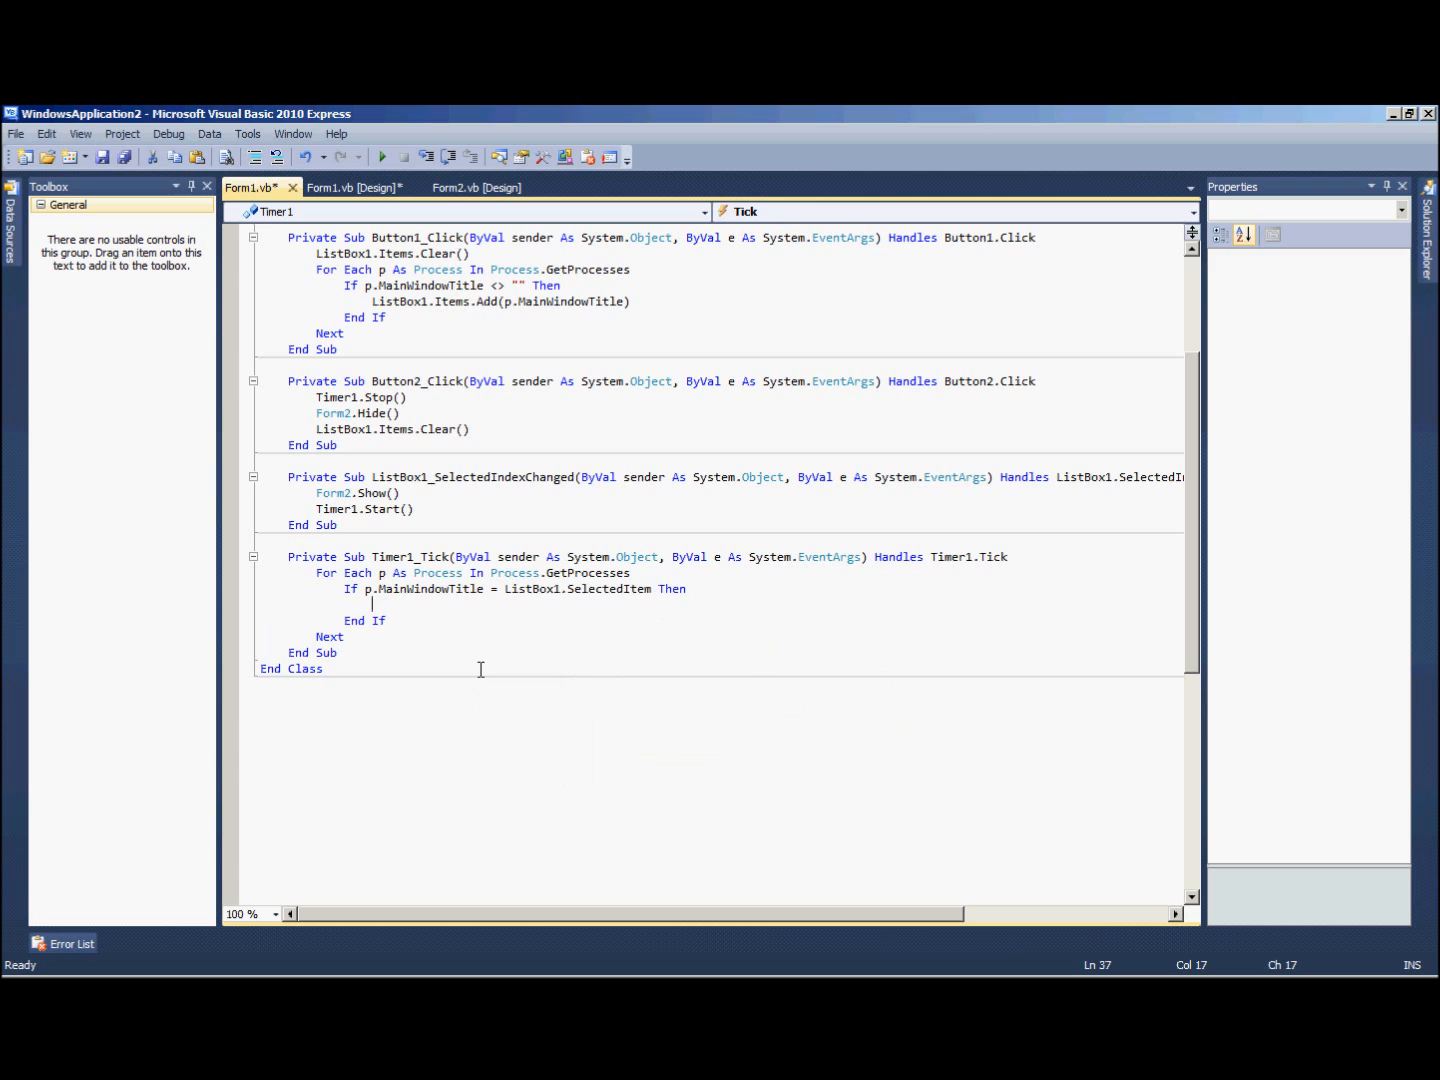
mouse_move(378, 588)
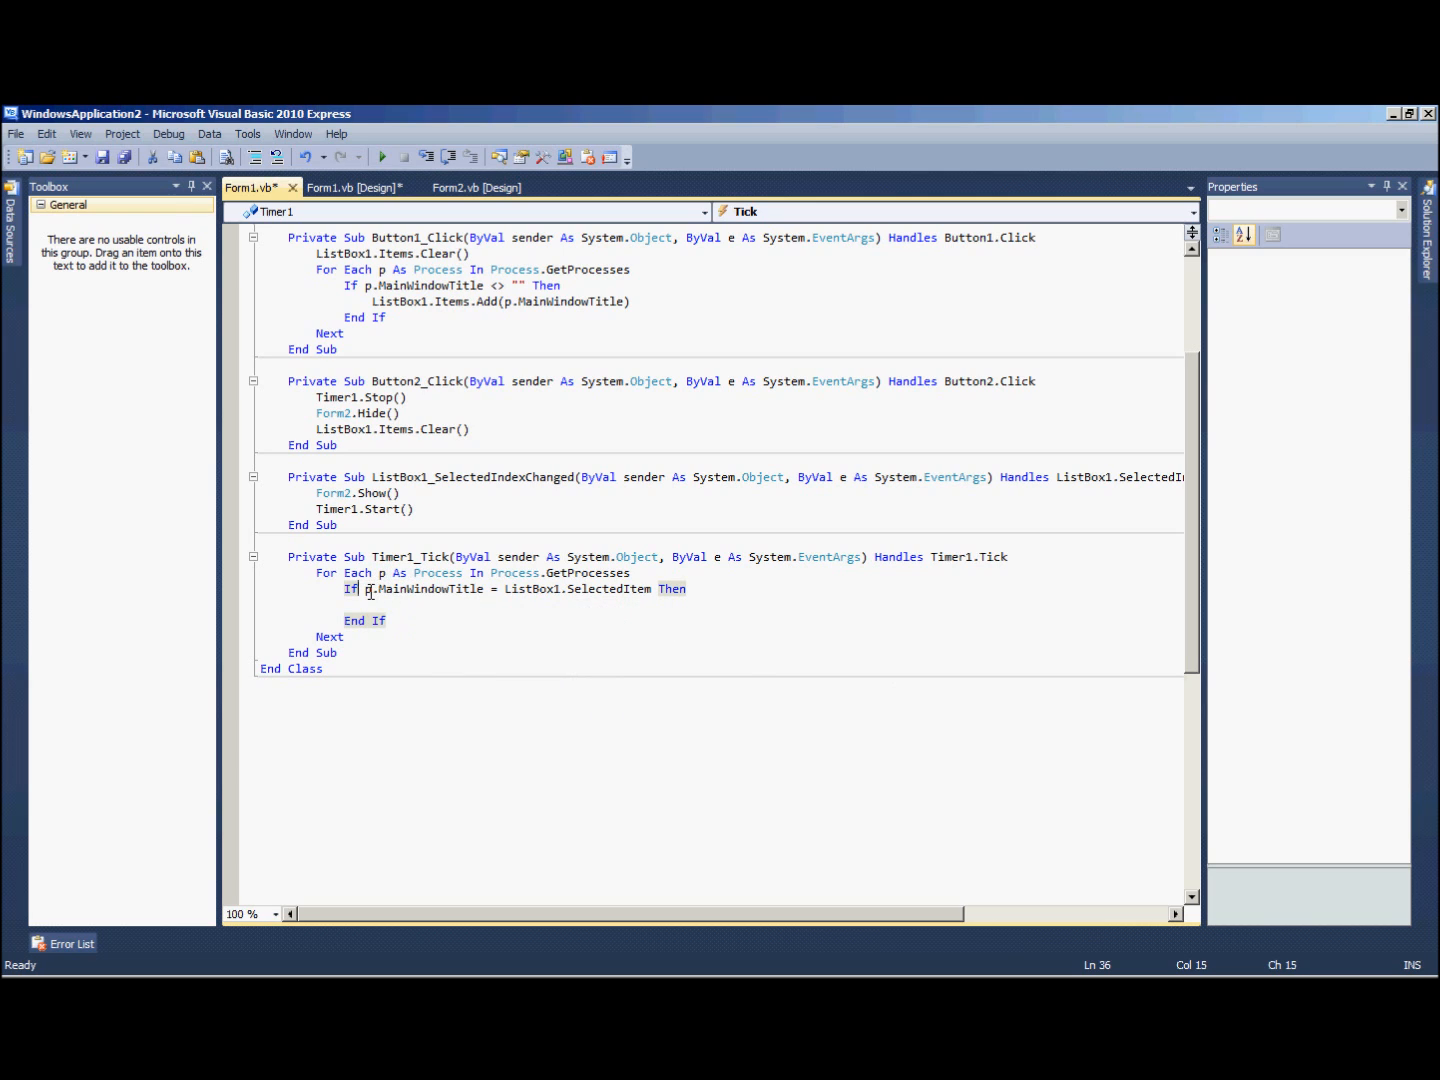
mouse_move(356, 187)
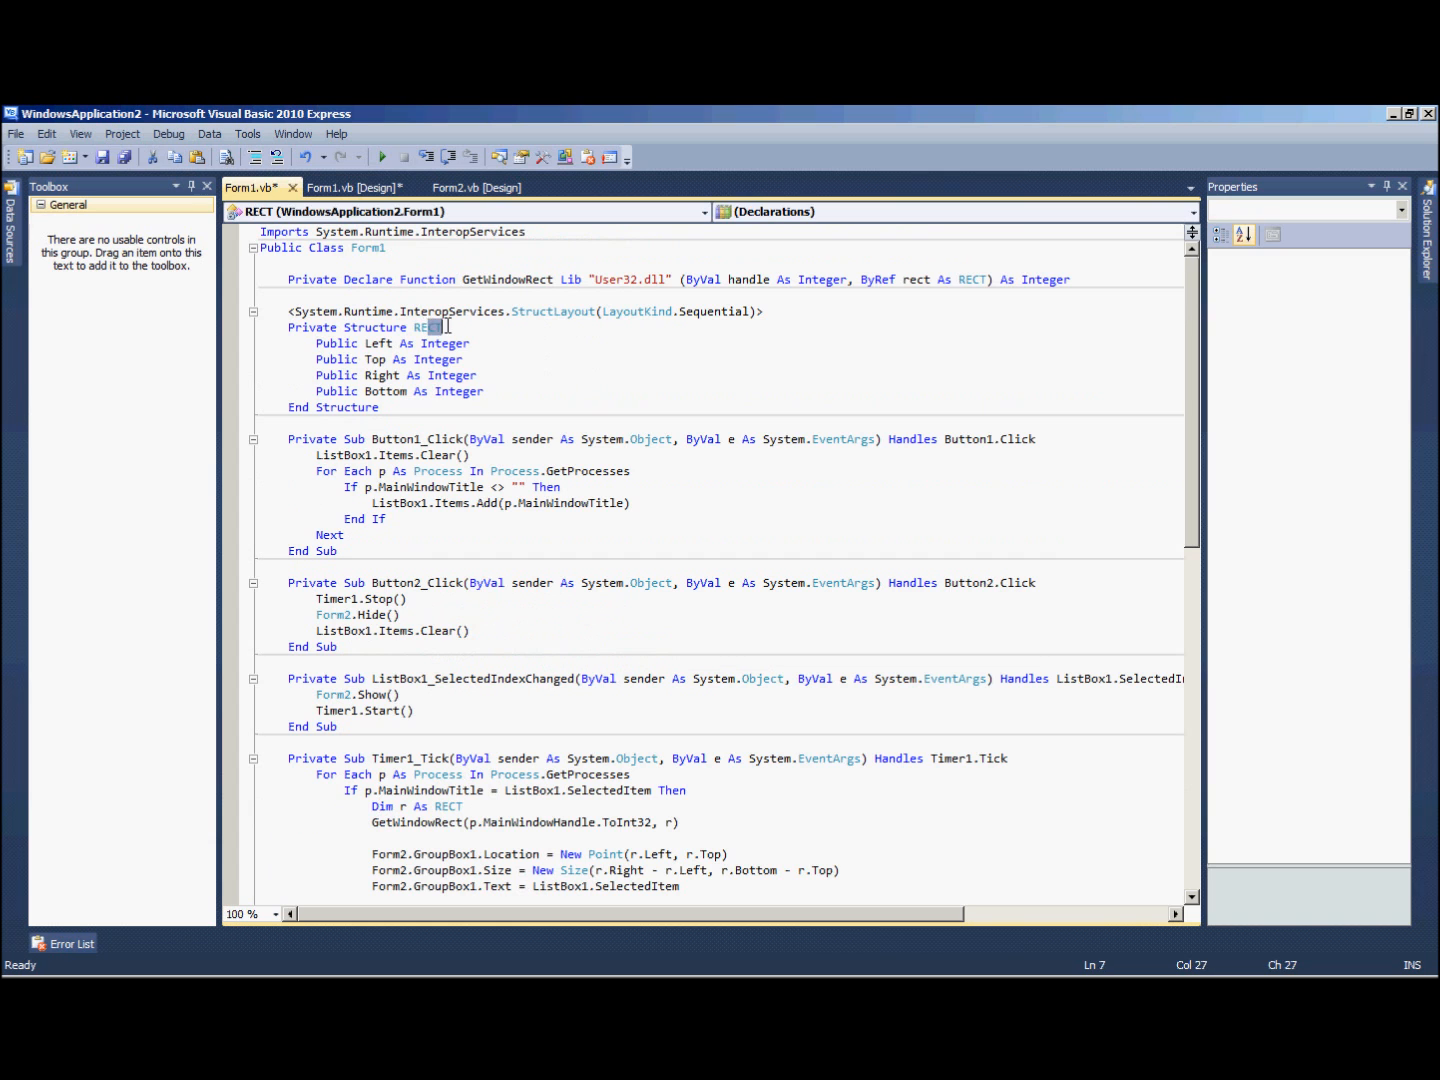
- Check the RECT structure and GroupBox1, then refine the box's Location line before BringToFront
click(450, 359)
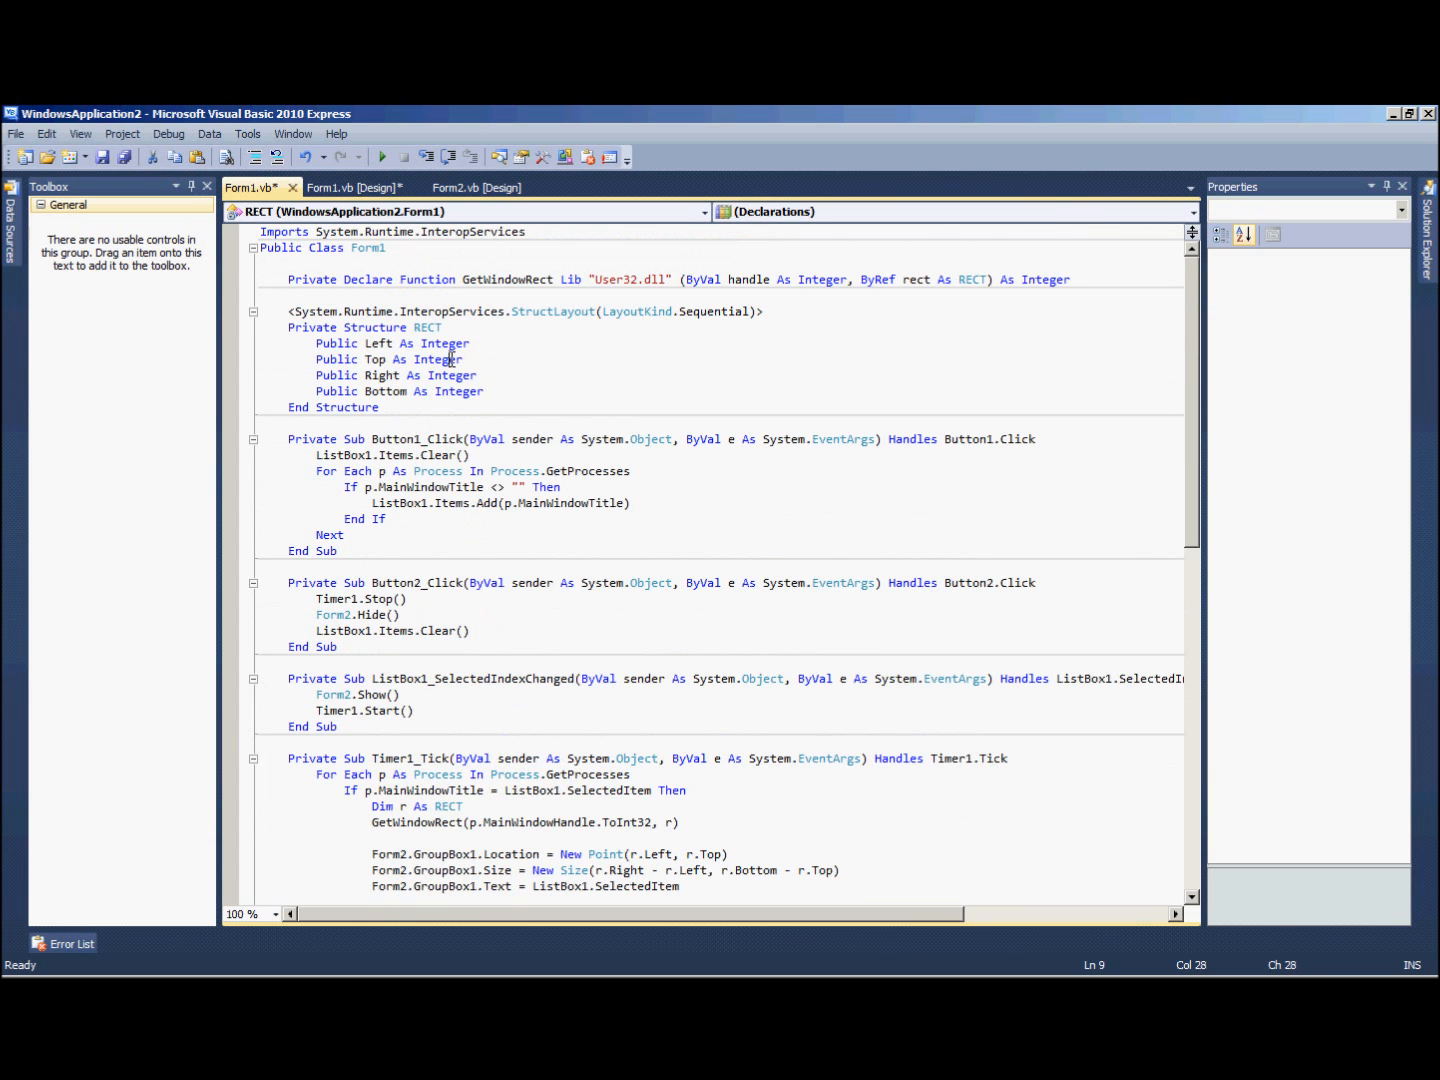
scroll(down, 3)
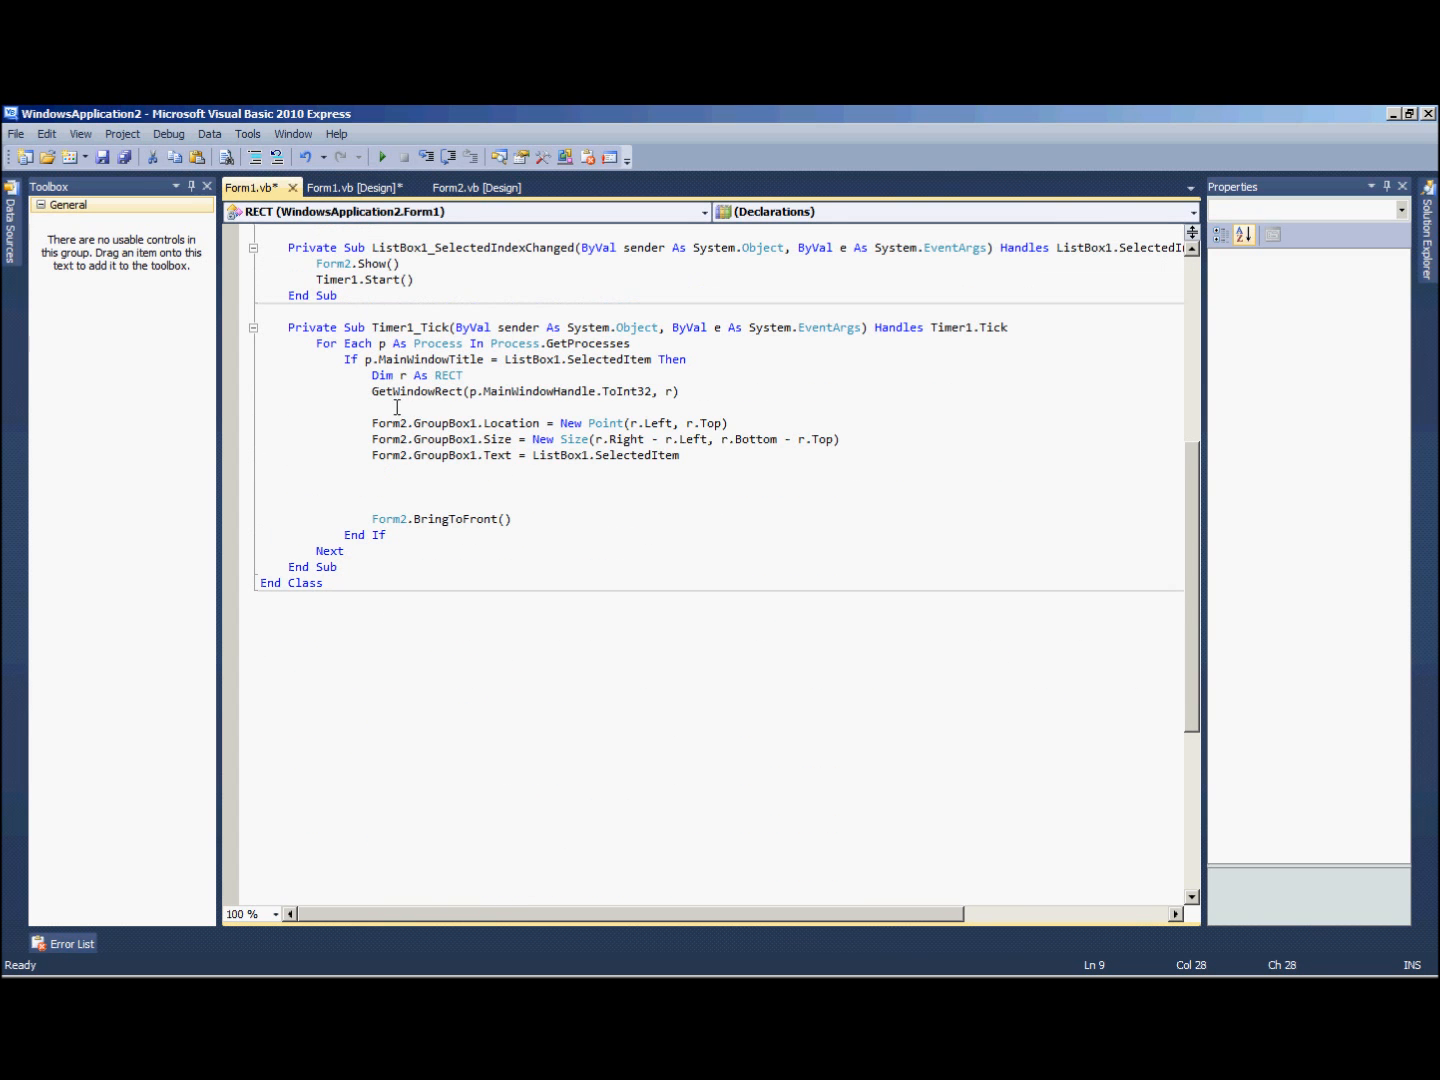
scroll(up, 3)
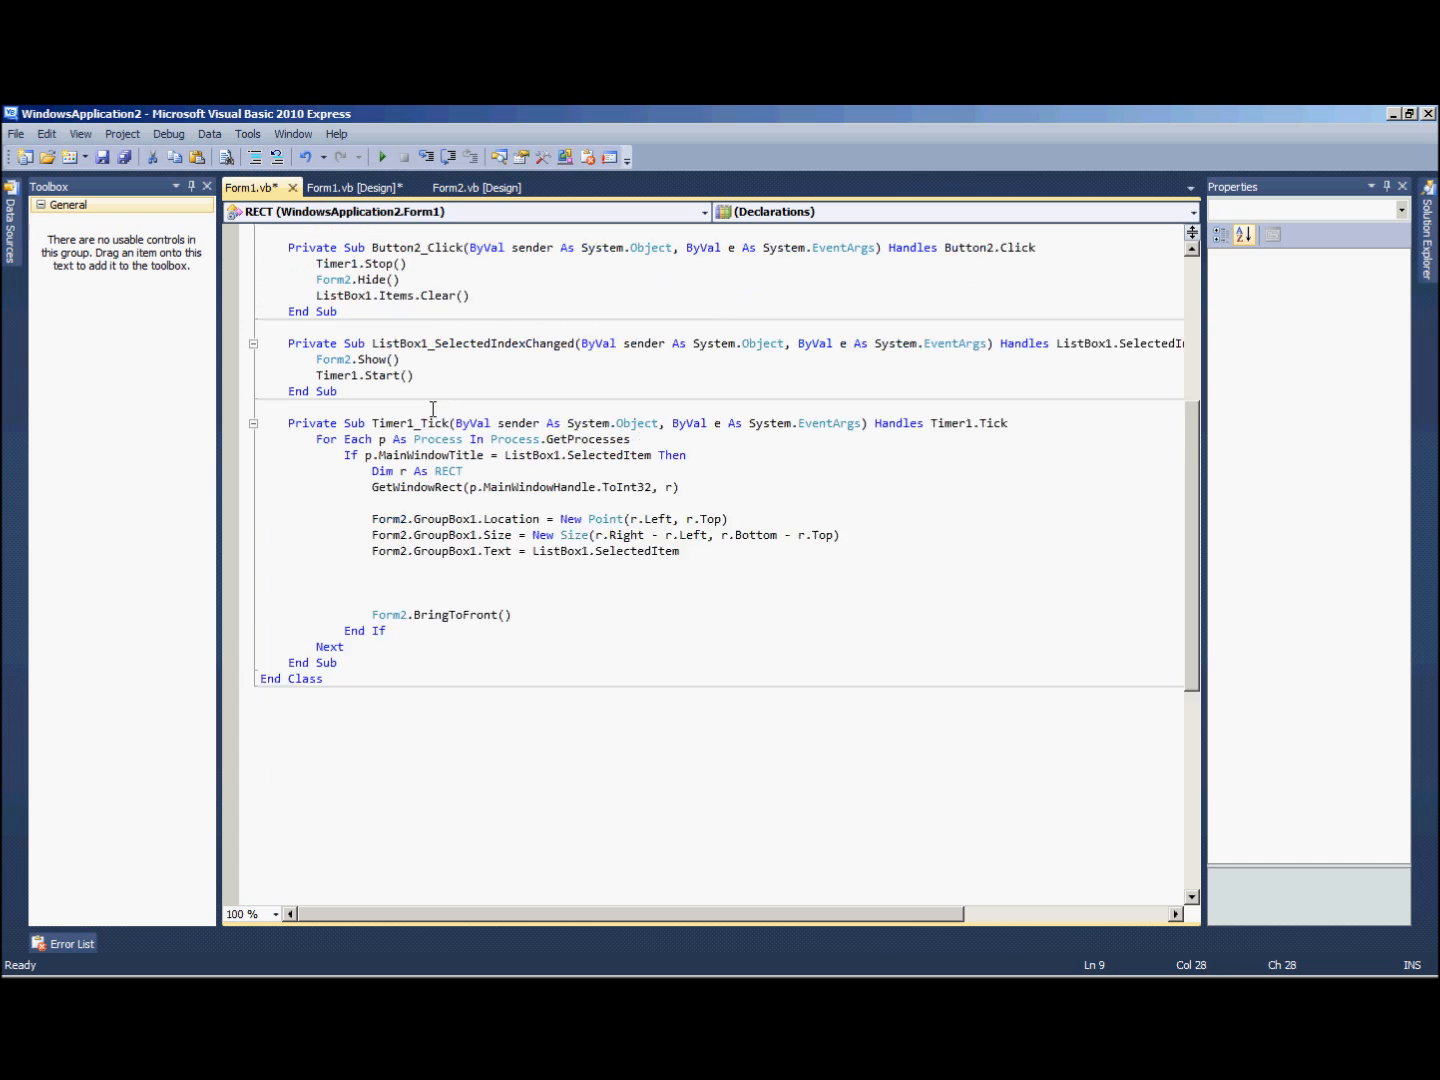
scroll(up, 3)
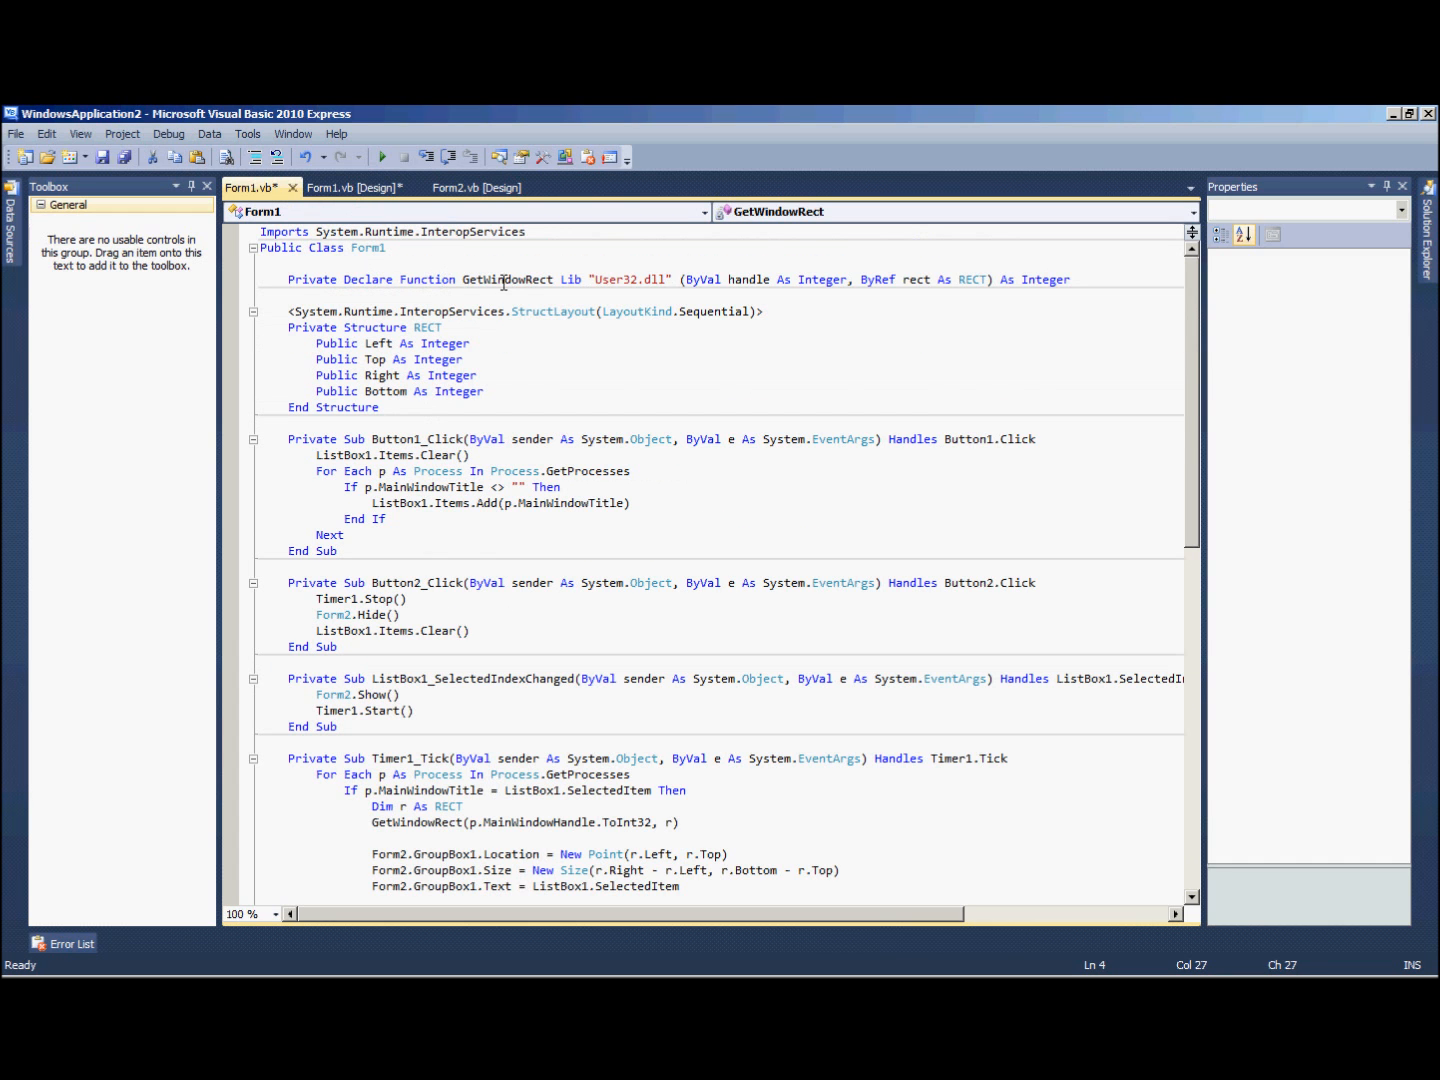
scroll(down, 3)
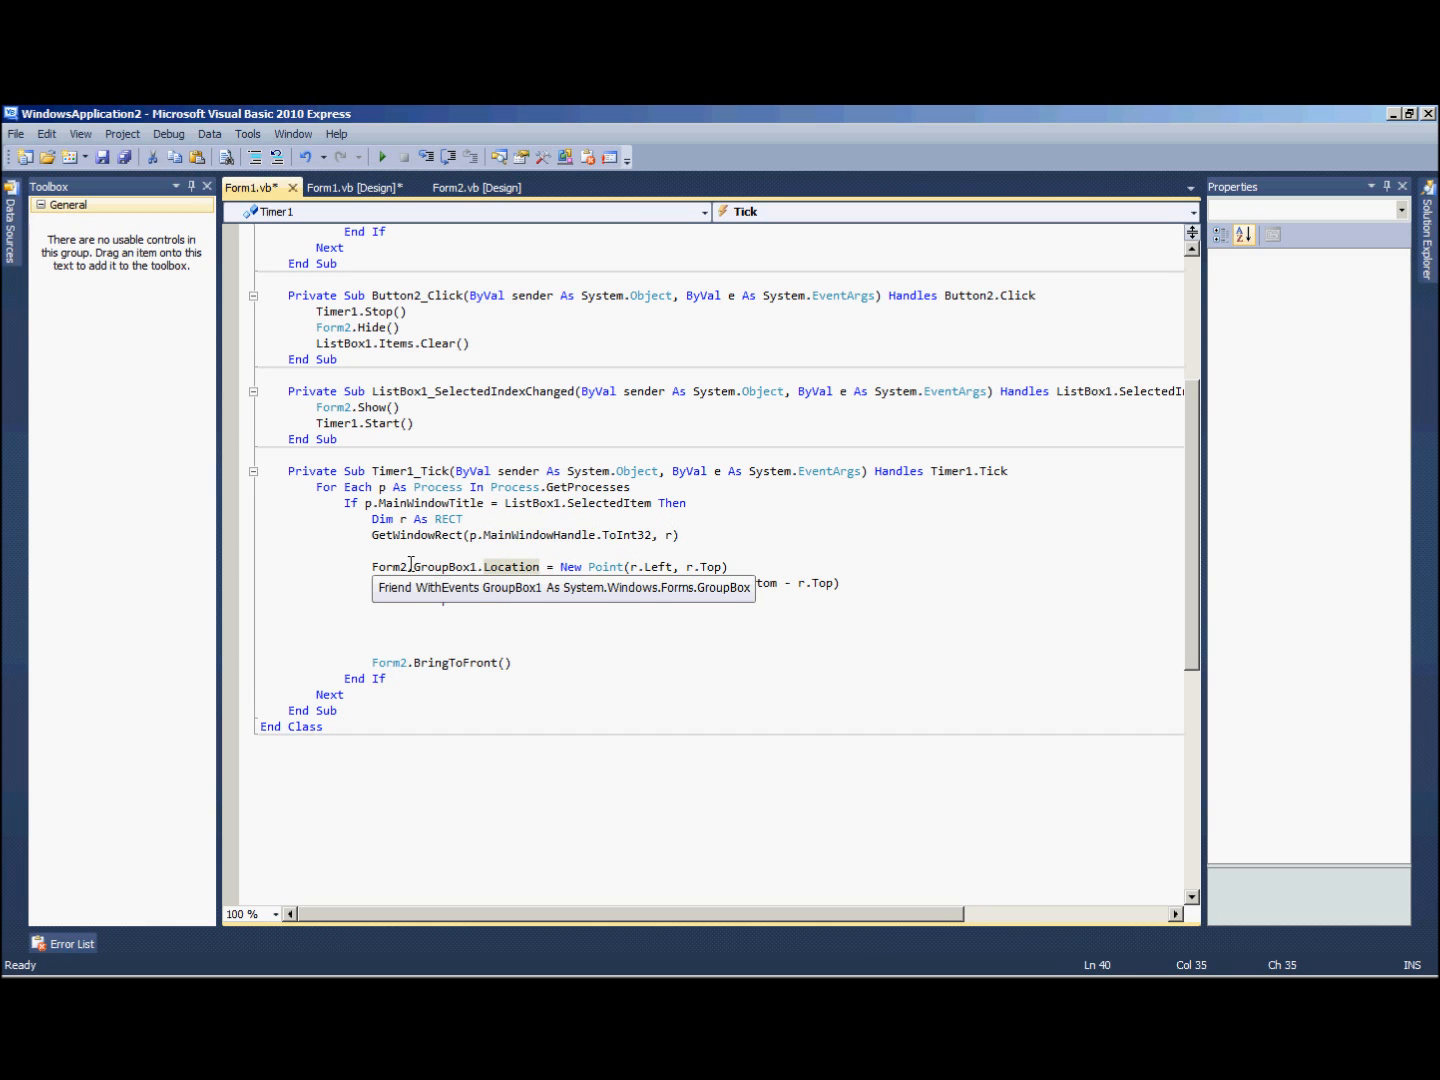
click(477, 187)
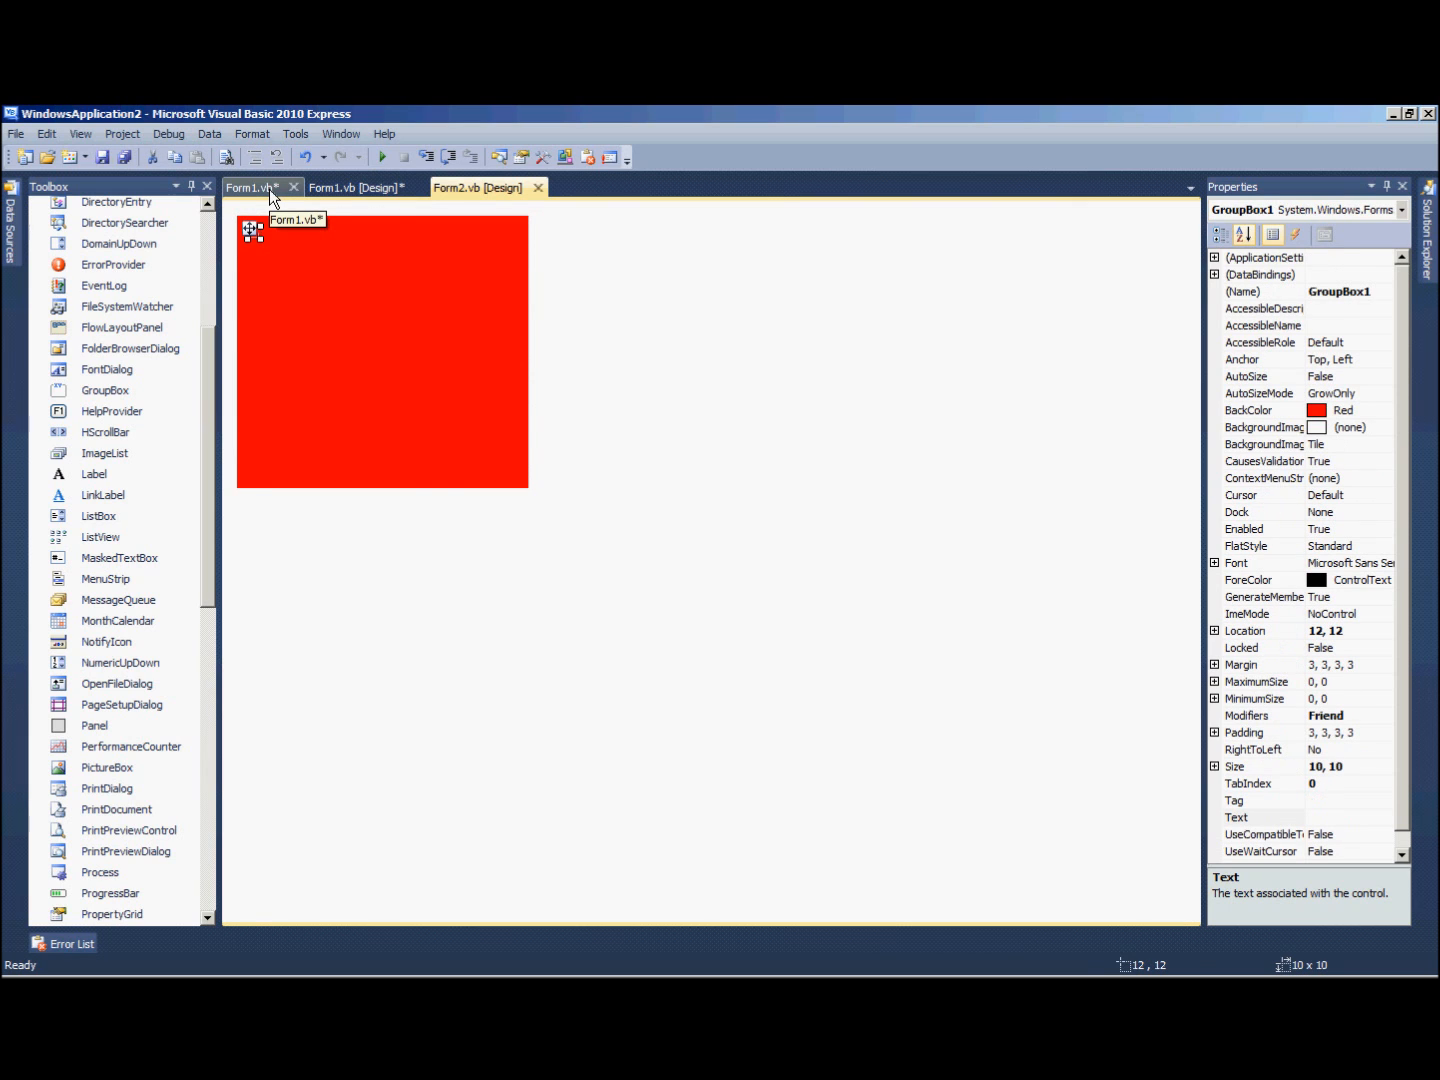
click(248, 187)
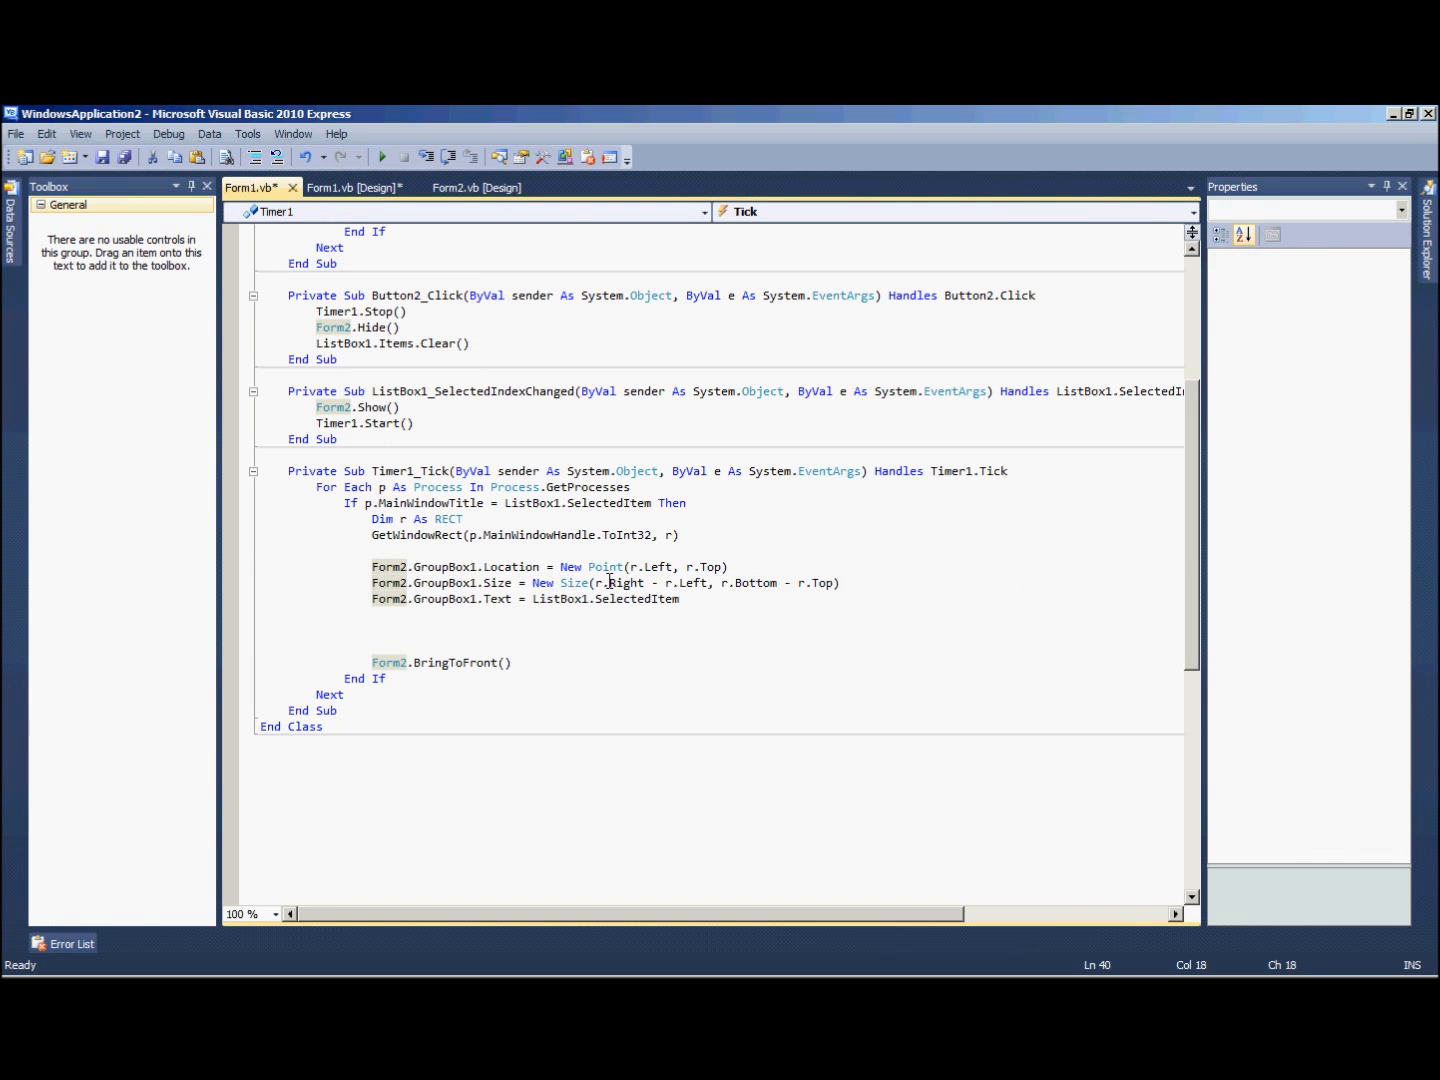
double_click(654, 567)
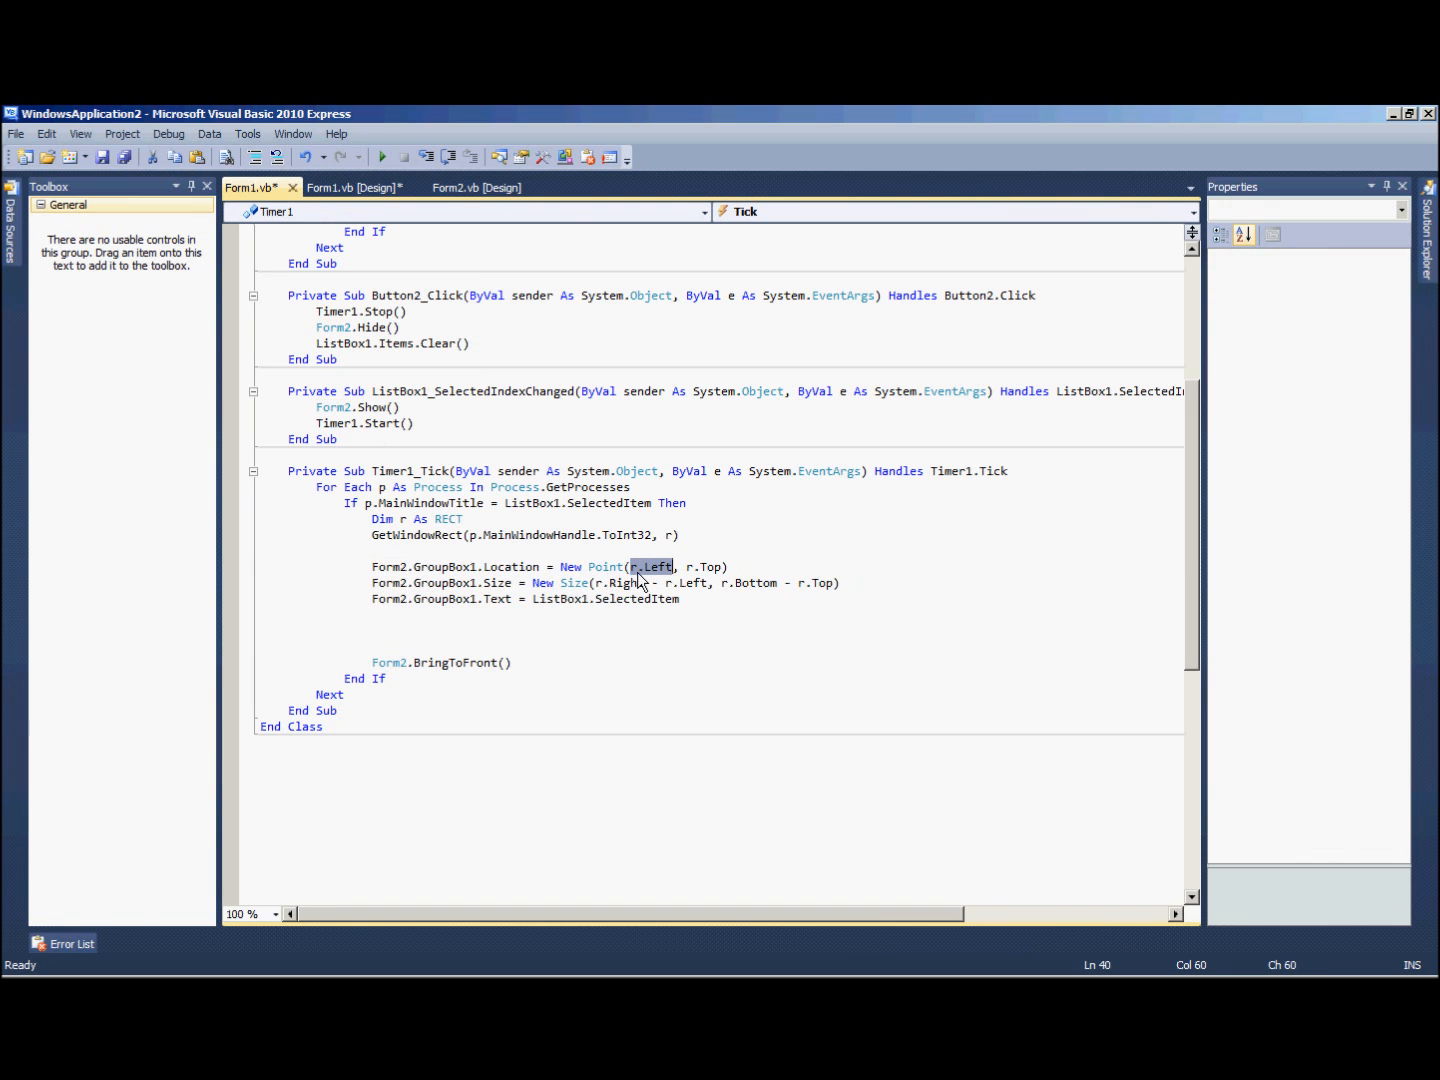
mouse_move(703, 582)
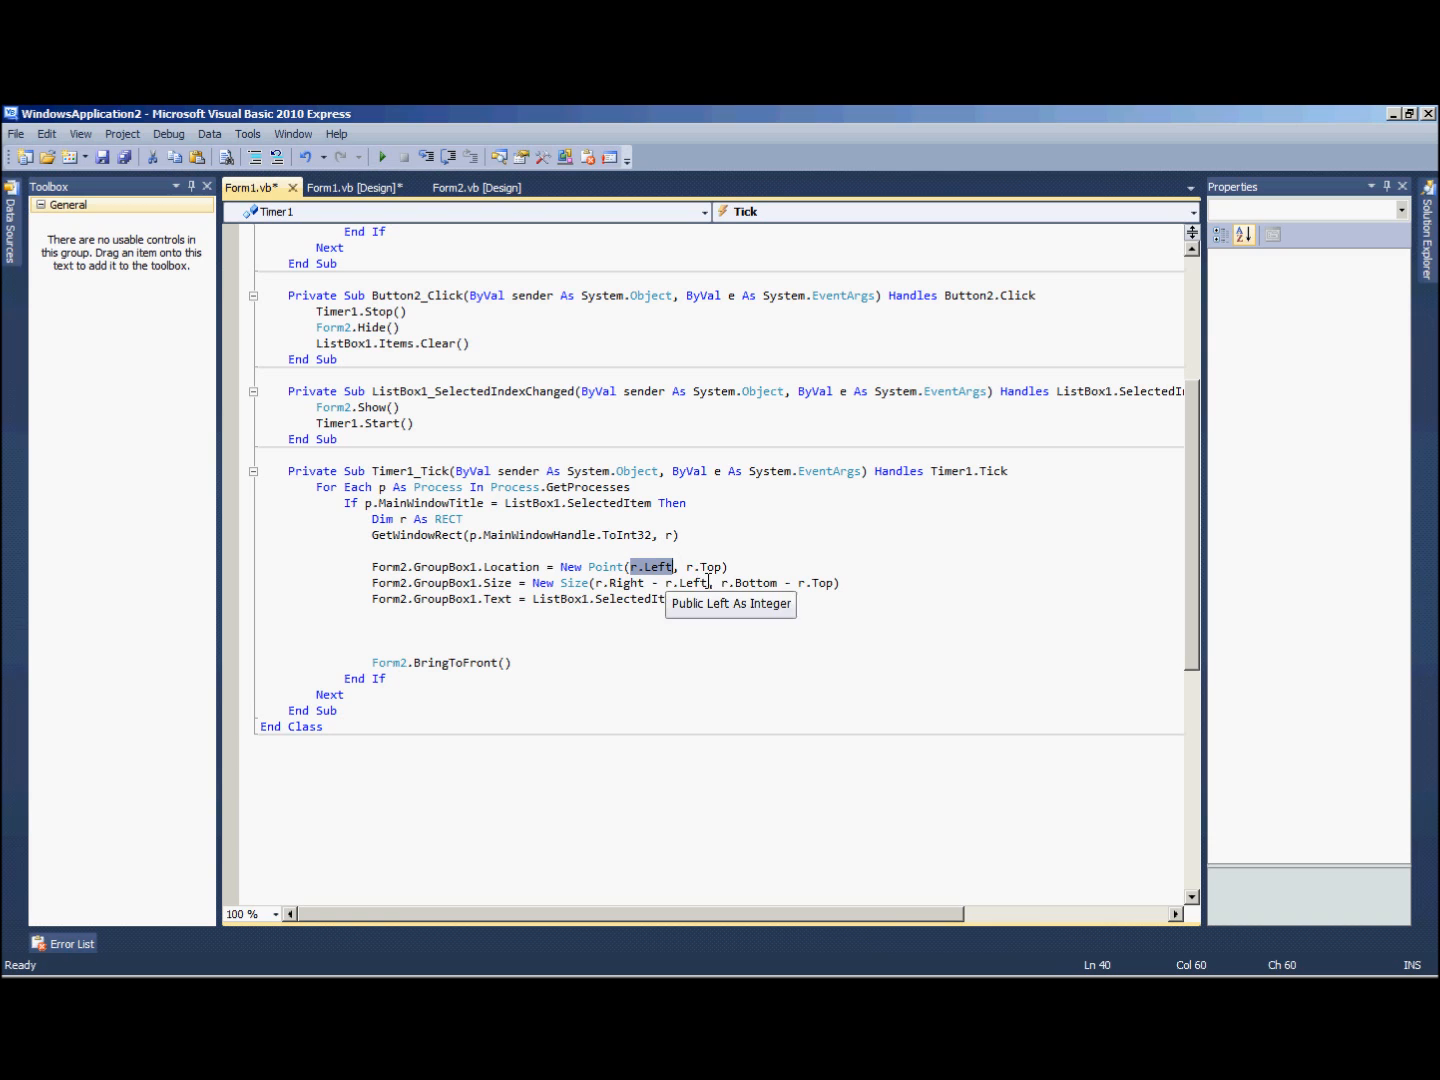
click(438, 599)
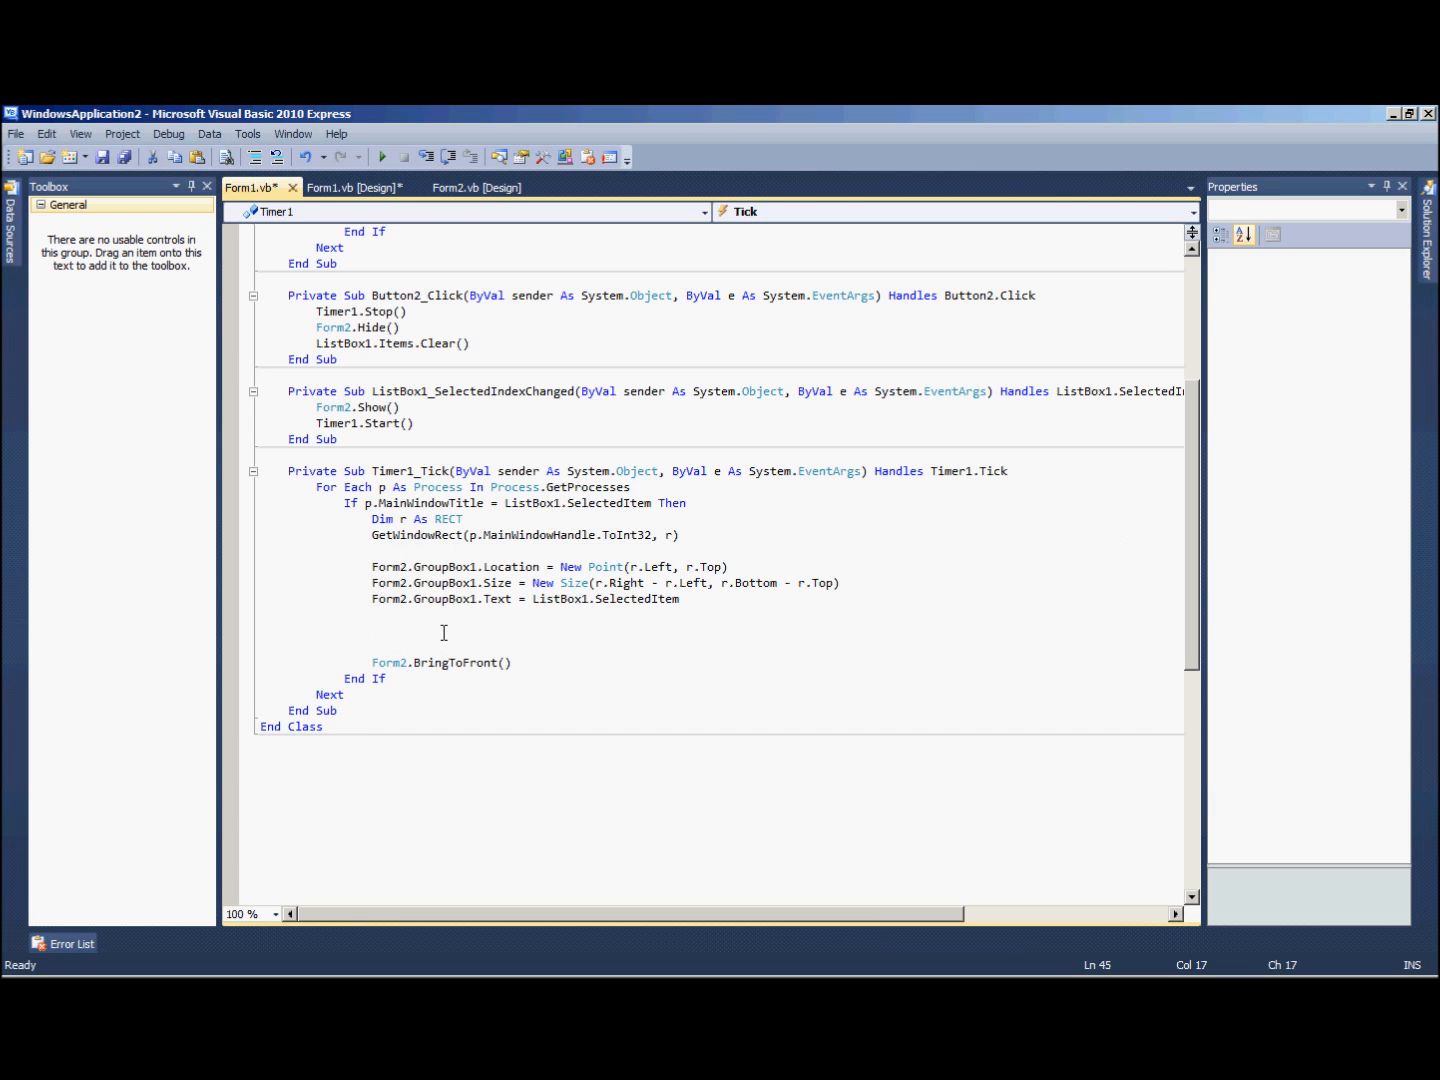
- Add If checks of Cursor.Position against Me.Location, Width and Height that Exit Sub
key(Delete)
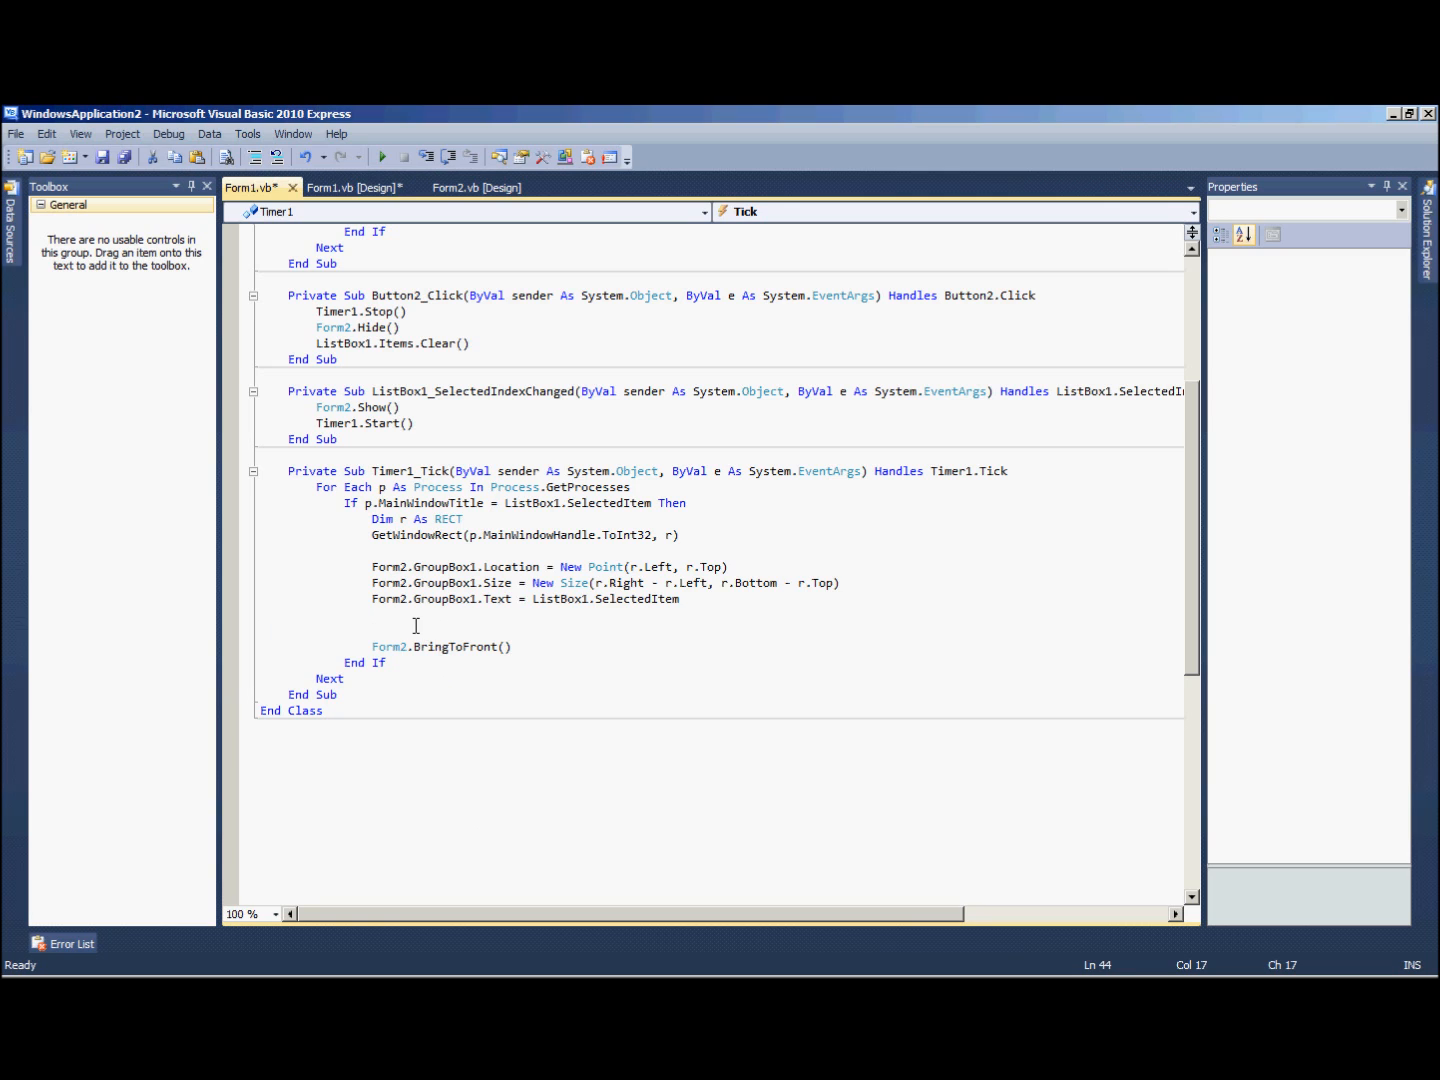
mouse_move(416, 630)
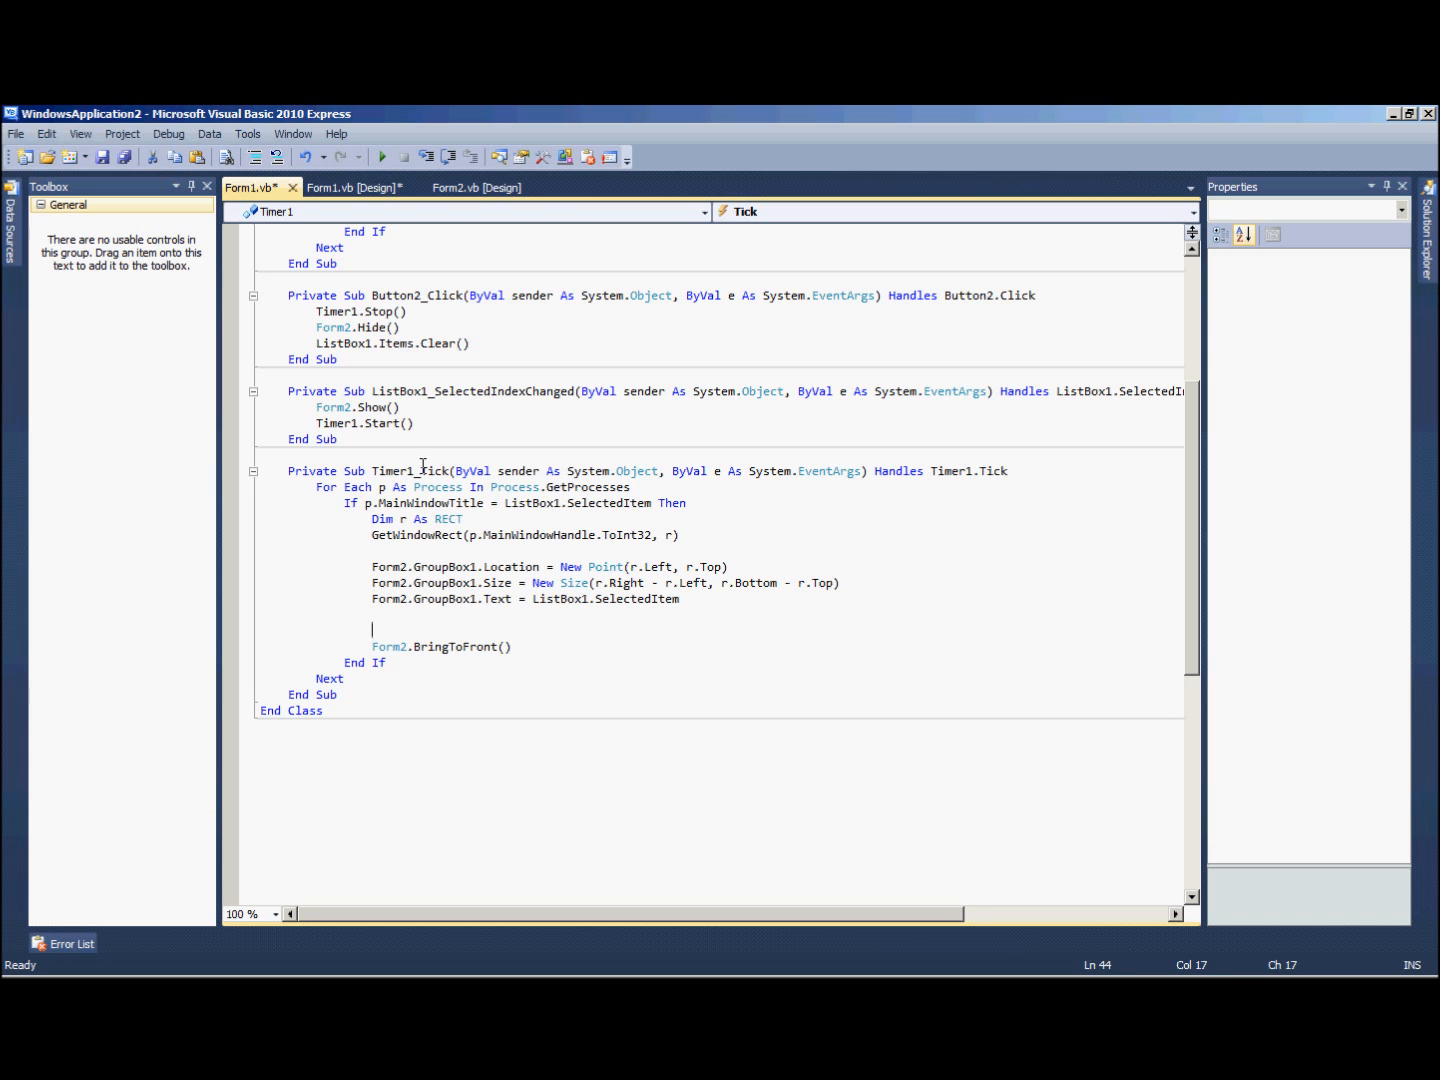
text(If Cursor.Position.X > Me.Location.X And Cursor.Position.X < Me.Location.X + Me.Width Then)
text(If Cursor.Position.Y > Me.Location.Y And Cursor.Position.Y < Me.Location.Y + Me.Height Then)
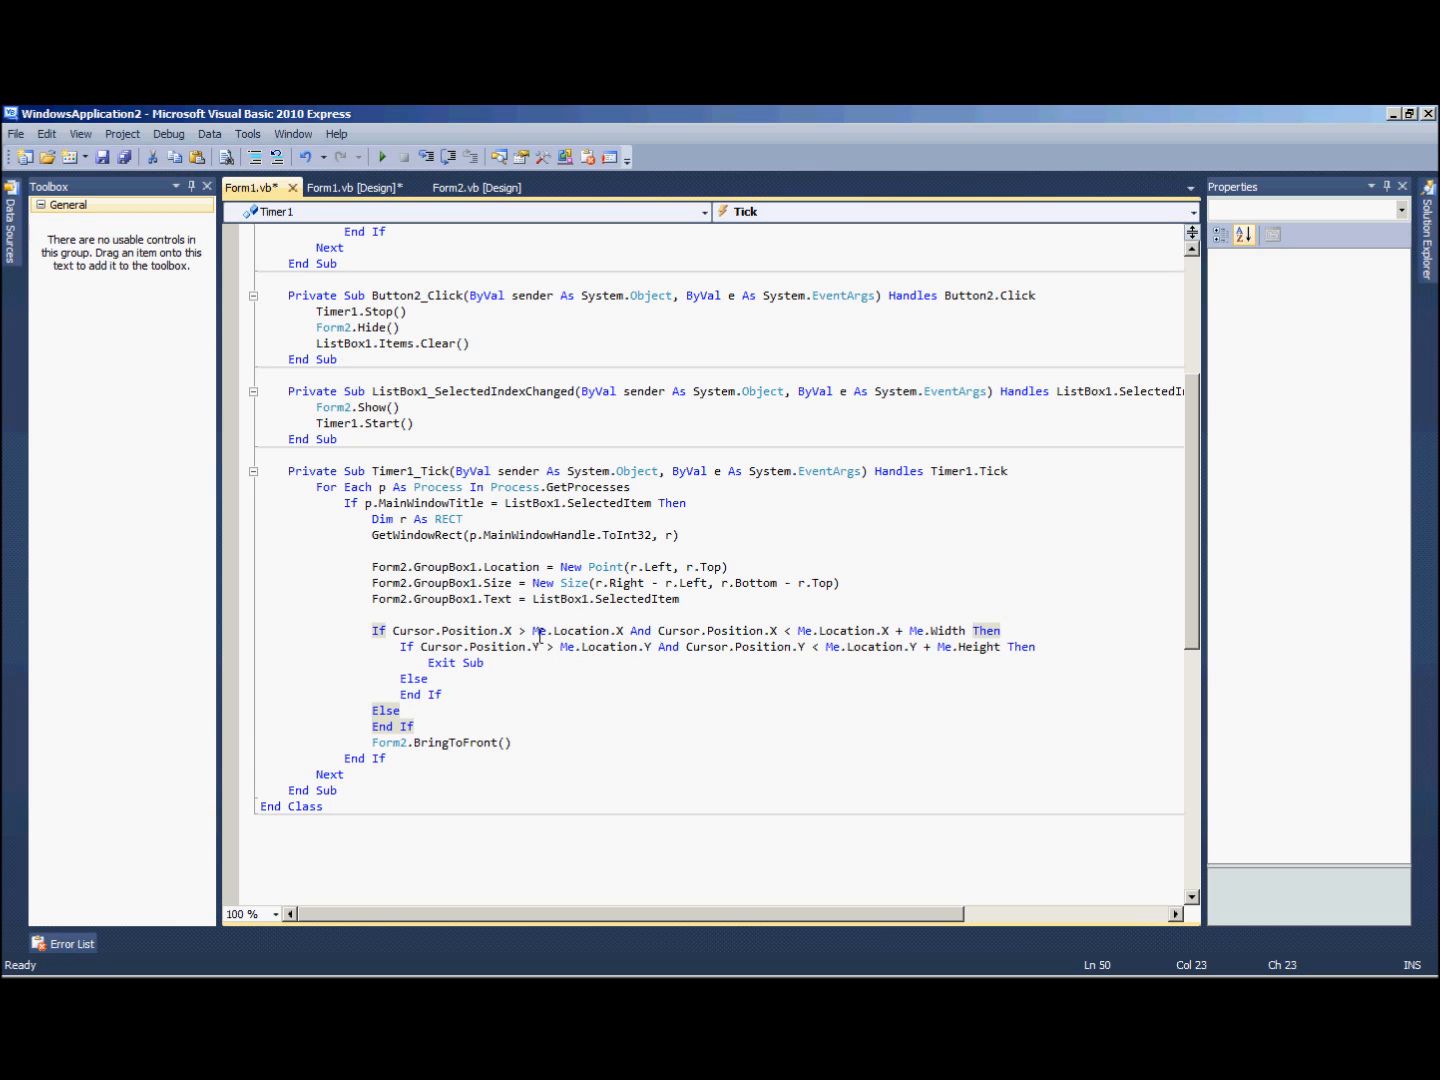
mouse_move(753, 637)
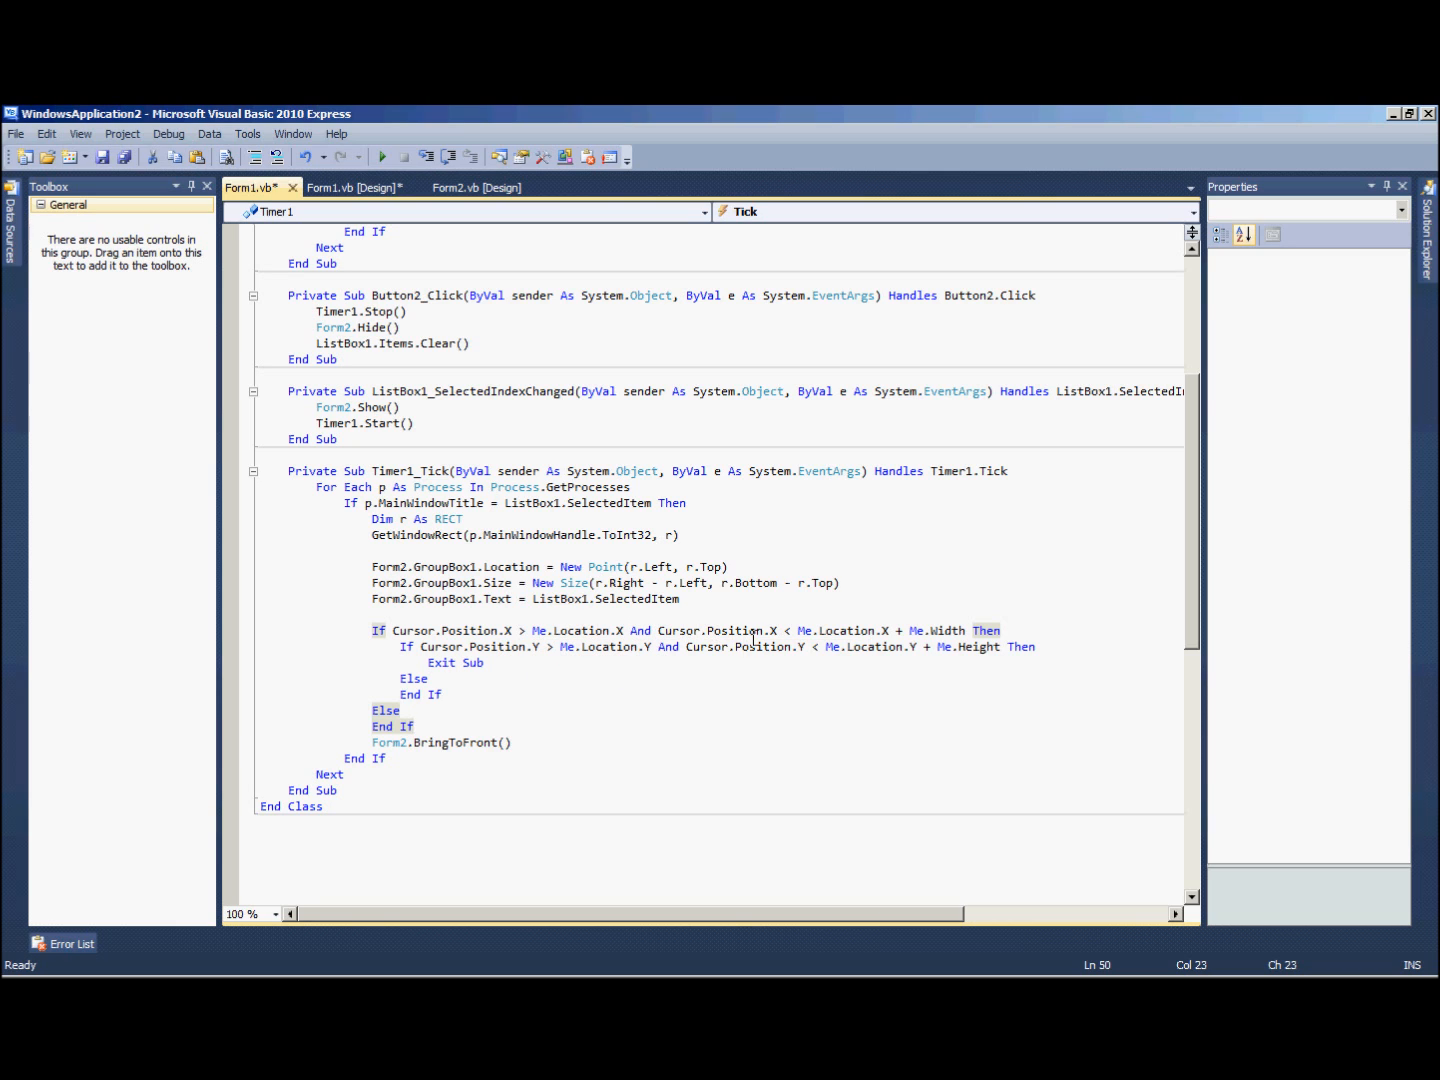
mouse_move(851, 646)
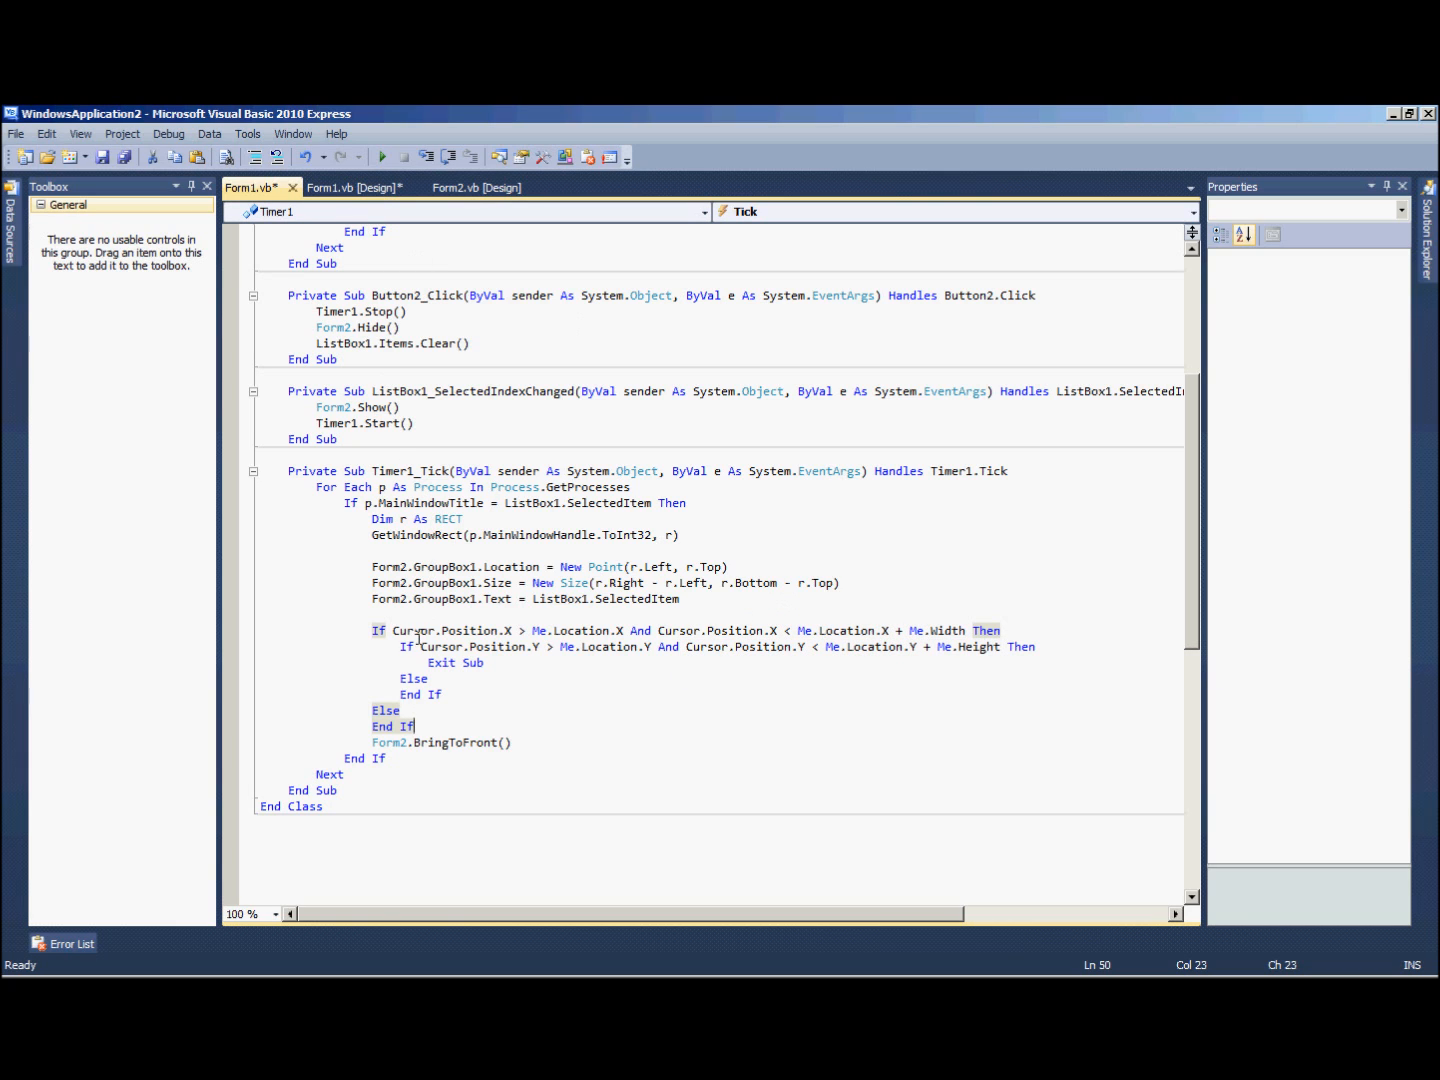
click(488, 662)
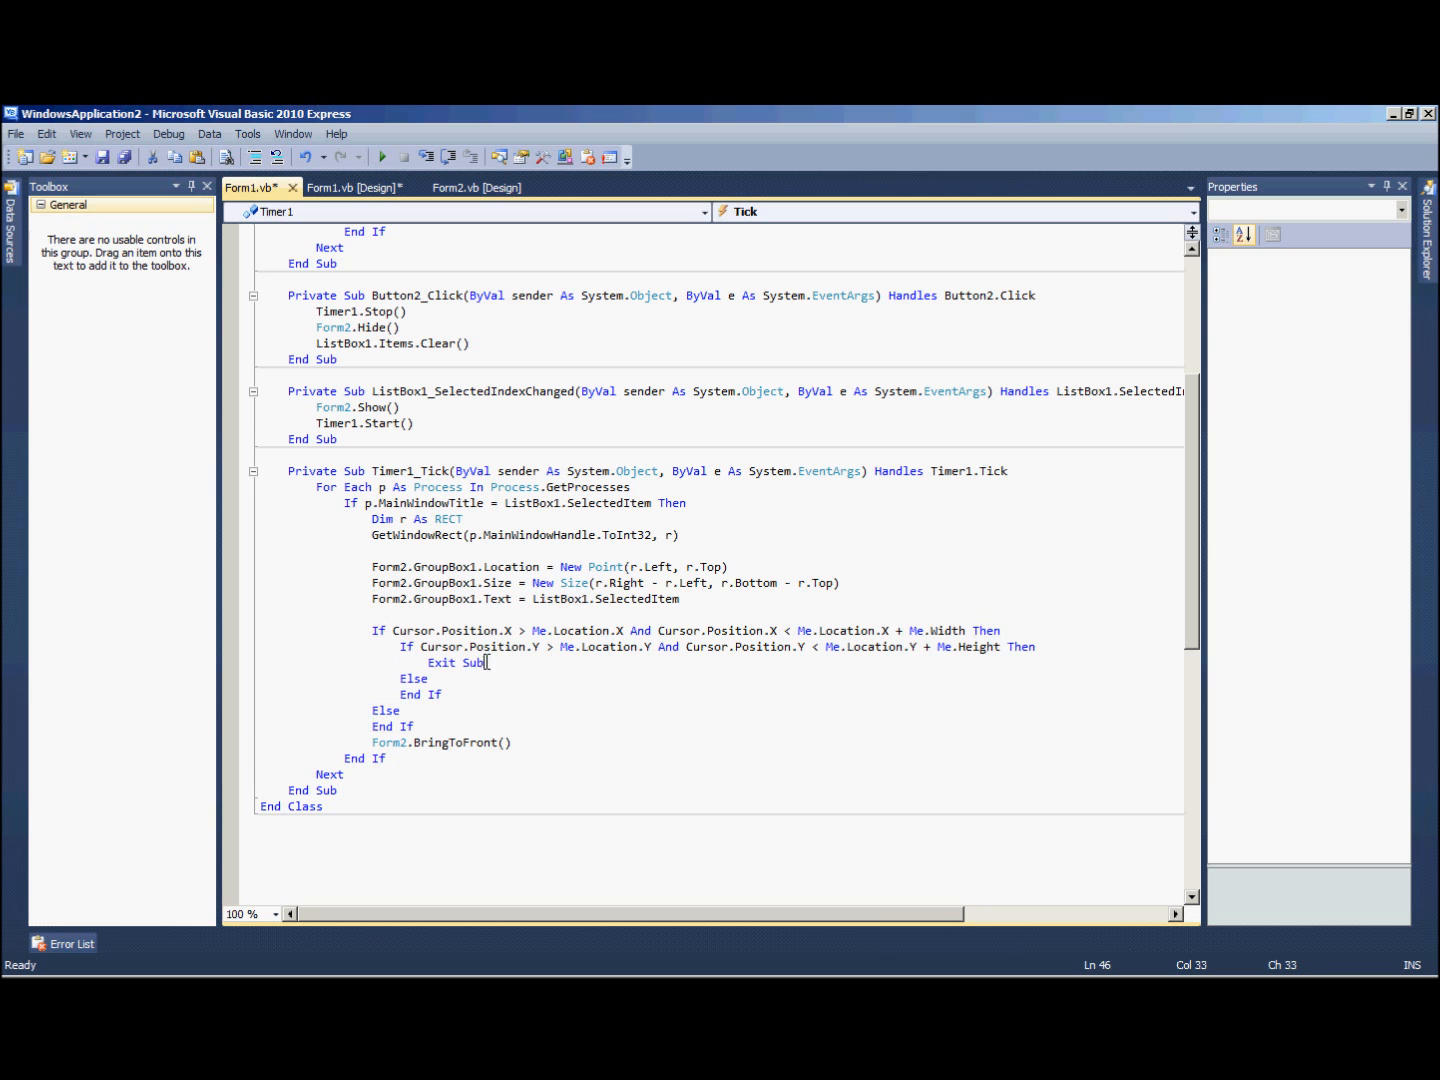
click(355, 187)
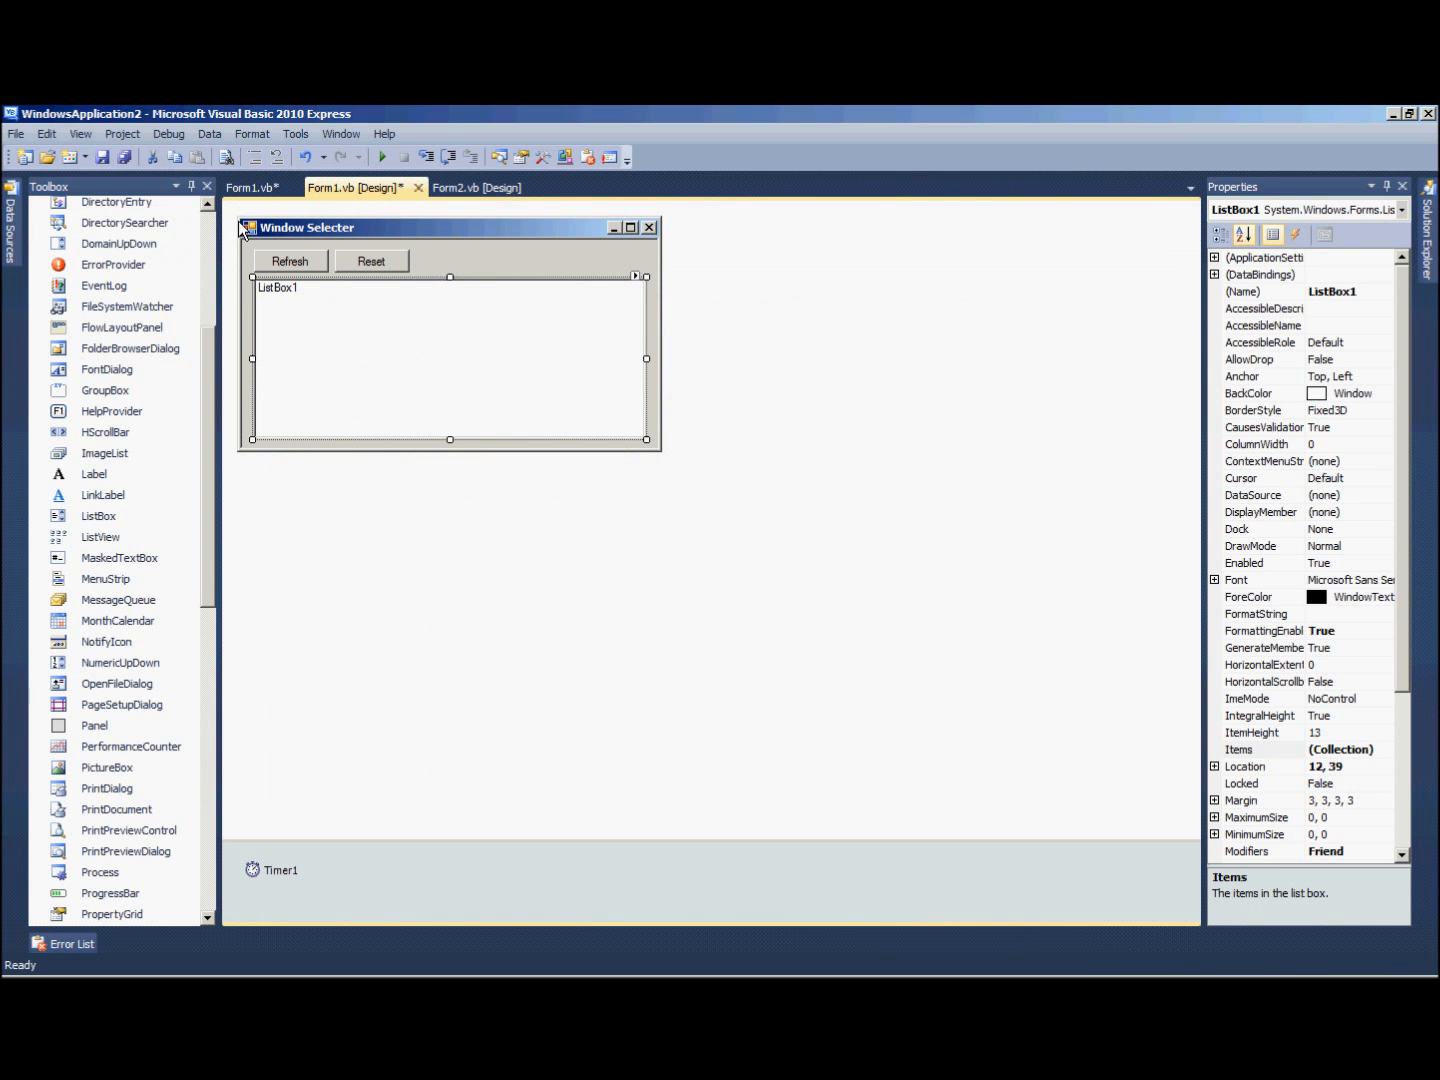
mouse_move(640, 234)
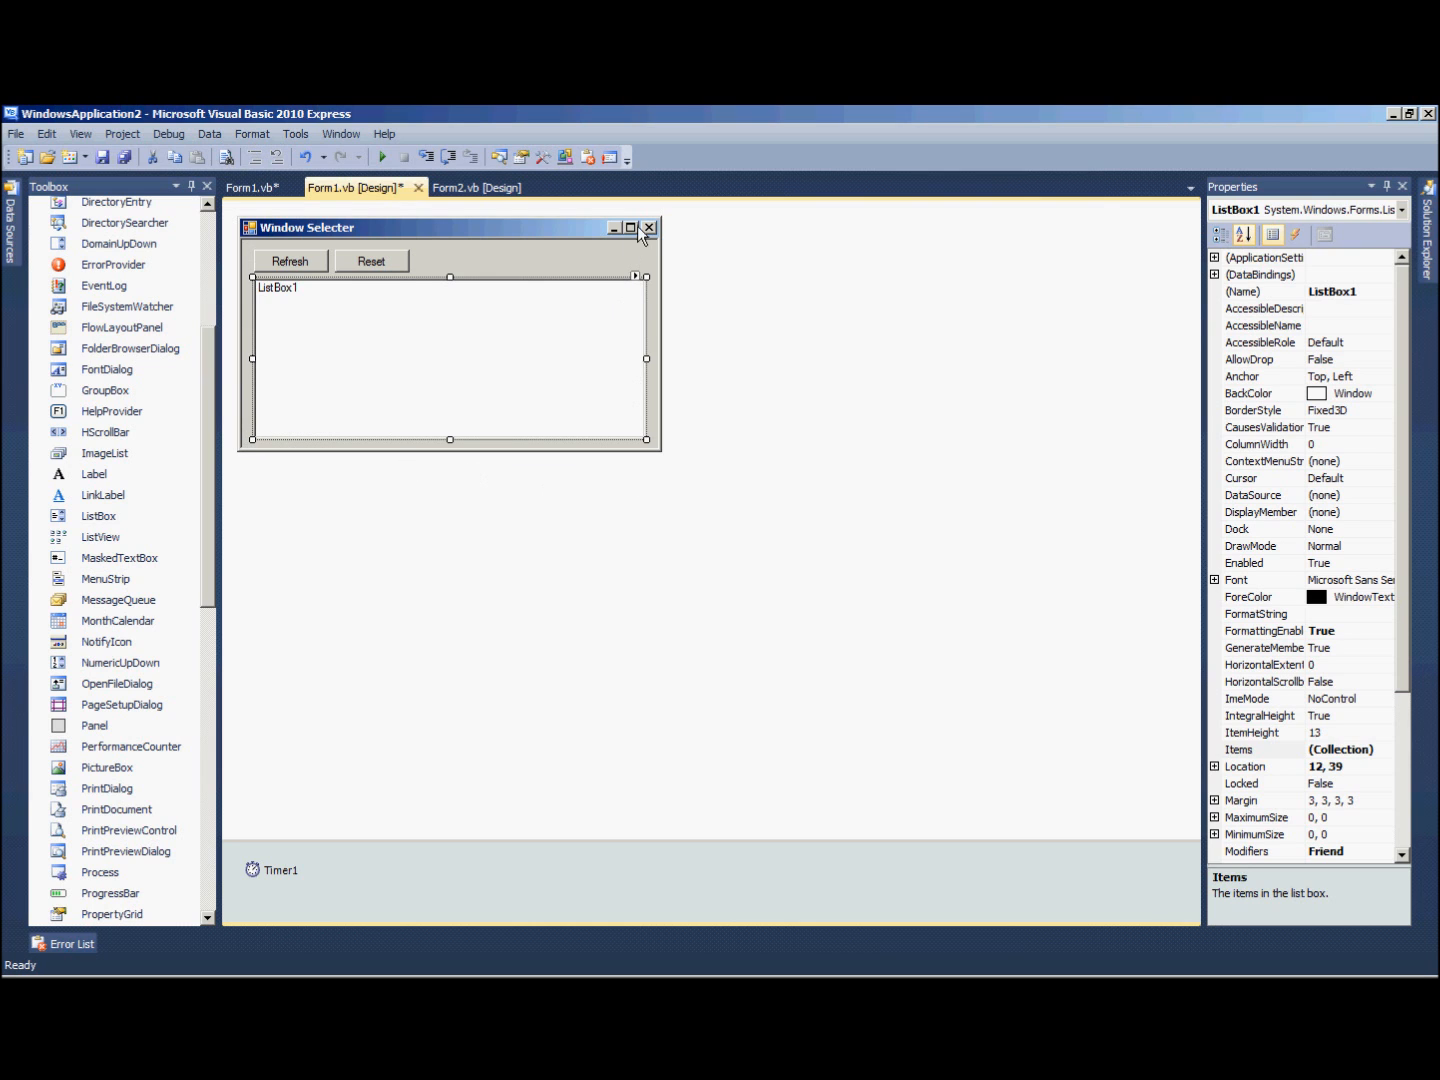
click(252, 187)
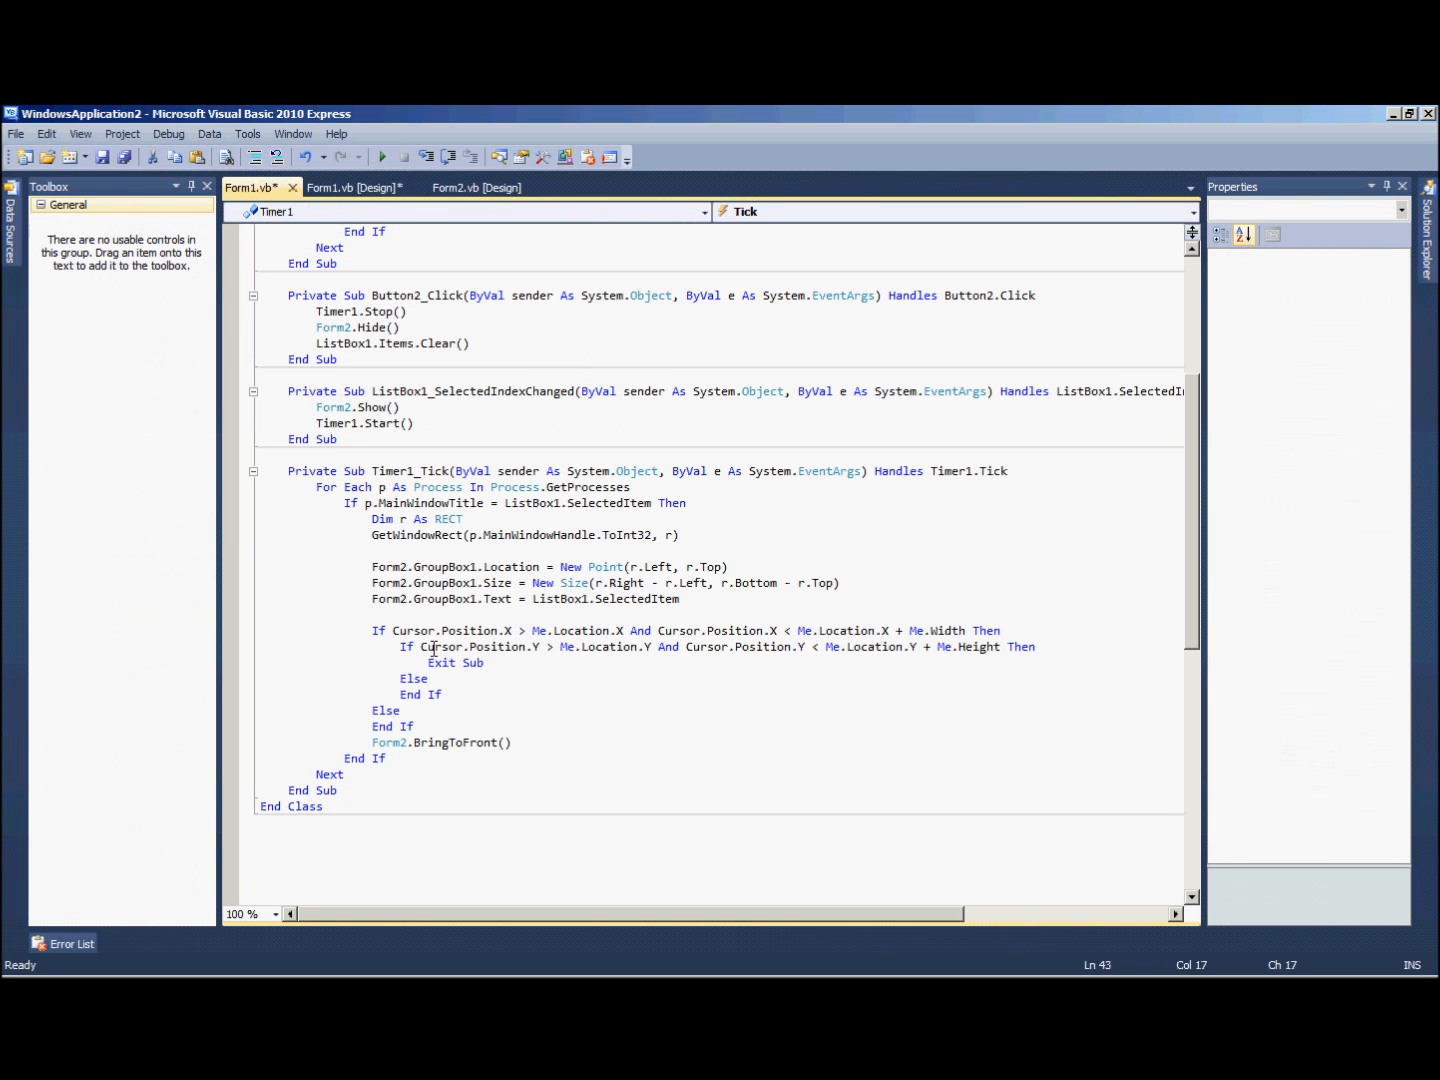
click(356, 187)
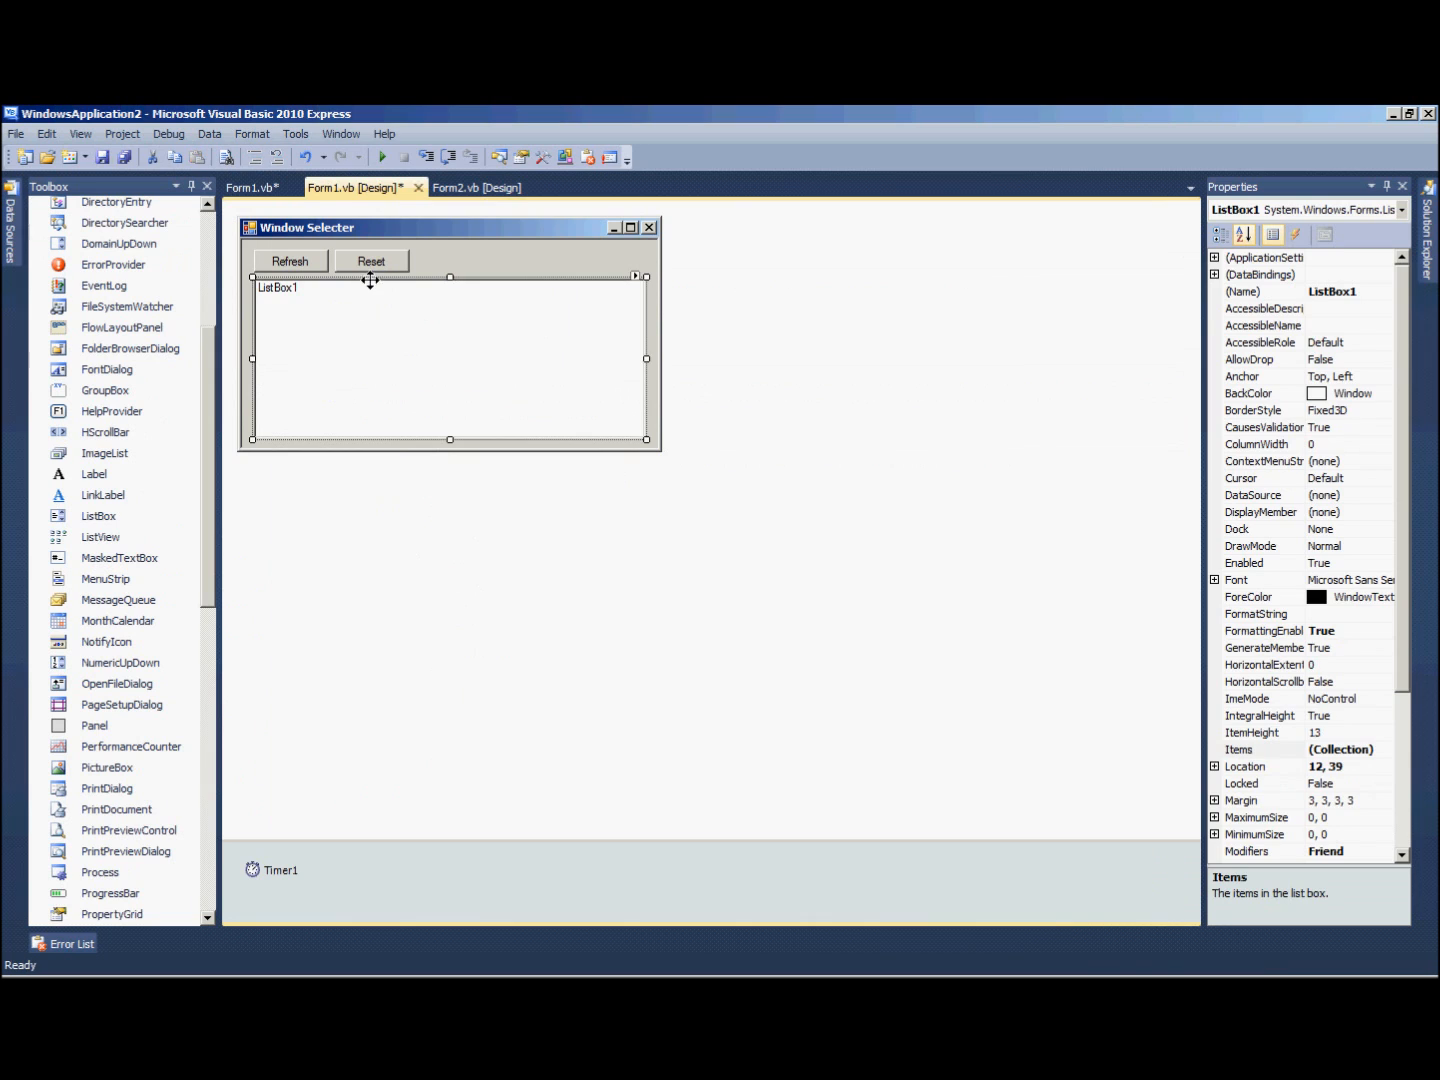
click(253, 187)
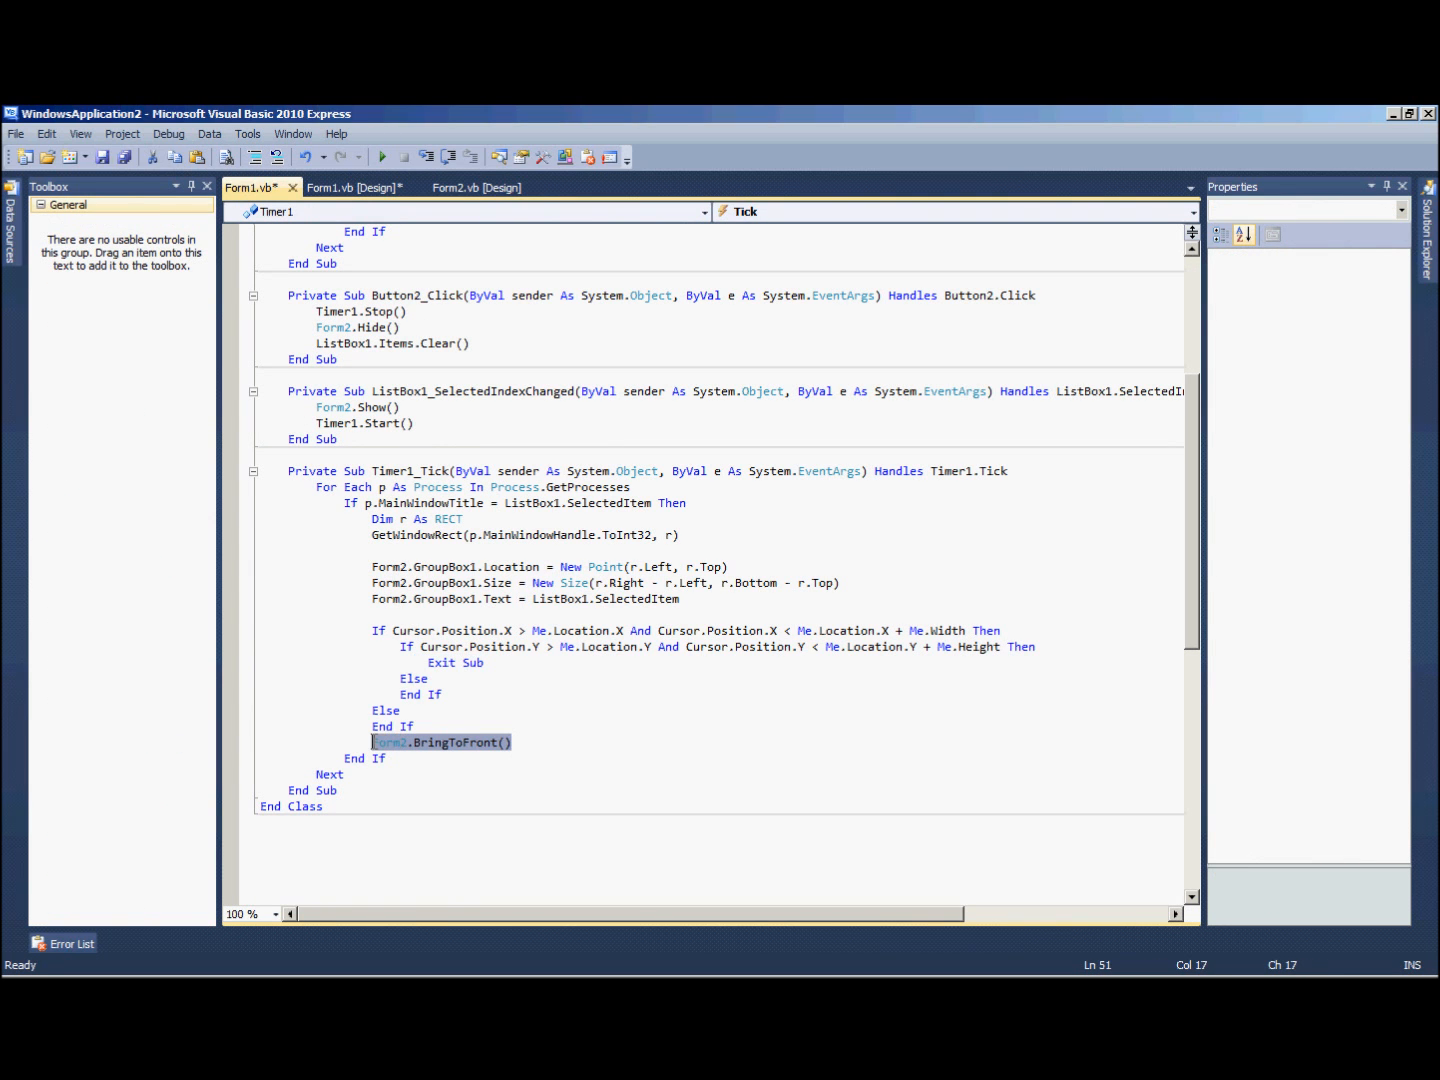
mouse_move(418, 725)
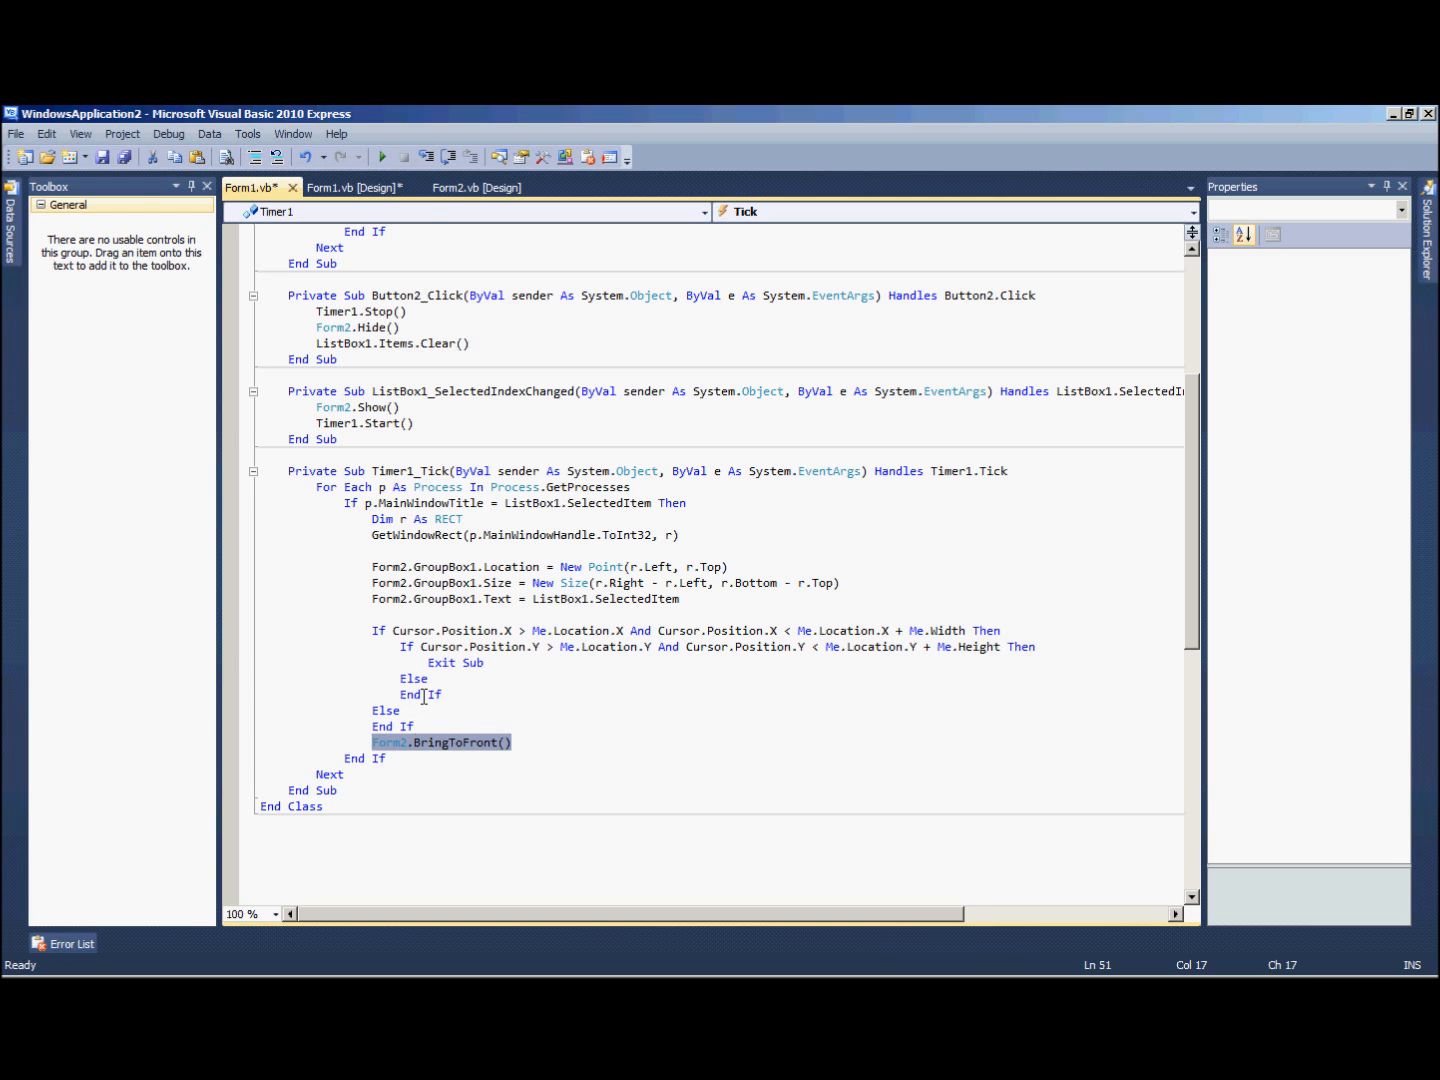
- Set Form2's TopMost to True and add DoubleBuffered = True in Form2_Load
click(470, 187)
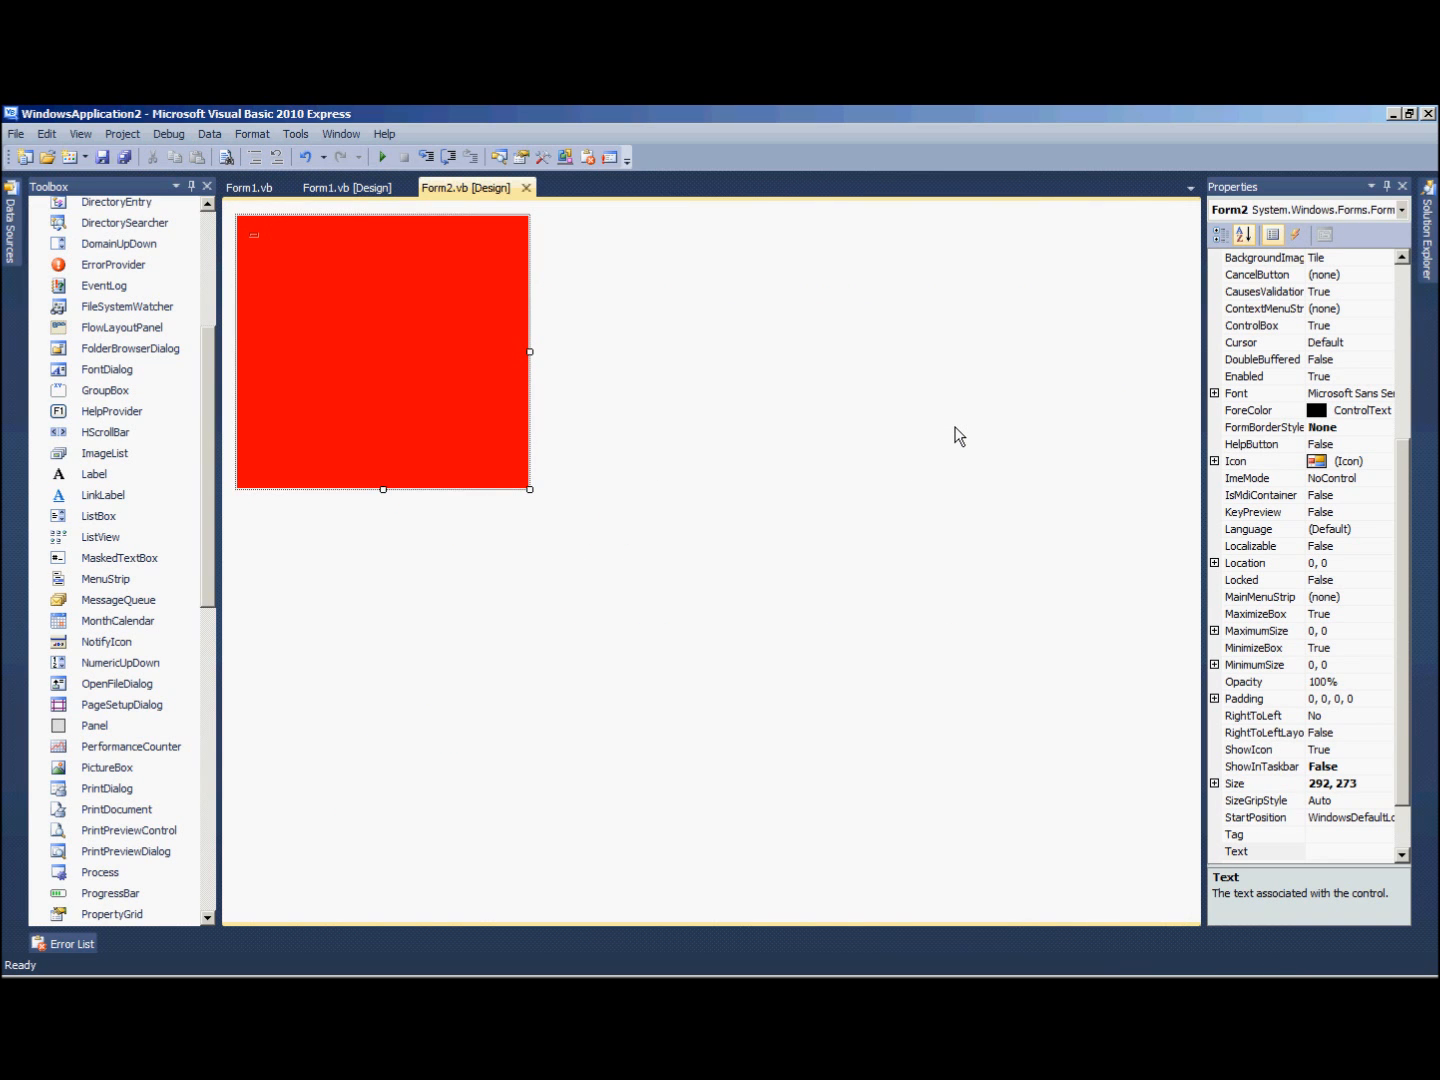
scroll(down, 3)
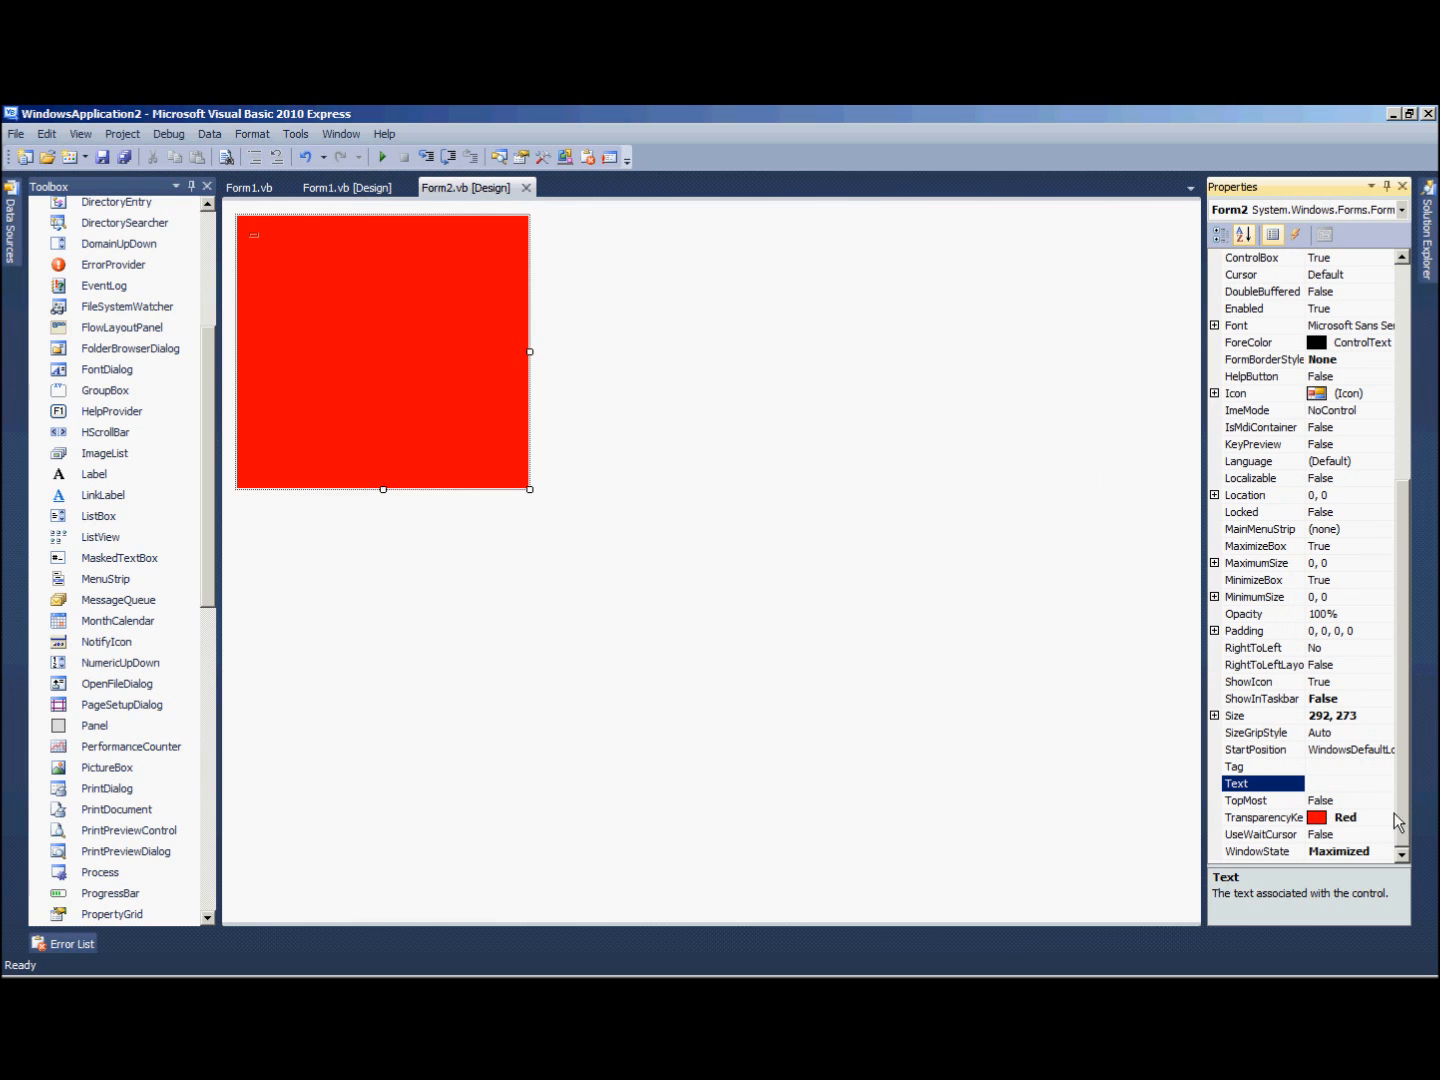
click(1262, 800)
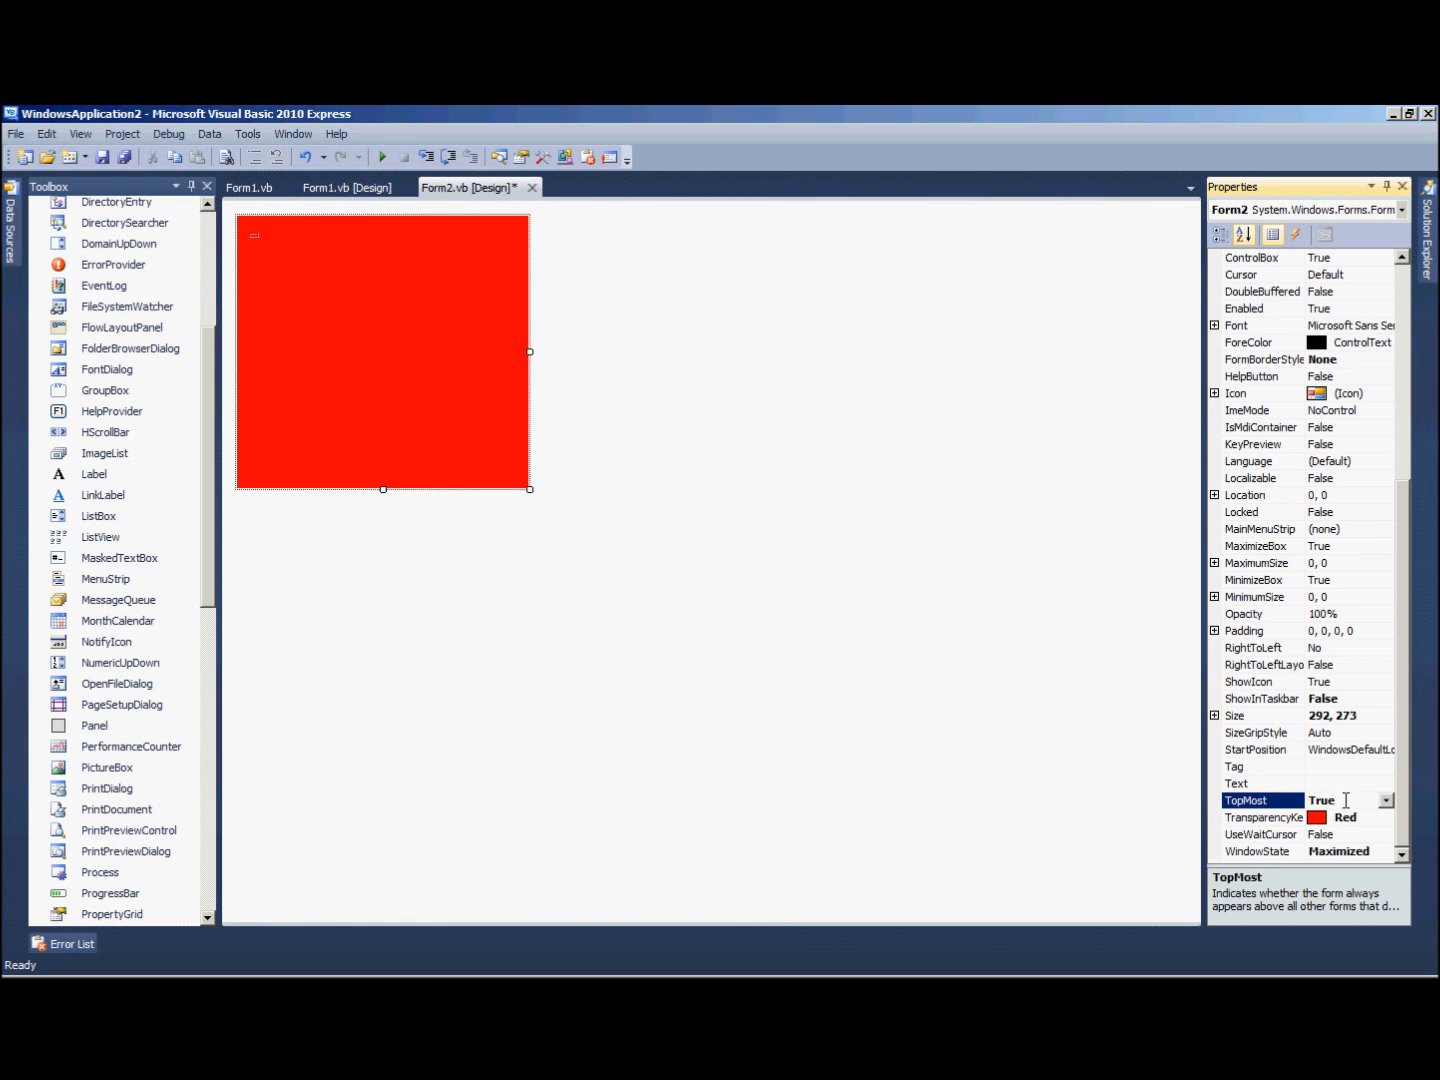
mouse_move(1260, 714)
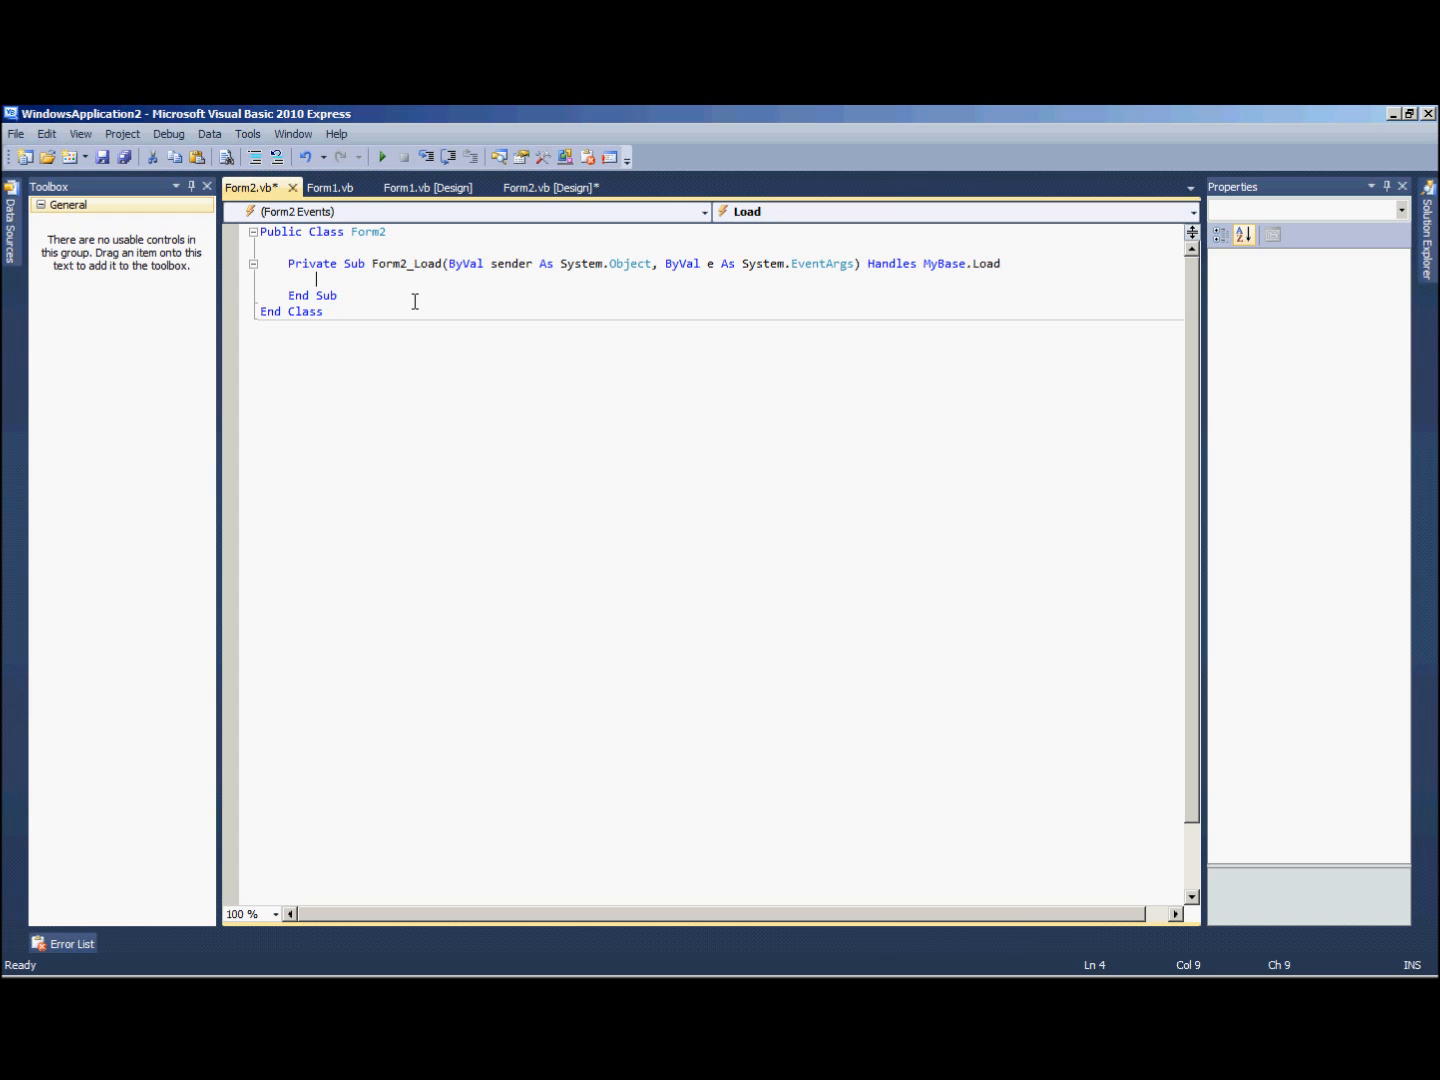
text(doubleBuffered = True)
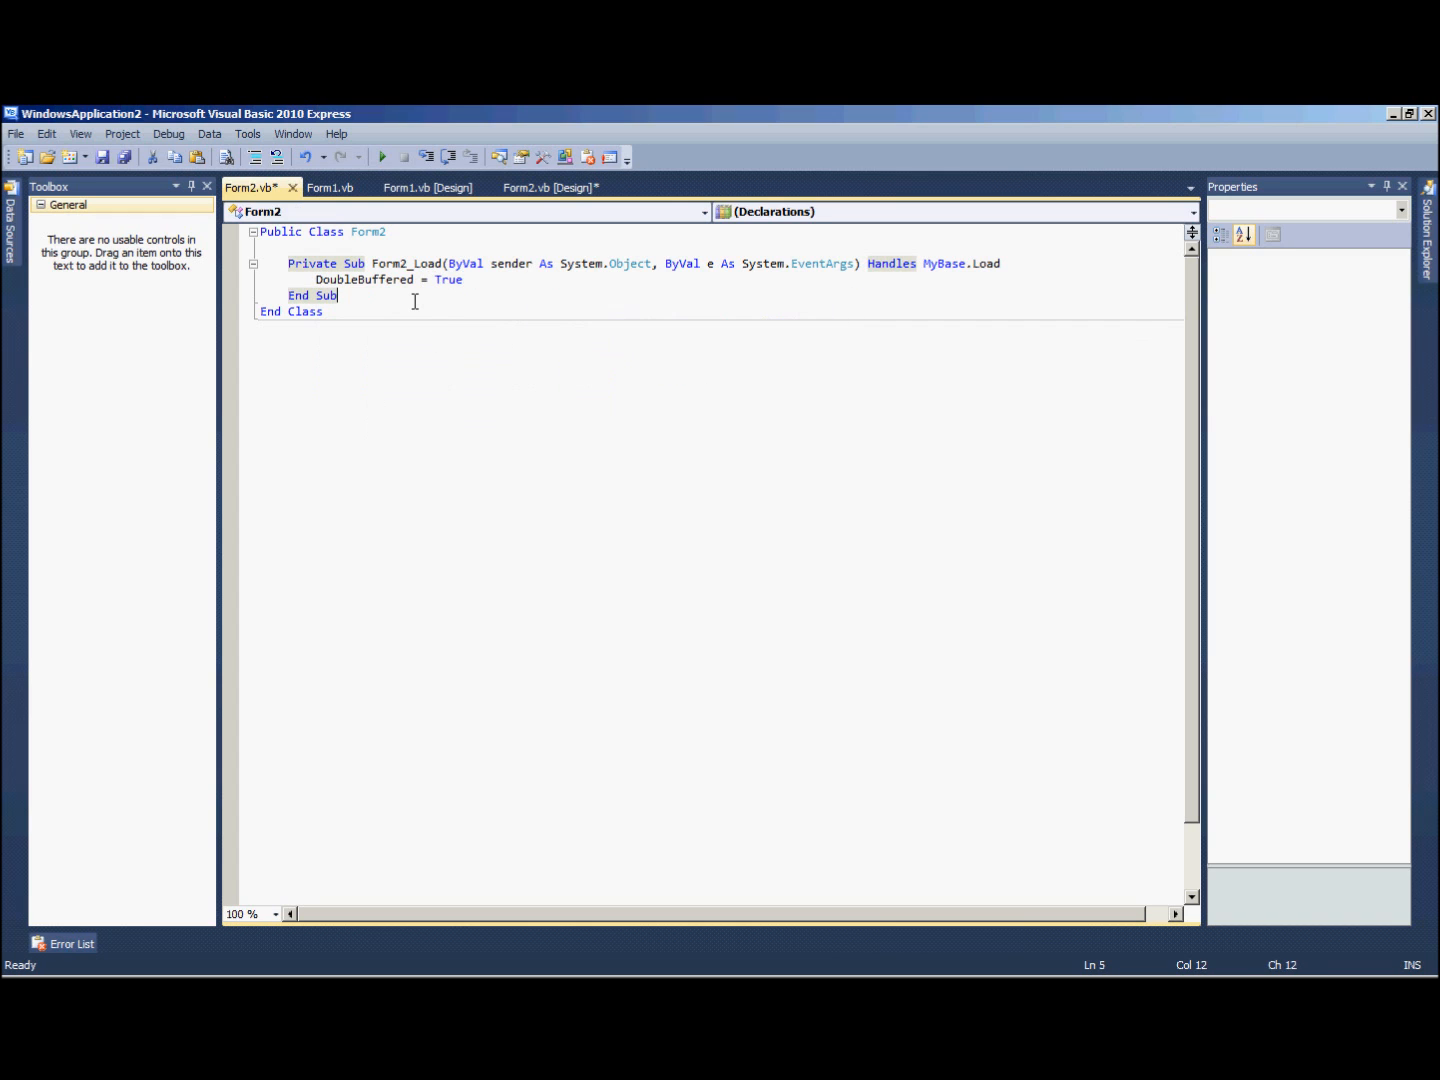
click(547, 187)
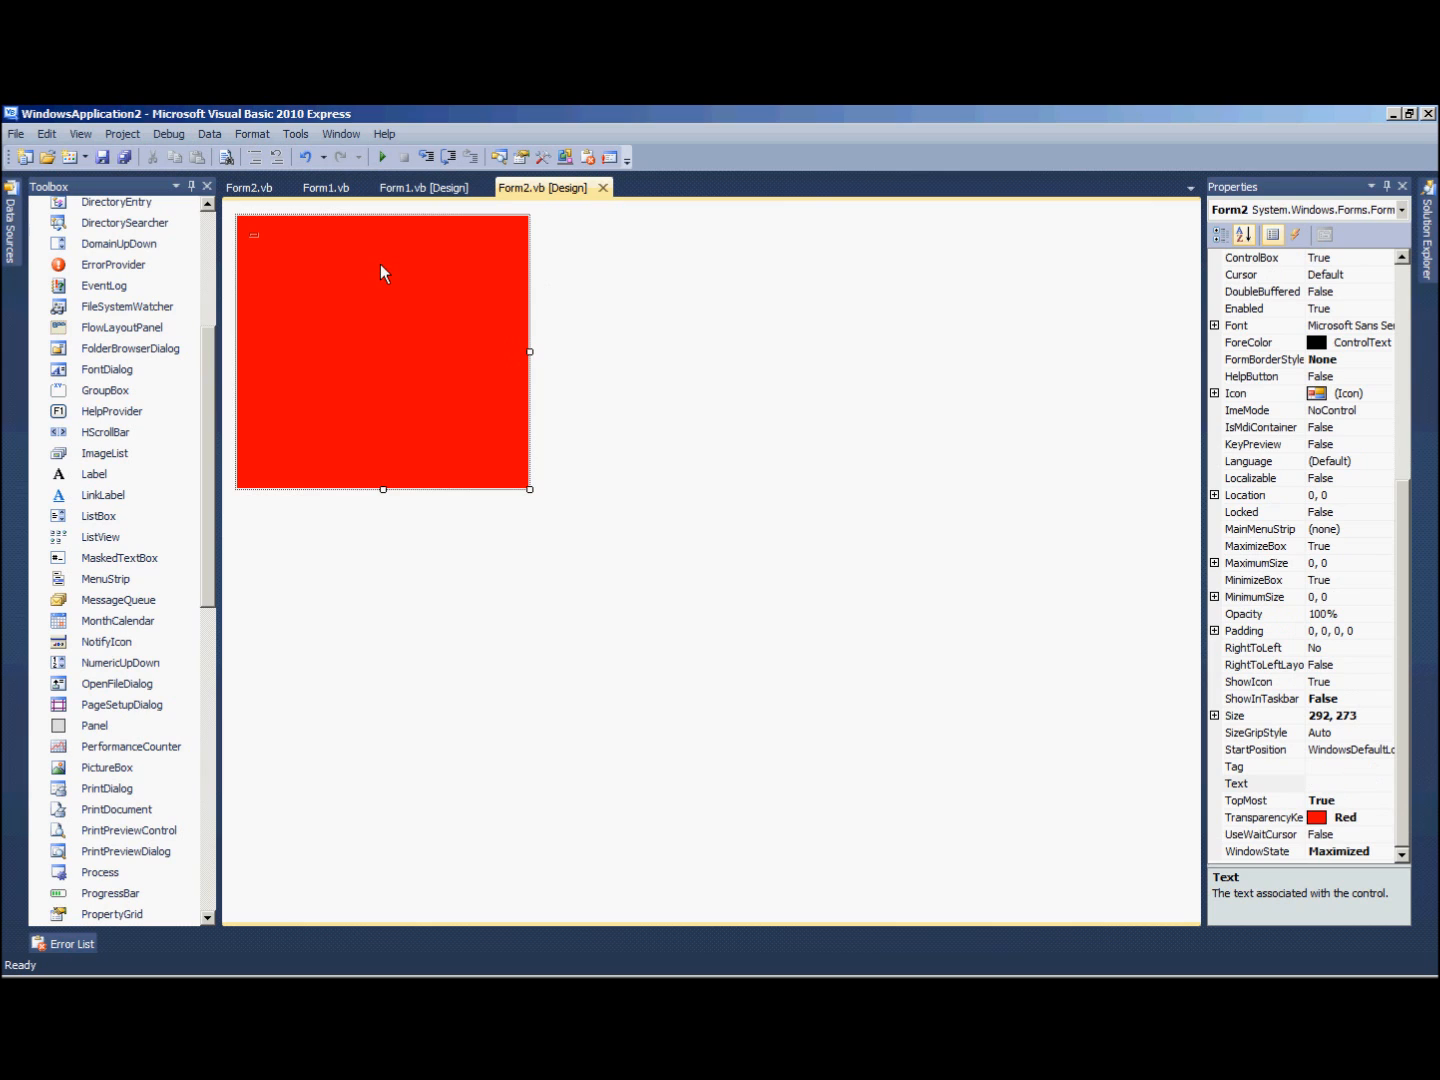
mouse_move(379, 149)
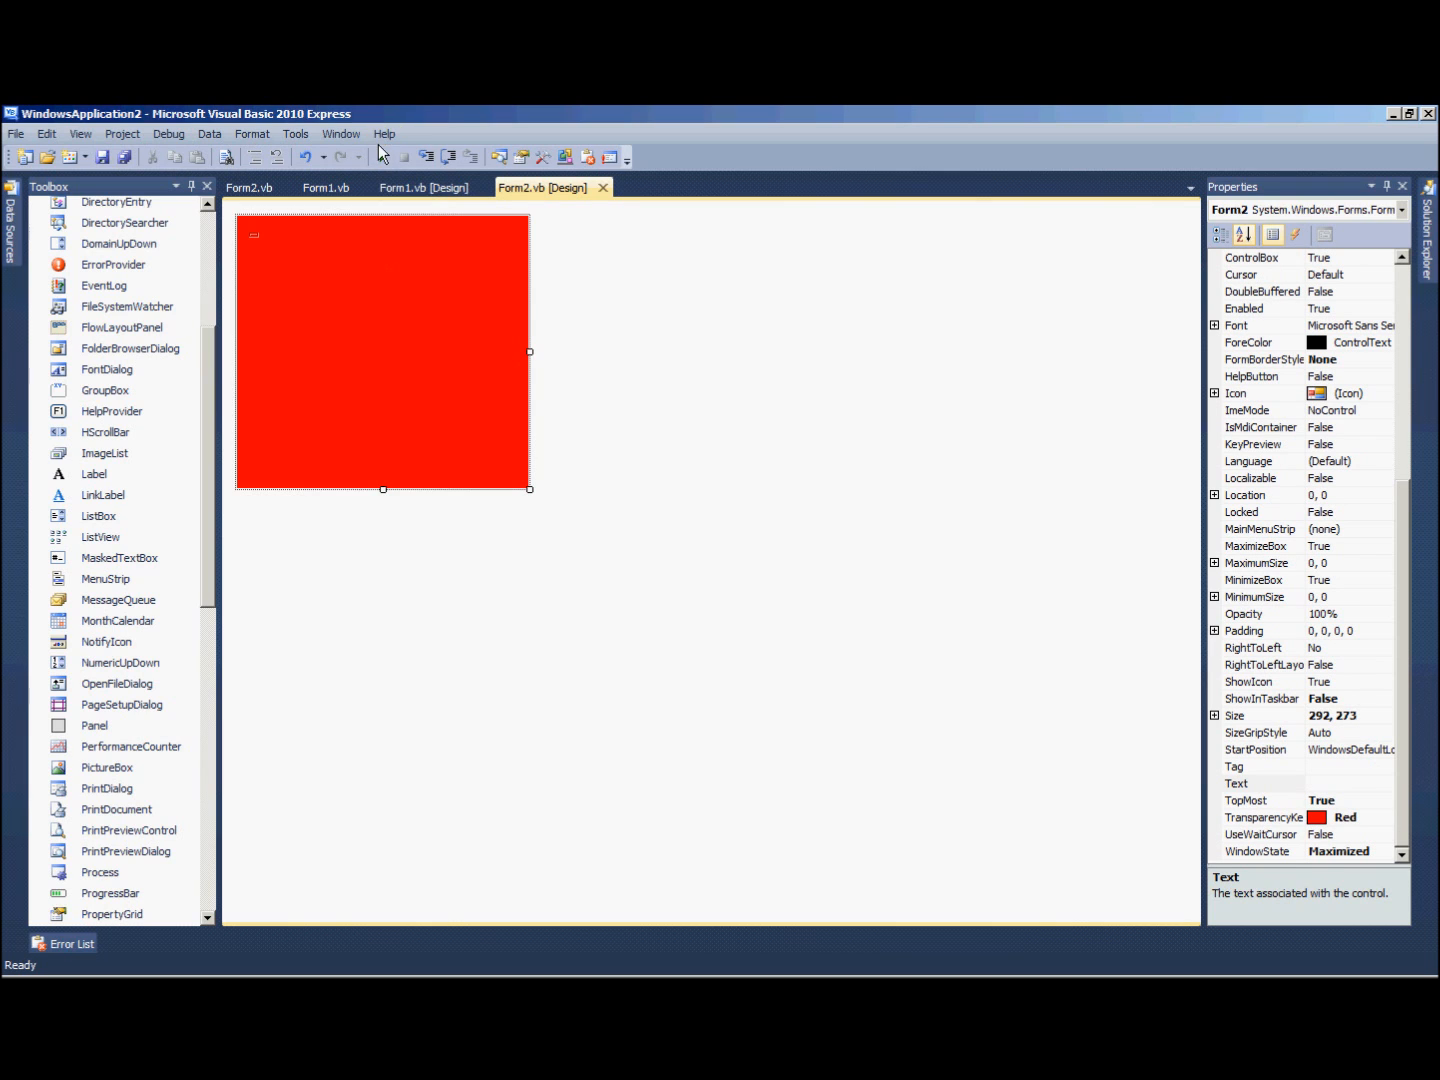
- Run Window Selecter, refresh the list, select Untitled - Notepad twice, then stop debugging
click(381, 157)
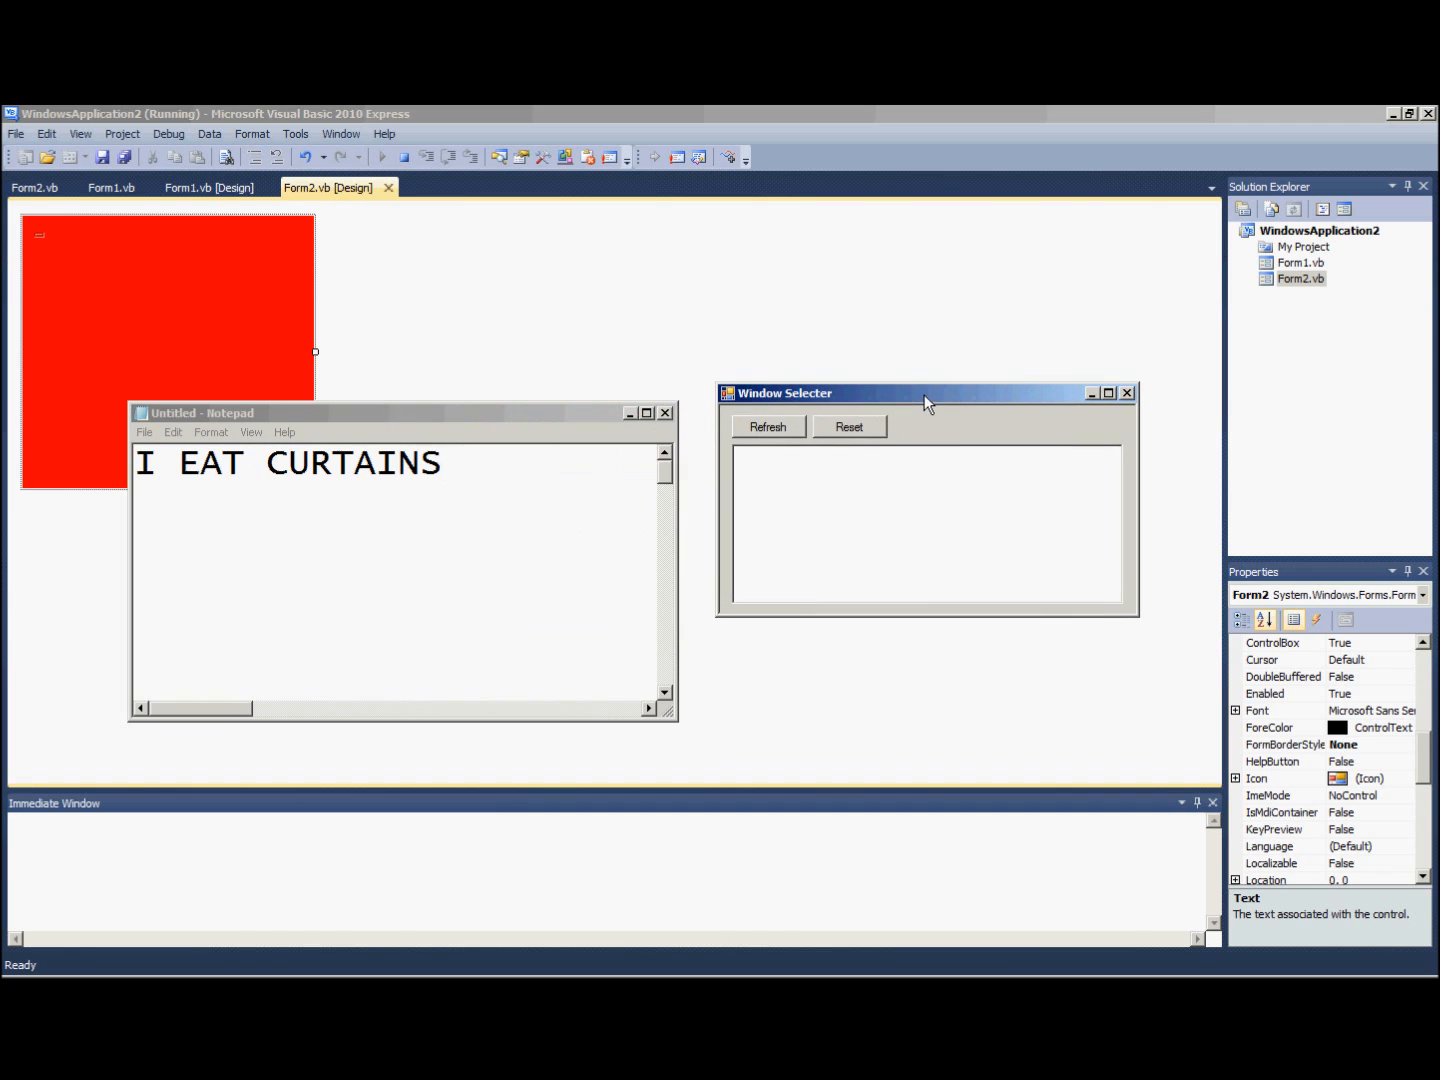
click(767, 427)
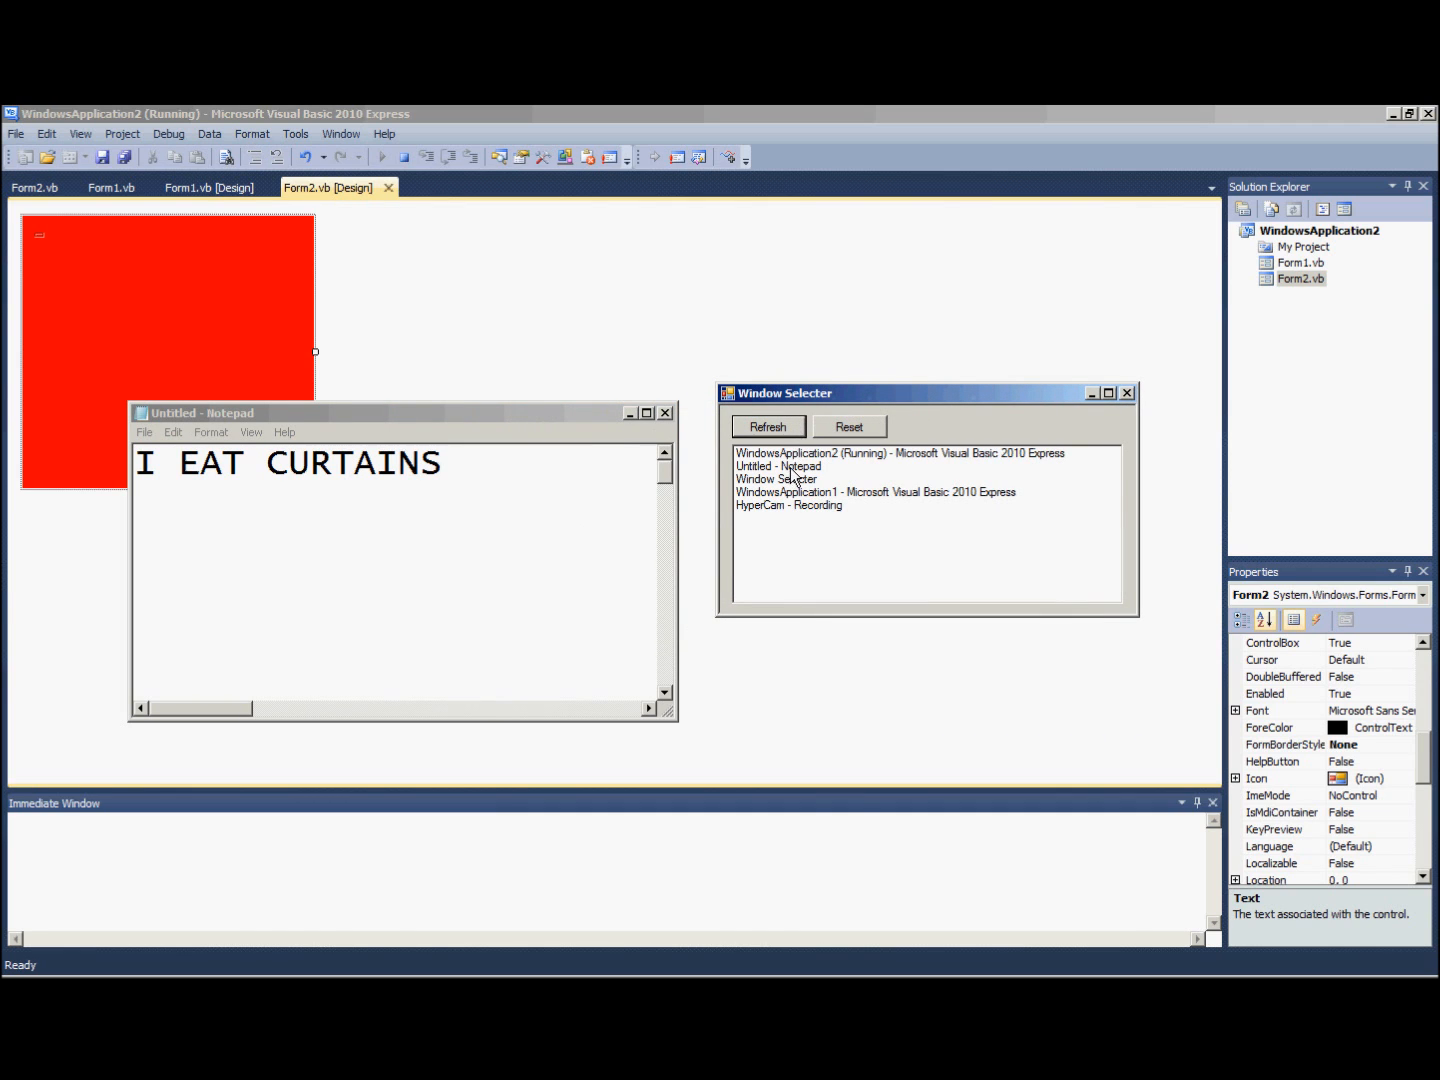
click(779, 466)
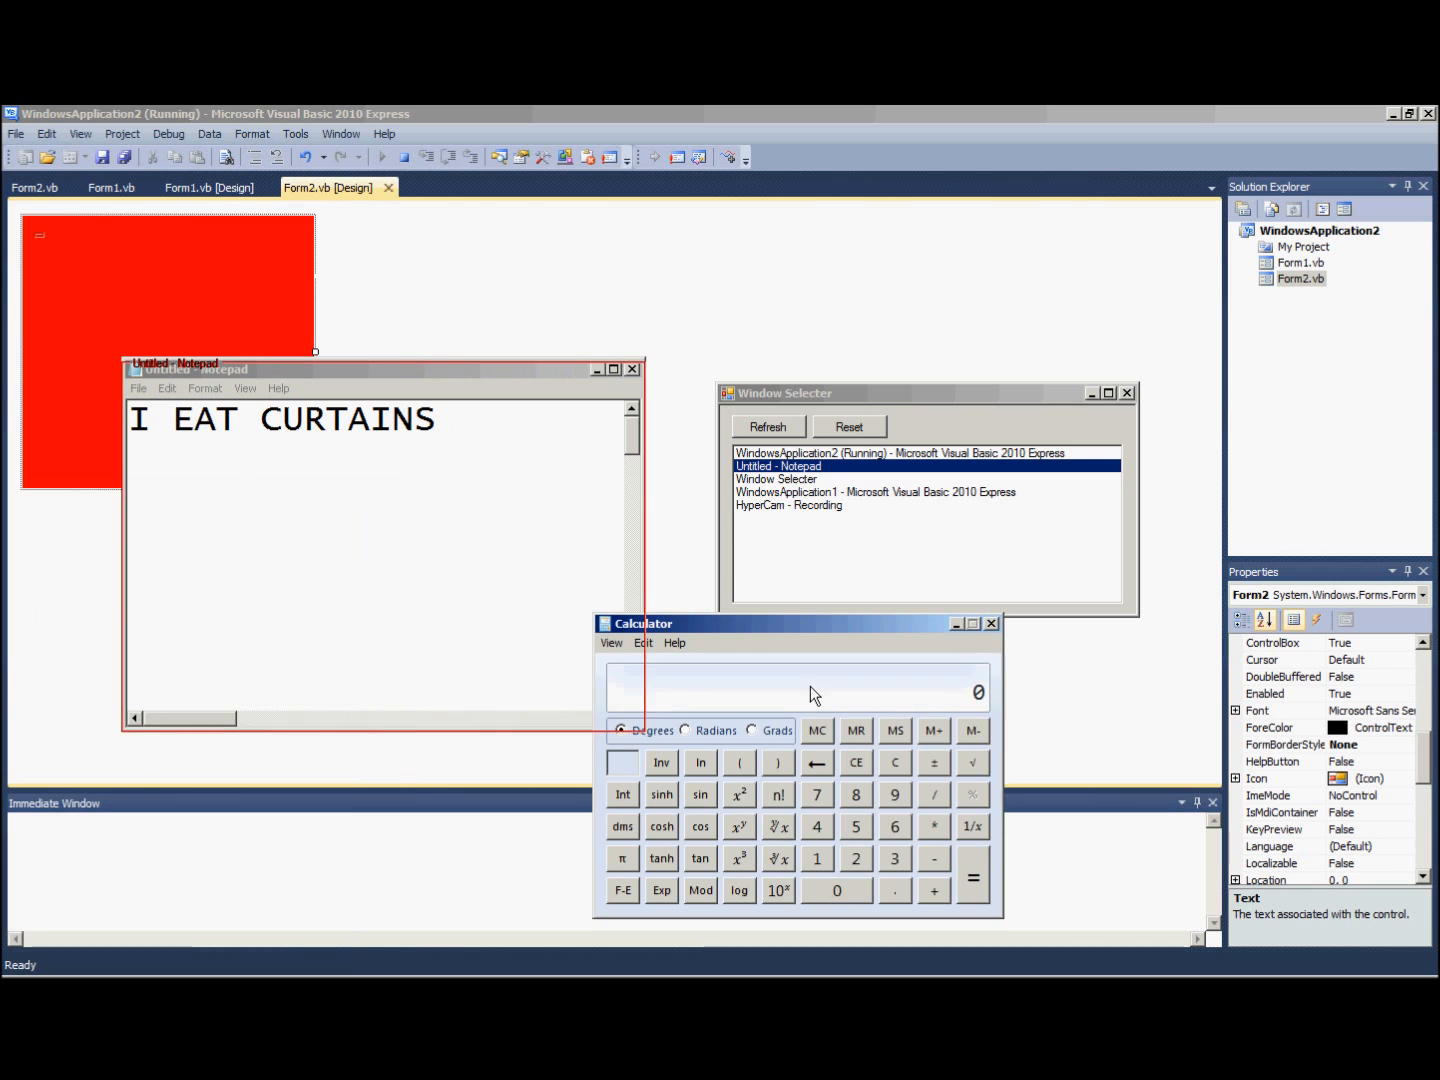
click(767, 426)
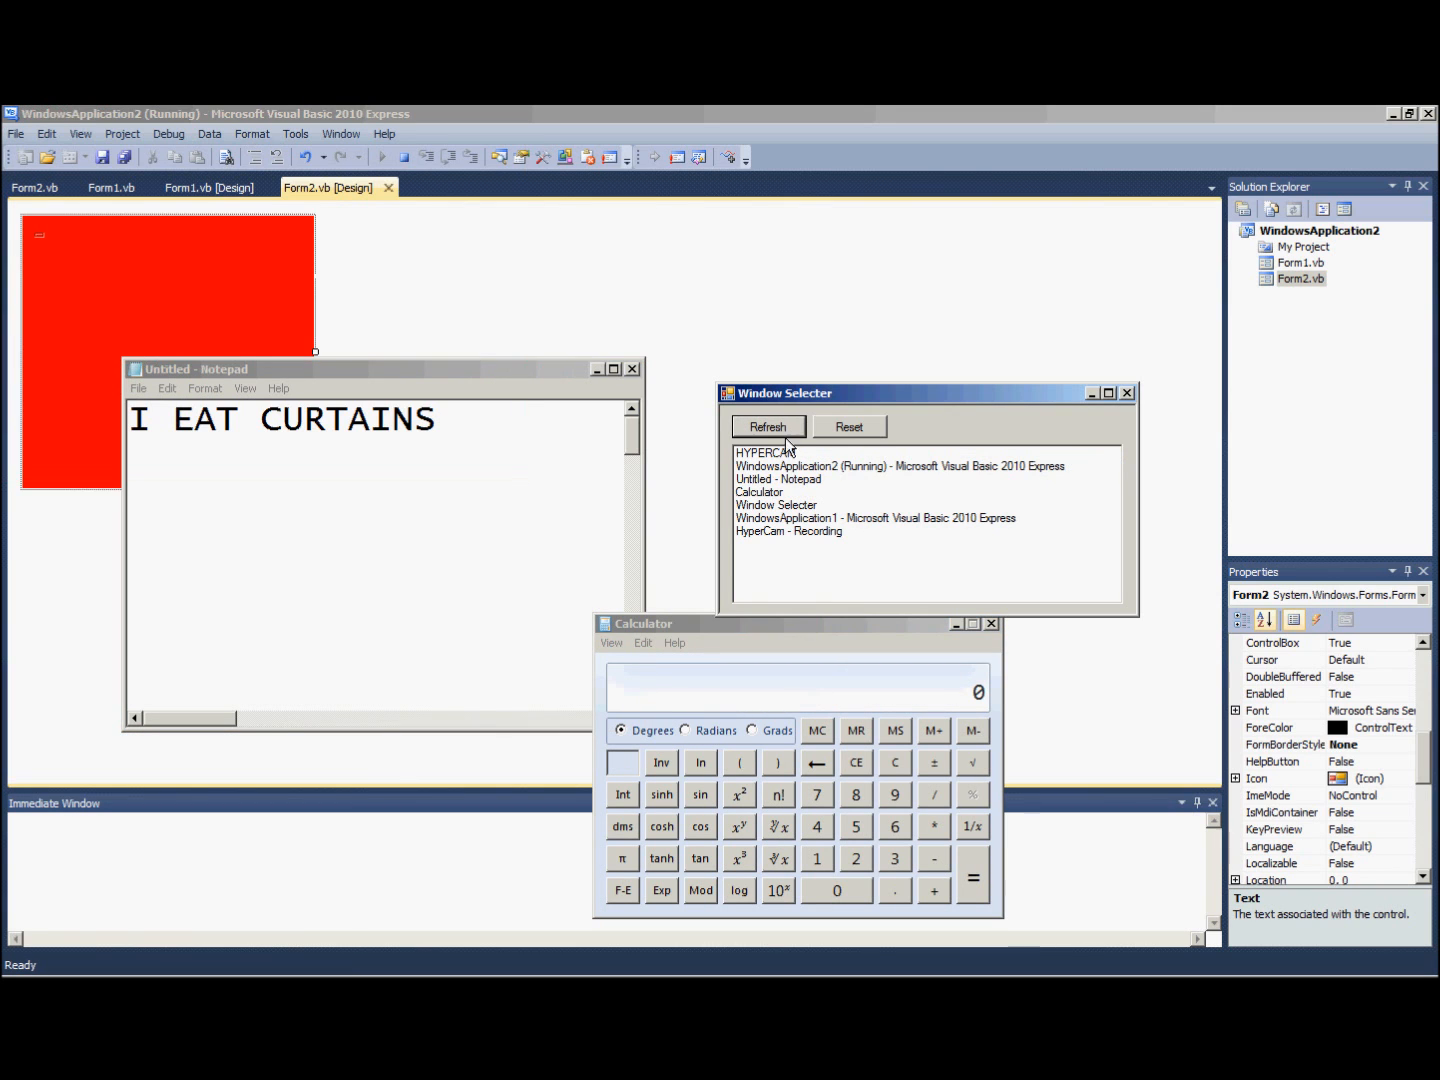
click(759, 492)
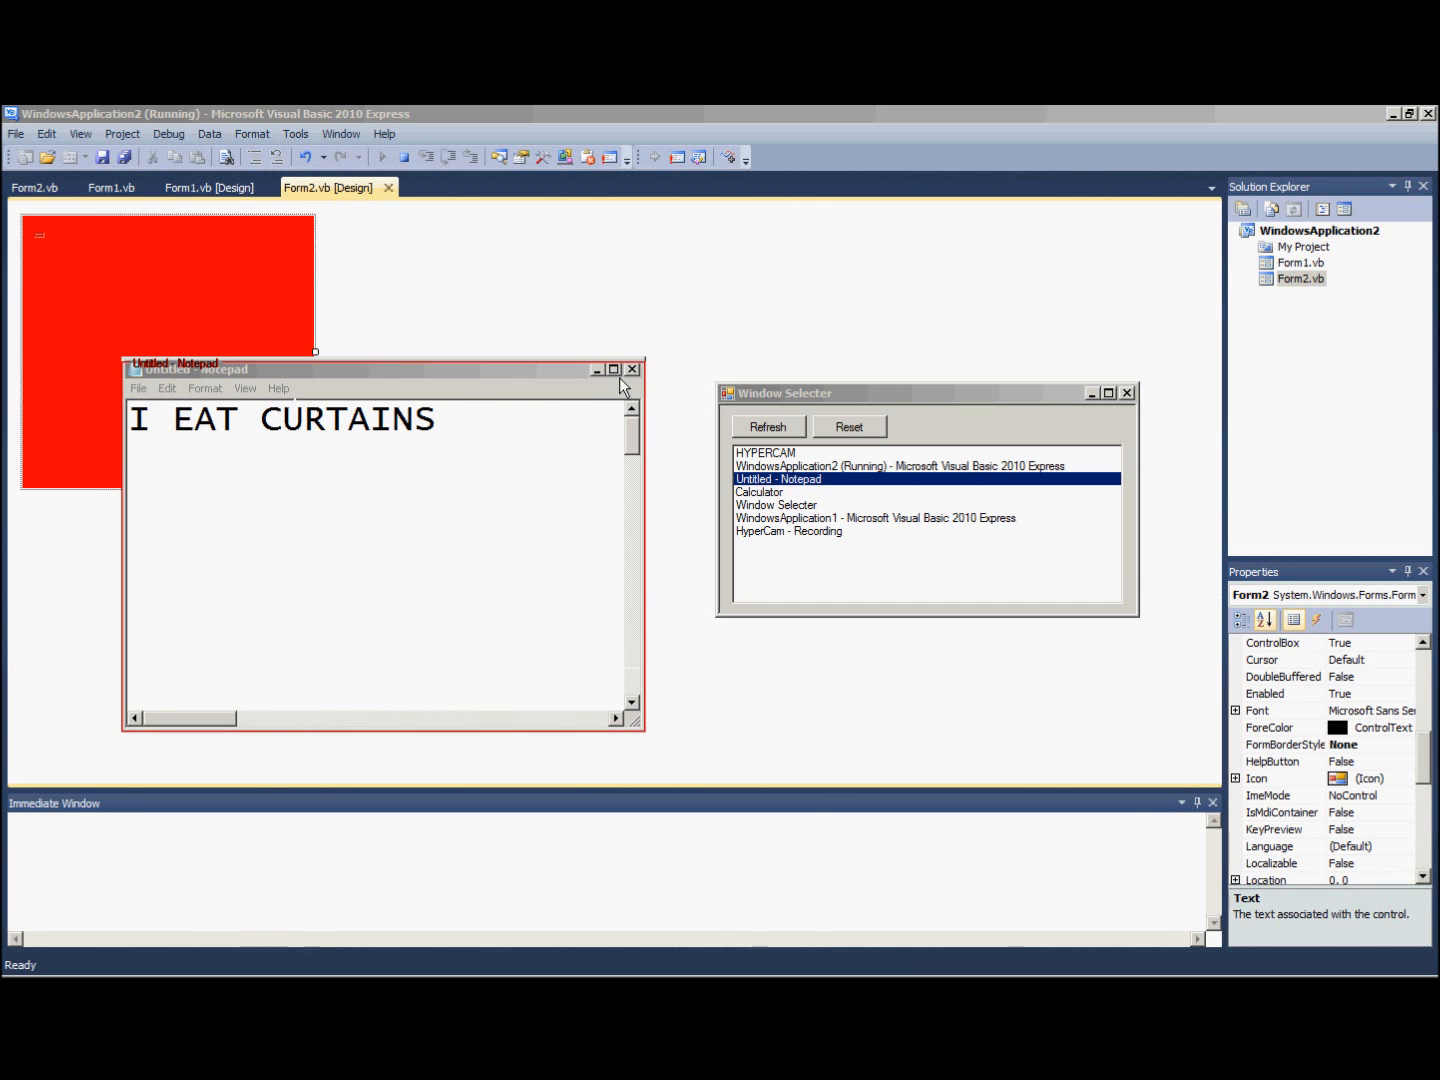
mouse_move(632, 357)
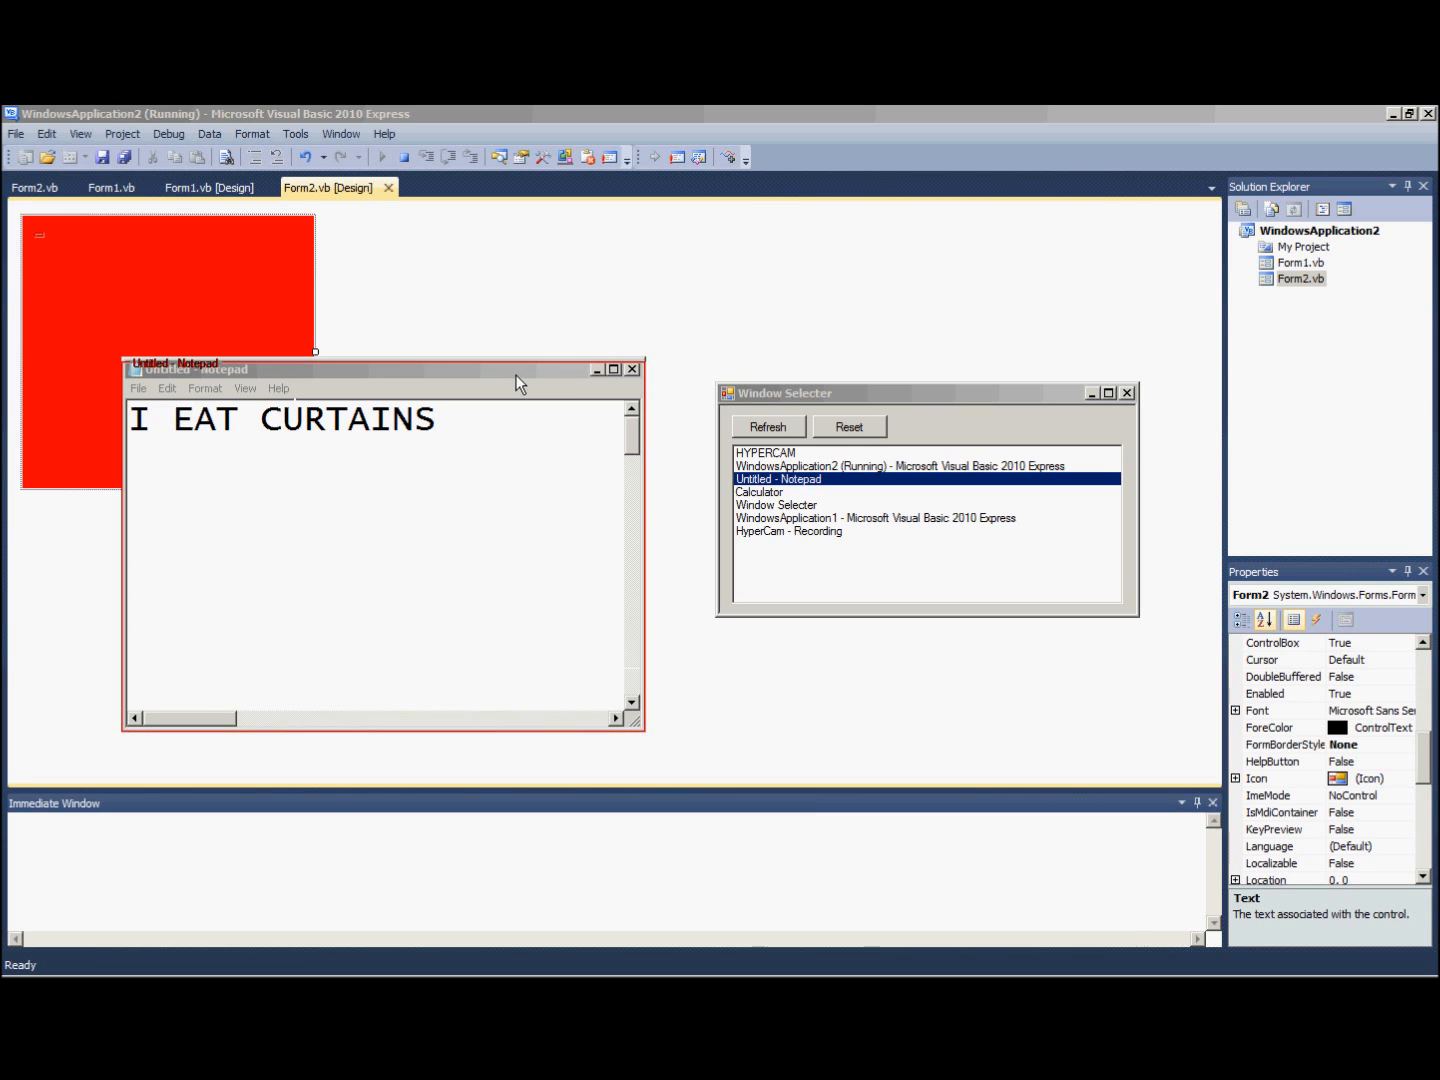
click(401, 156)
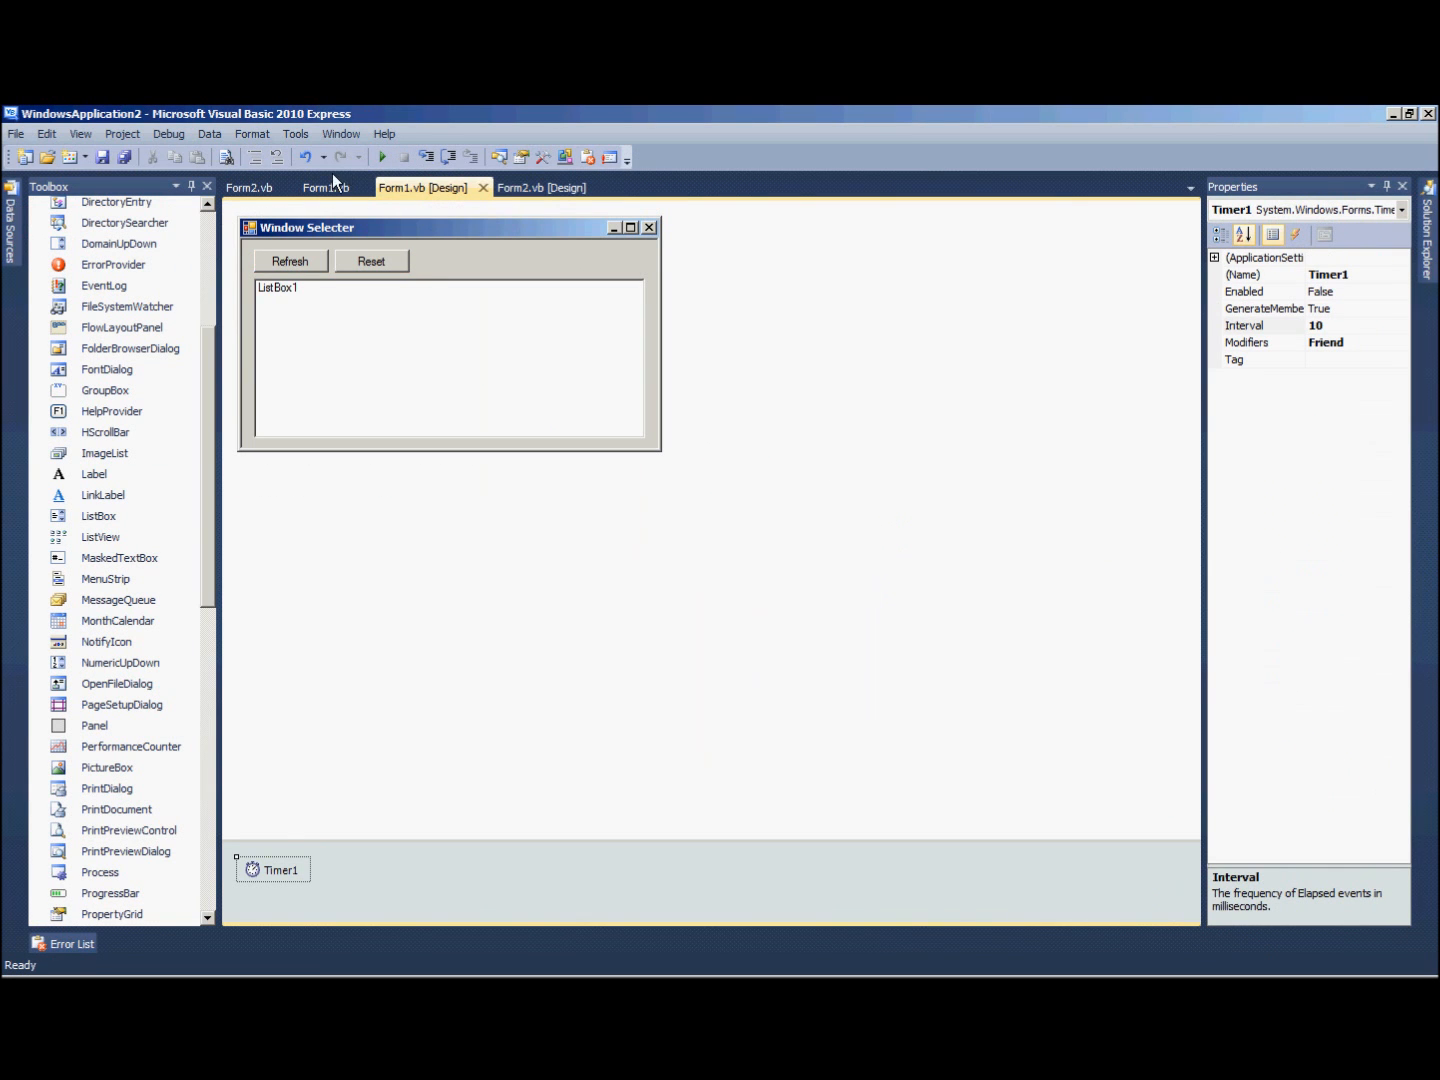
- Add + 5 to the border's Size height and - 5 to its top coordinate
click(322, 187)
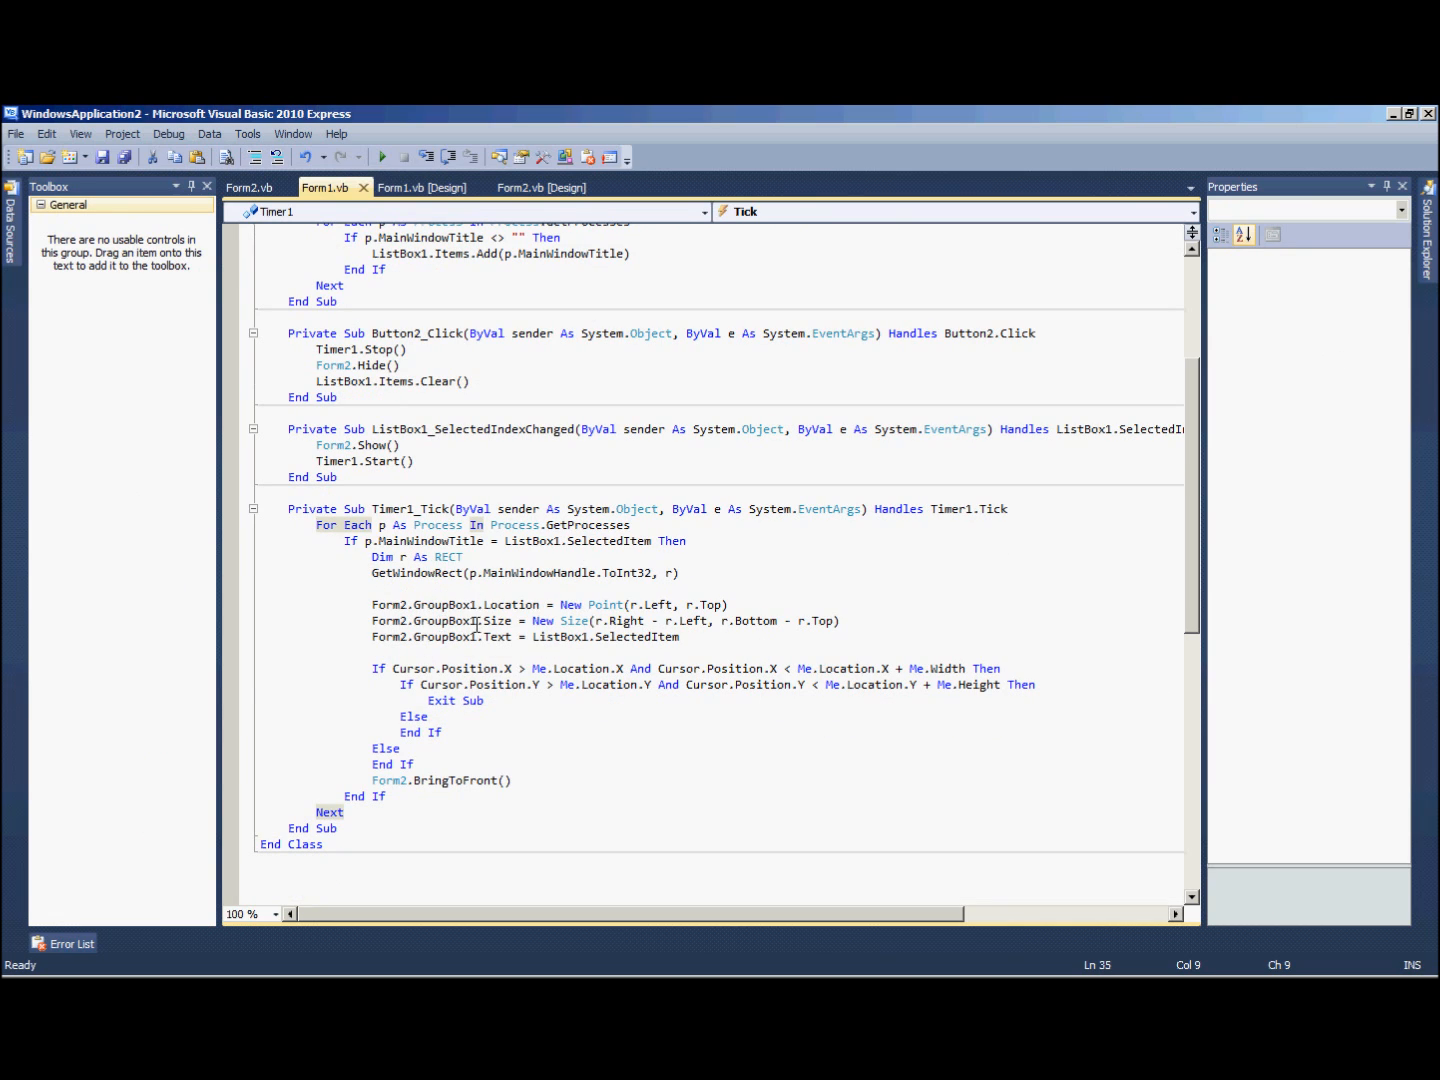
mouse_move(830, 620)
text( + )
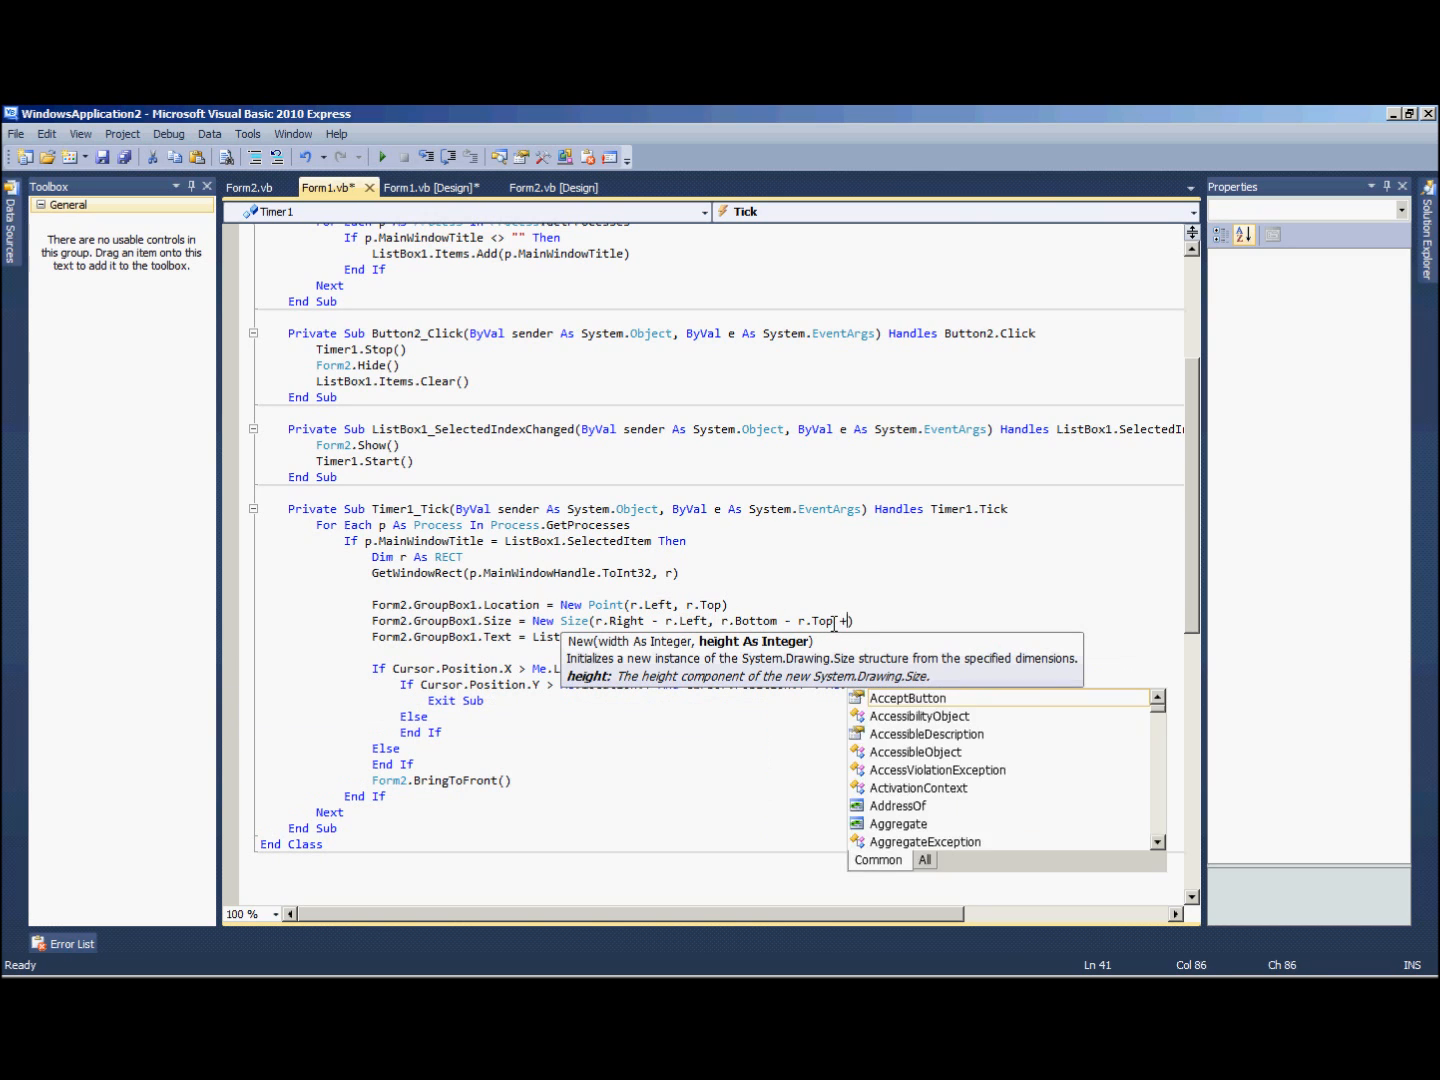
text(5))
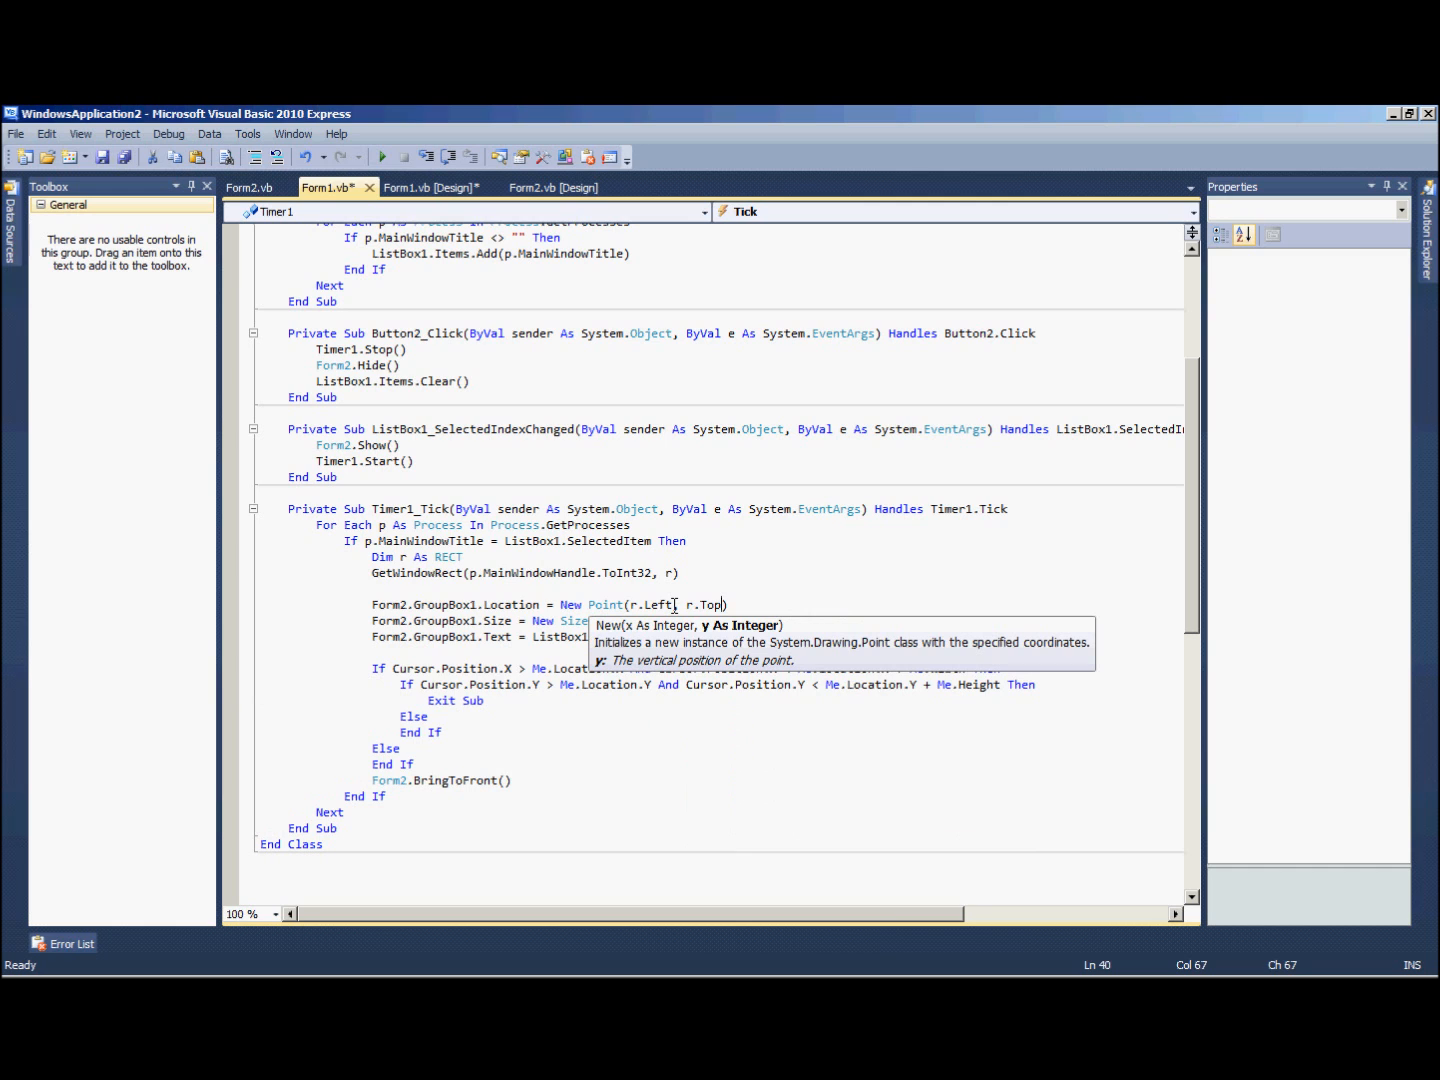
text(- 5)
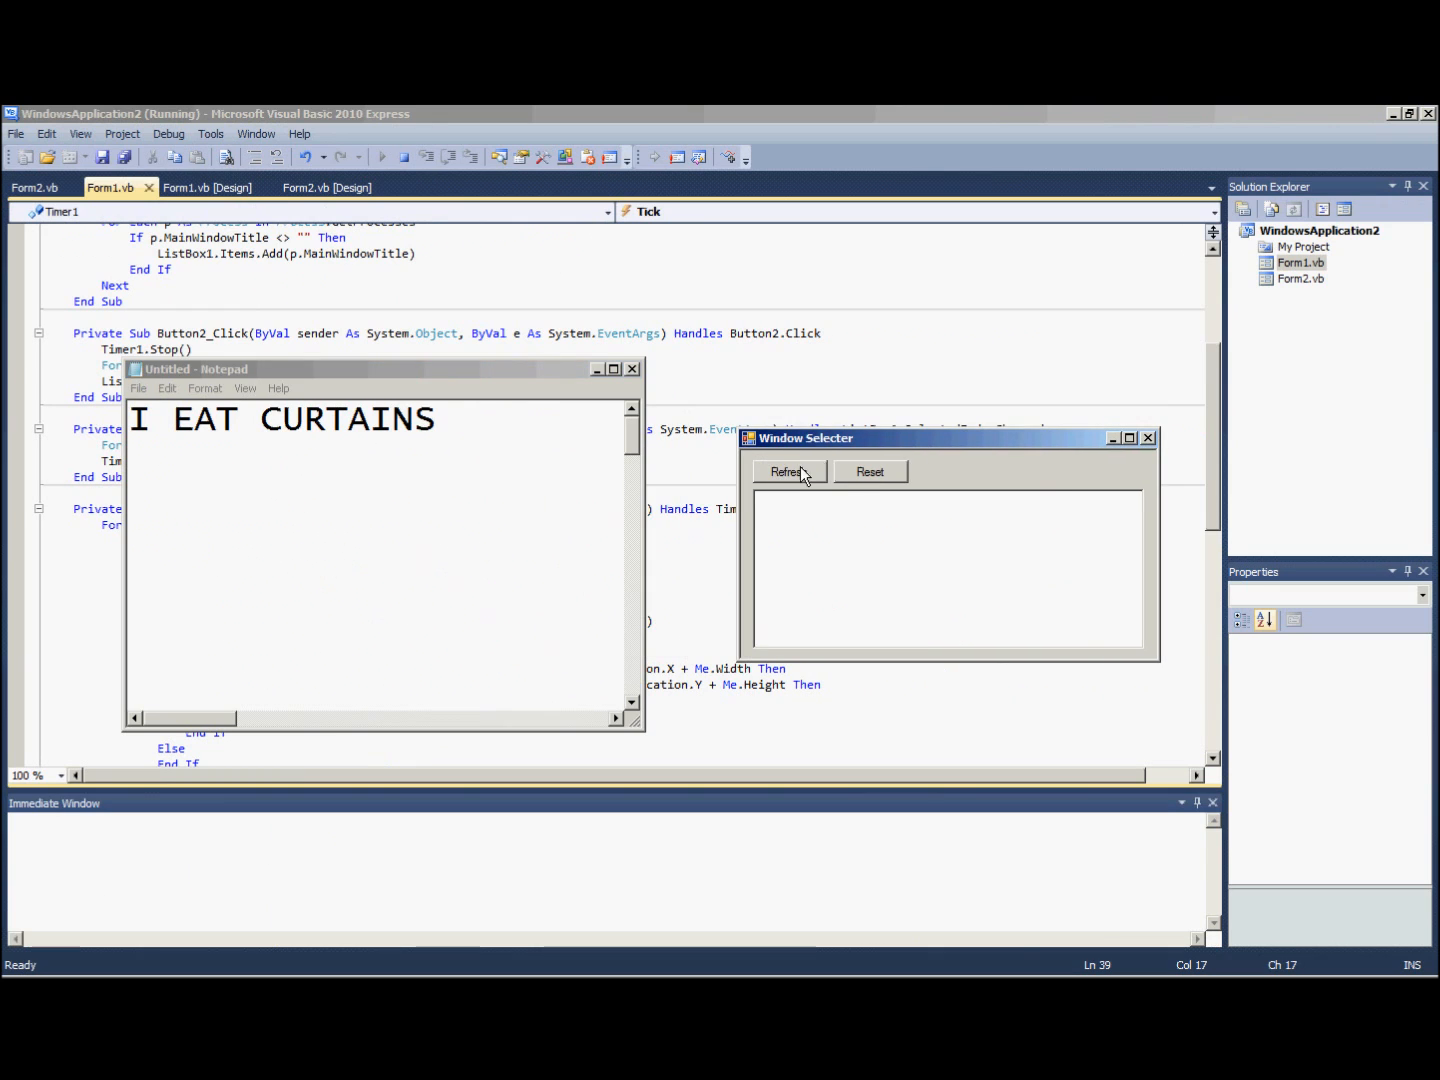
- Refresh the window list, outline Untitled - Notepad, and type 'I EAT CURTAINS' into it
click(788, 471)
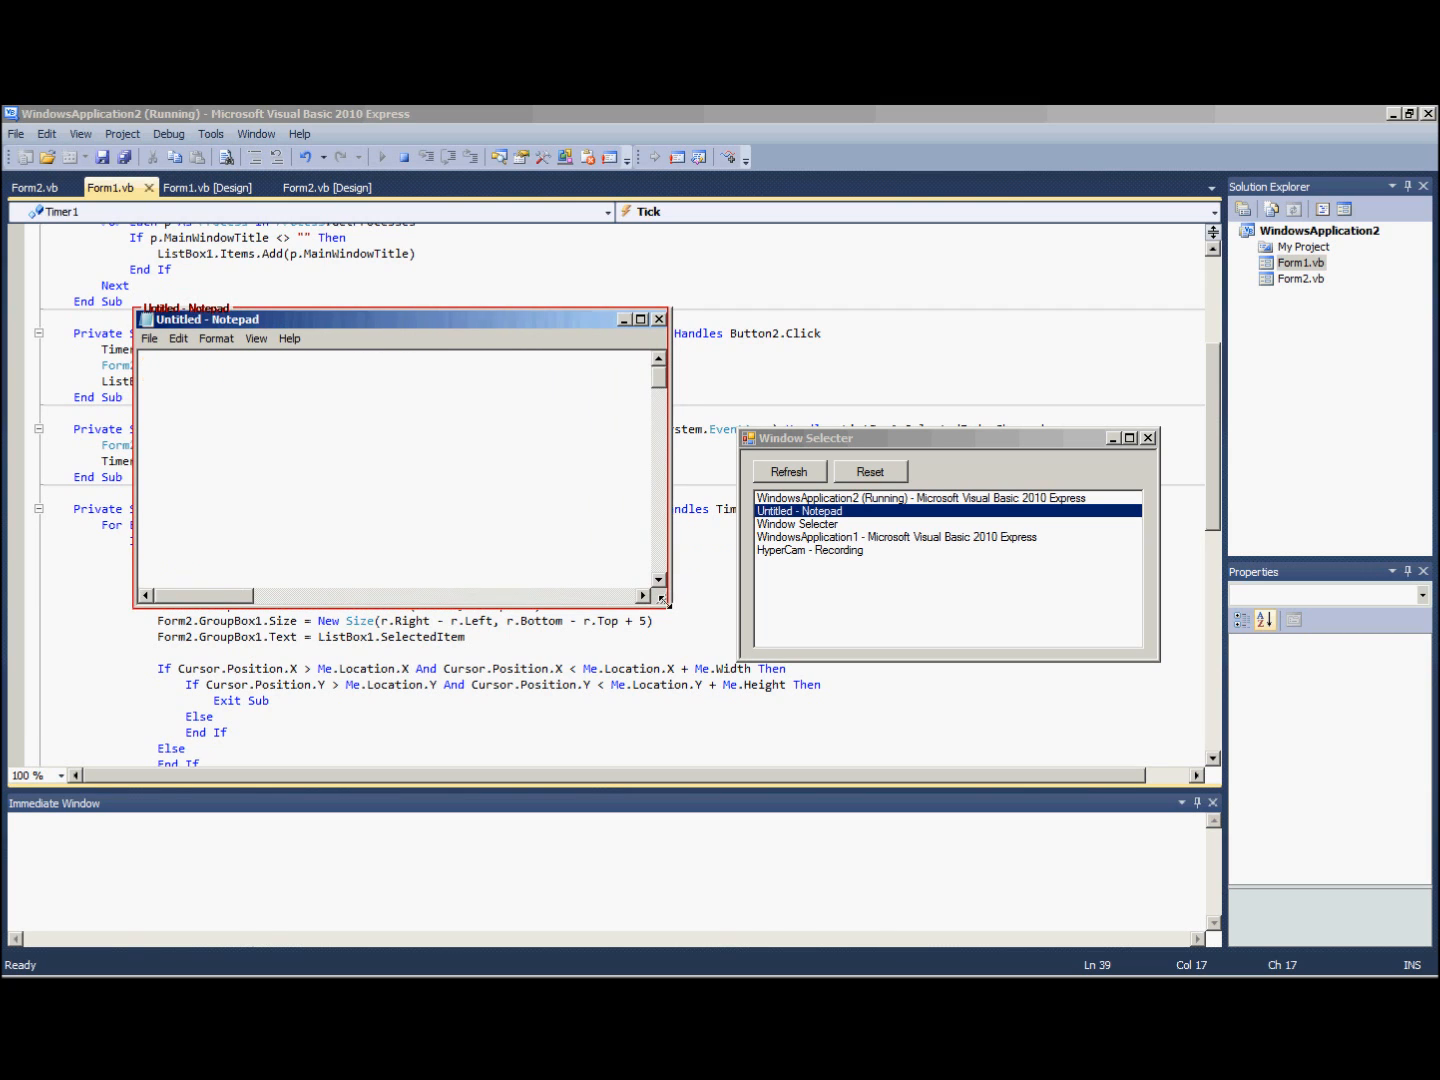
text(I EAT CURTAINS)
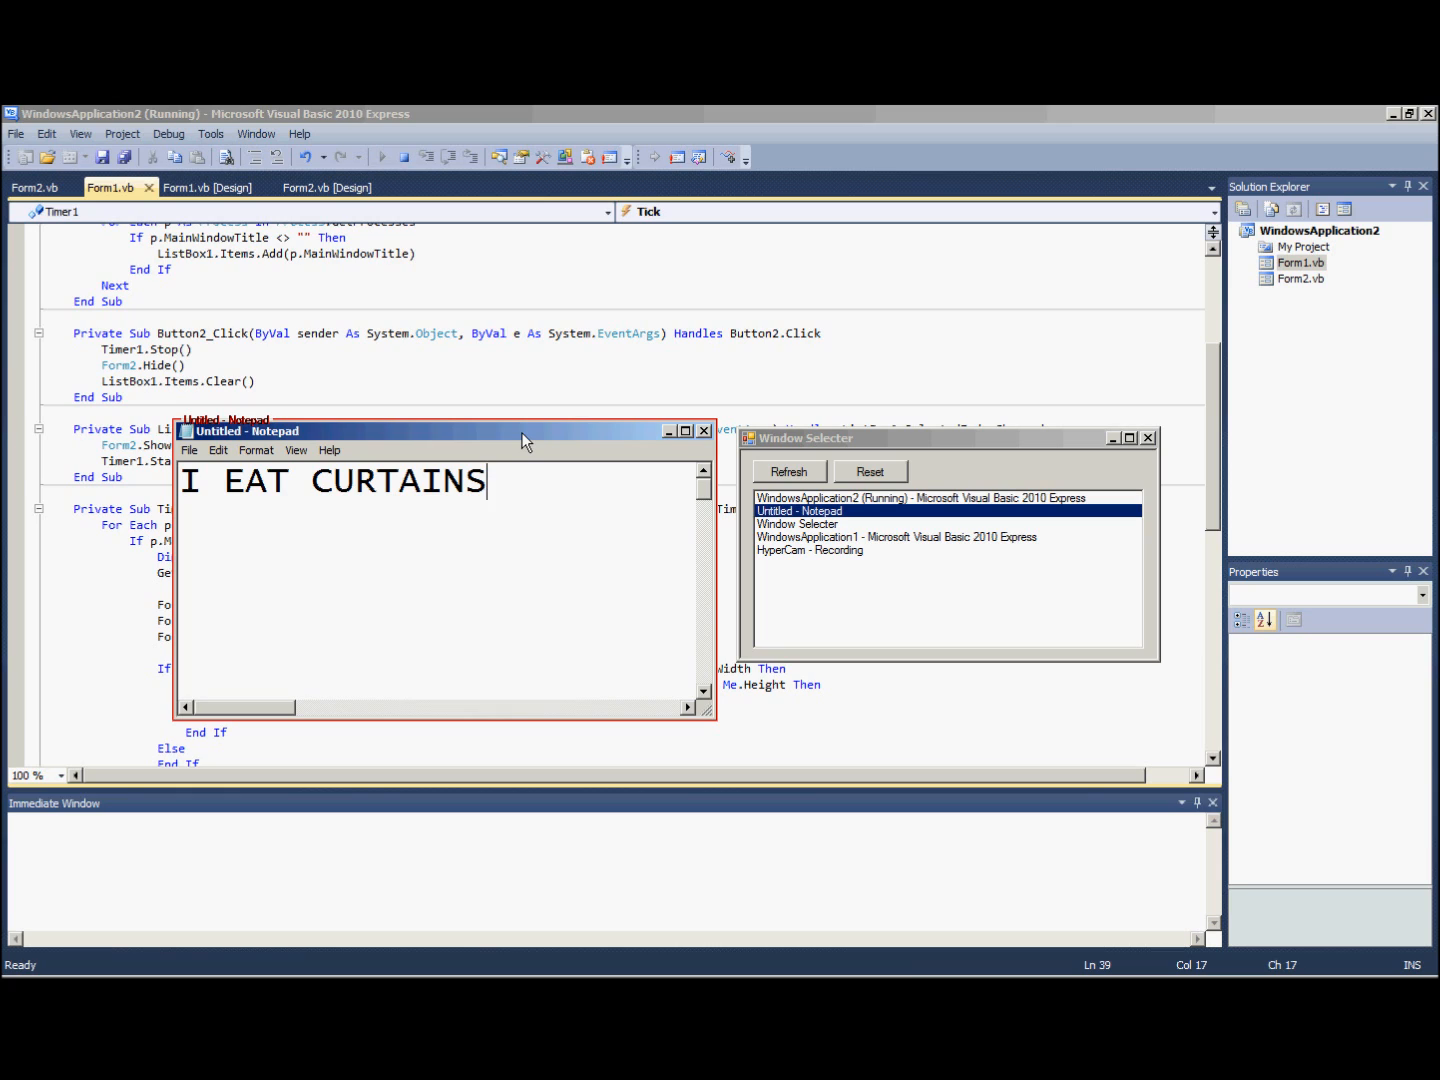
mouse_move(537, 442)
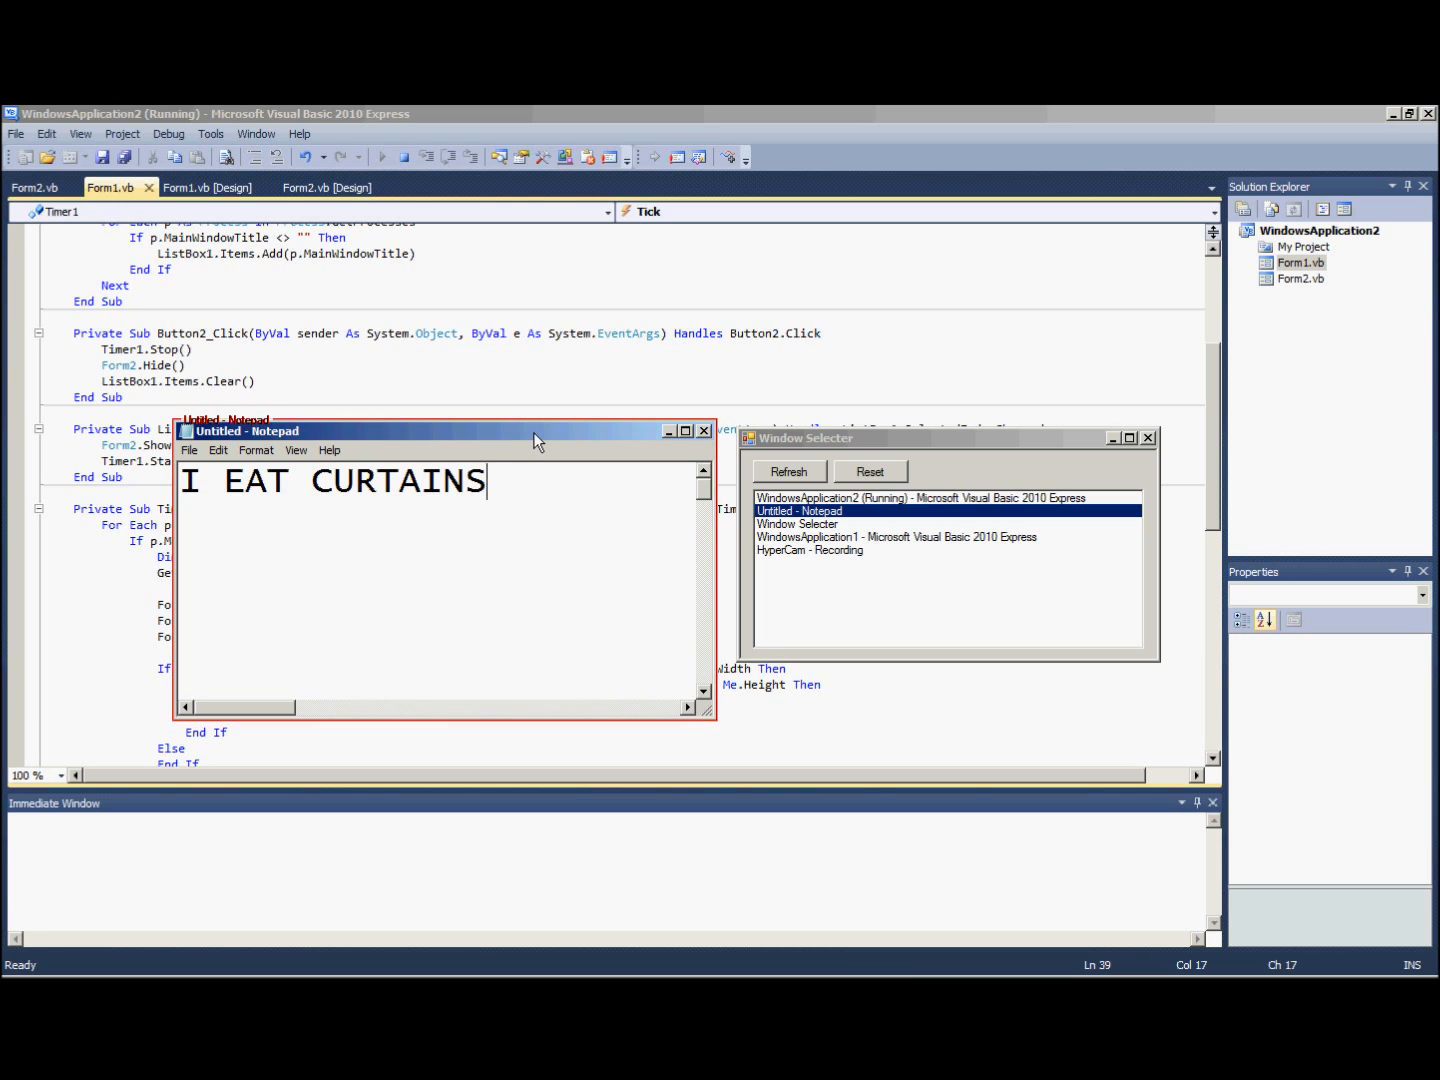